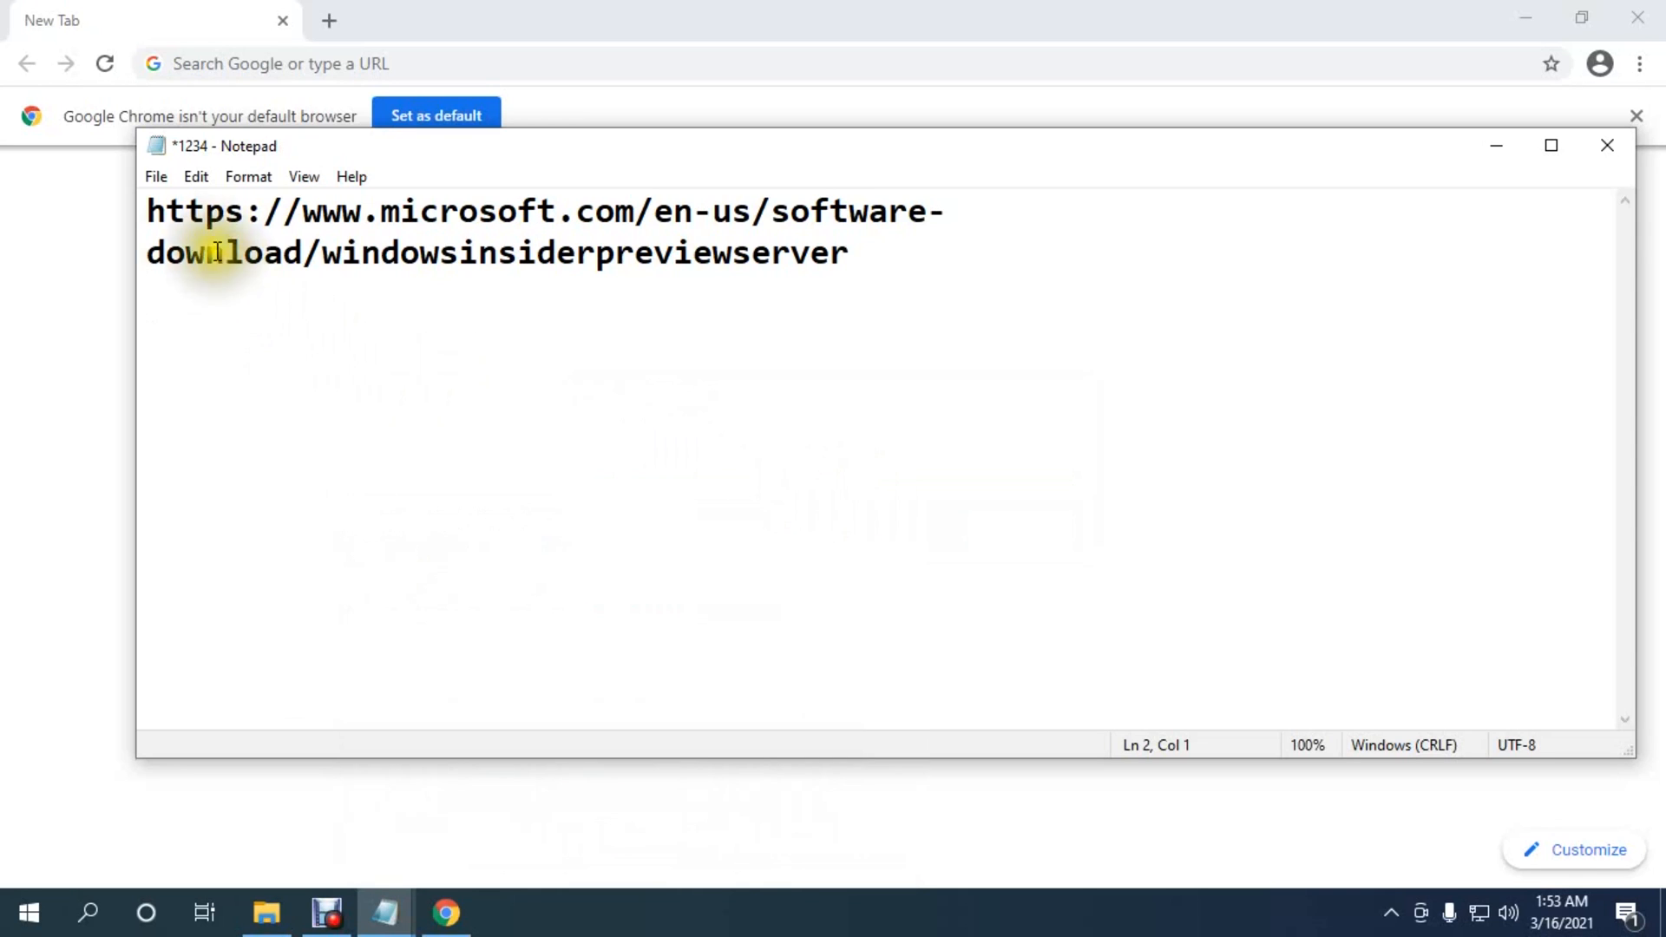
{"action": "mouse_move", "coordinate": [149, 229]}
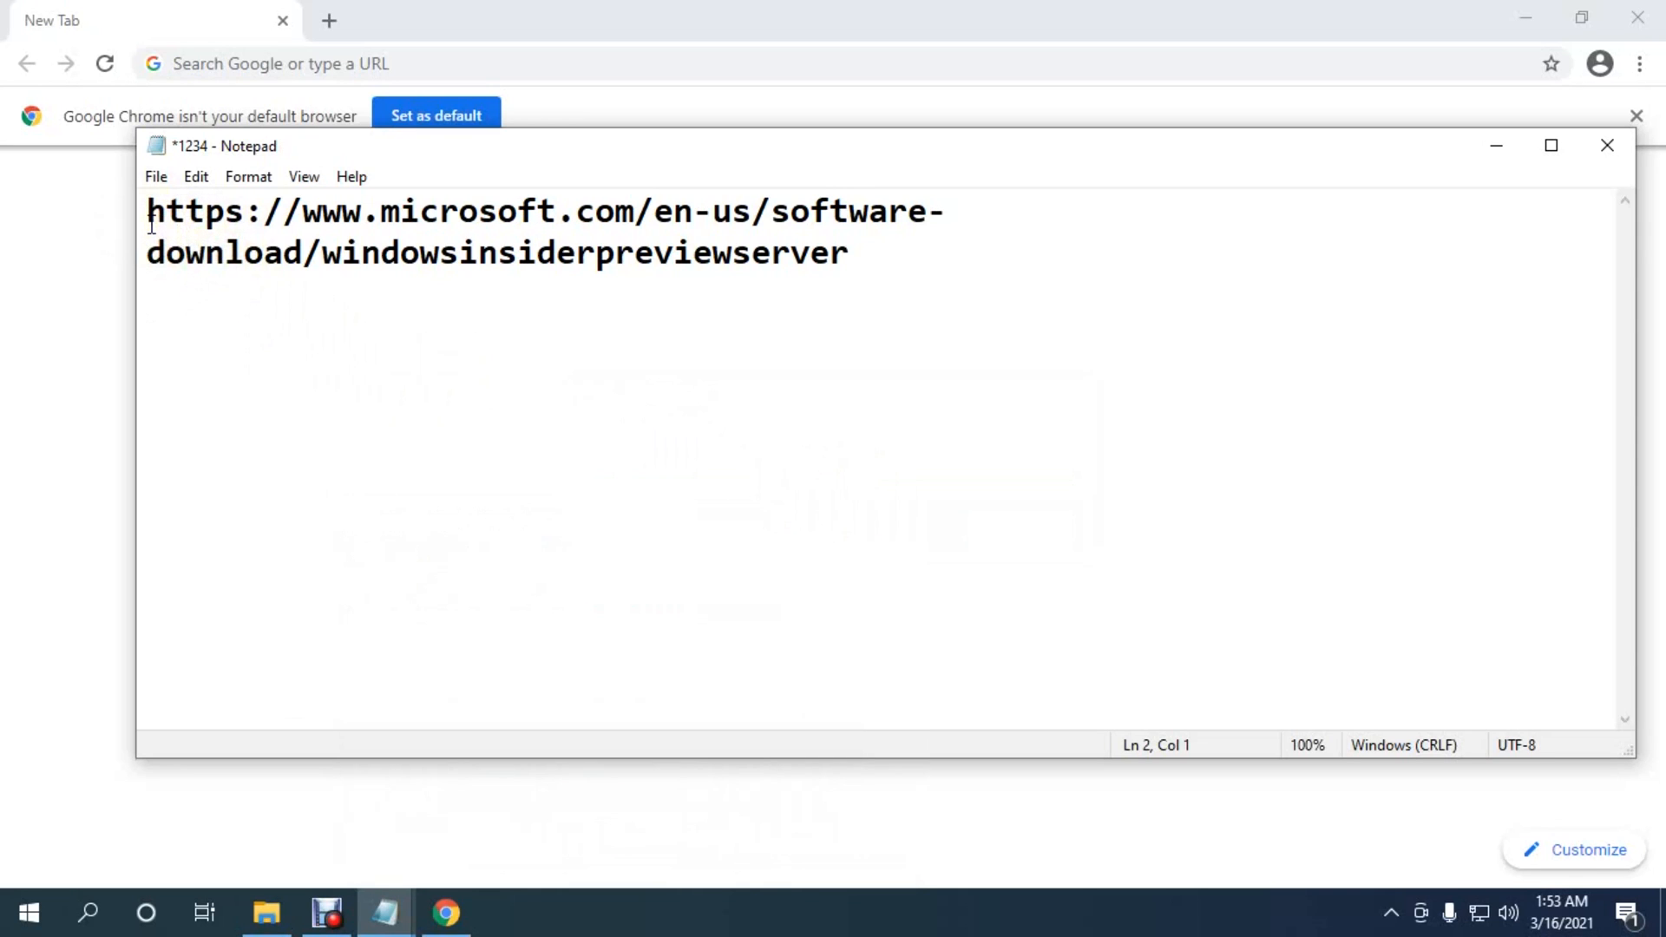
- Select the Microsoft software-download URL in Notepad to copy it into Chrome
{"action": "left_click", "coordinate": [170, 212]}
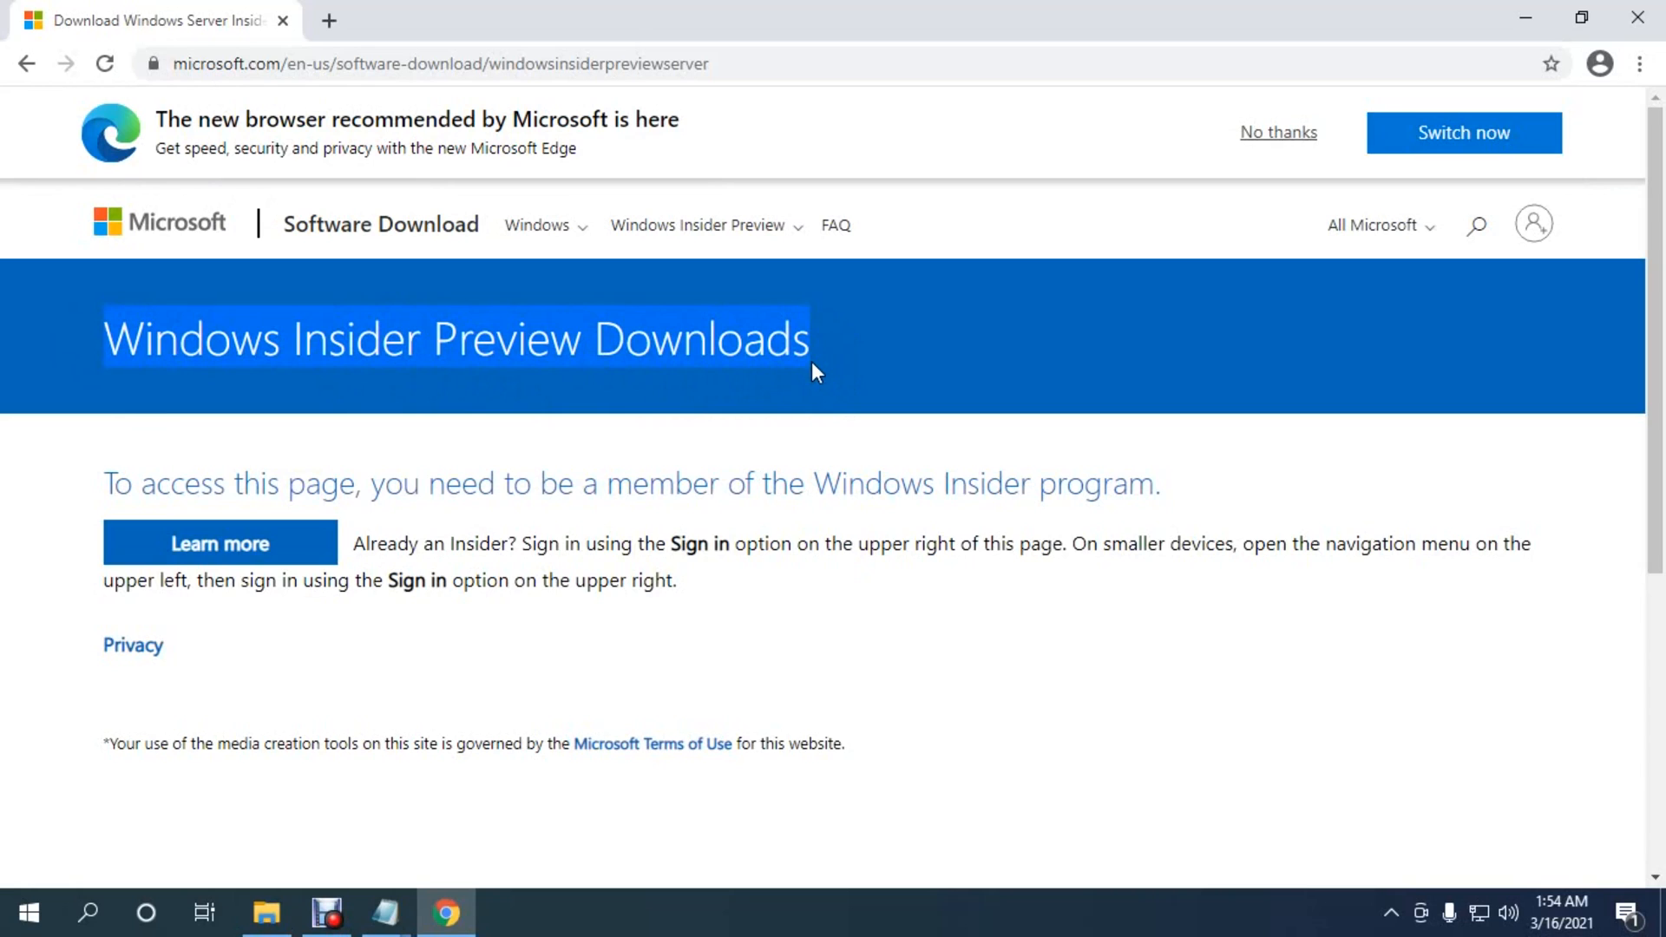
{"action": "mouse_move", "coordinate": [689, 550]}
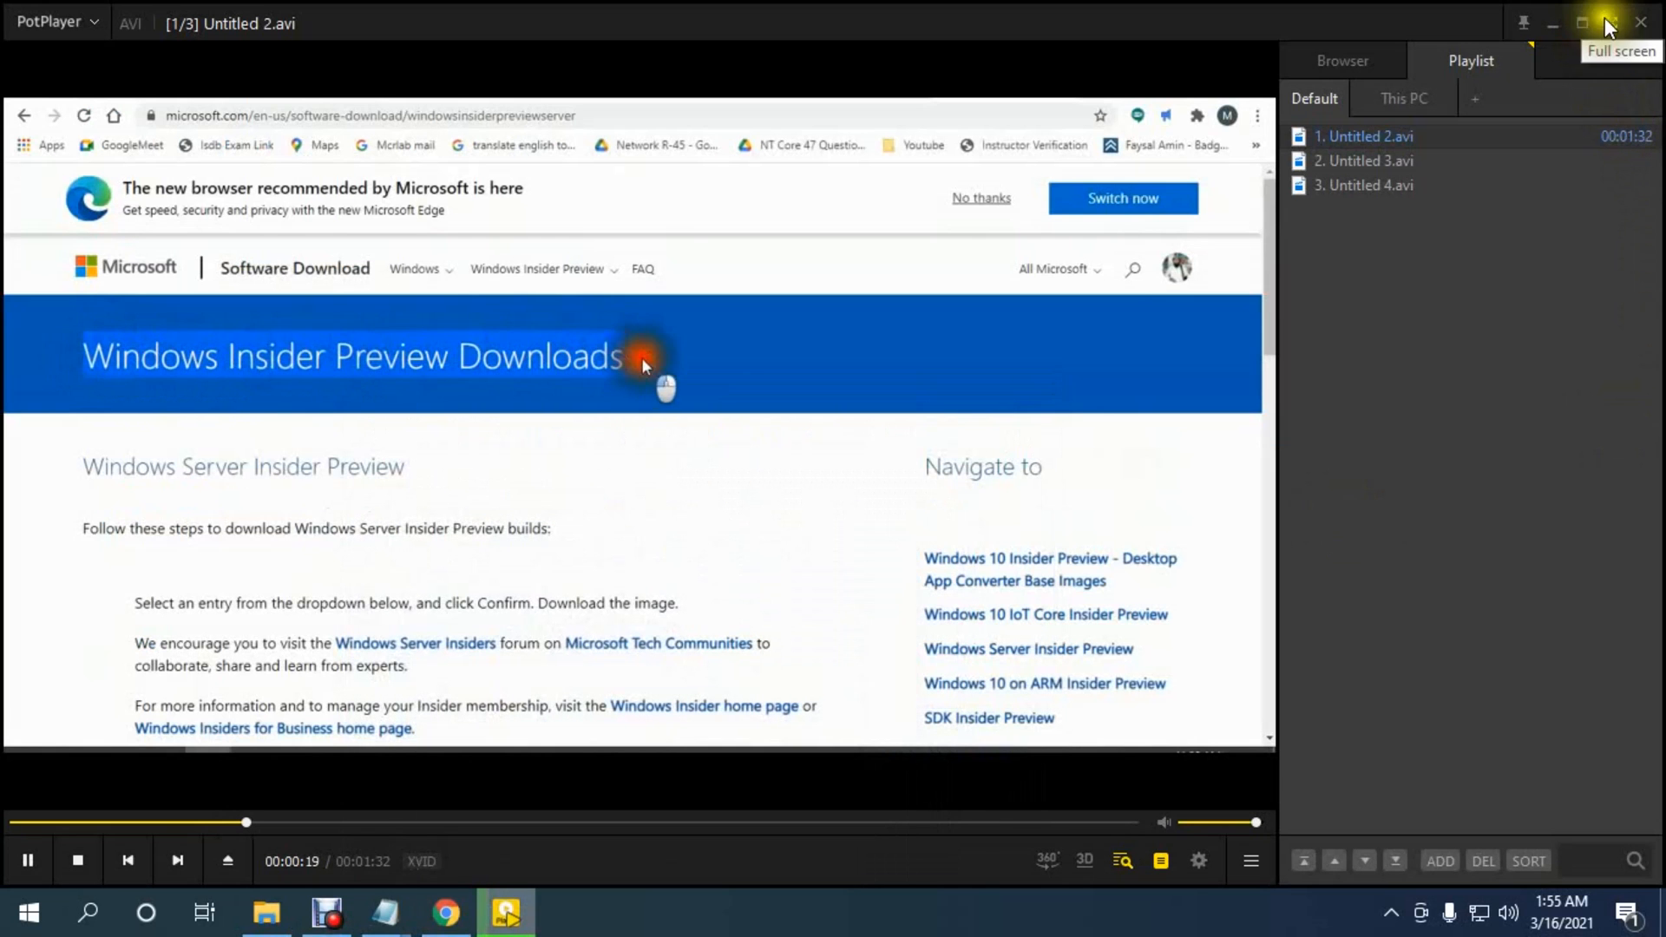
- Check which Microsoft account is signed in via the profile icon, then dismiss the panel
{"action": "left_click", "coordinate": [1607, 22]}
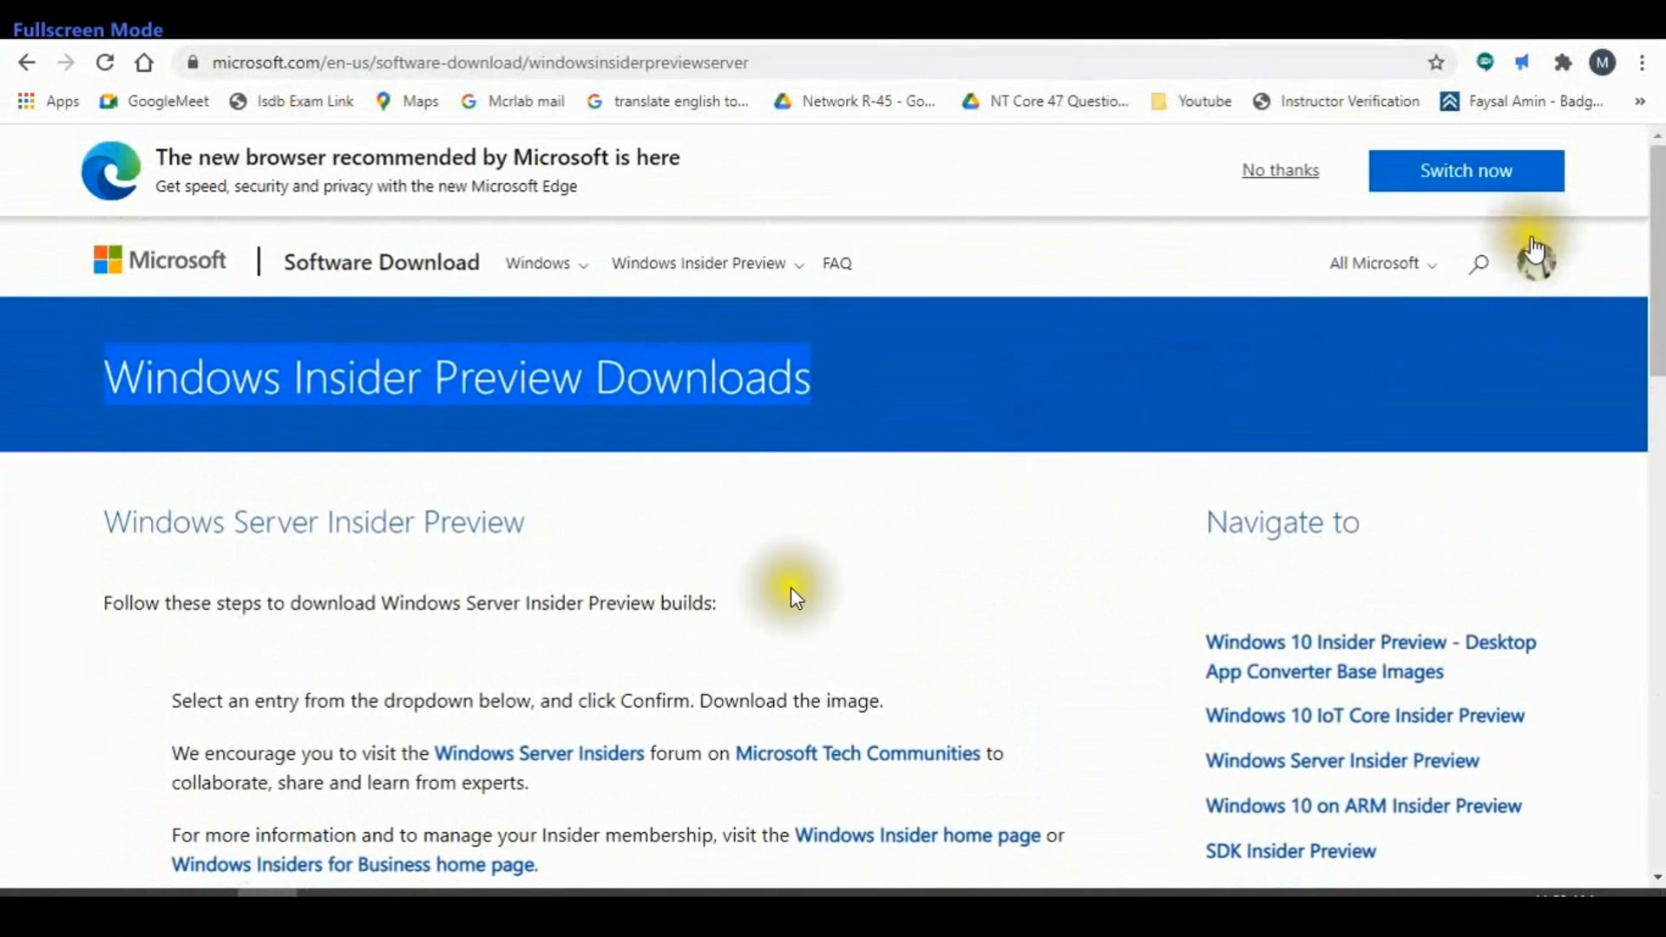
{"action": "left_click", "coordinate": [1534, 262]}
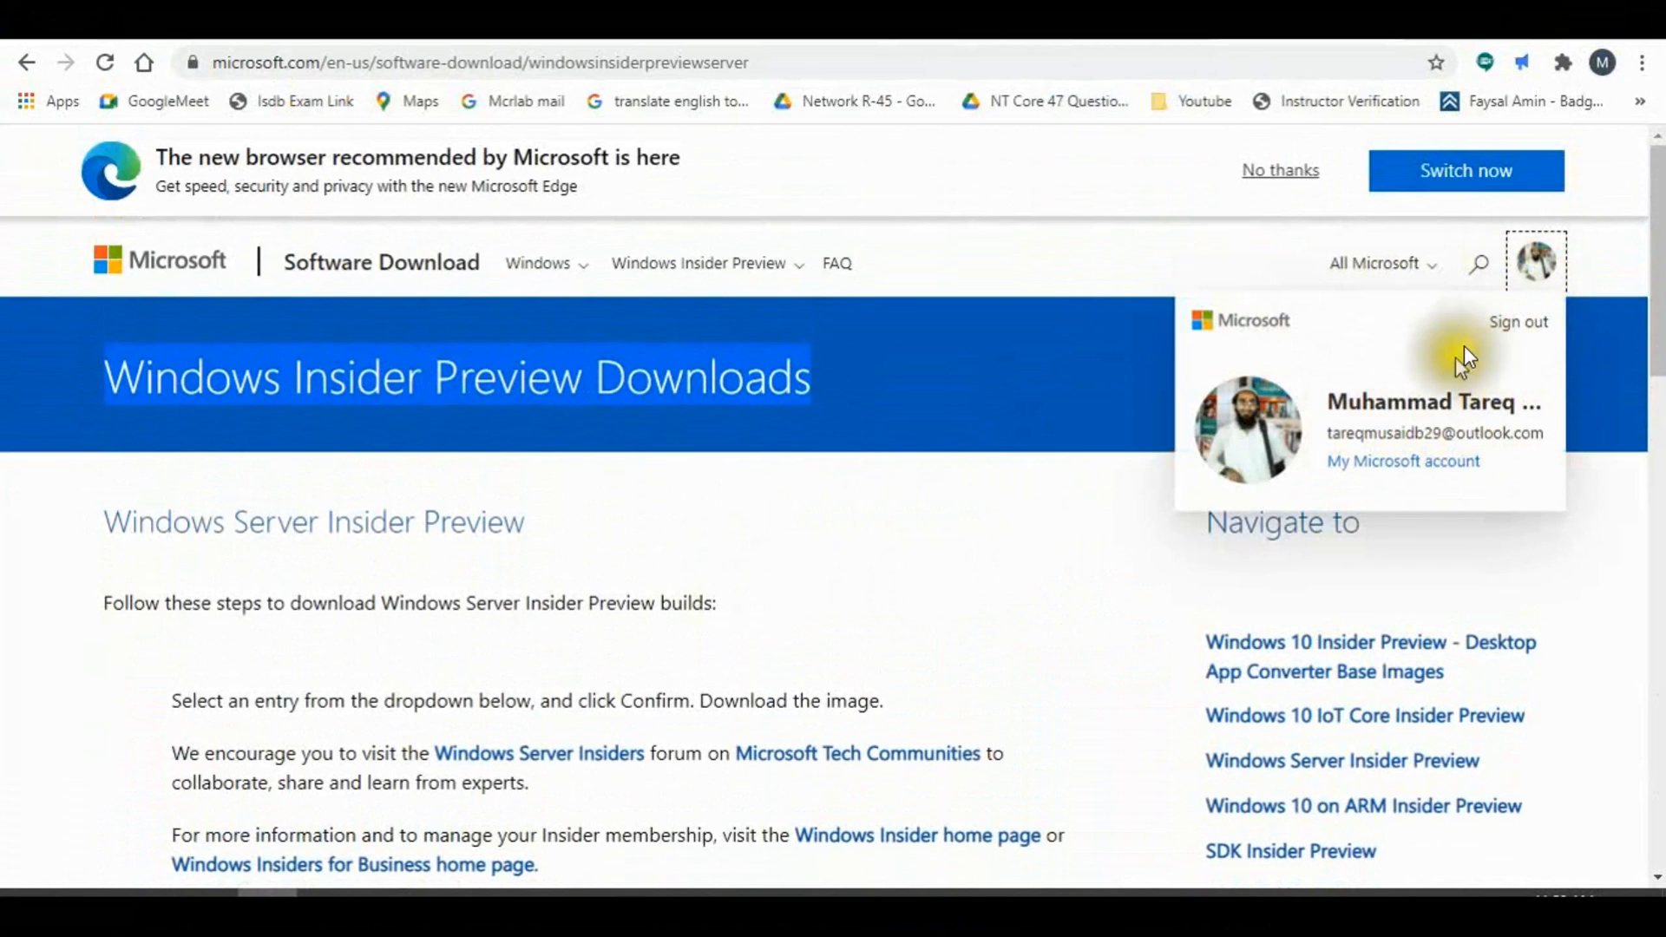
{"action": "mouse_move", "coordinate": [338, 429]}
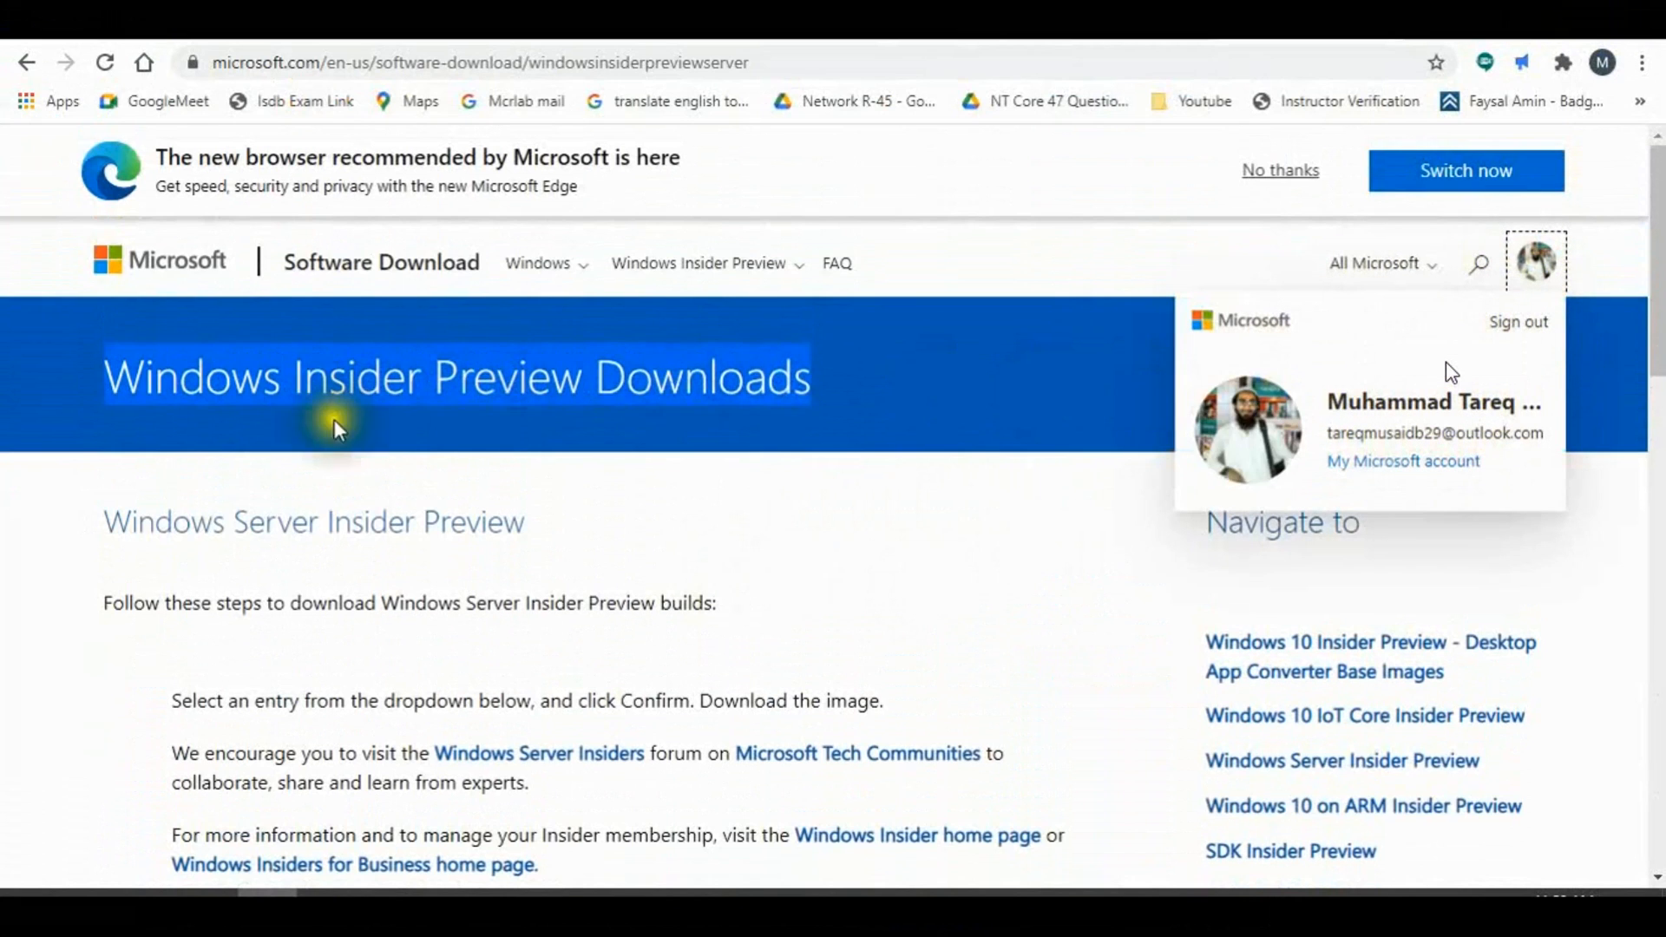
{"action": "left_click", "coordinate": [611, 530]}
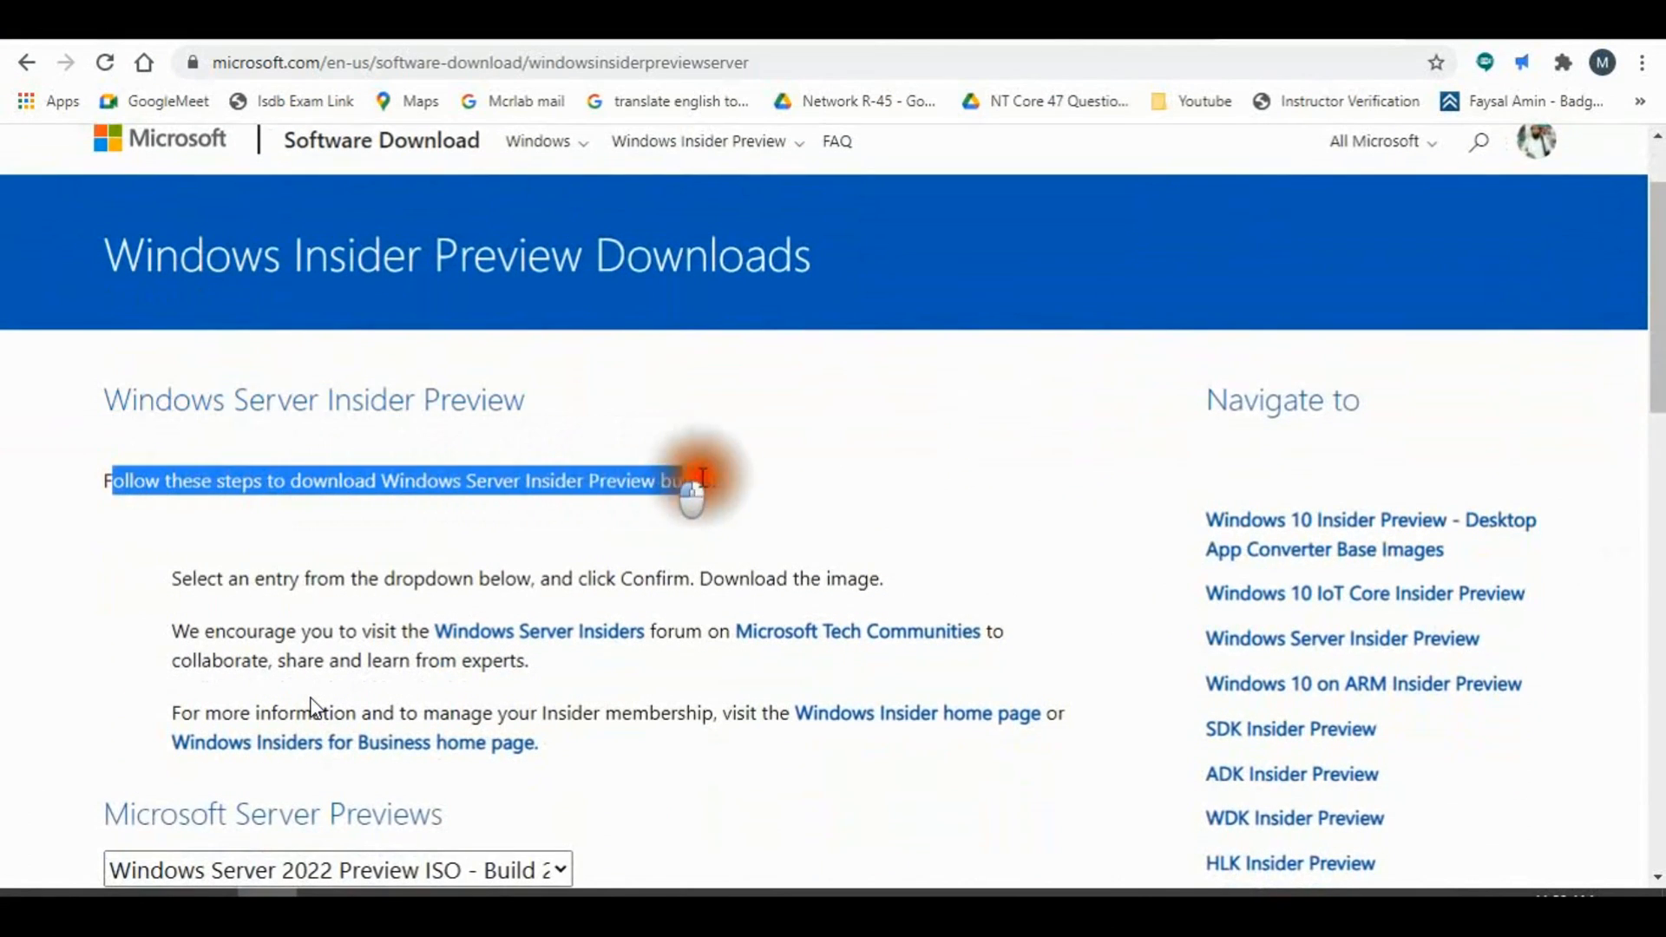
- Scroll down to the Microsoft Server Previews build selection dropdown
{"action": "scroll", "scroll_direction": "down", "scroll_amount": 3}
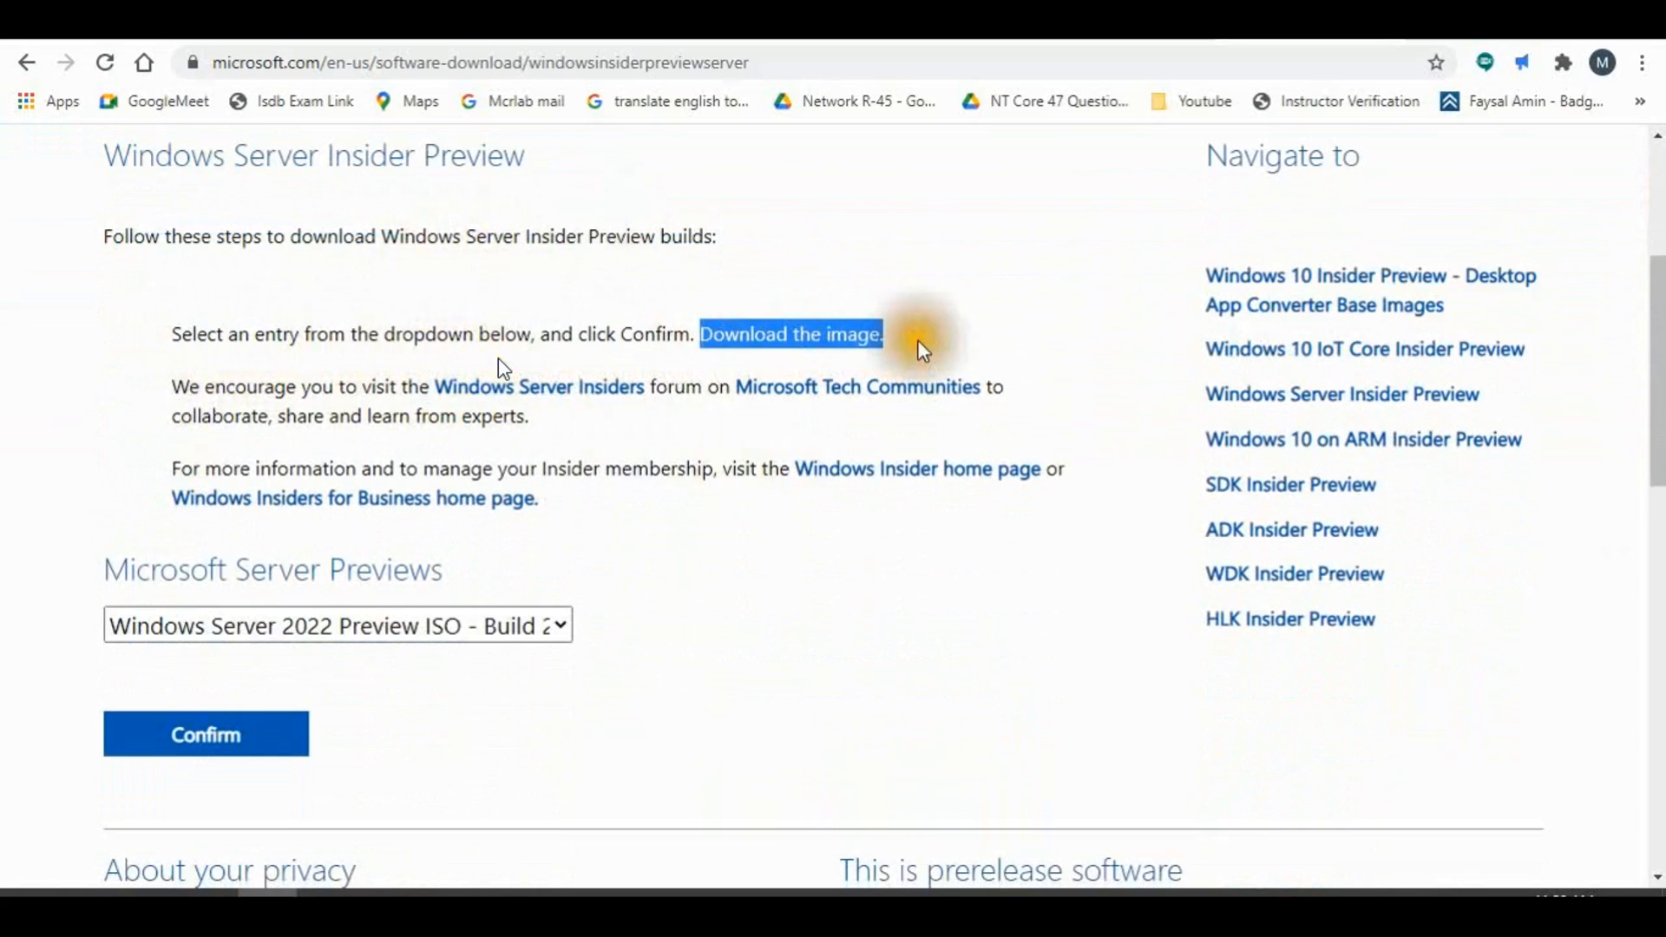
{"action": "scroll", "scroll_direction": "down", "scroll_amount": 3}
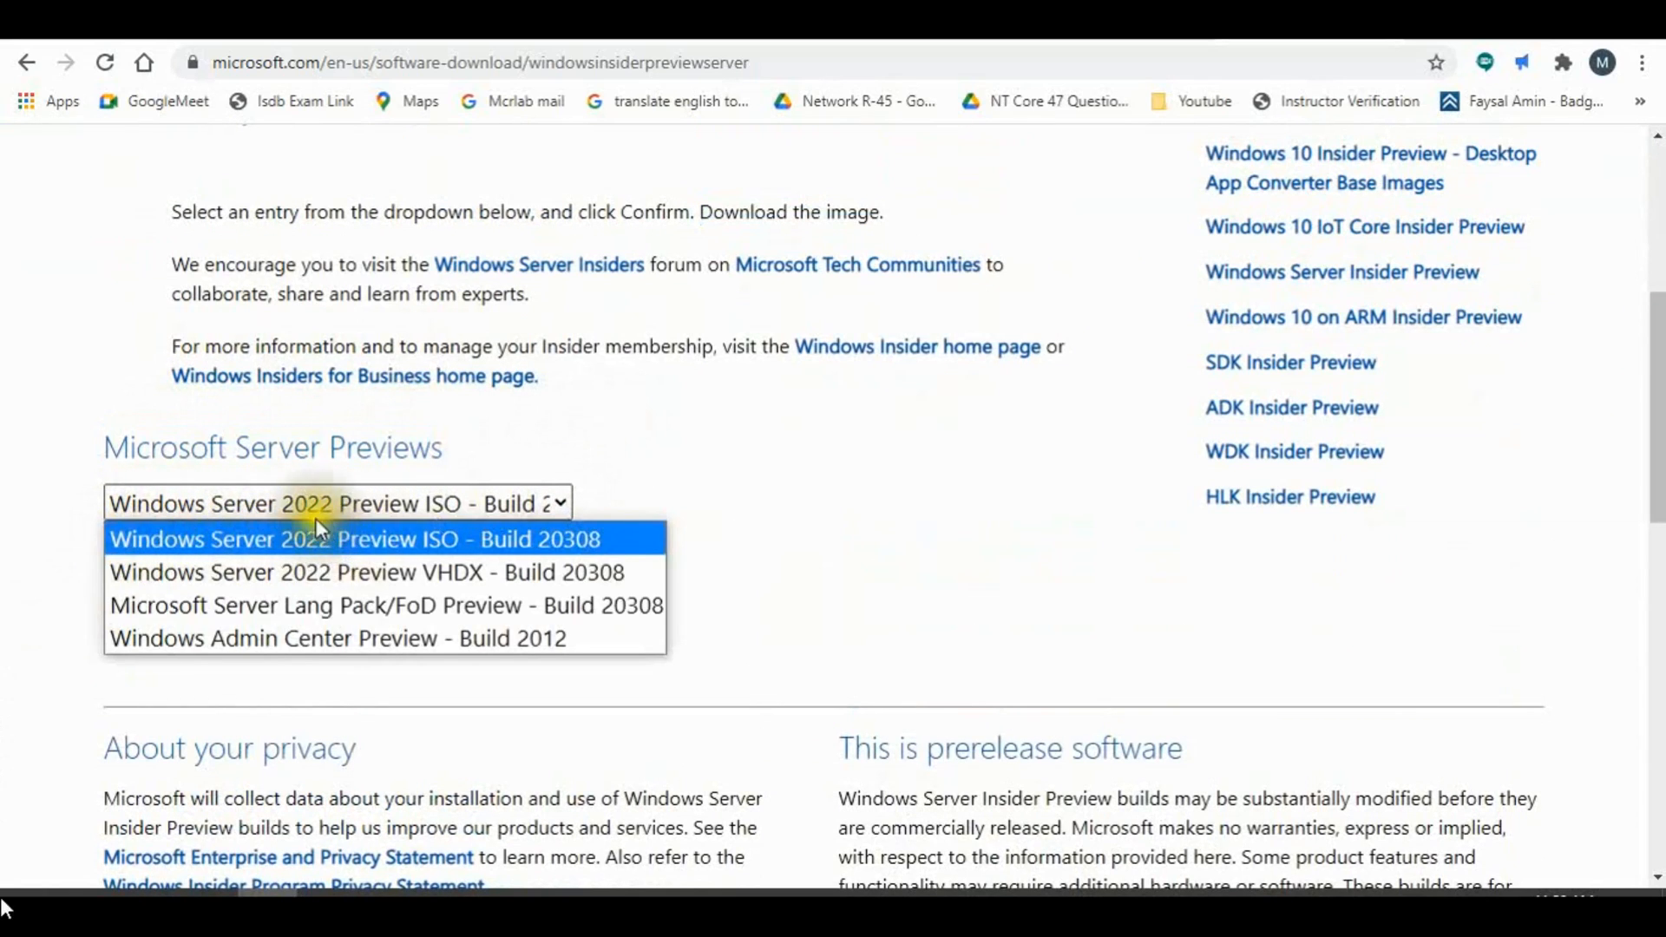
{"action": "mouse_move", "coordinate": [312, 571]}
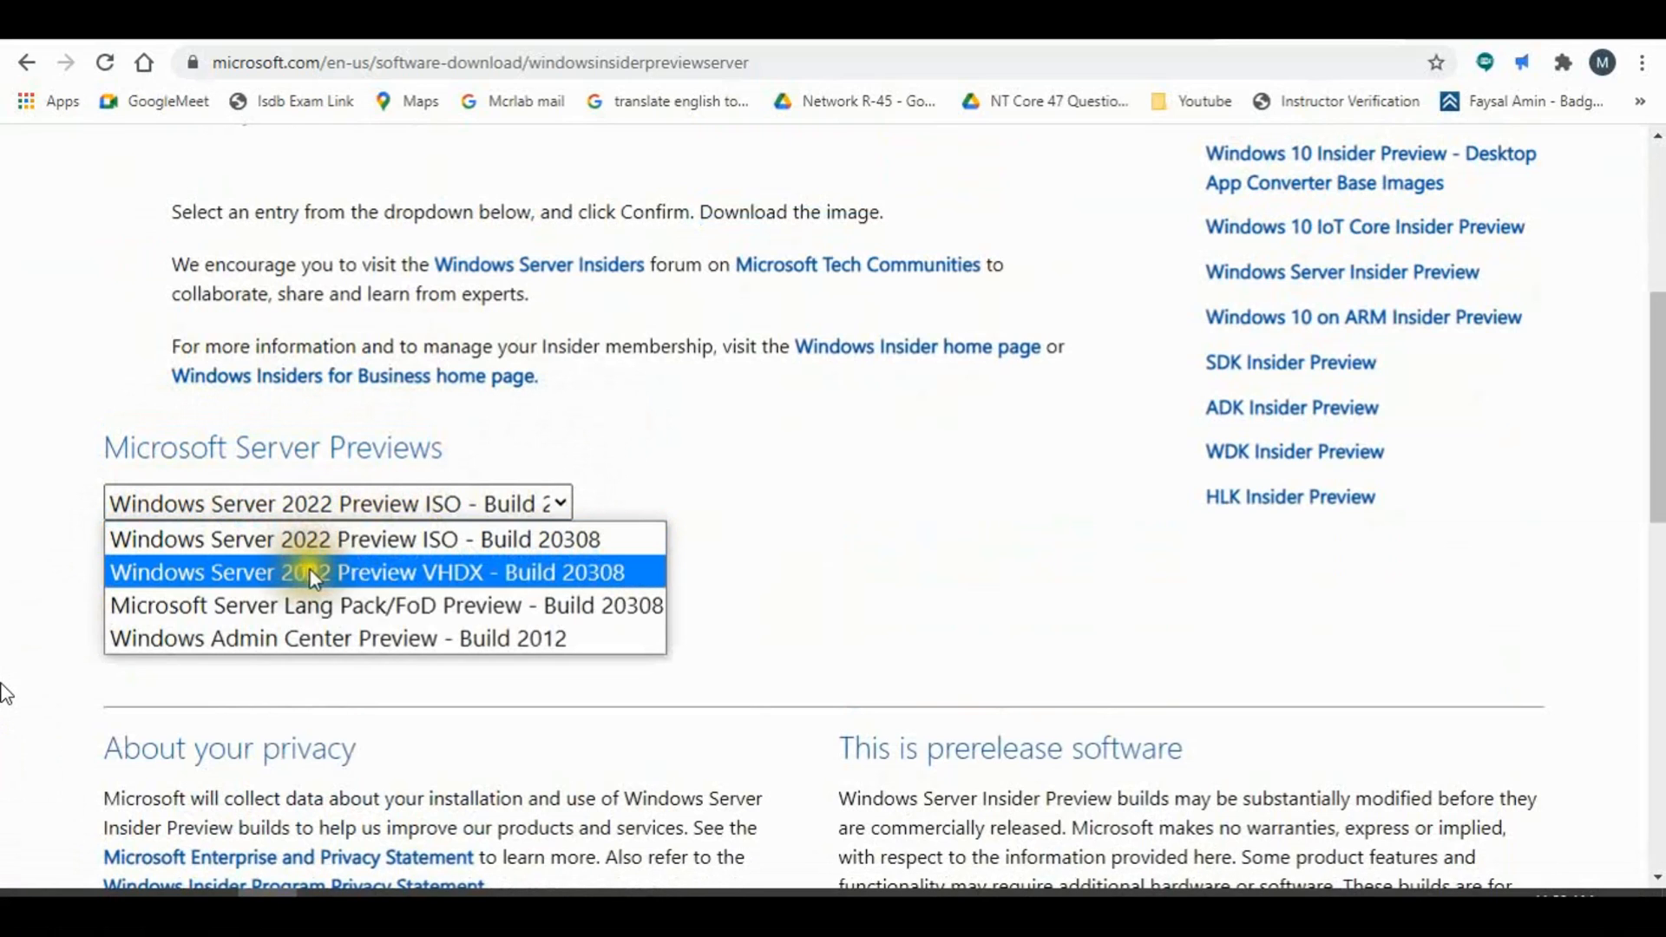
{"action": "mouse_move", "coordinate": [330, 606]}
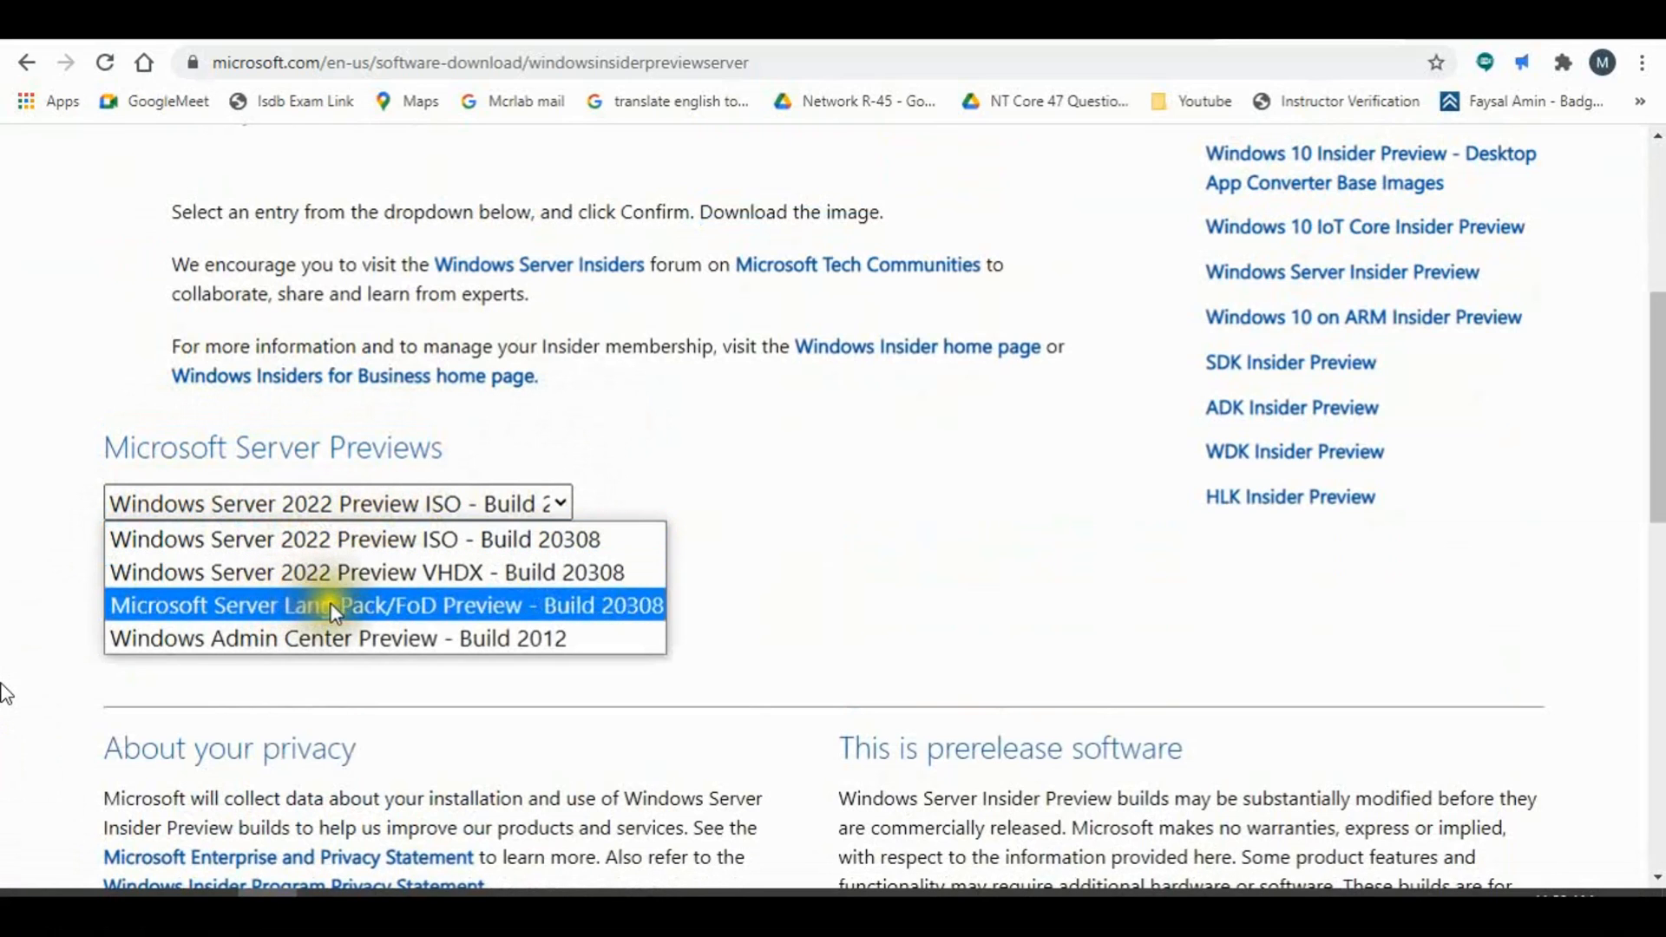
{"action": "mouse_move", "coordinate": [265, 637]}
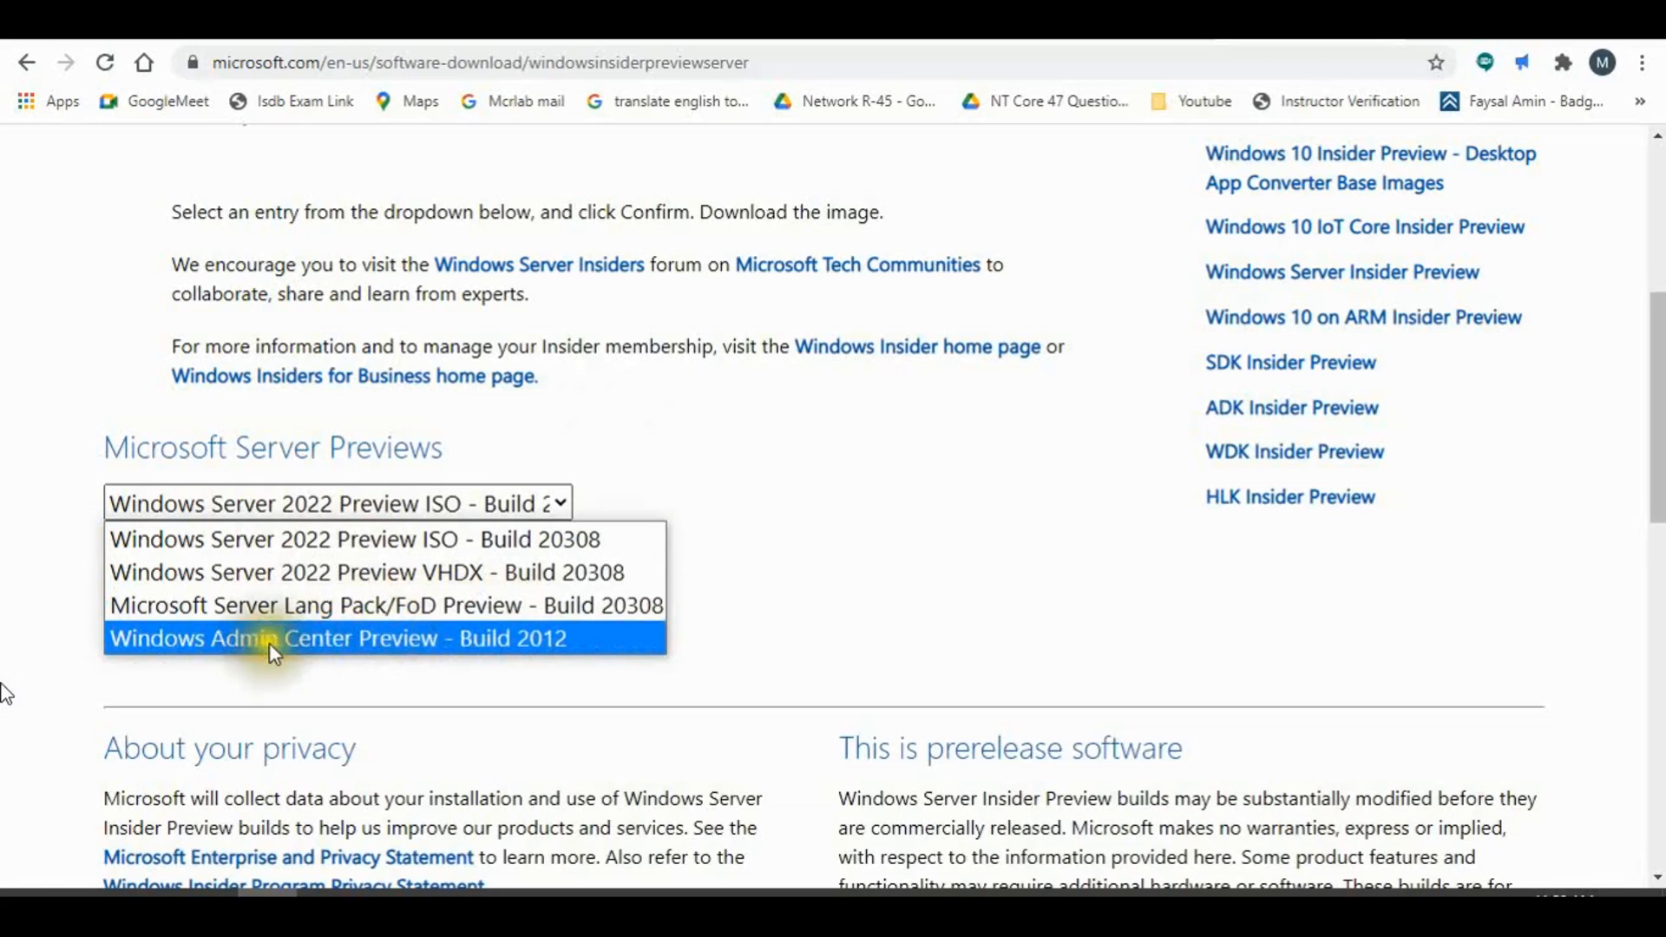
{"action": "mouse_move", "coordinate": [356, 618]}
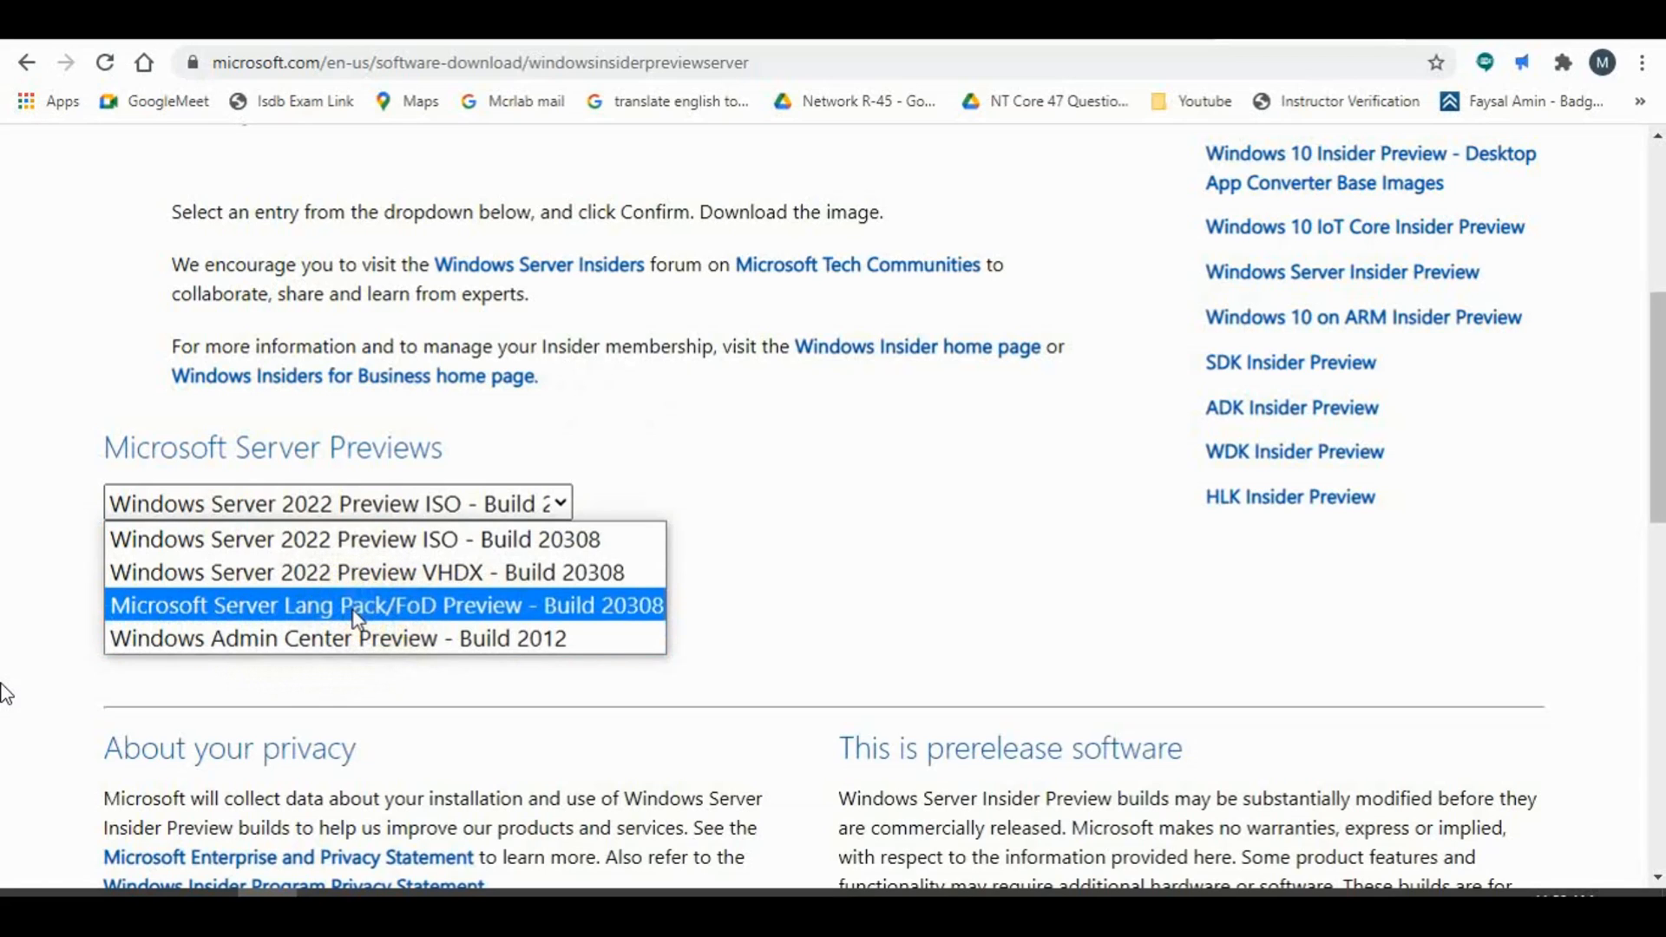
{"action": "mouse_move", "coordinate": [351, 538]}
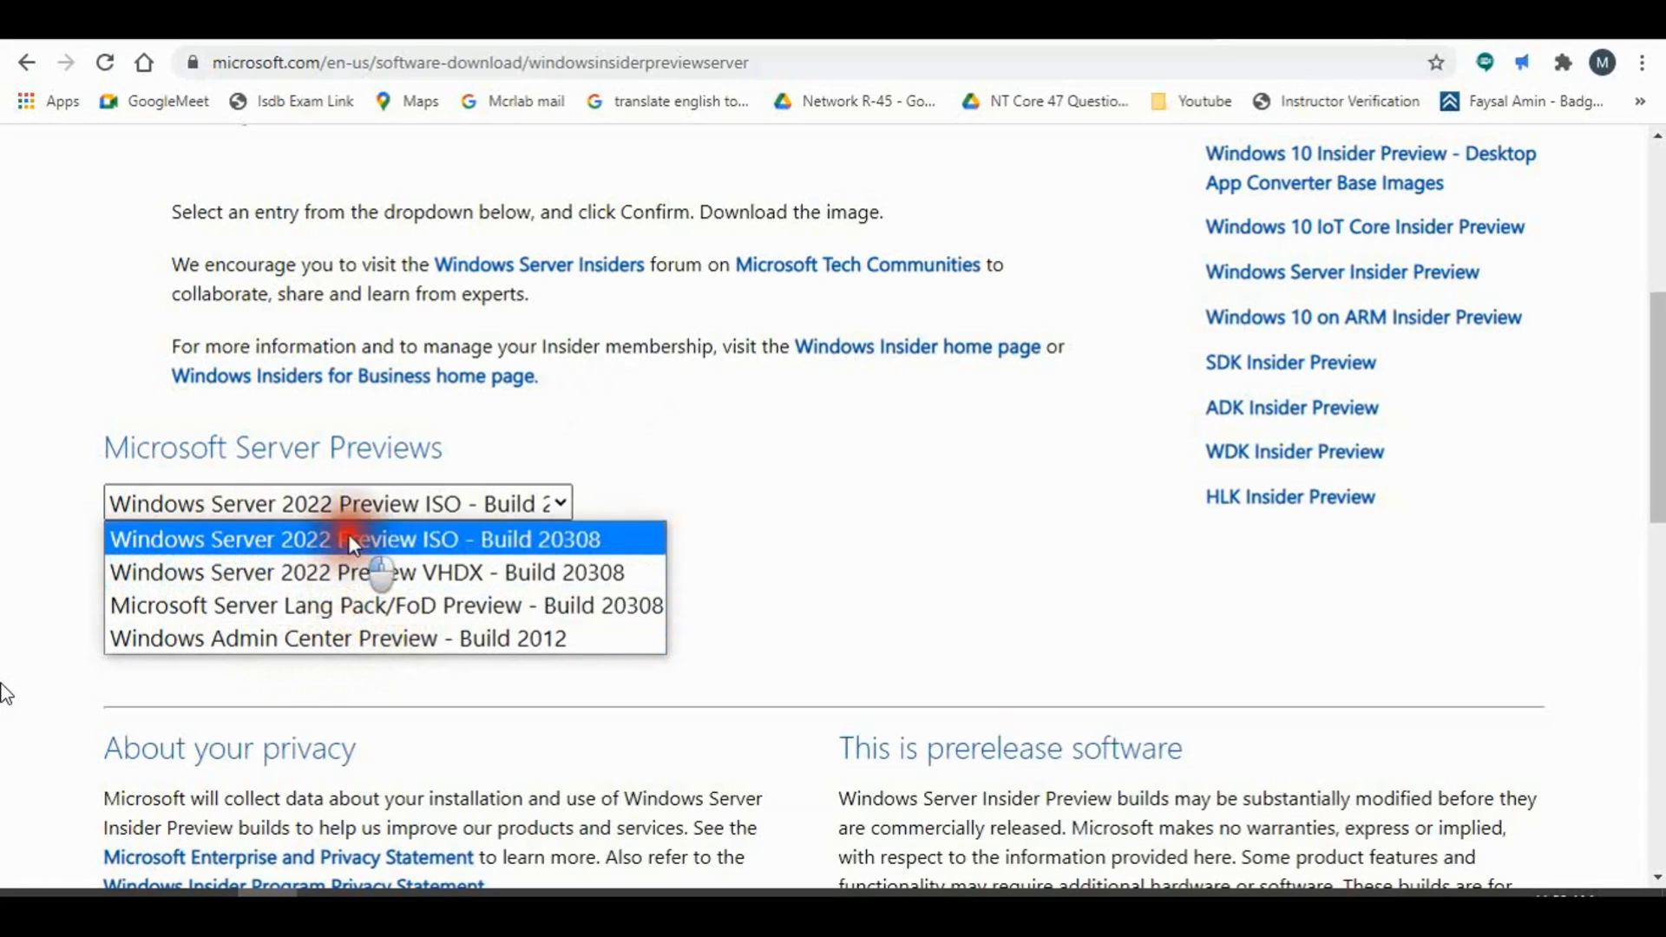
- Choose the Windows Server 2022 Preview ISO build and confirm English as language
{"action": "left_click", "coordinate": [339, 538]}
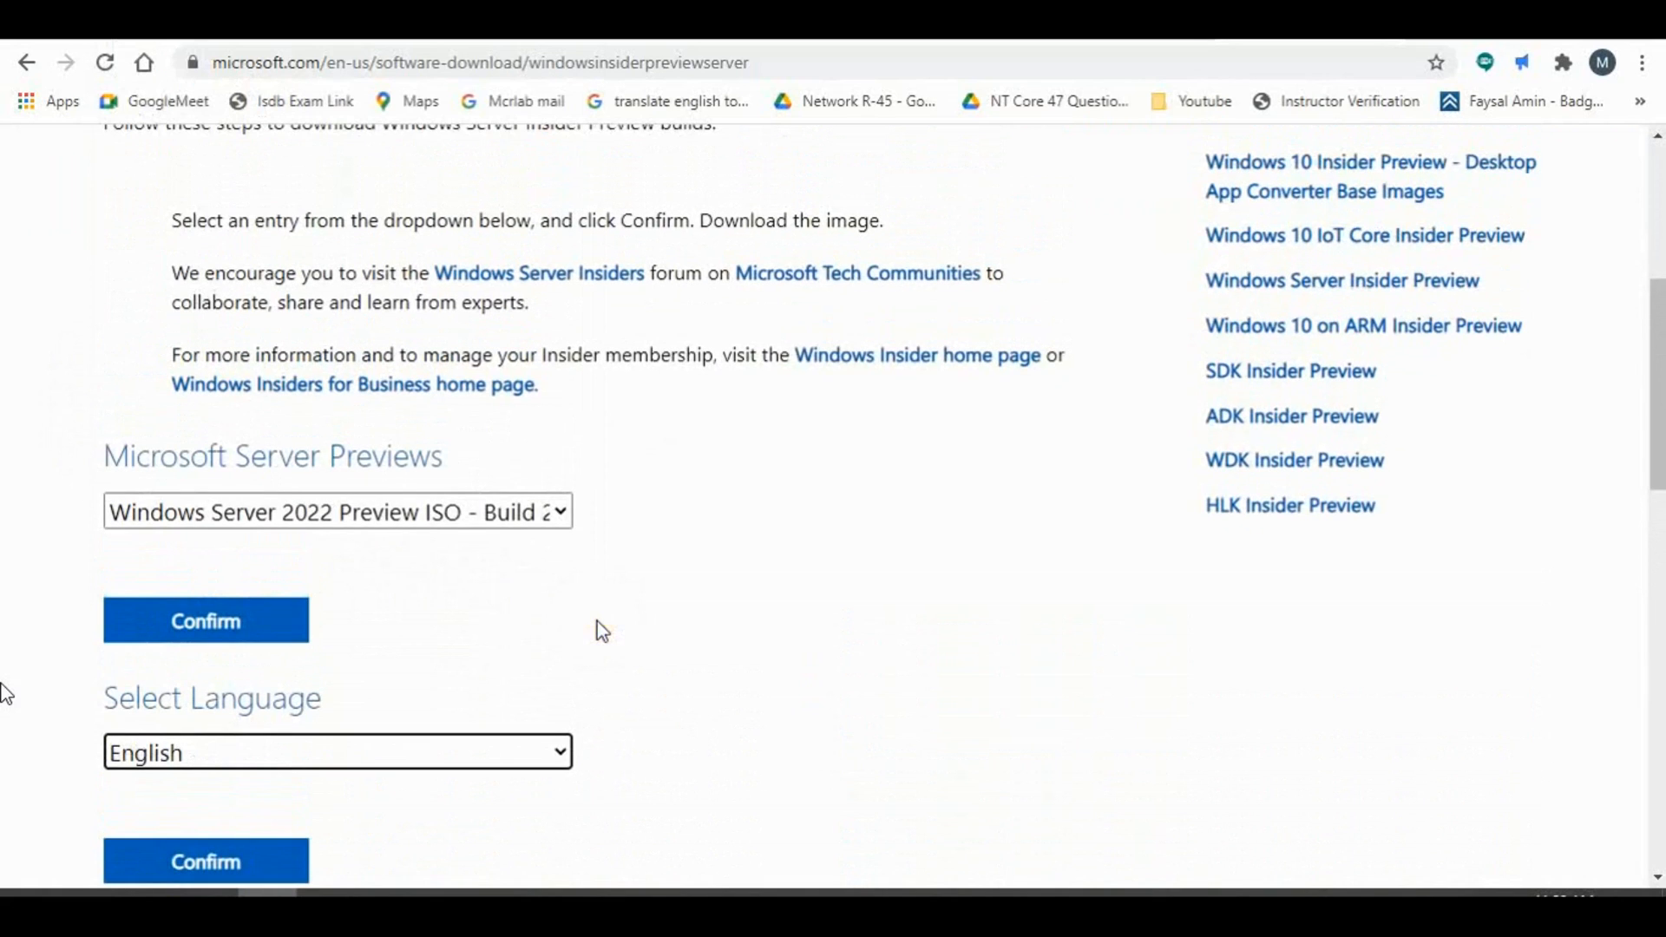
{"action": "scroll", "scroll_direction": "down", "scroll_amount": 3}
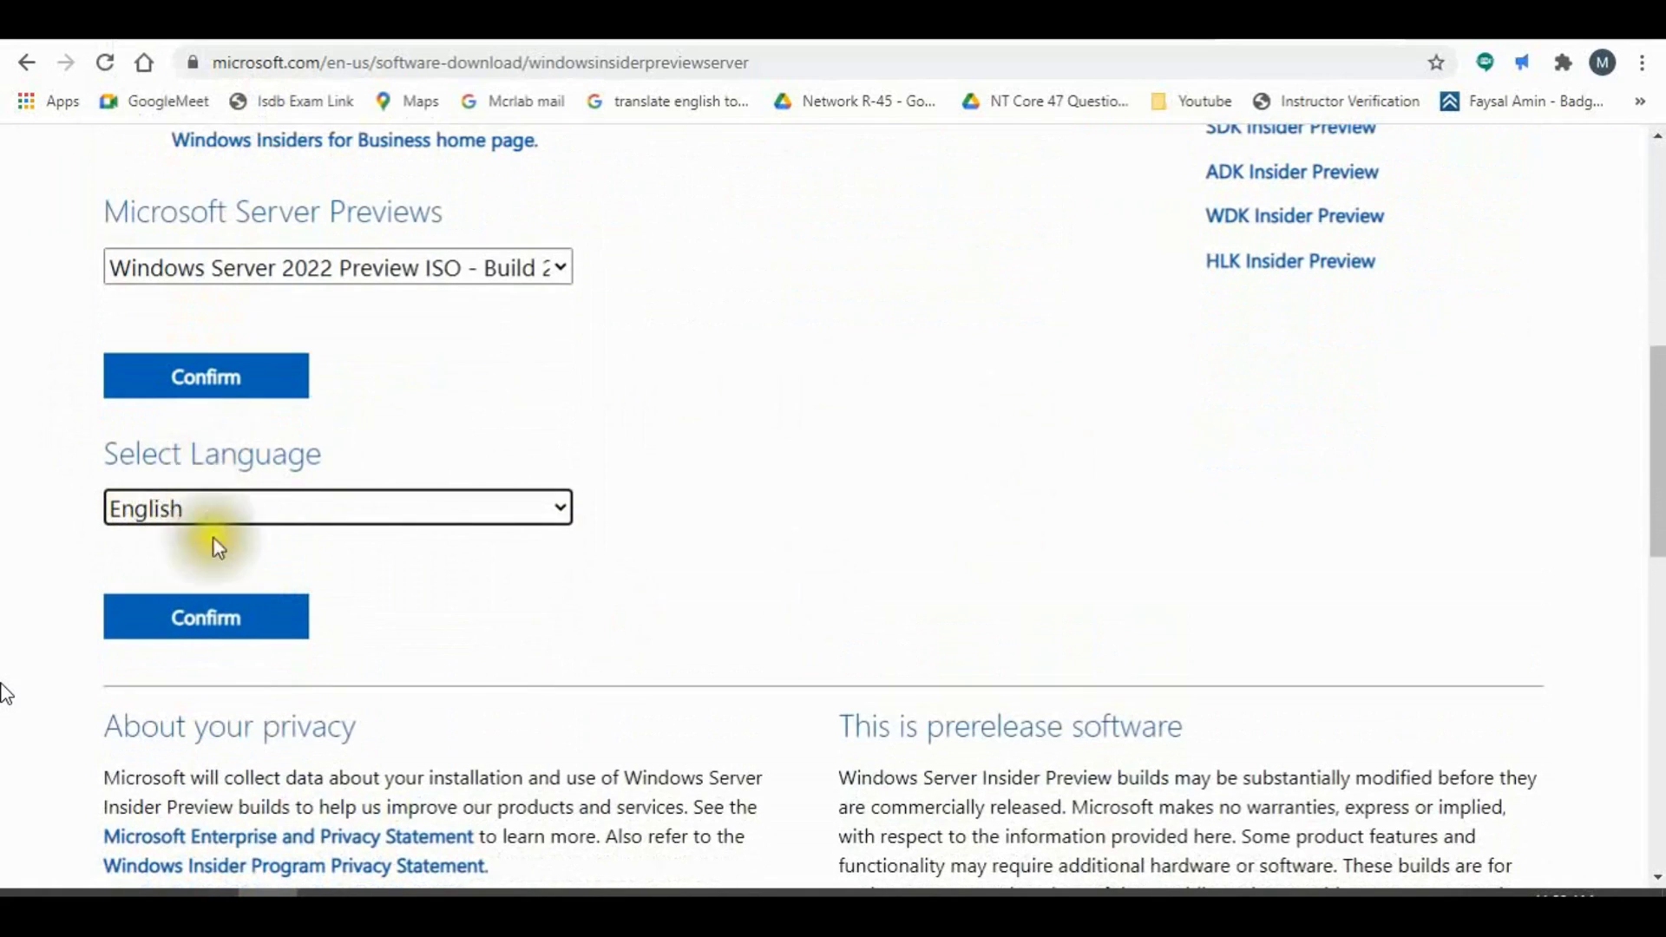
{"action": "left_click", "coordinate": [204, 616]}
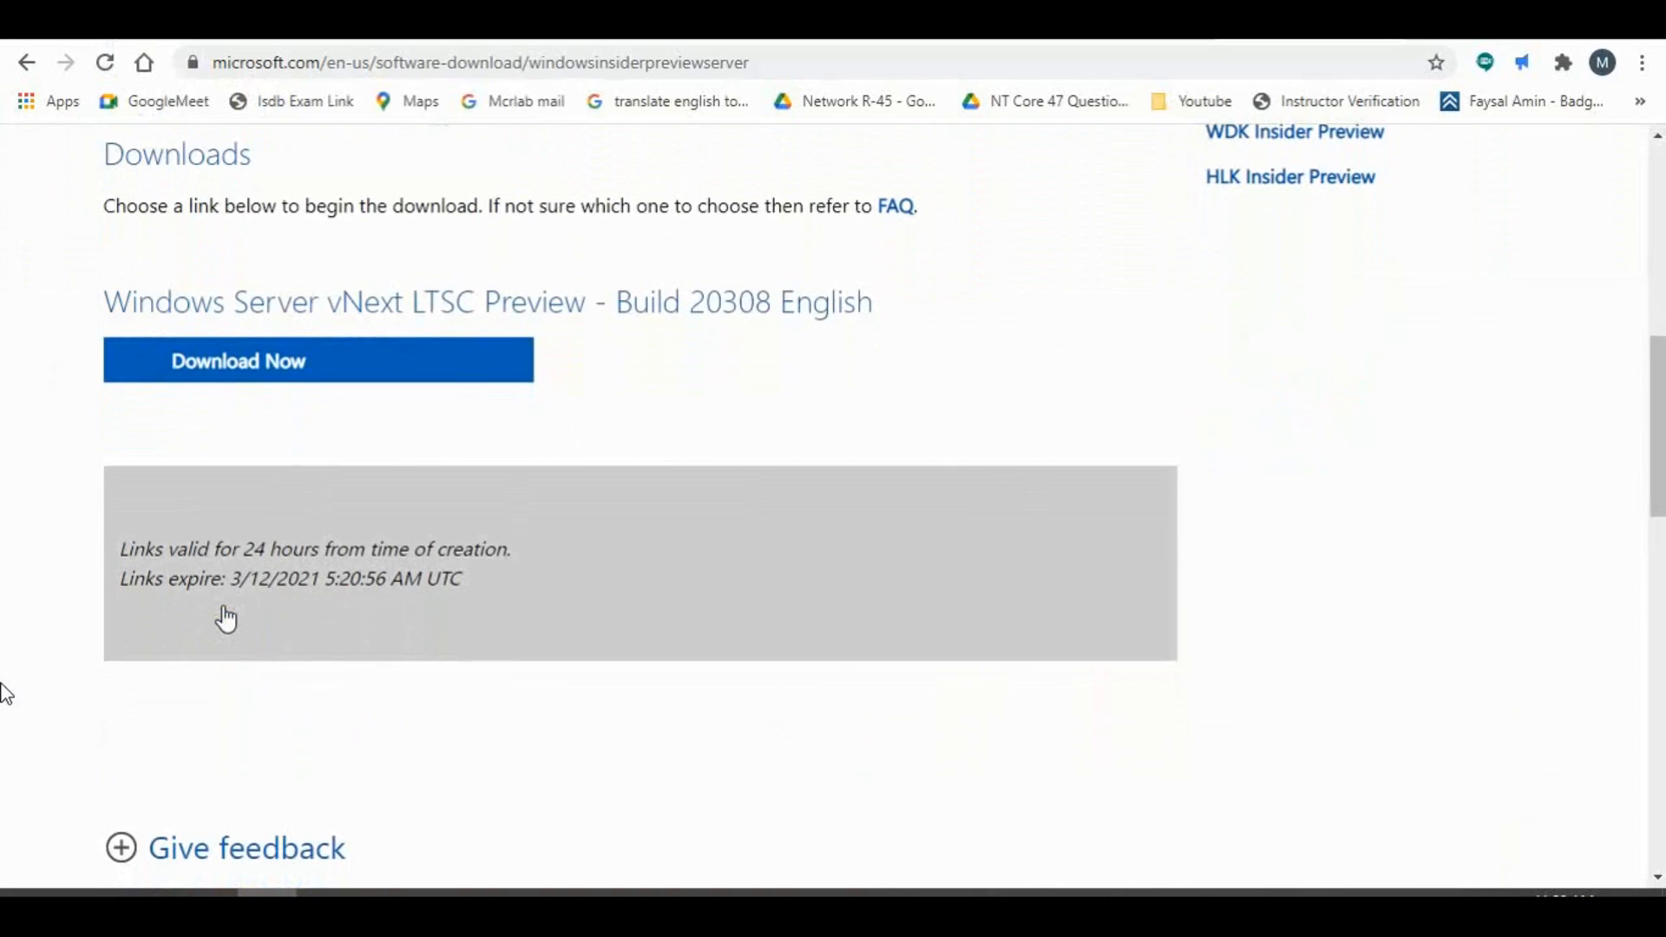
- Start downloading the build 20308 English ISO via Download Now
{"action": "scroll", "scroll_direction": "up", "scroll_amount": 3}
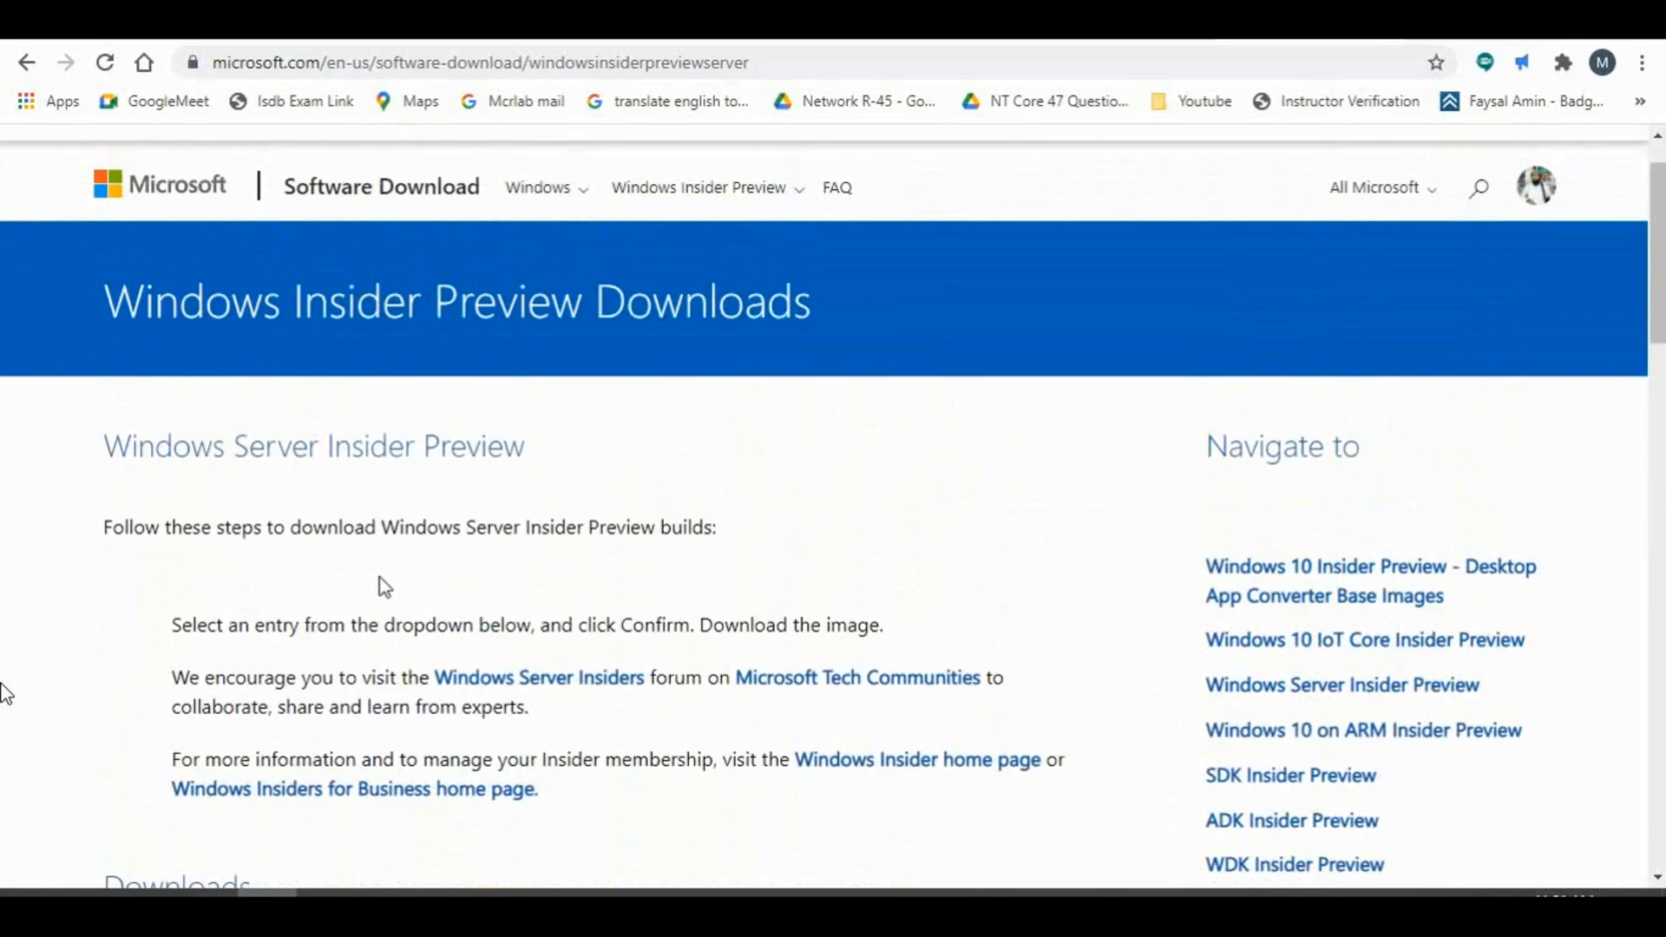
{"action": "scroll", "scroll_direction": "down", "scroll_amount": 3}
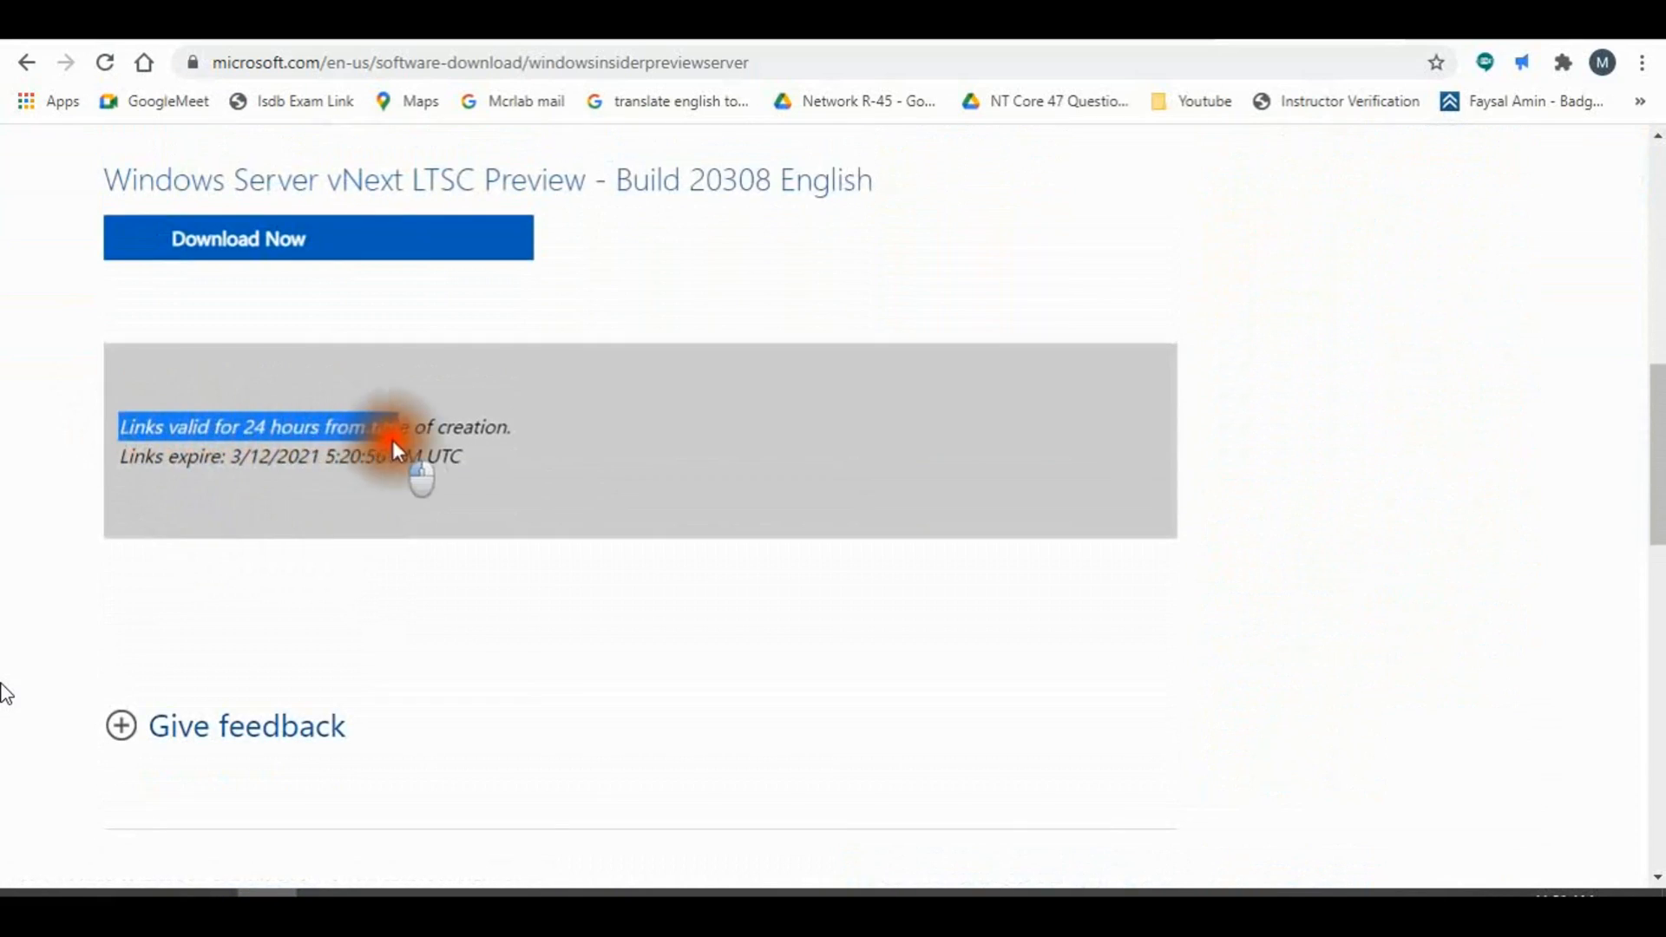
{"action": "scroll", "scroll_direction": "down", "scroll_amount": 3}
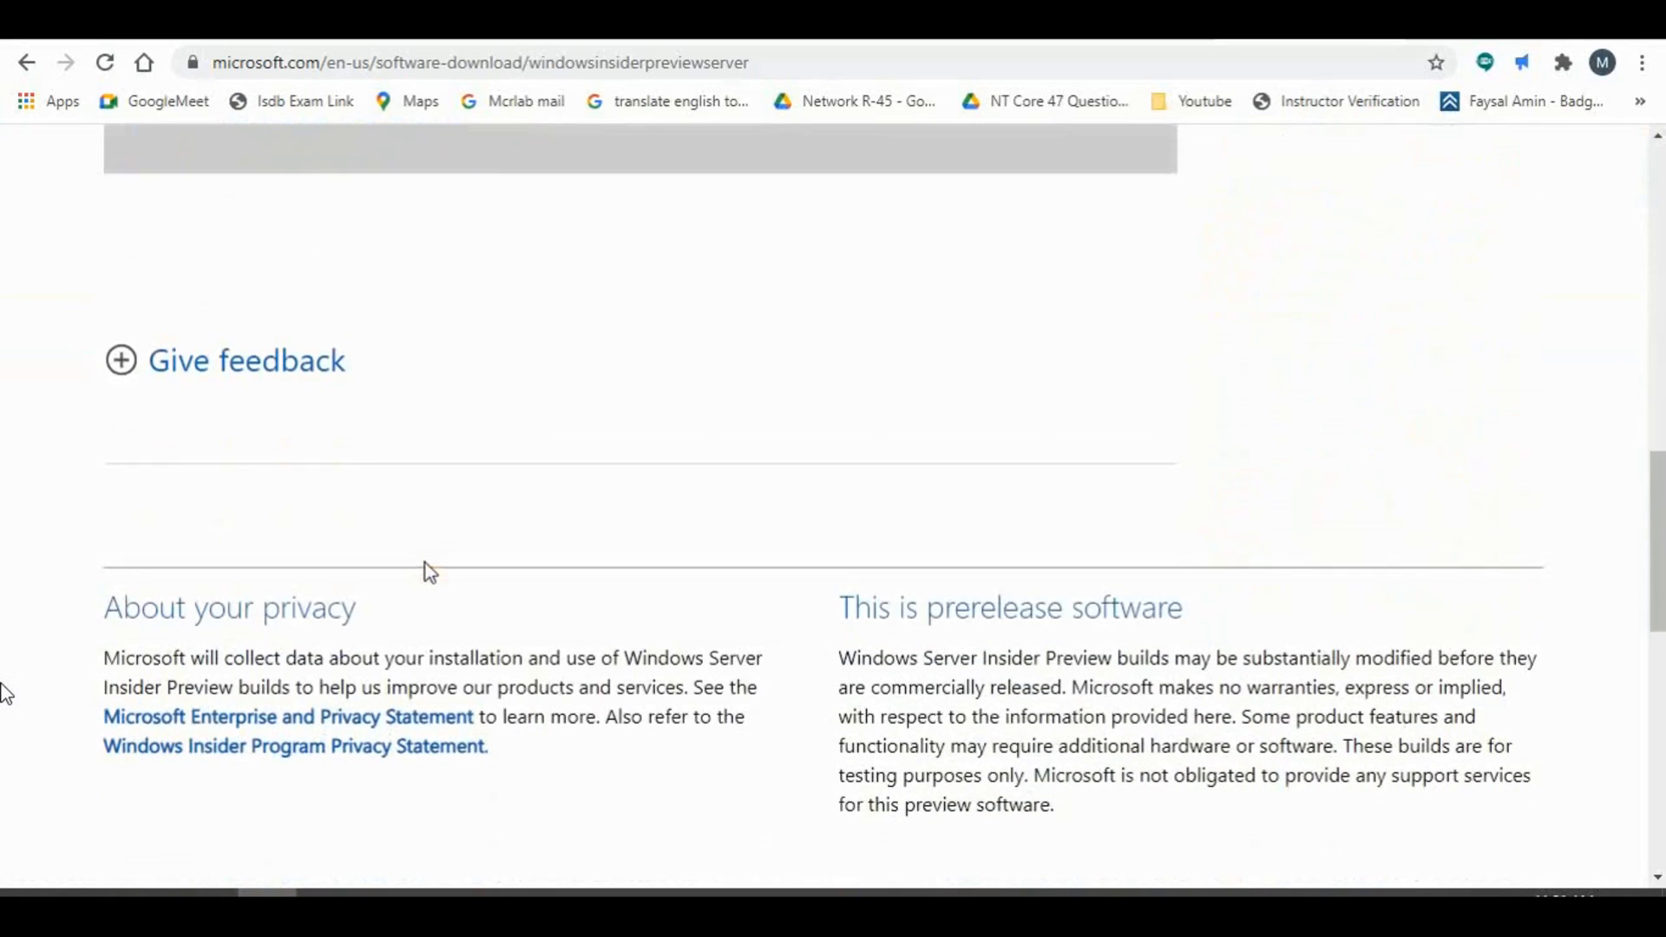
{"action": "scroll", "scroll_direction": "up", "scroll_amount": 3}
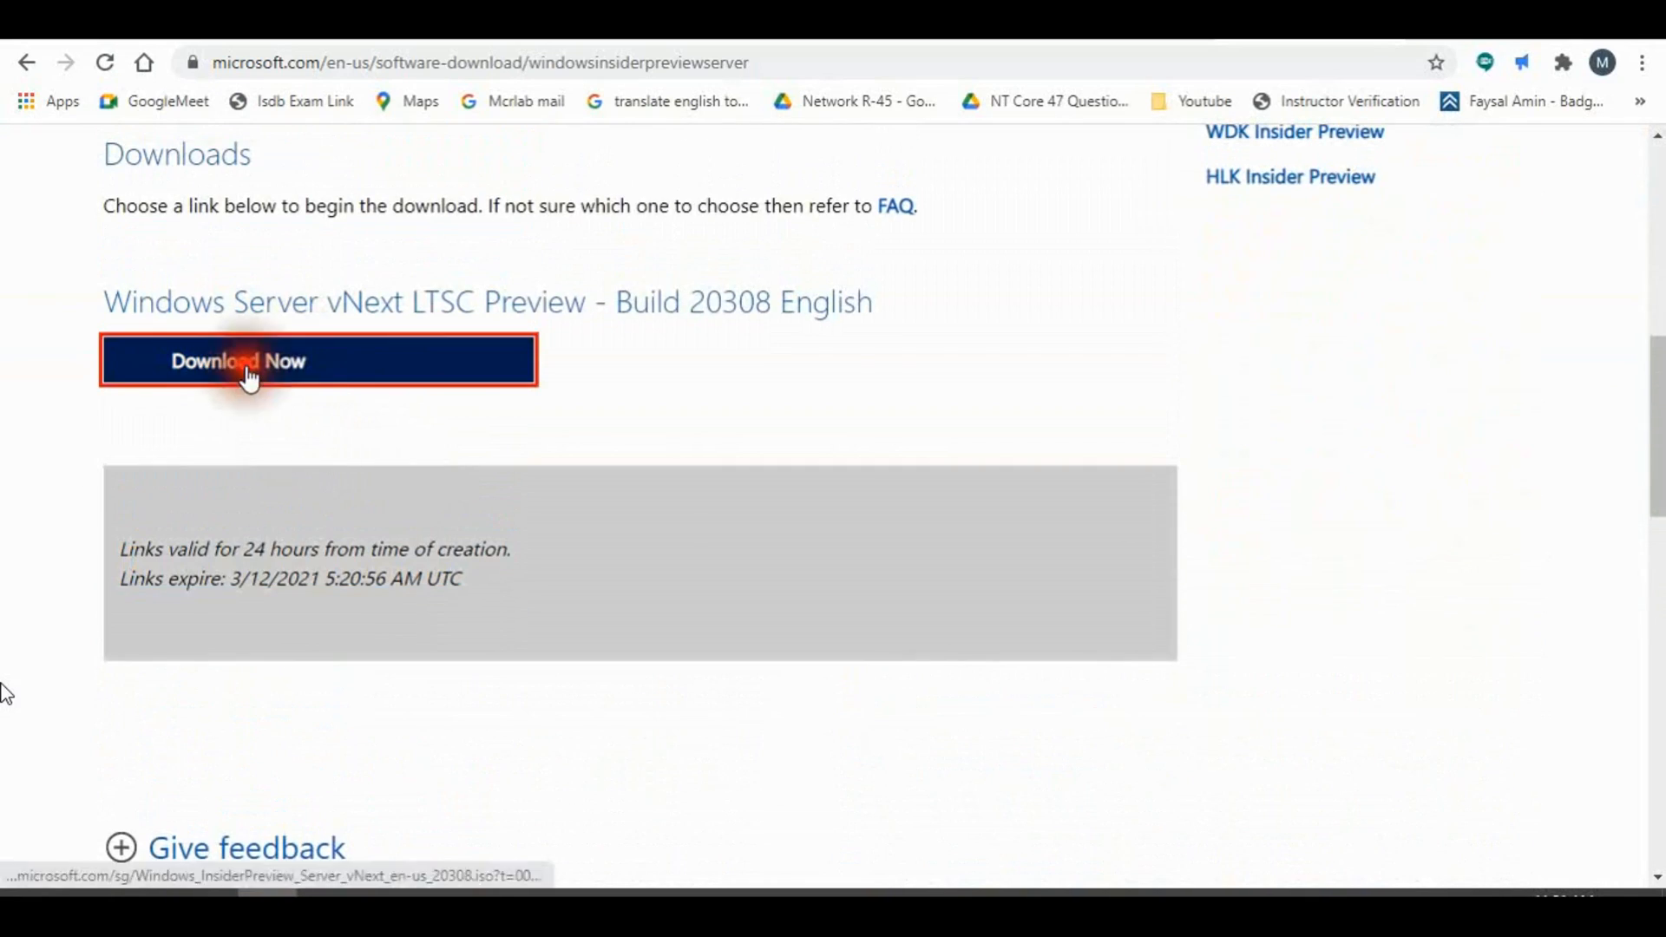
{"action": "left_click", "coordinate": [252, 361]}
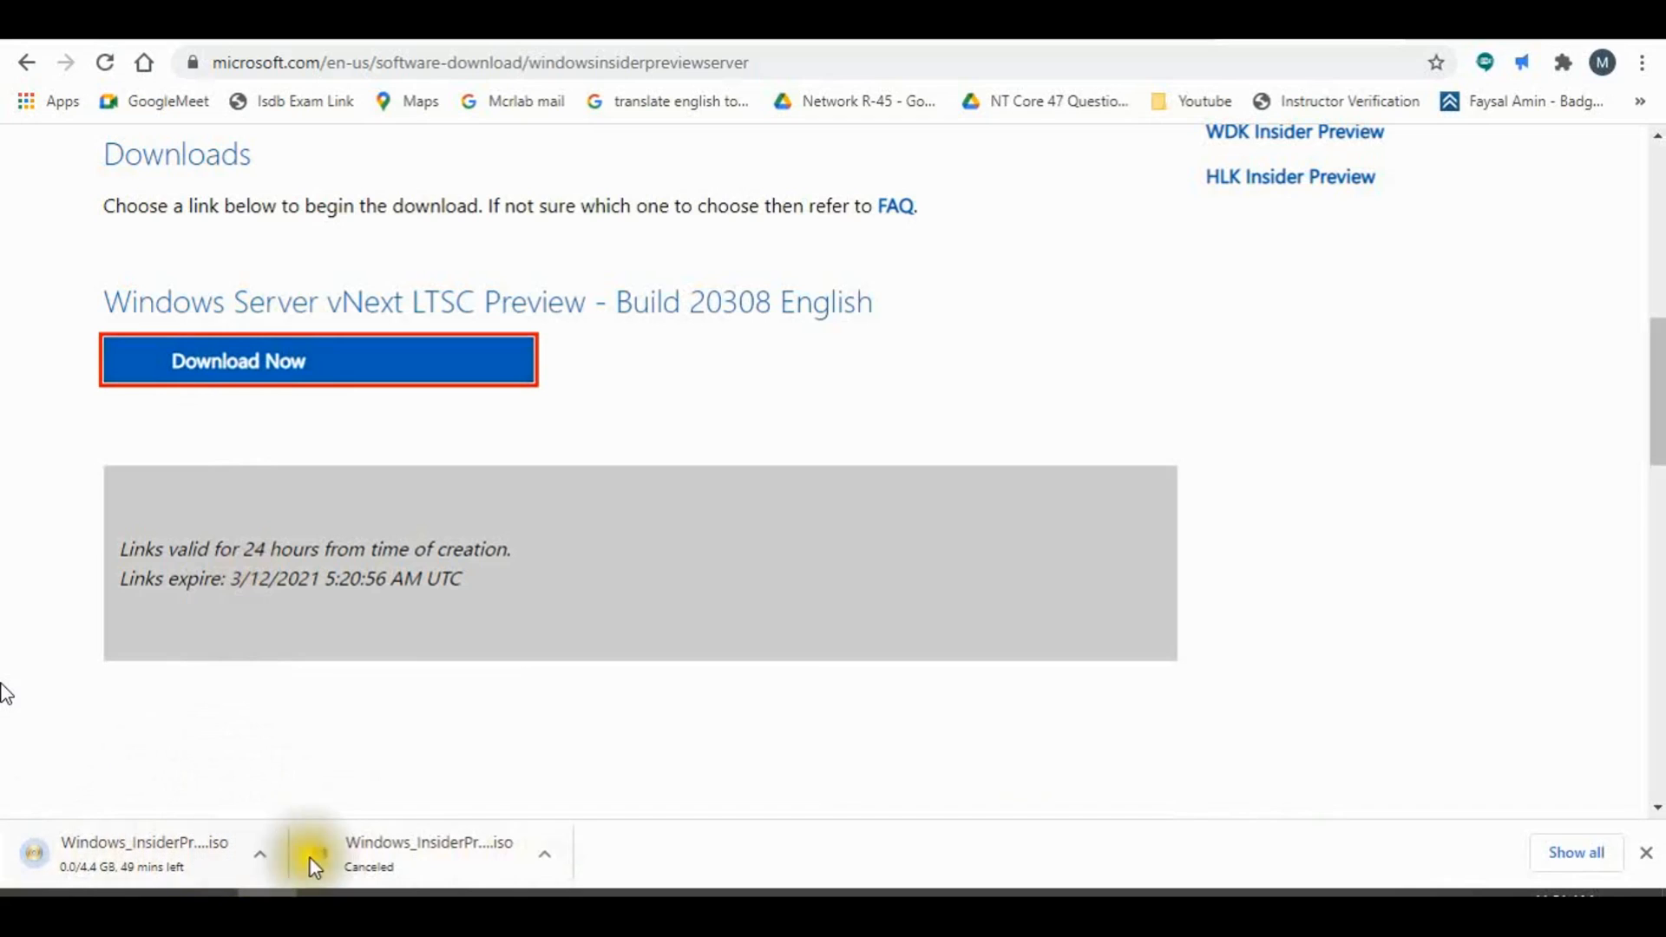
{"action": "mouse_move", "coordinate": [562, 733]}
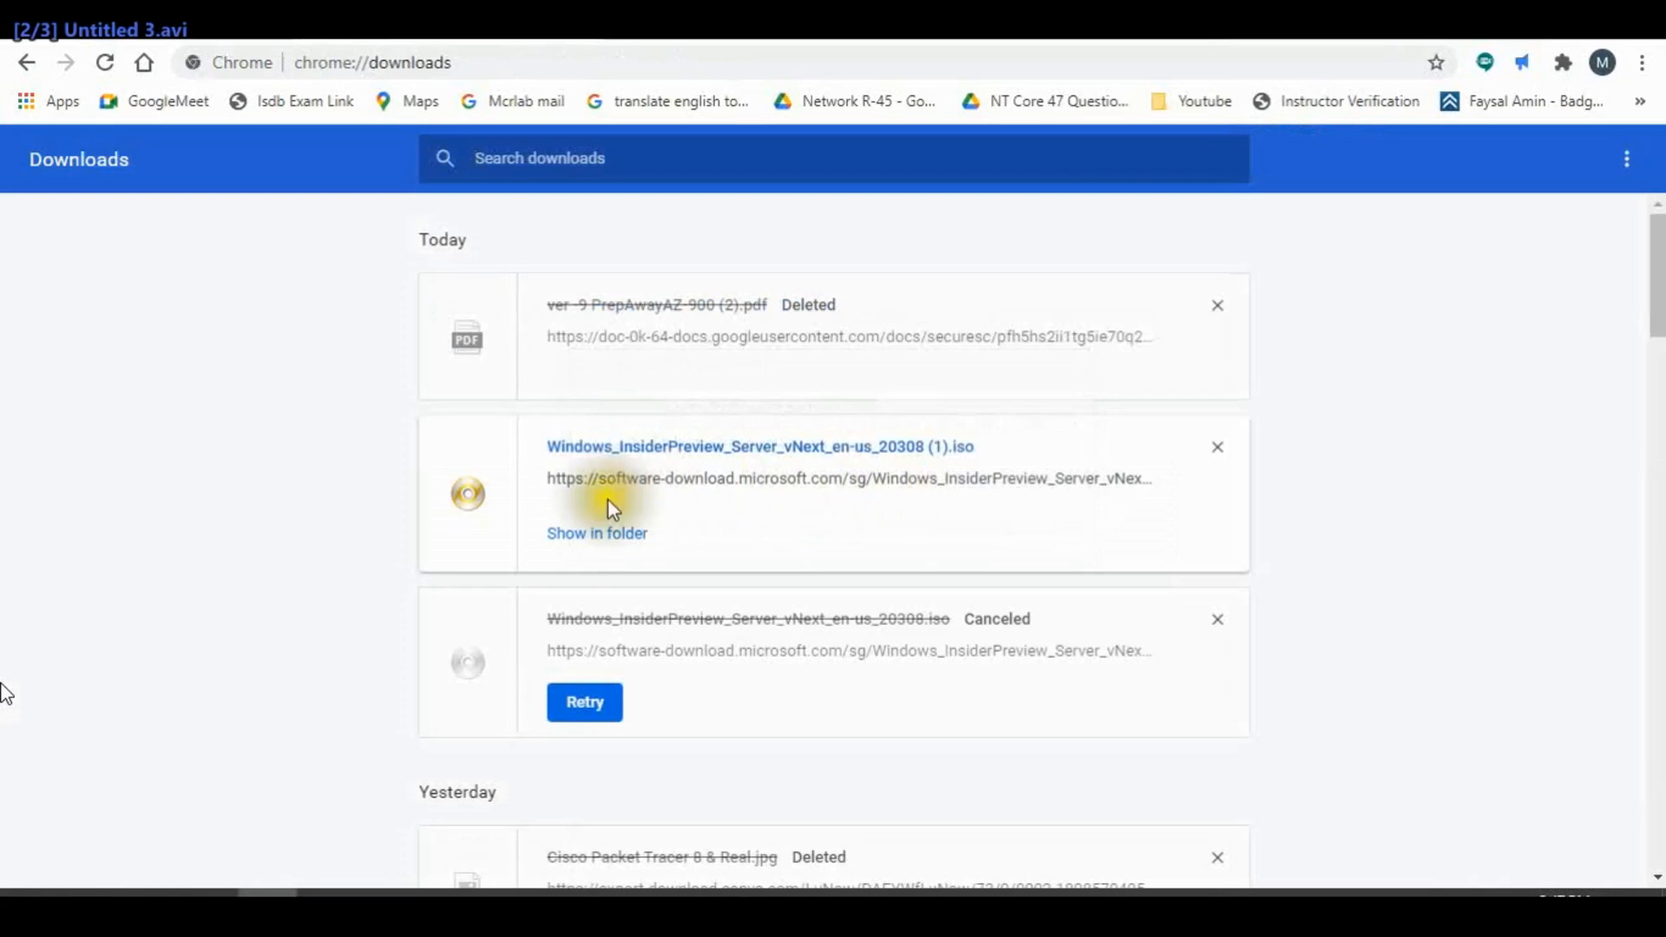
{"action": "mouse_move", "coordinate": [840, 462]}
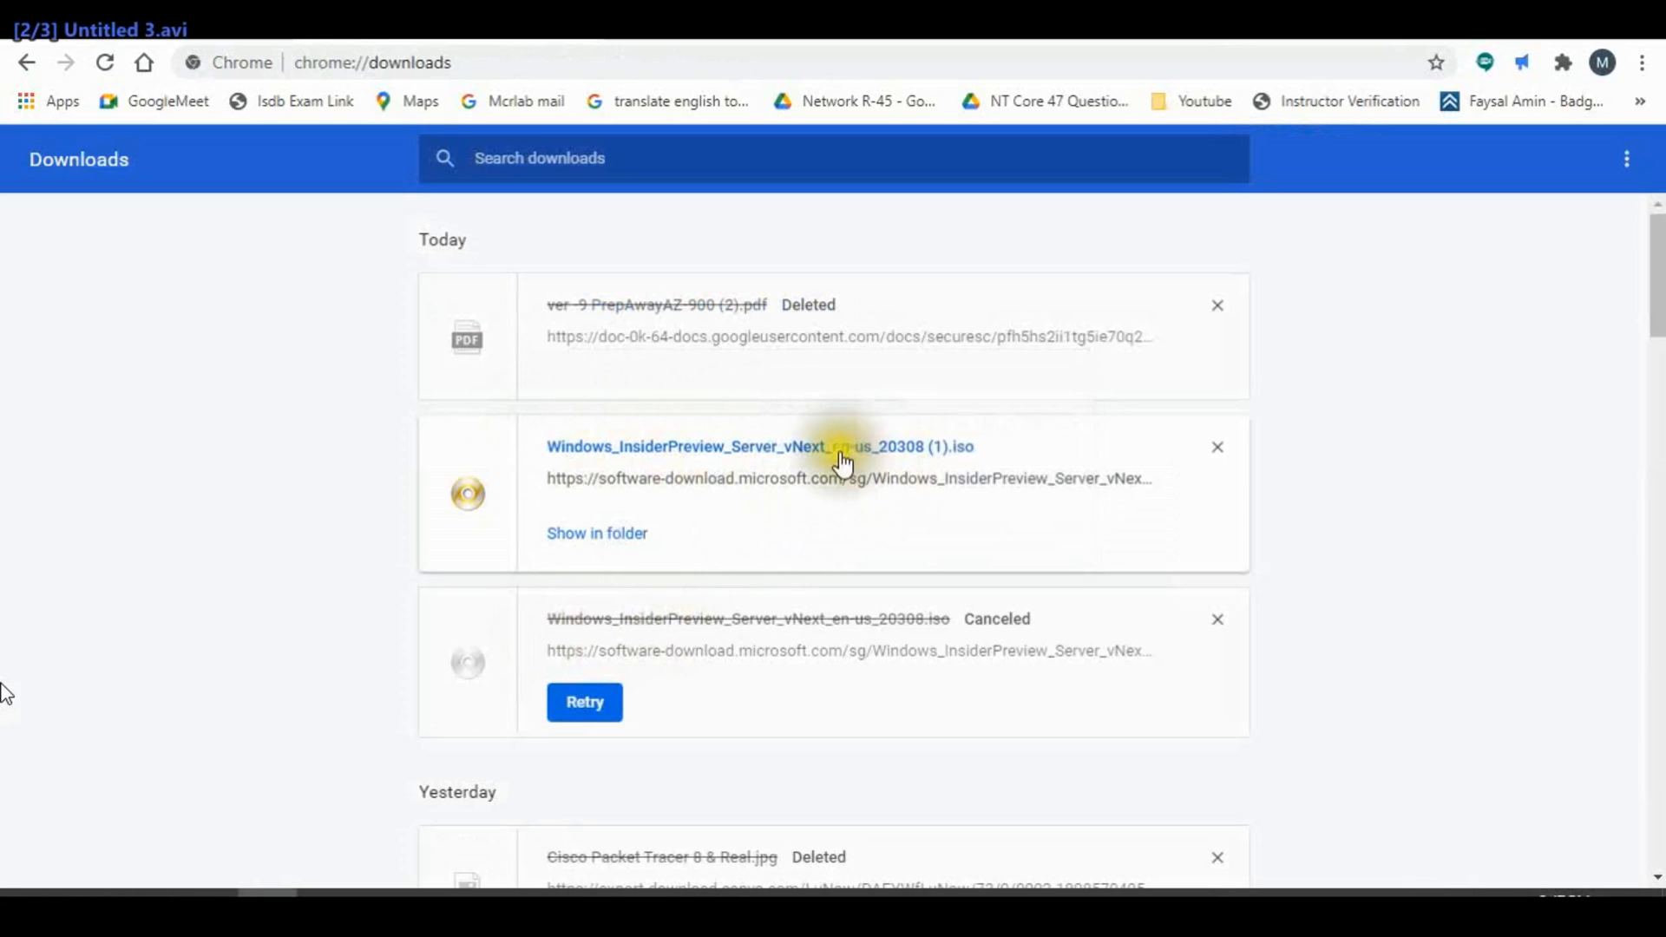
{"action": "mouse_move", "coordinate": [635, 536]}
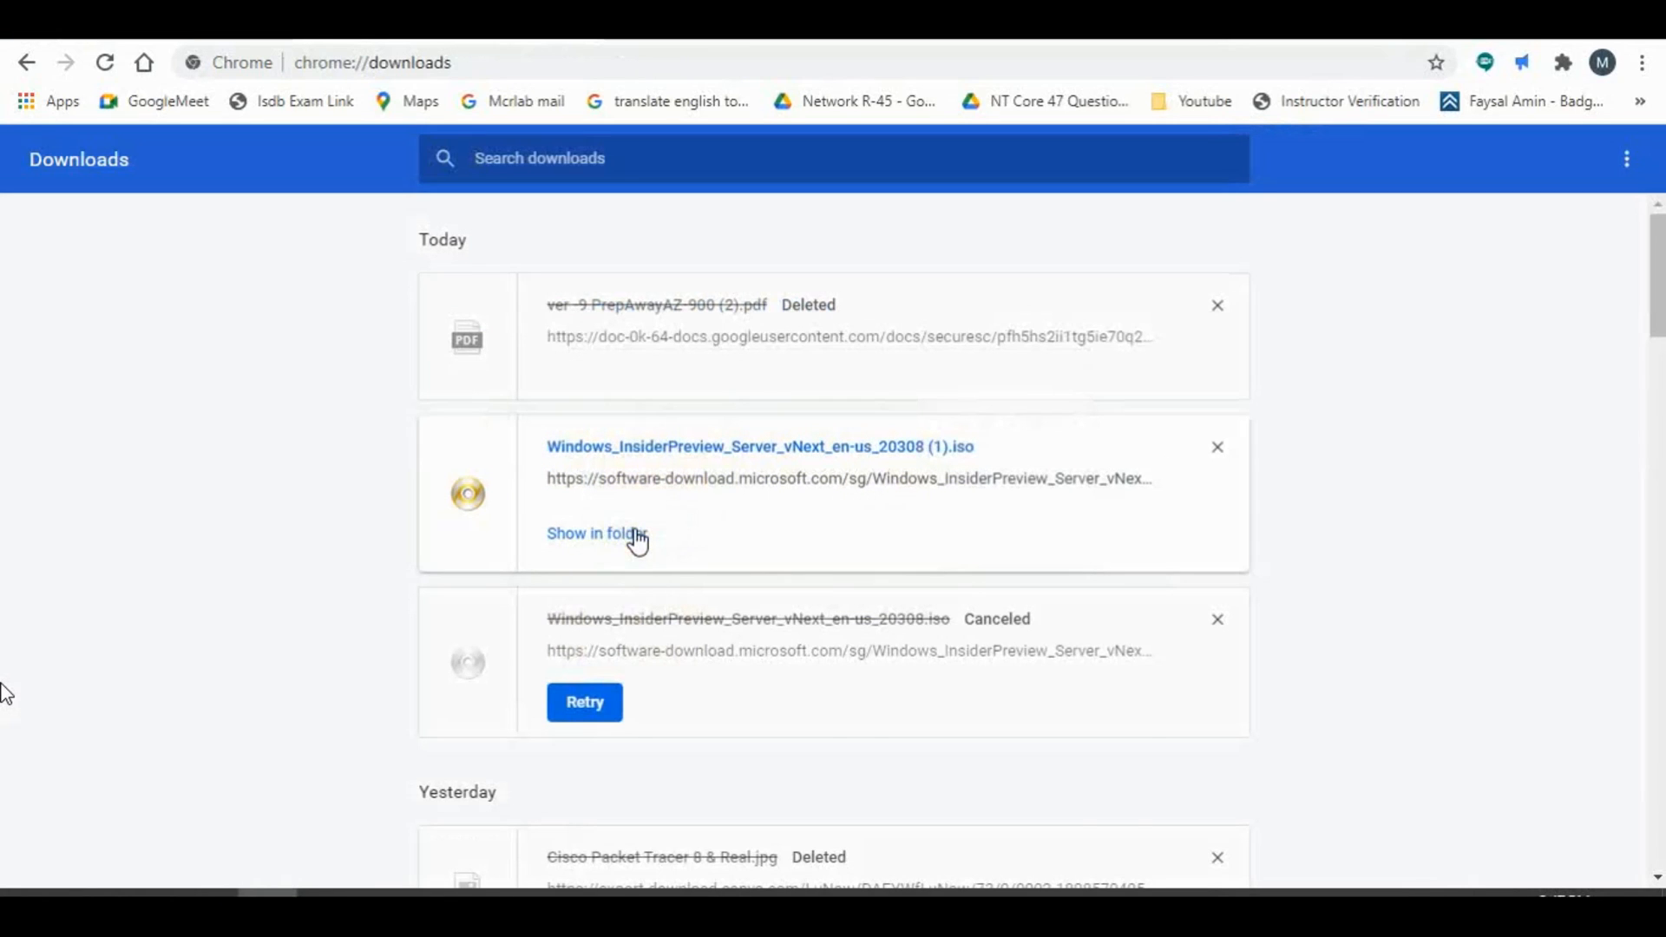
- Show the downloaded ISO in its folder and move it into Local Disk (E:) via This PC
{"action": "left_click", "coordinate": [594, 533]}
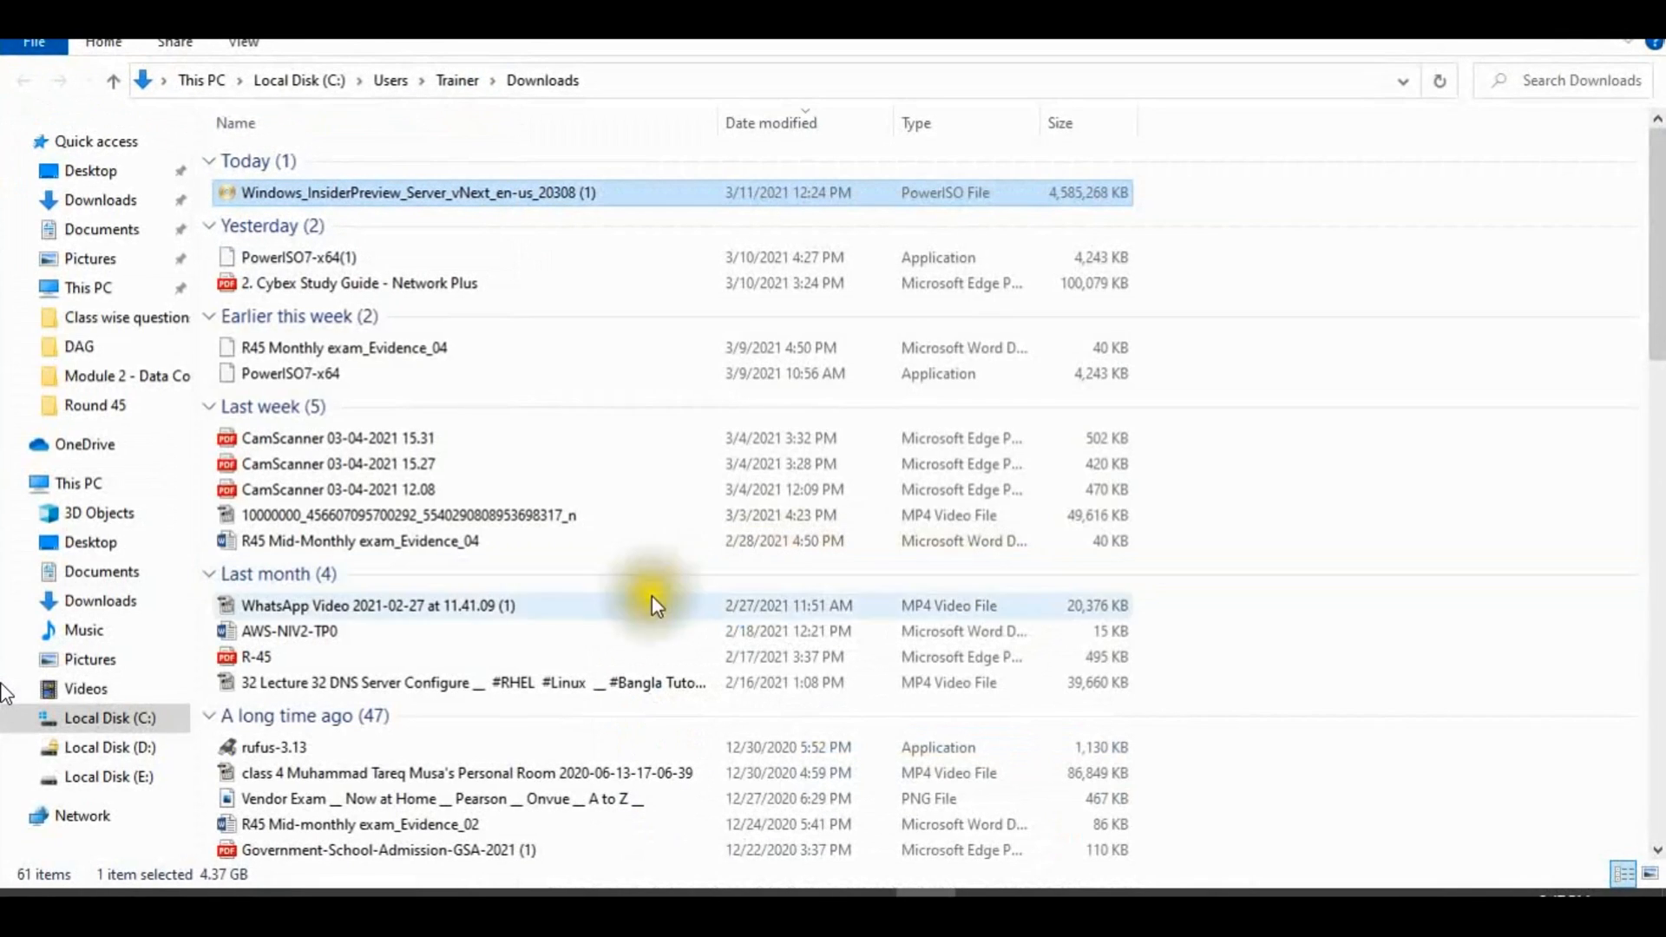
{"action": "mouse_move", "coordinate": [102, 165]}
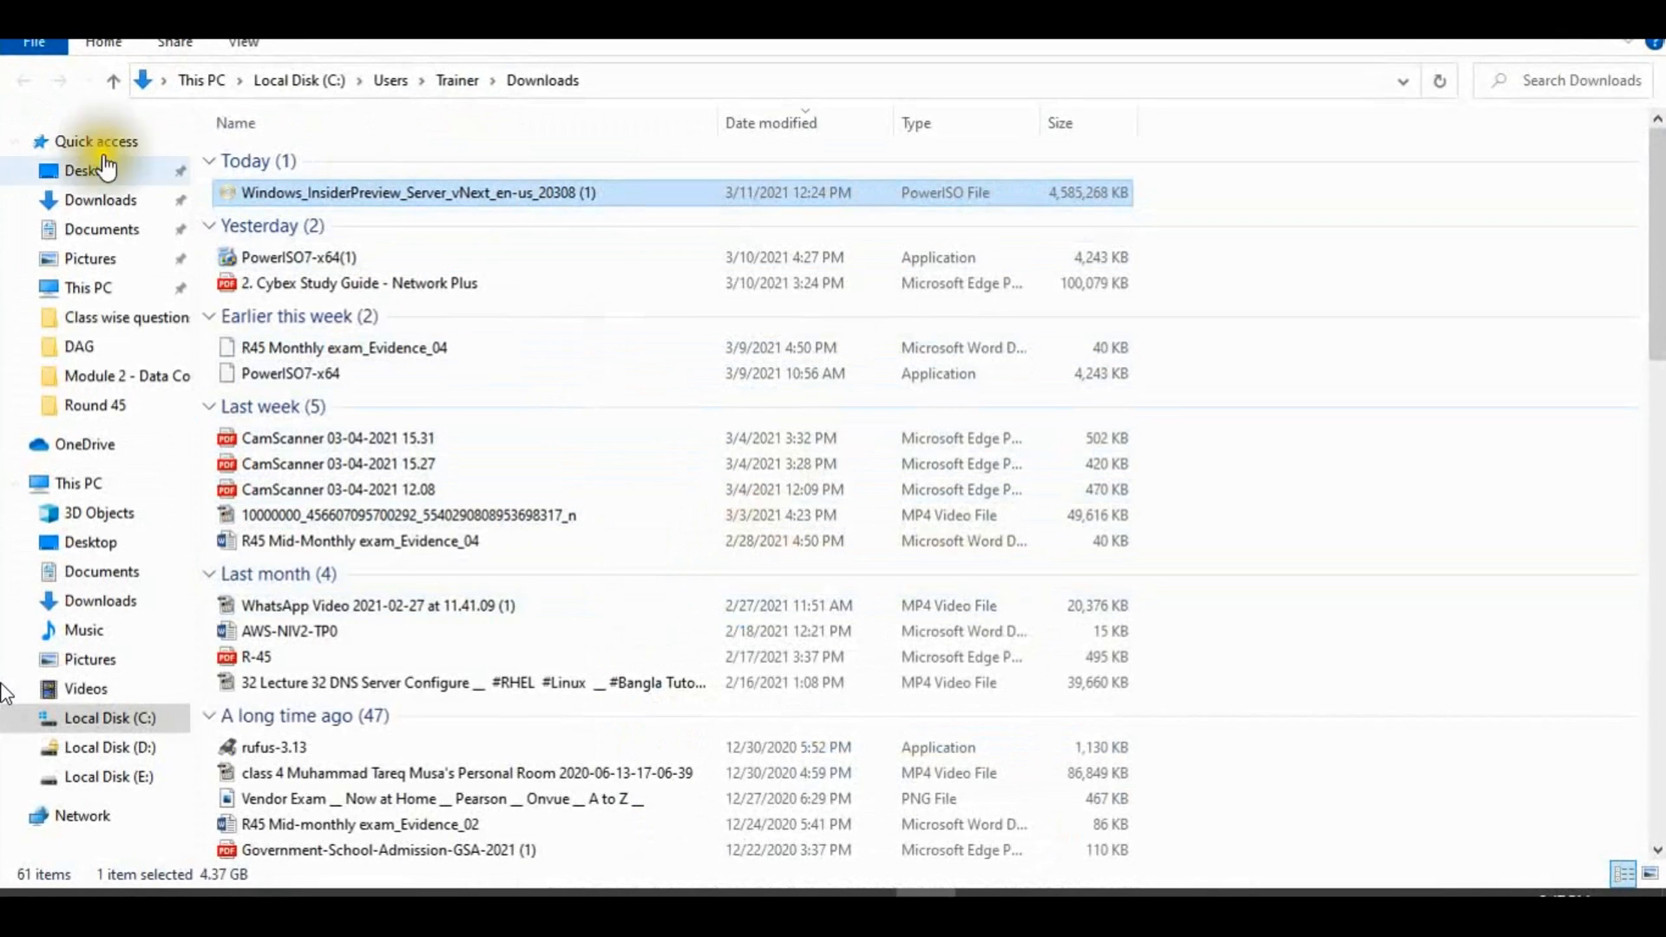
{"action": "left_click", "coordinate": [78, 483]}
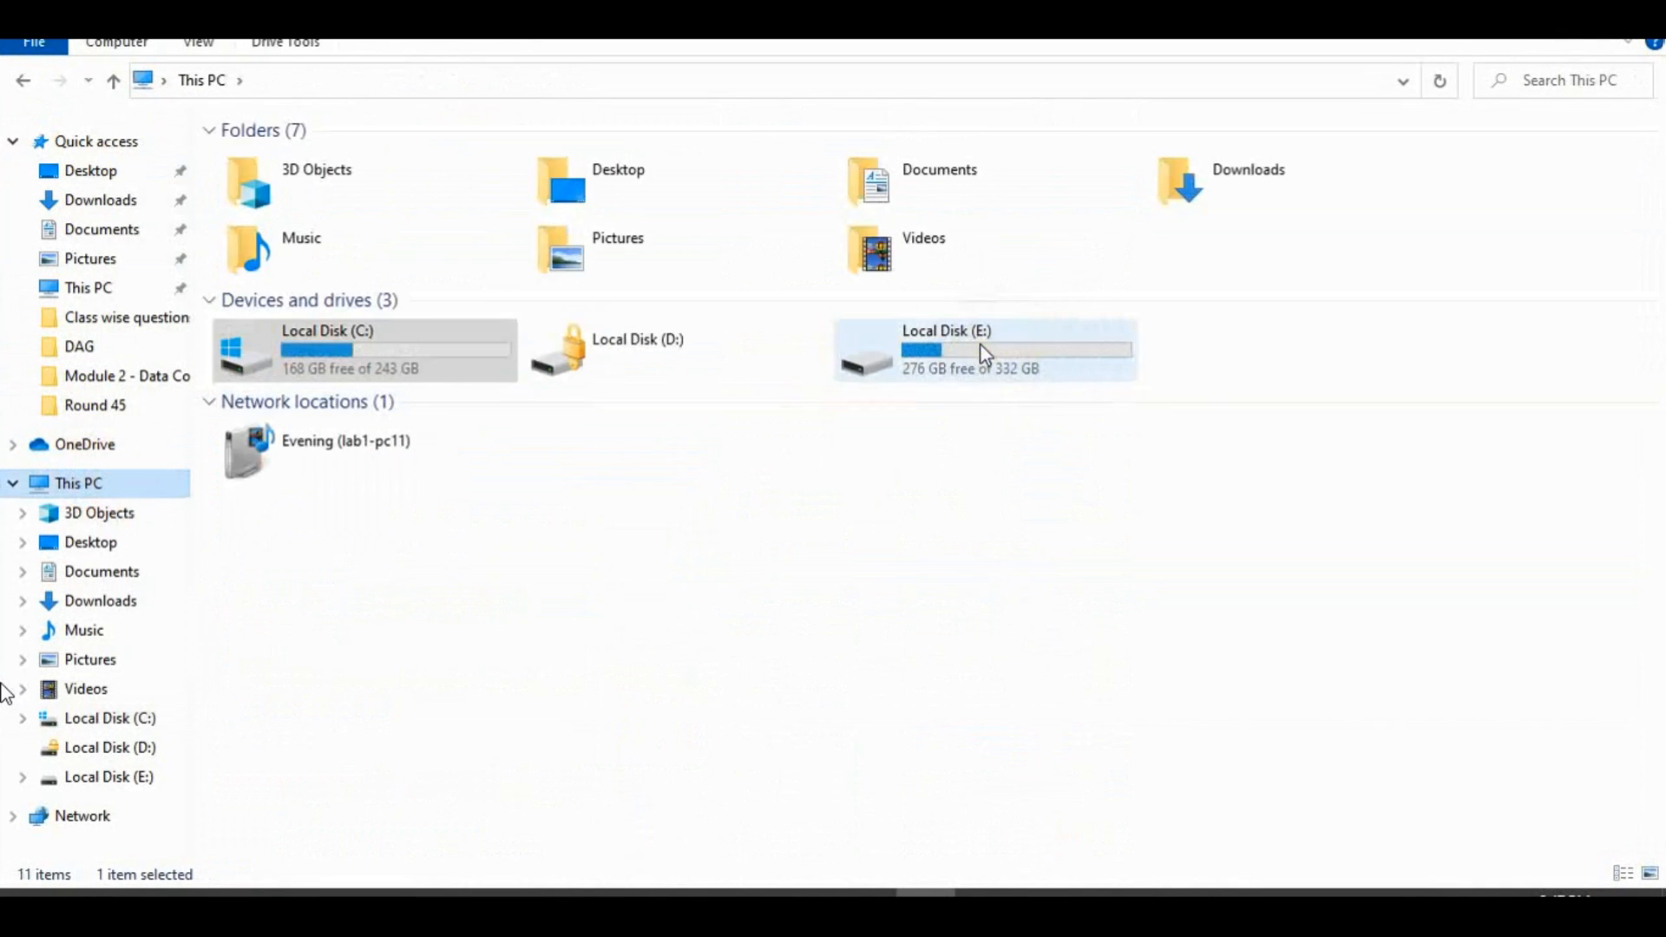
{"action": "double_click", "coordinate": [946, 349]}
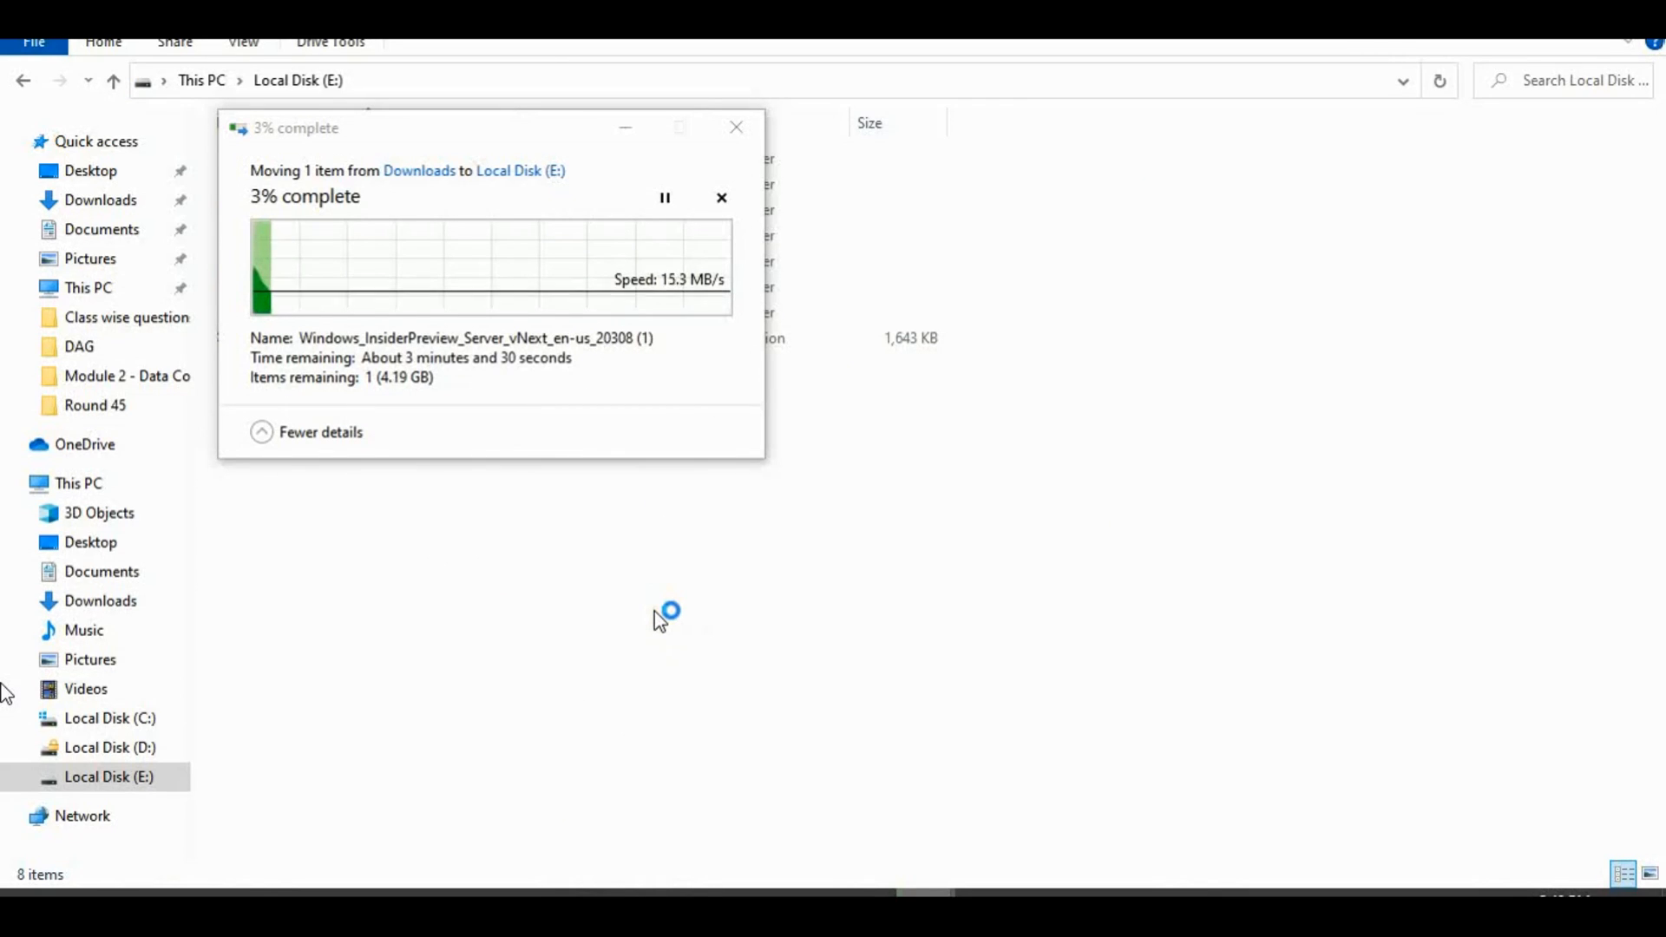
{"action": "mouse_move", "coordinate": [793, 585]}
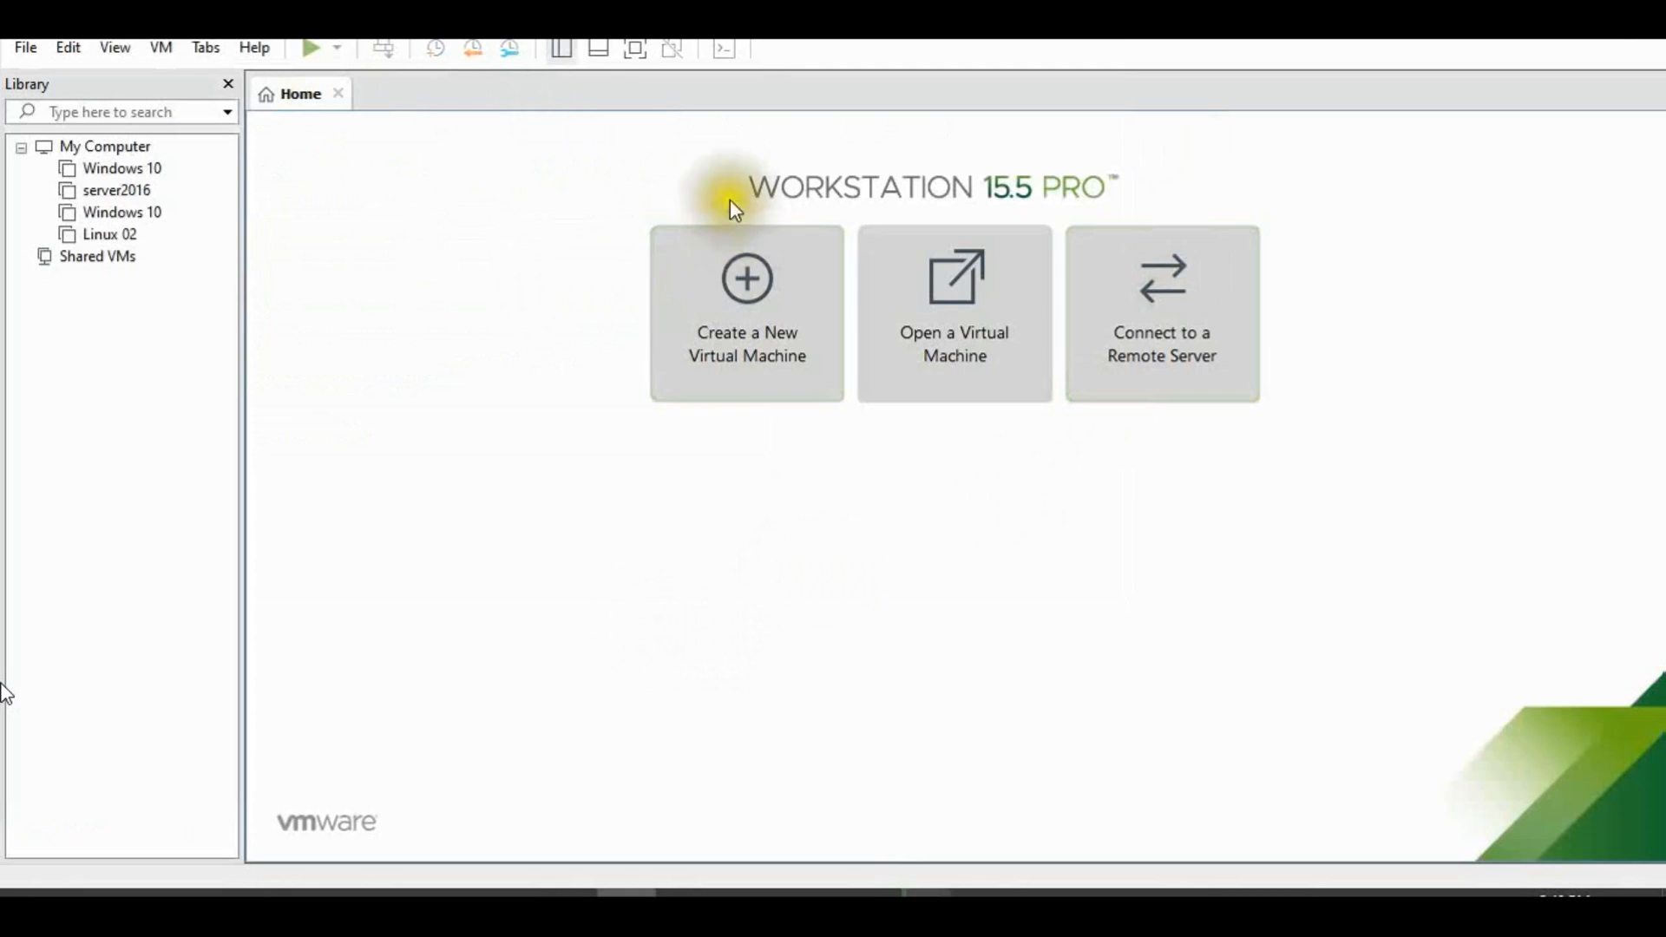
{"action": "mouse_move", "coordinate": [622, 376]}
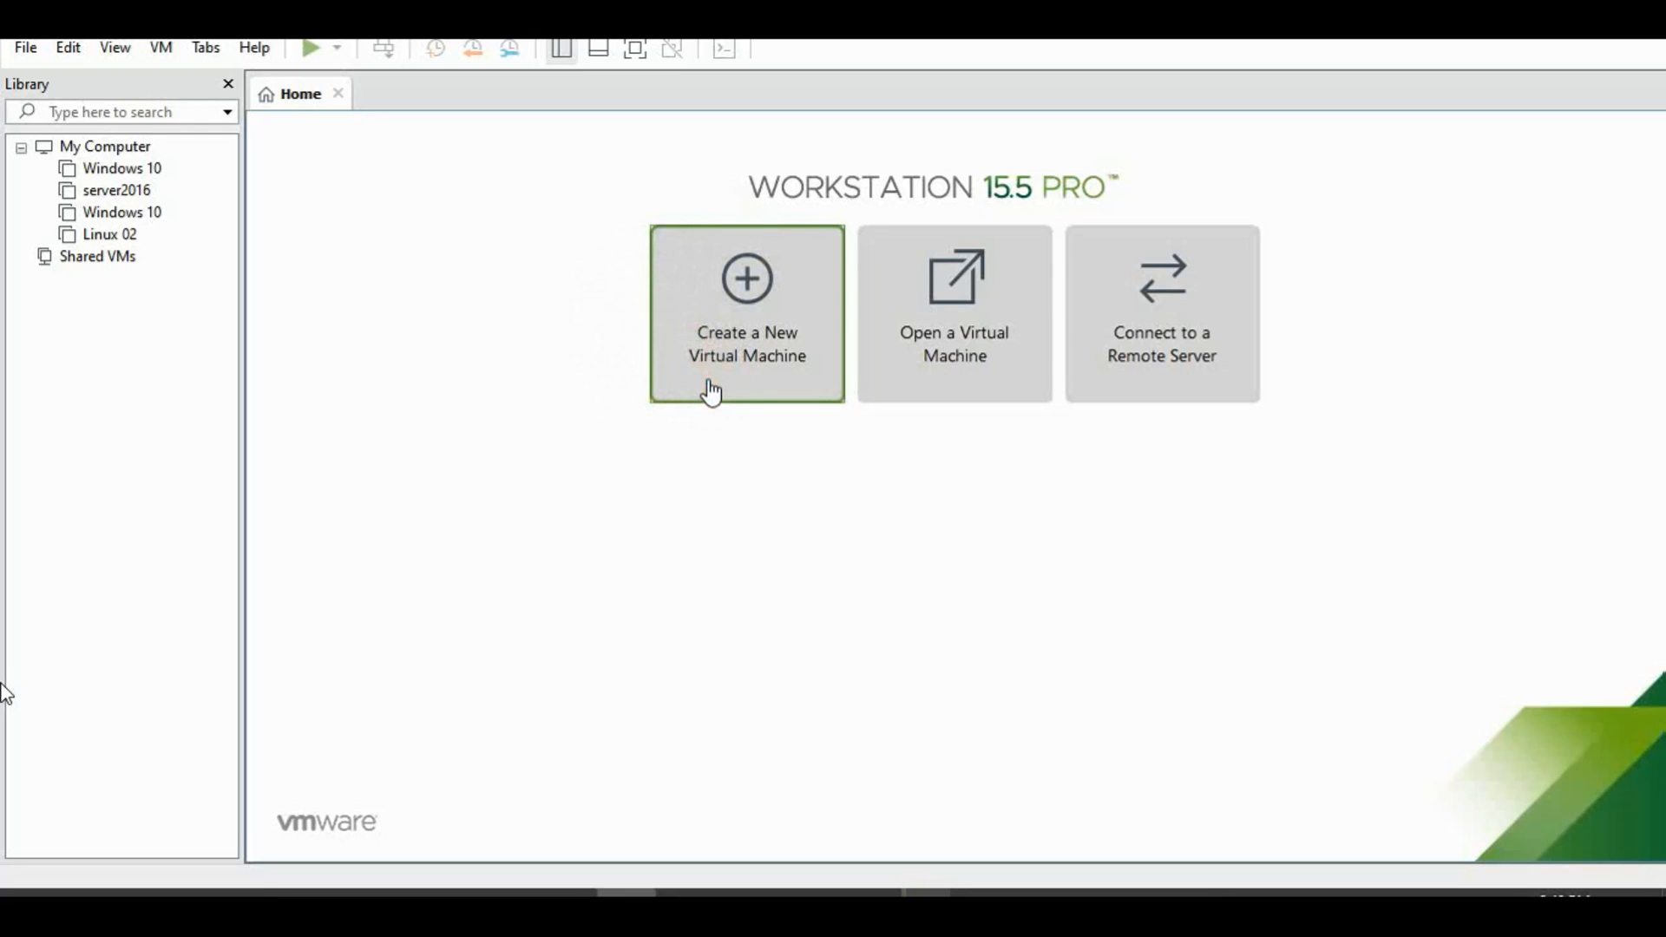
- Create a new typical virtual machine with the operating system installed later
{"action": "left_click", "coordinate": [746, 314]}
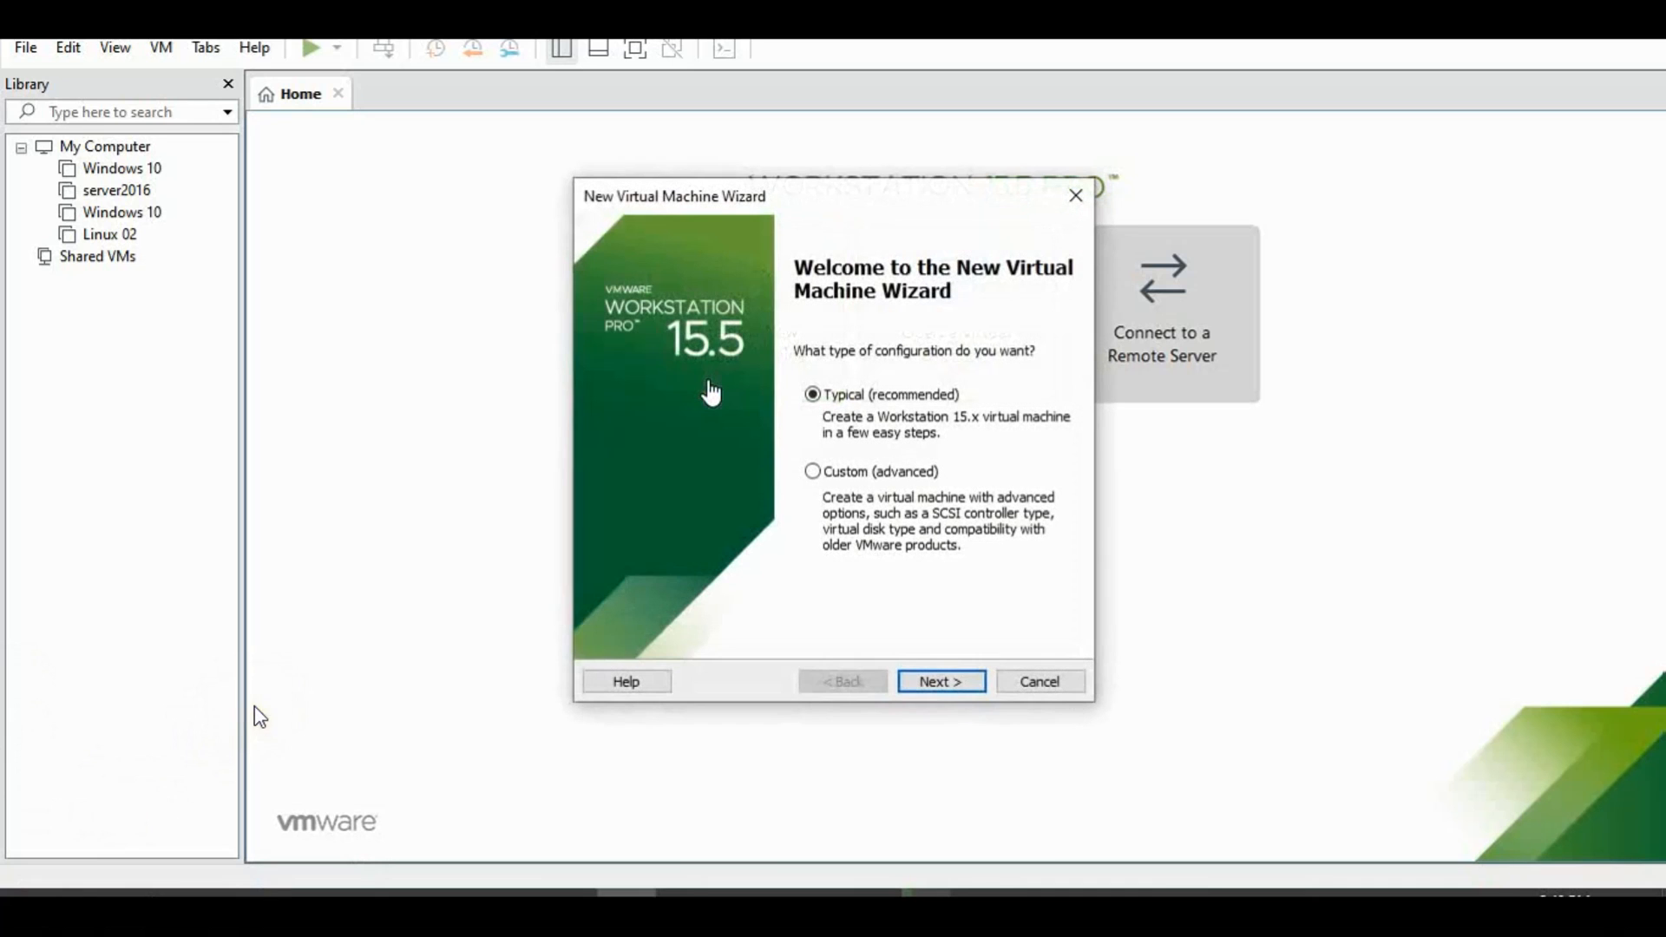
{"action": "left_click", "coordinate": [939, 680]}
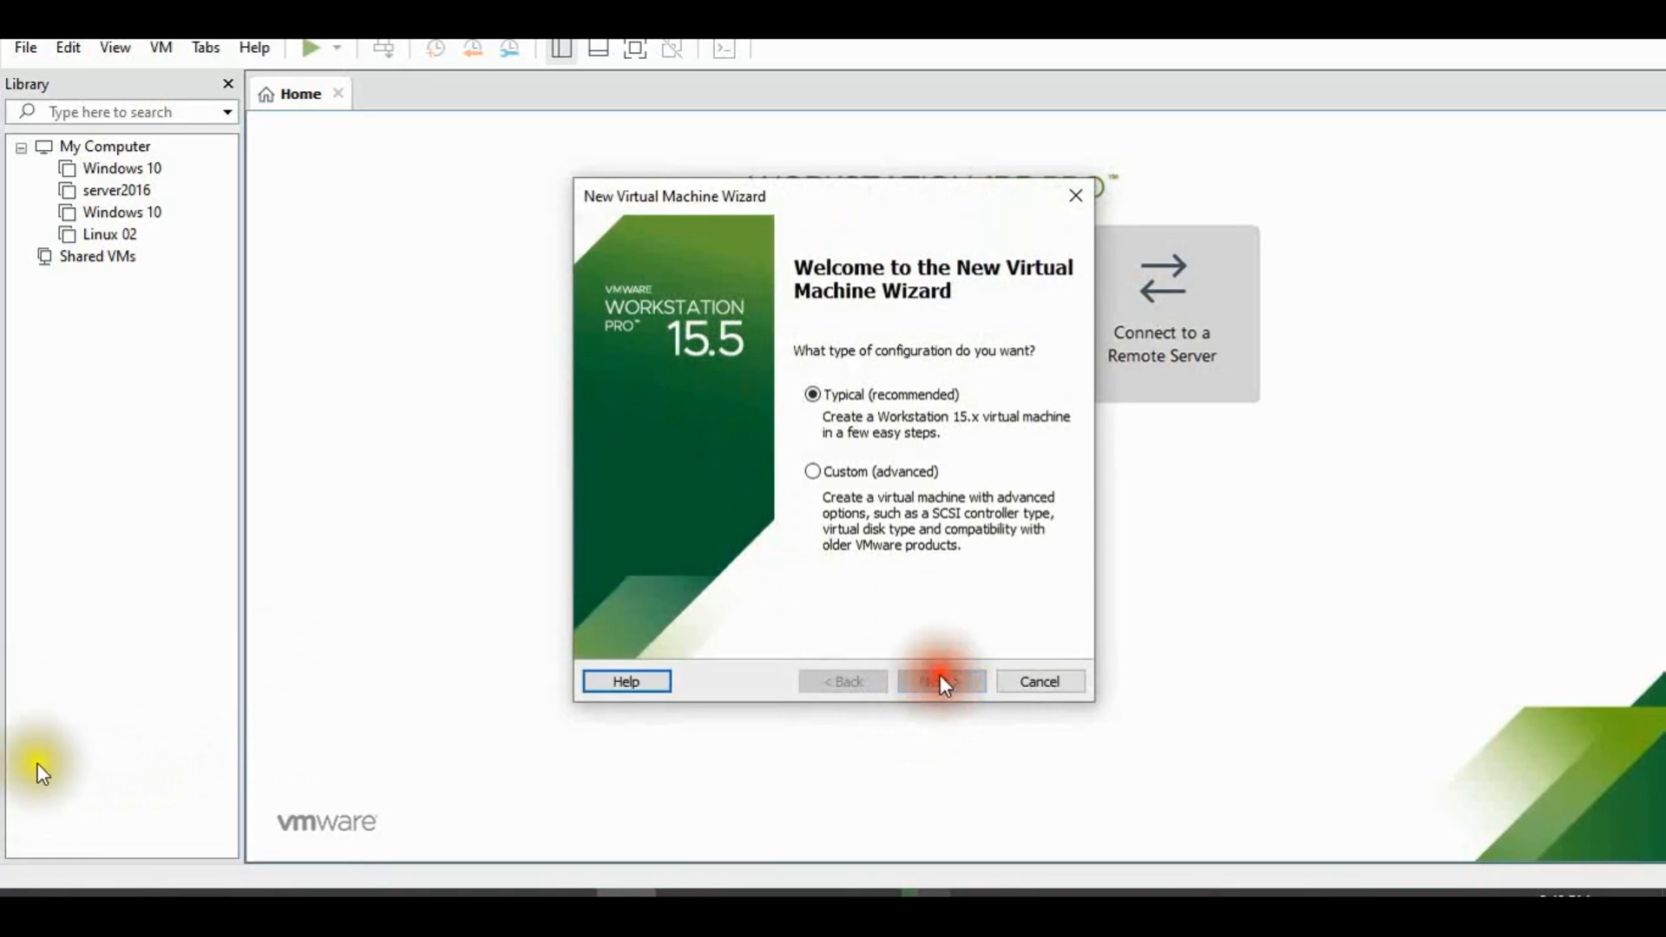
{"action": "left_click", "coordinate": [939, 681]}
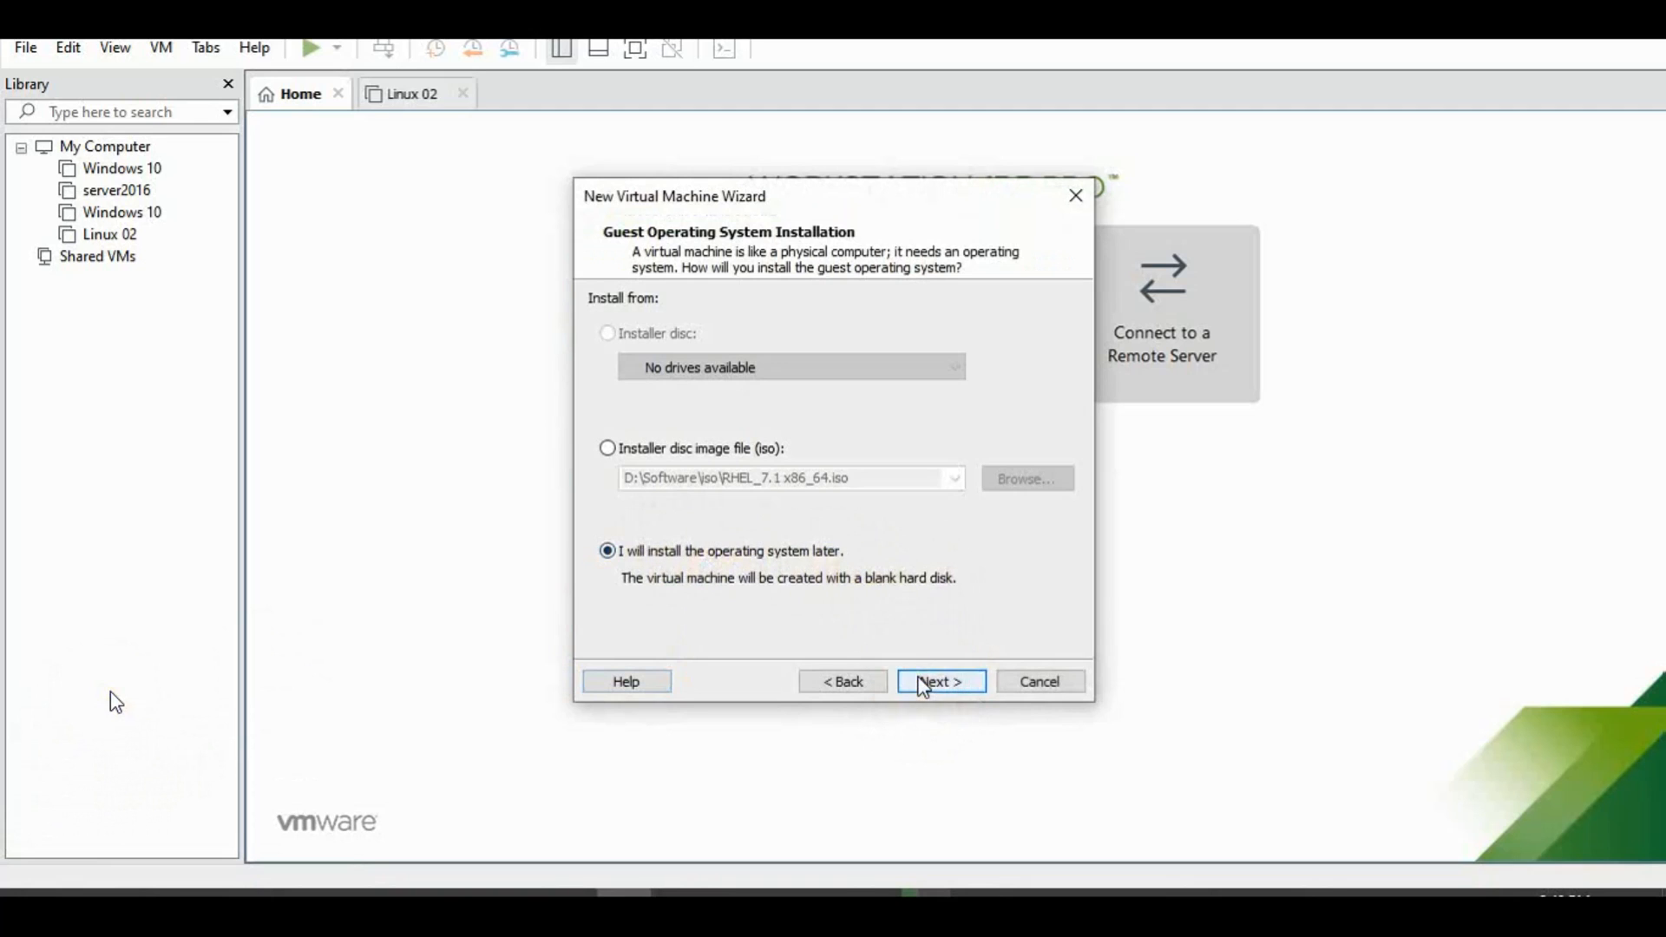
{"action": "left_click", "coordinate": [939, 680]}
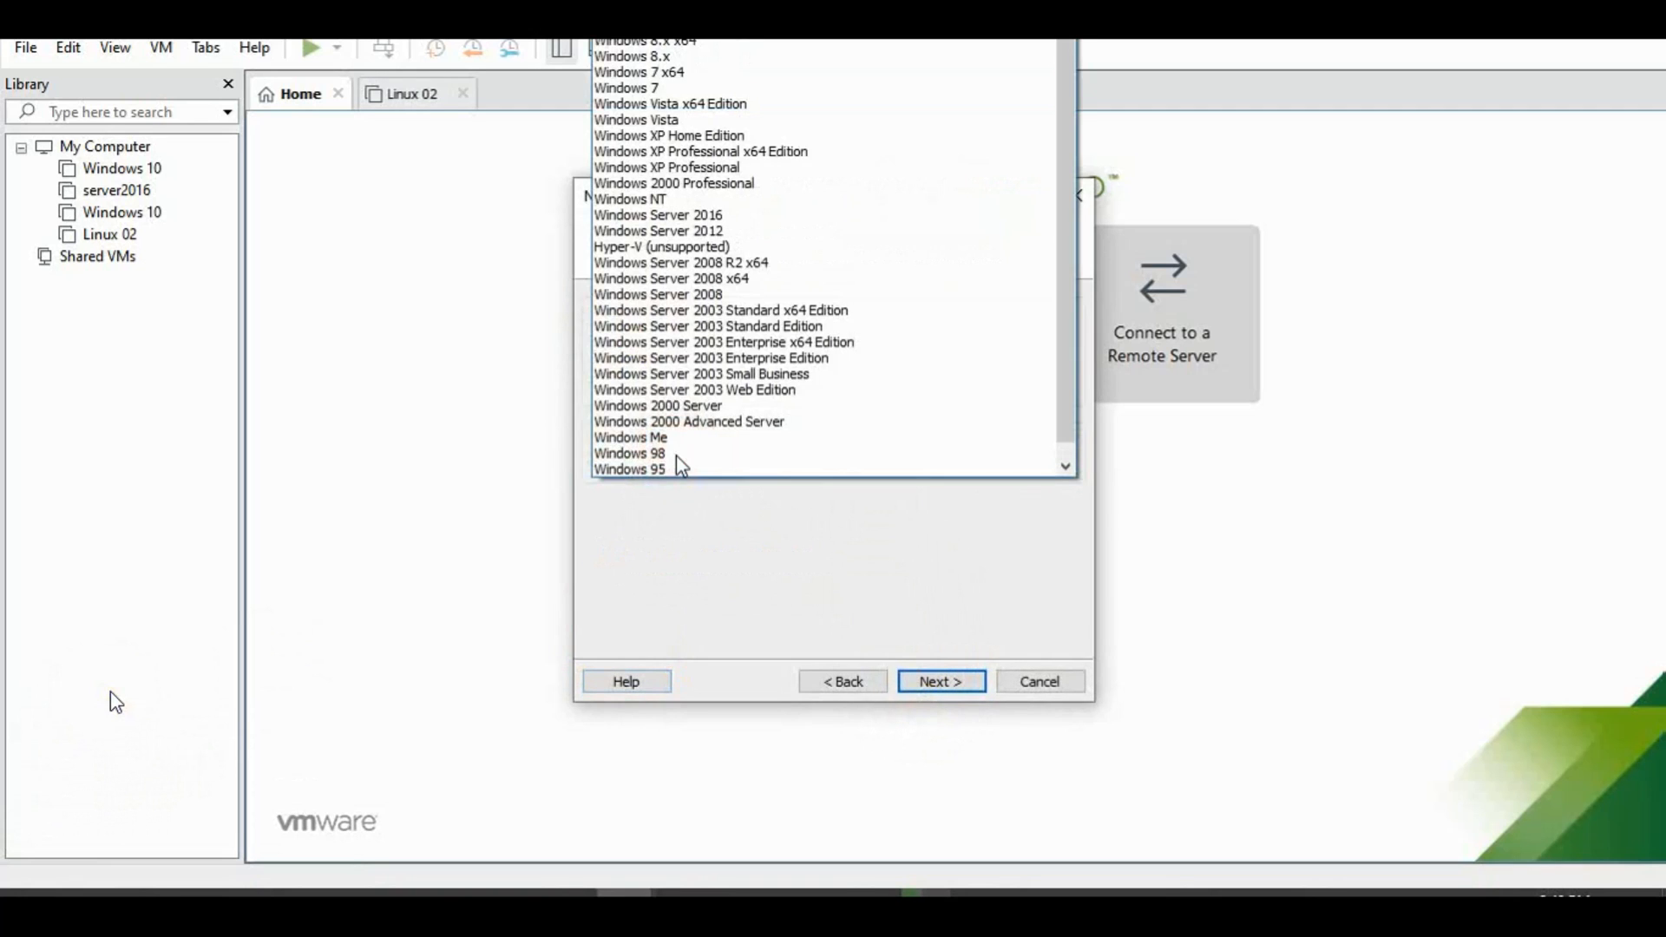
- Choose Microsoft Windows with Windows Server 2016 as the guest version
{"action": "scroll", "scroll_direction": "down", "scroll_amount": 3}
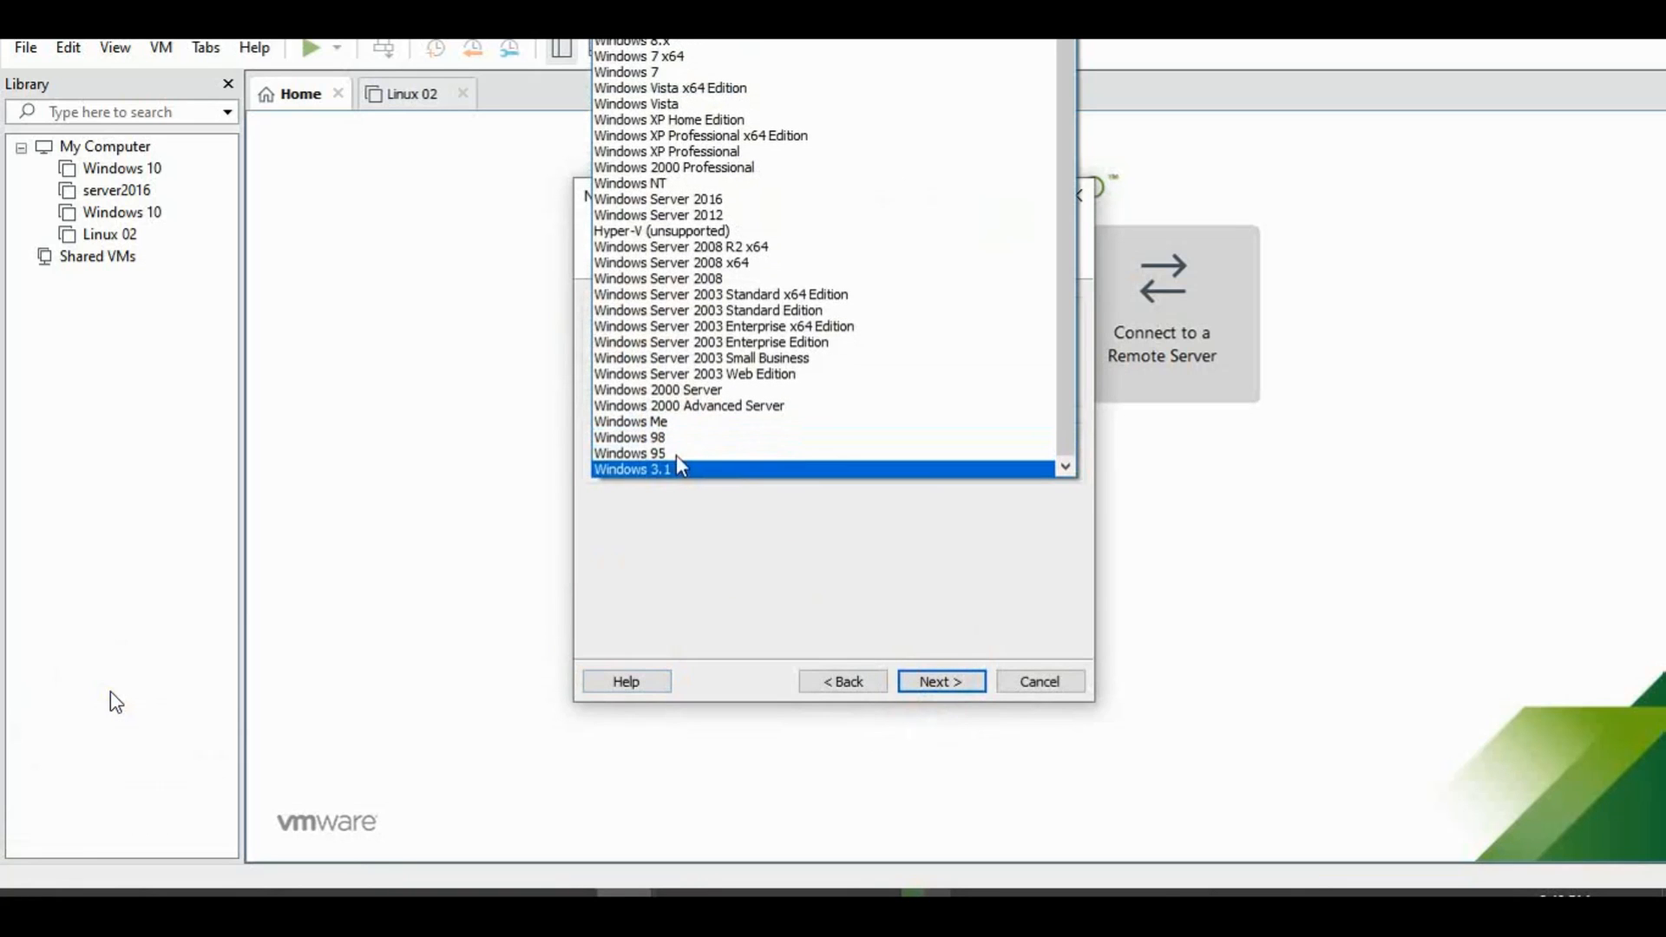
{"action": "mouse_move", "coordinate": [680, 469]}
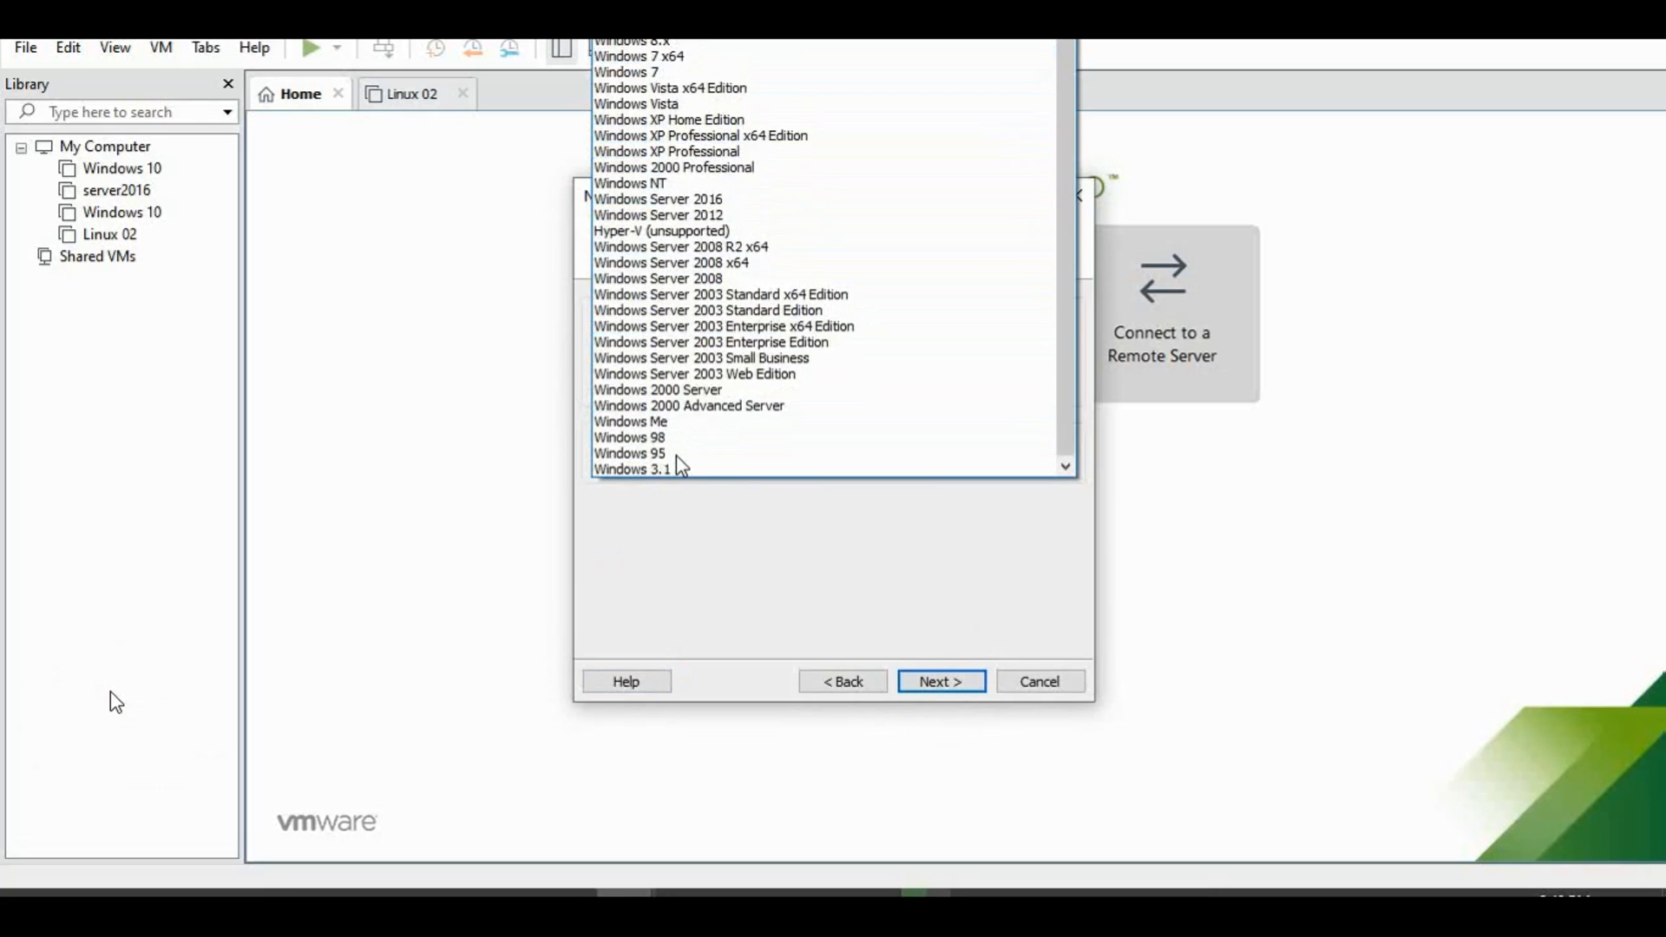
{"action": "left_click", "coordinate": [720, 294]}
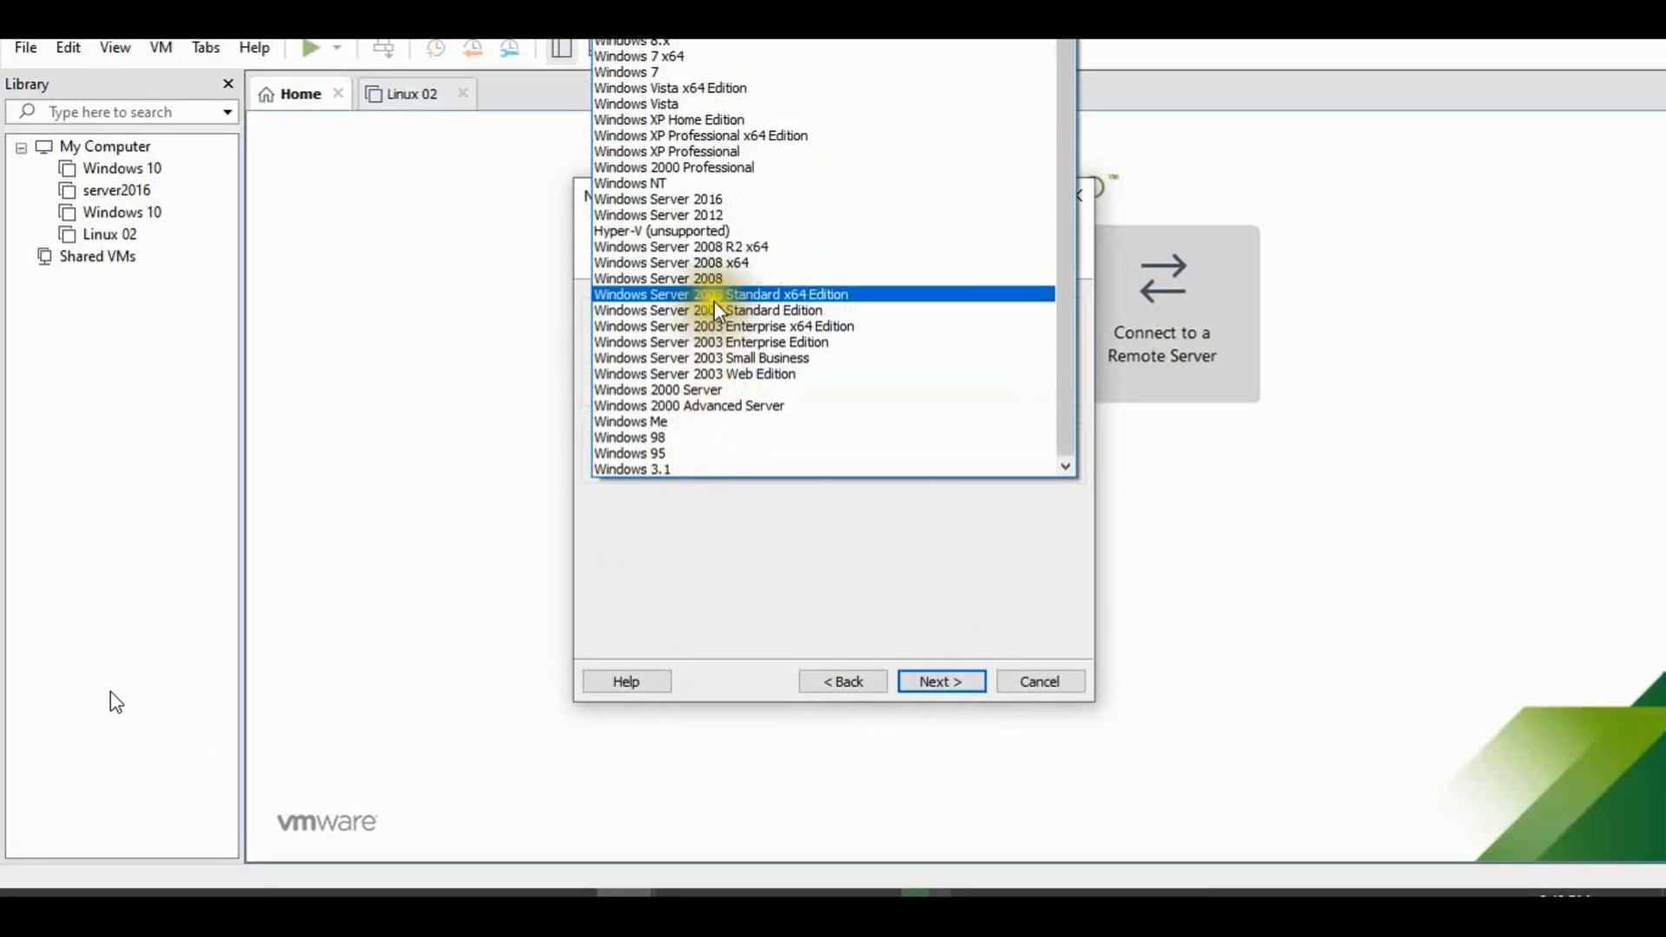
{"action": "left_click", "coordinate": [667, 151]}
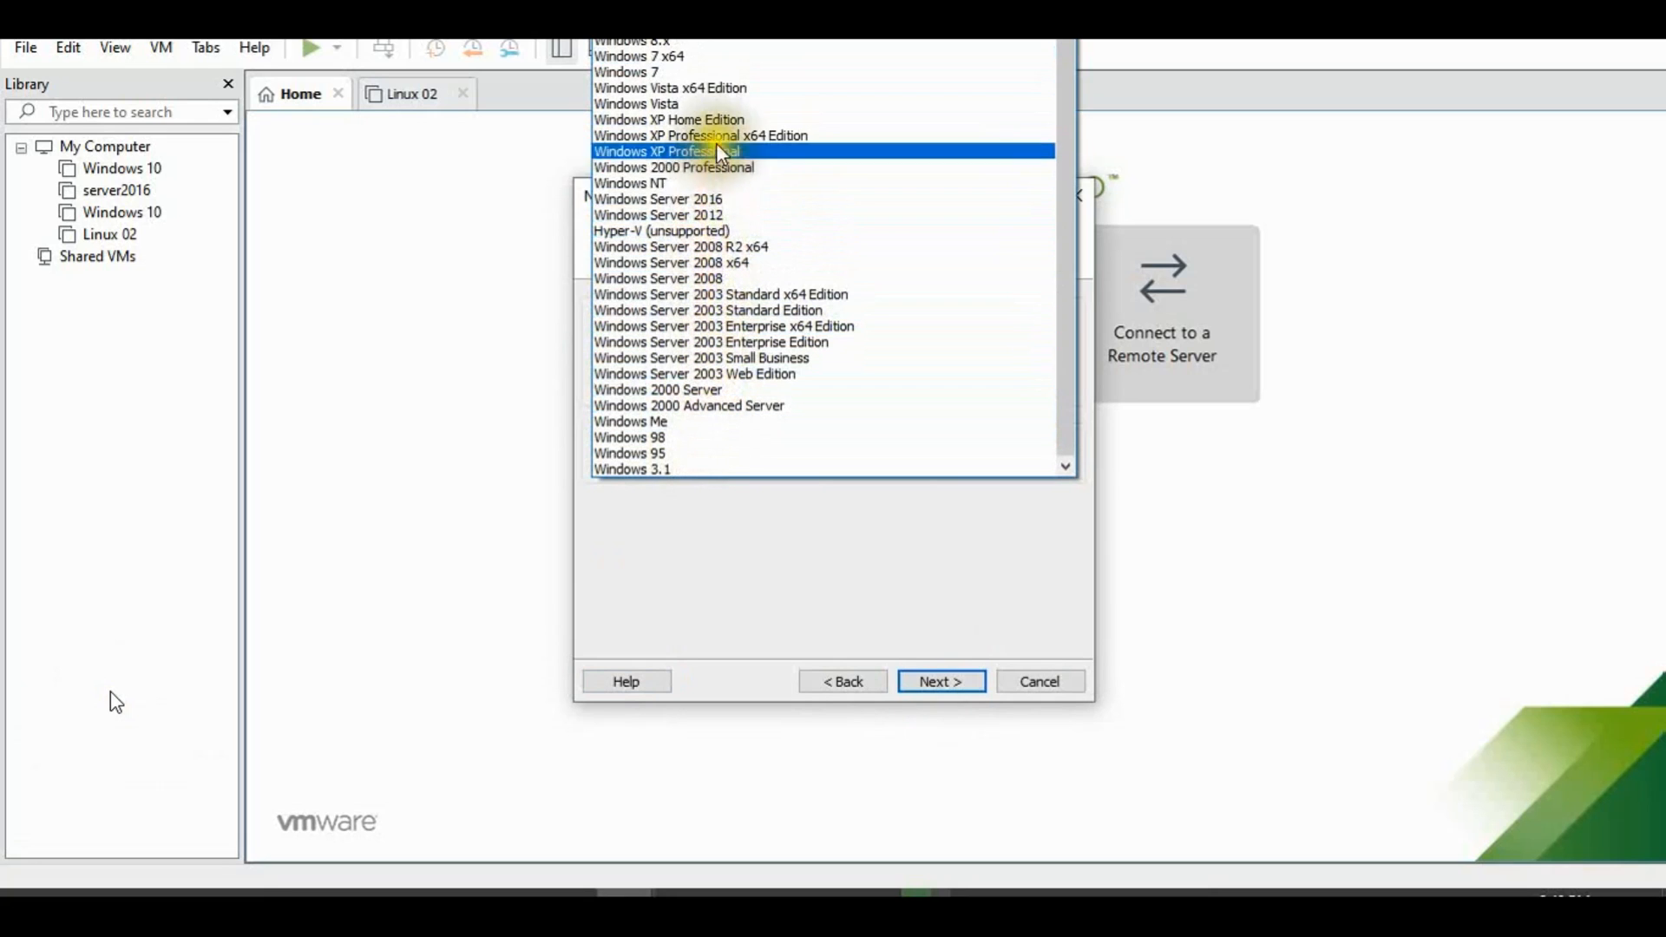
{"action": "left_click", "coordinate": [655, 197]}
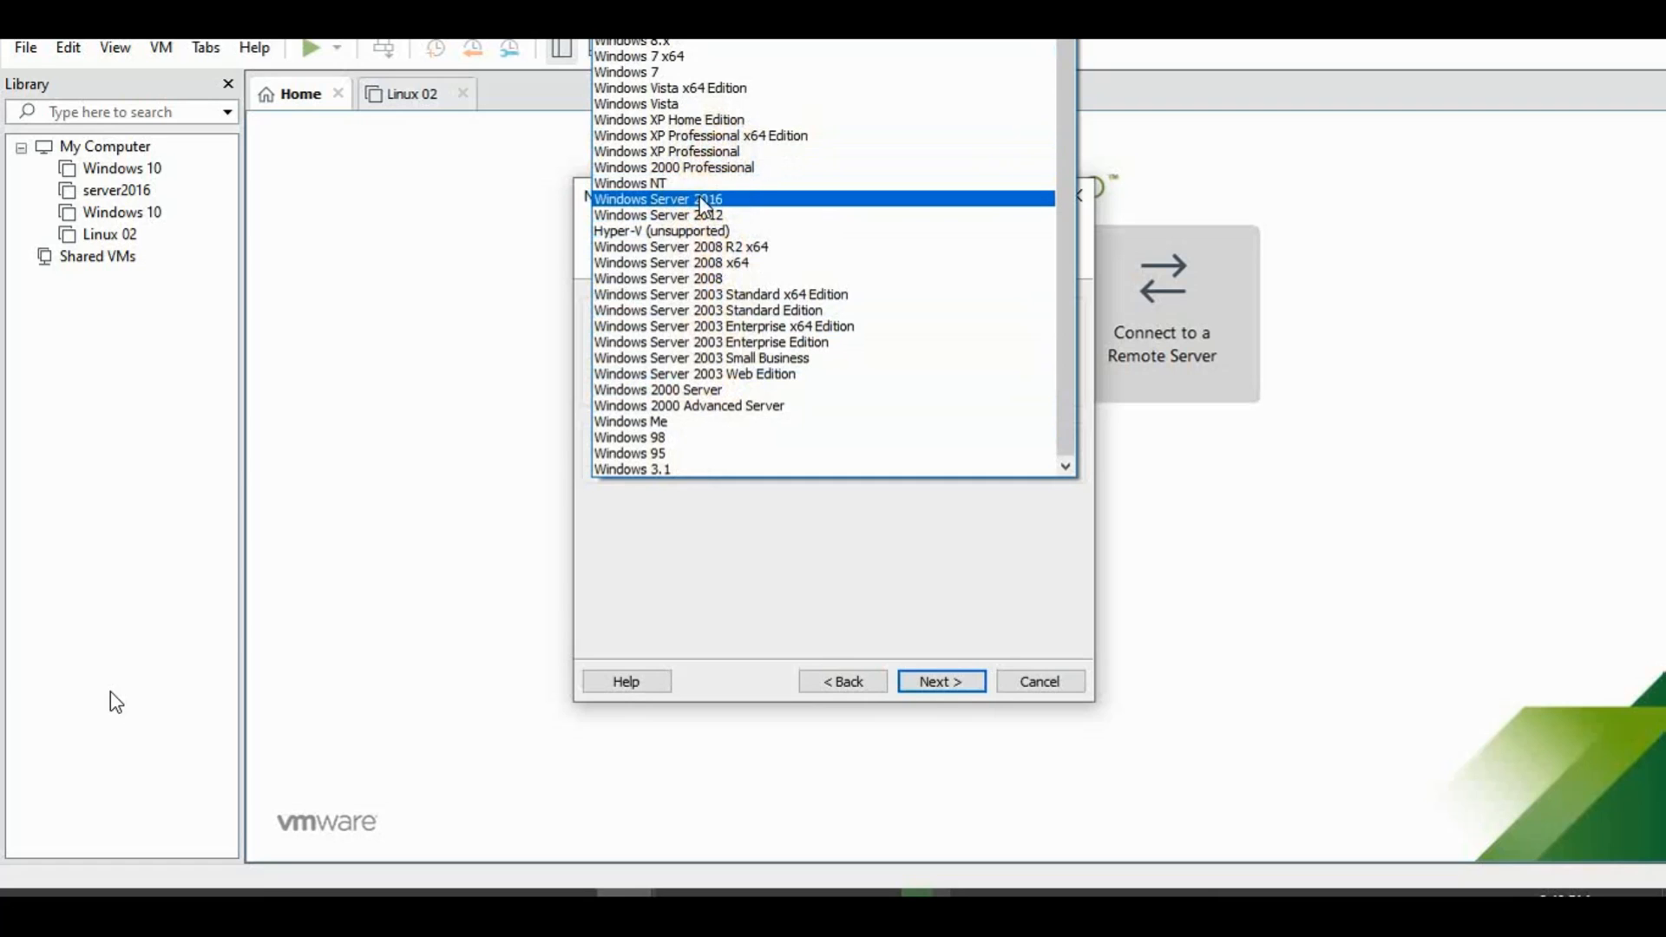
{"action": "left_click", "coordinate": [658, 197]}
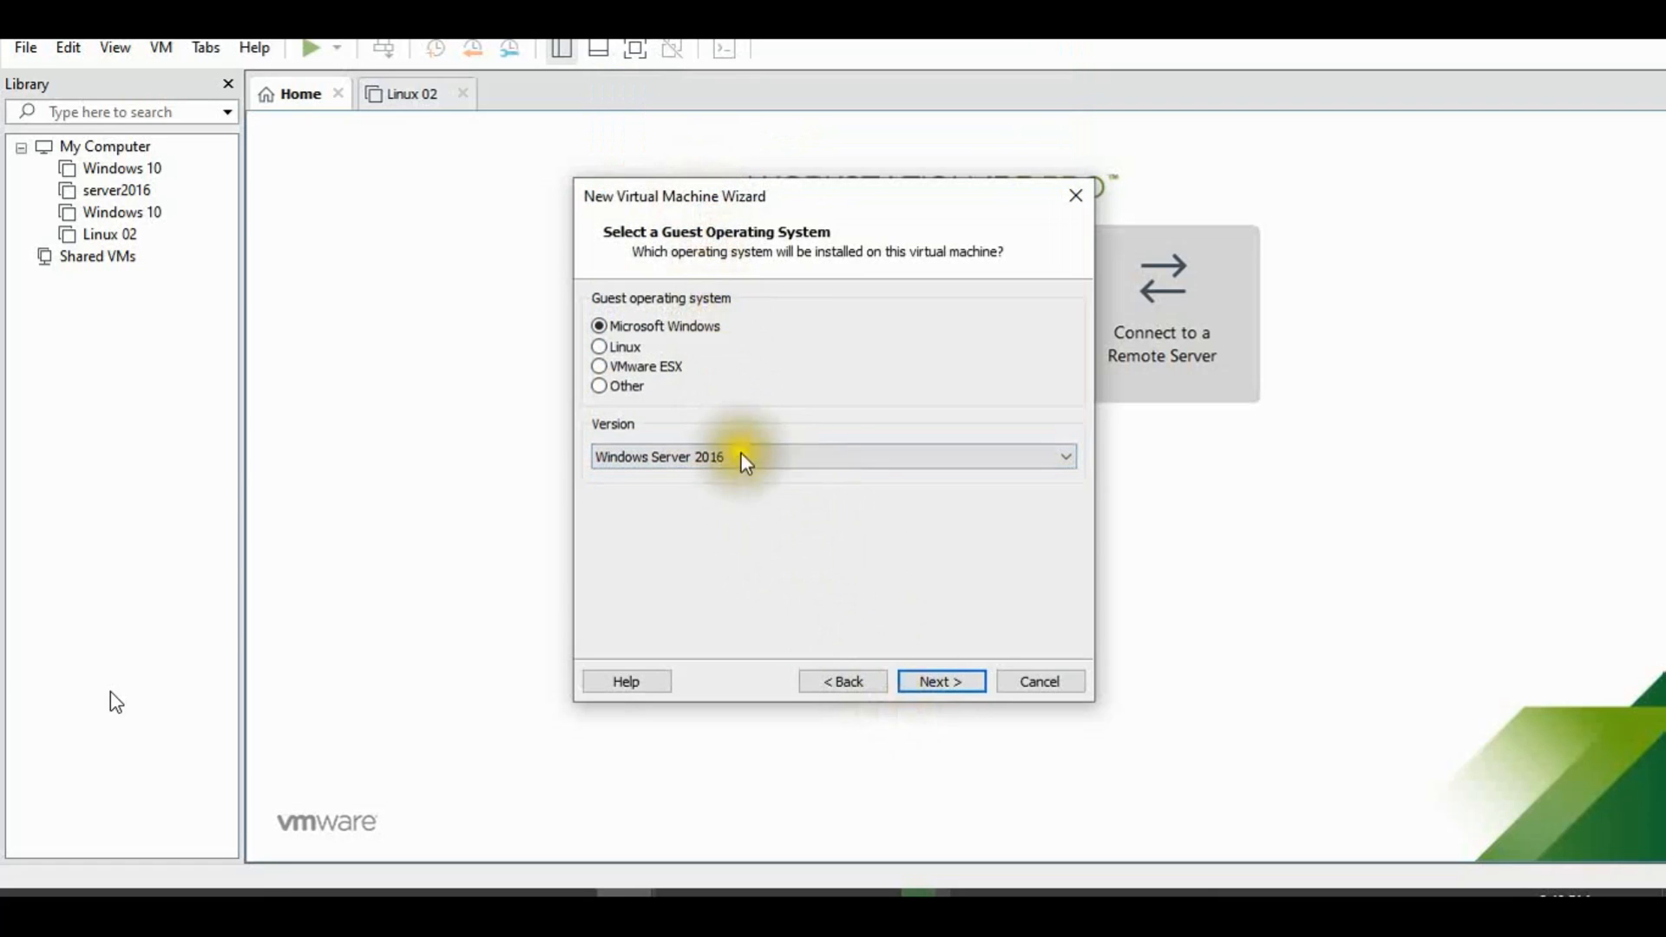
- Name the virtual machine Windows Server 2022
{"action": "left_click", "coordinate": [938, 680]}
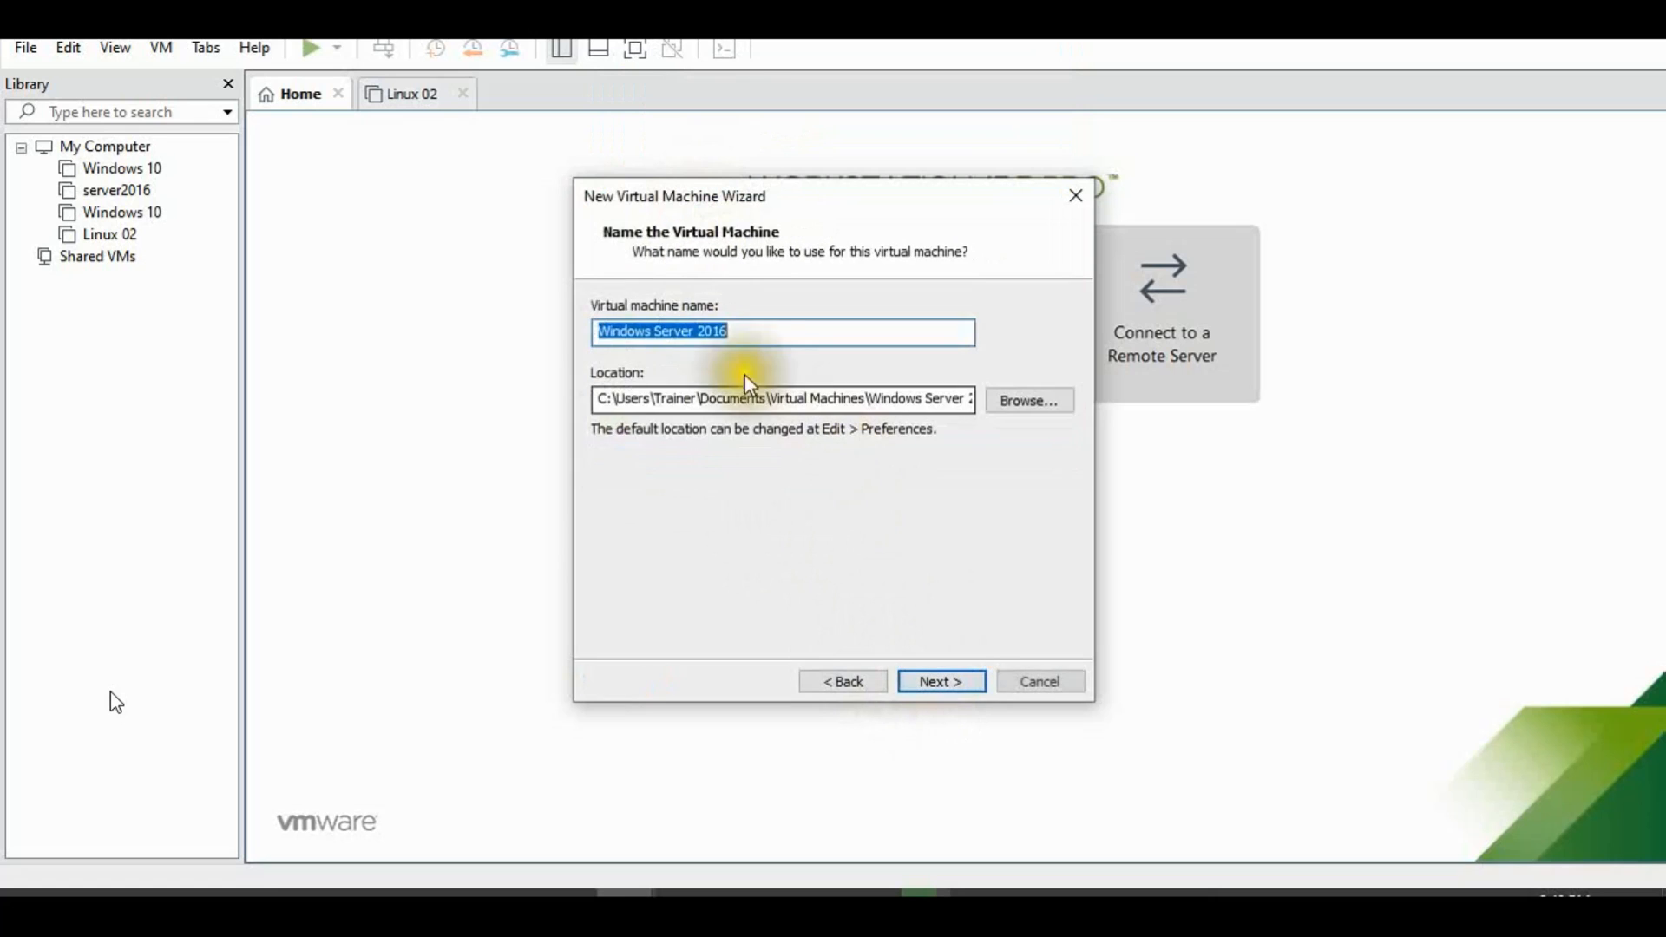
{"action": "left_click", "coordinate": [744, 332]}
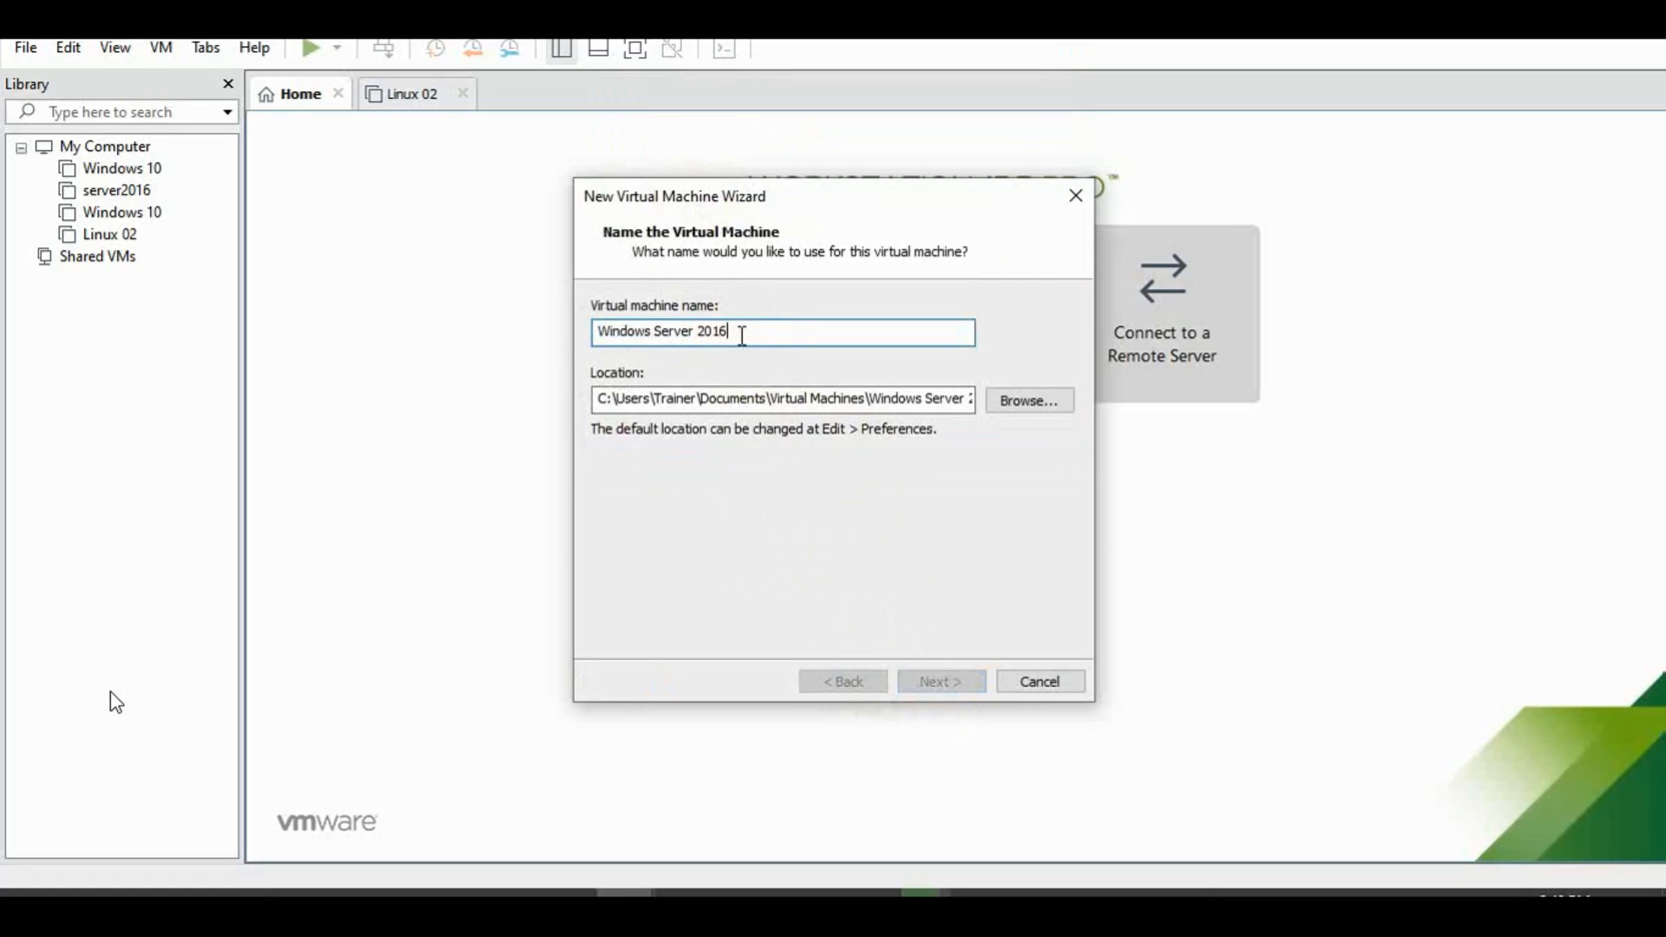
{"action": "triple_click", "coordinate": [783, 331]}
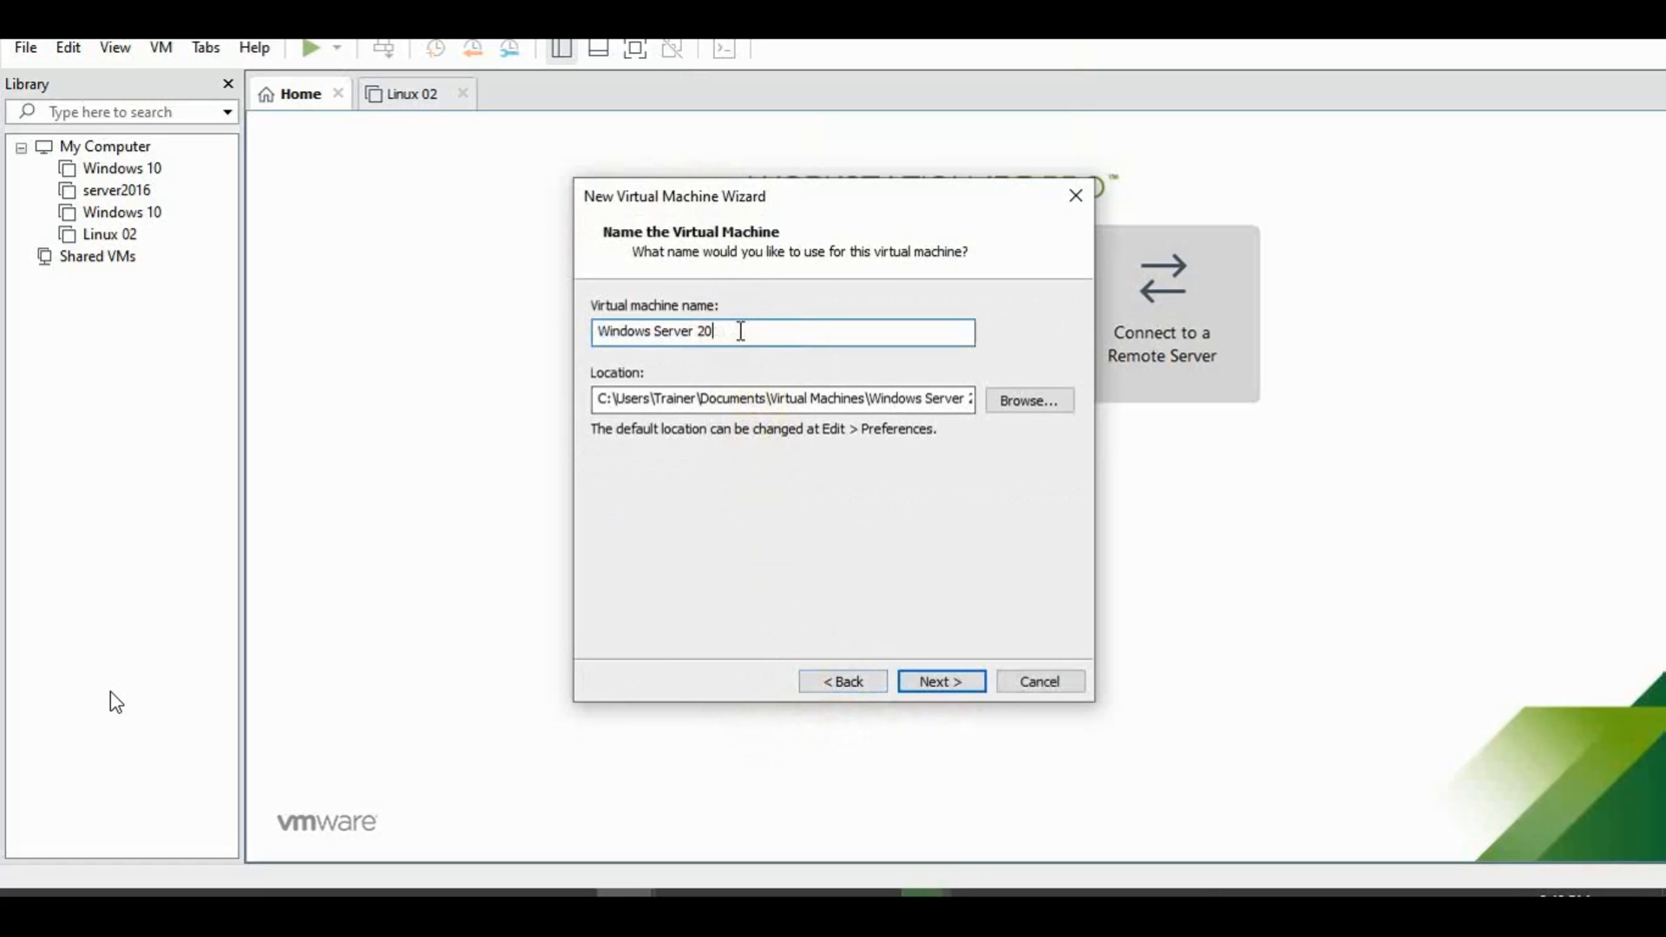
{"action": "type", "text": "22"}
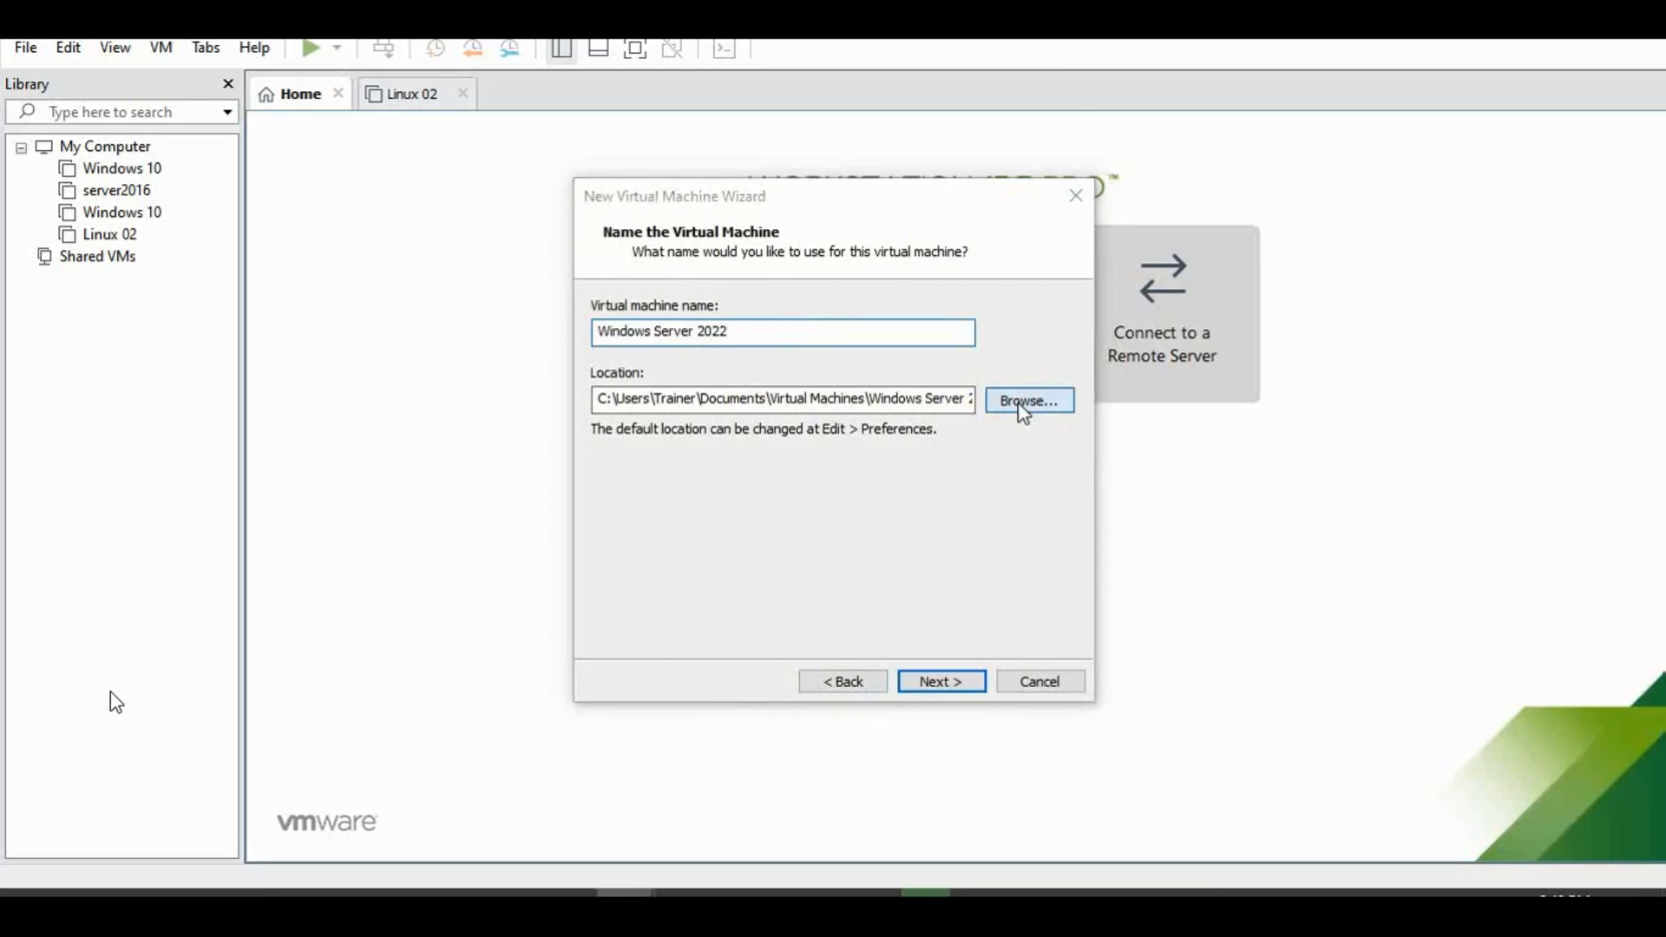
- Store the VM in a new 'Windows Server 2022' folder on Local Disk (E:)
{"action": "left_click", "coordinate": [1027, 401]}
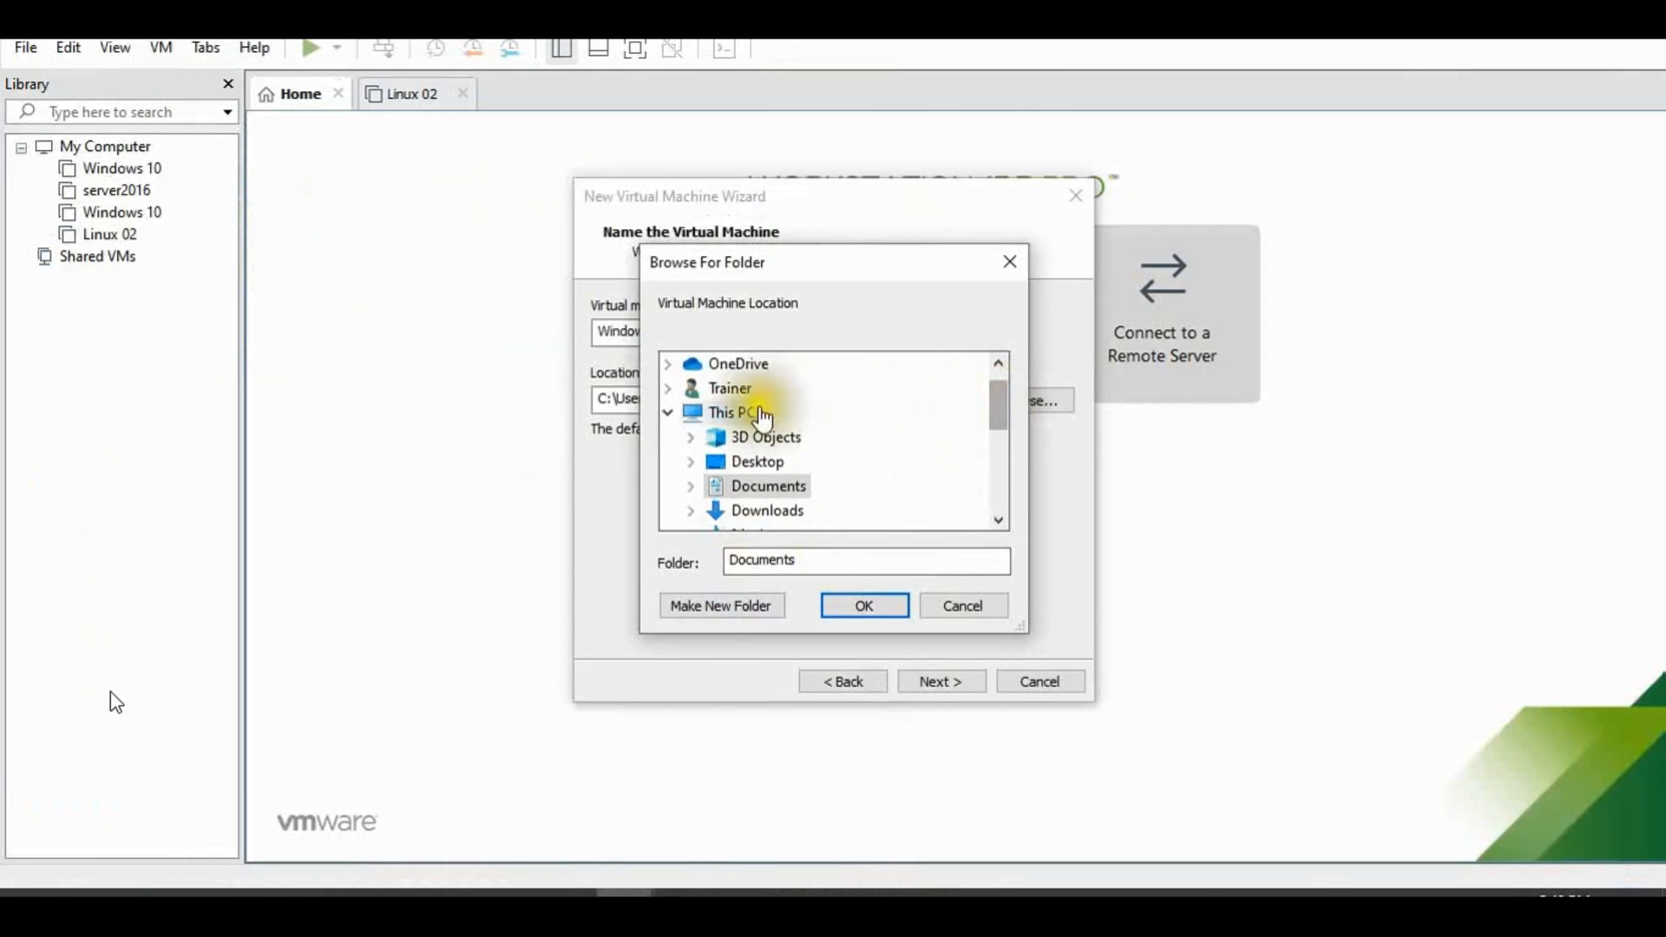
{"action": "scroll", "scroll_direction": "down", "scroll_amount": 3}
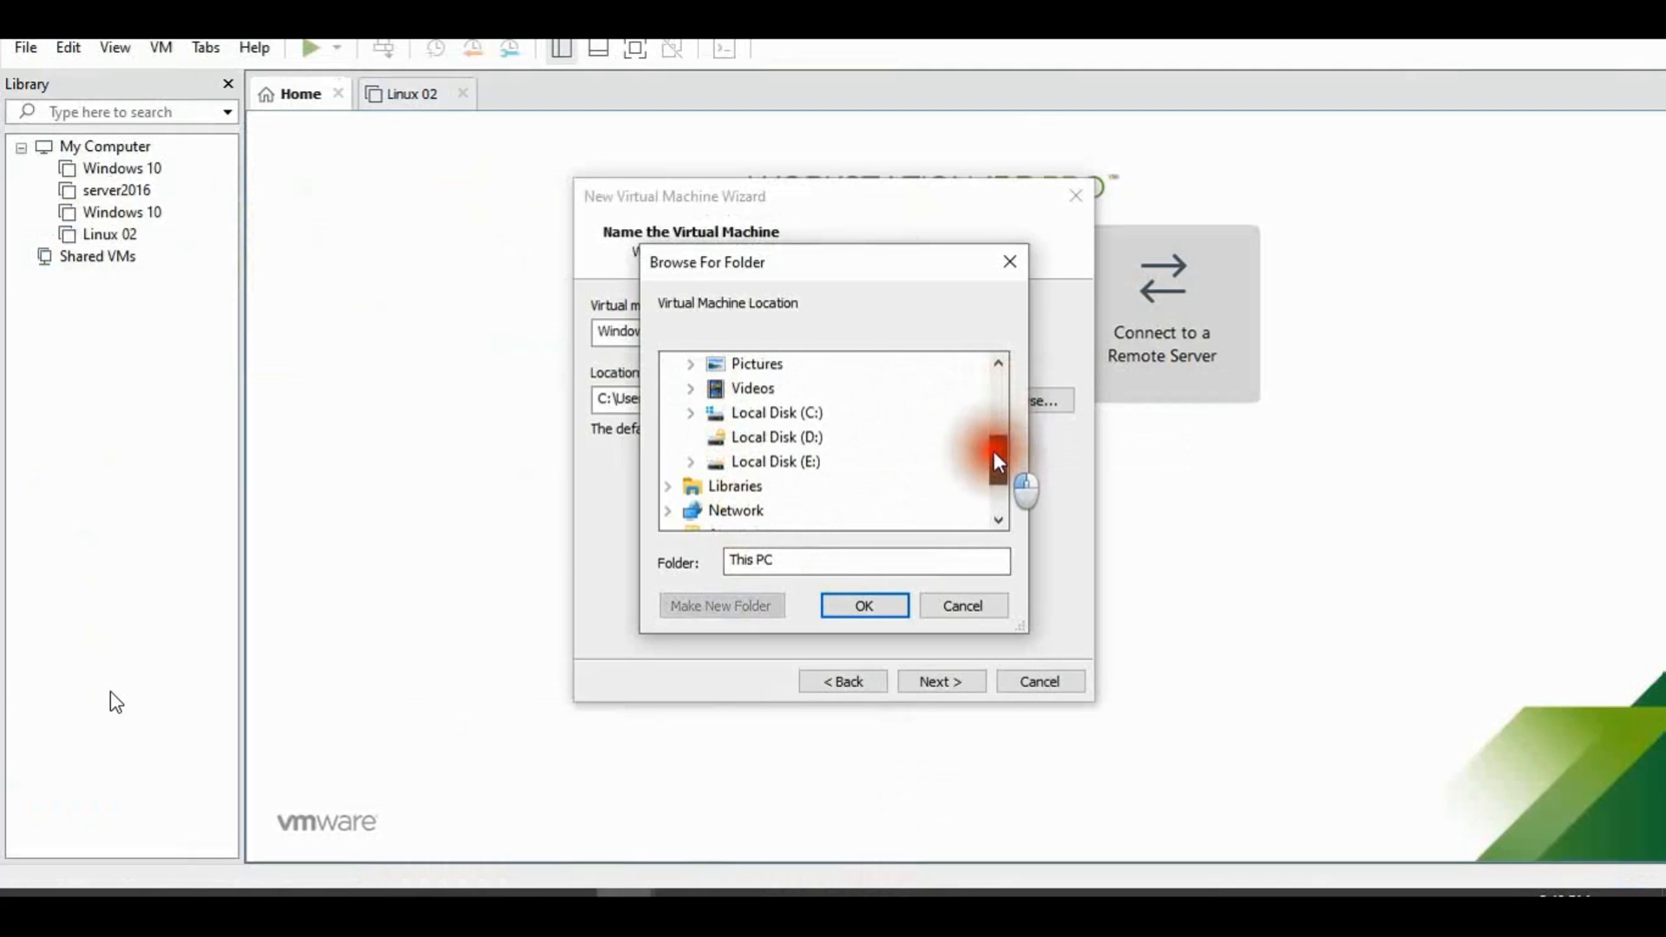
{"action": "left_click", "coordinate": [775, 460]}
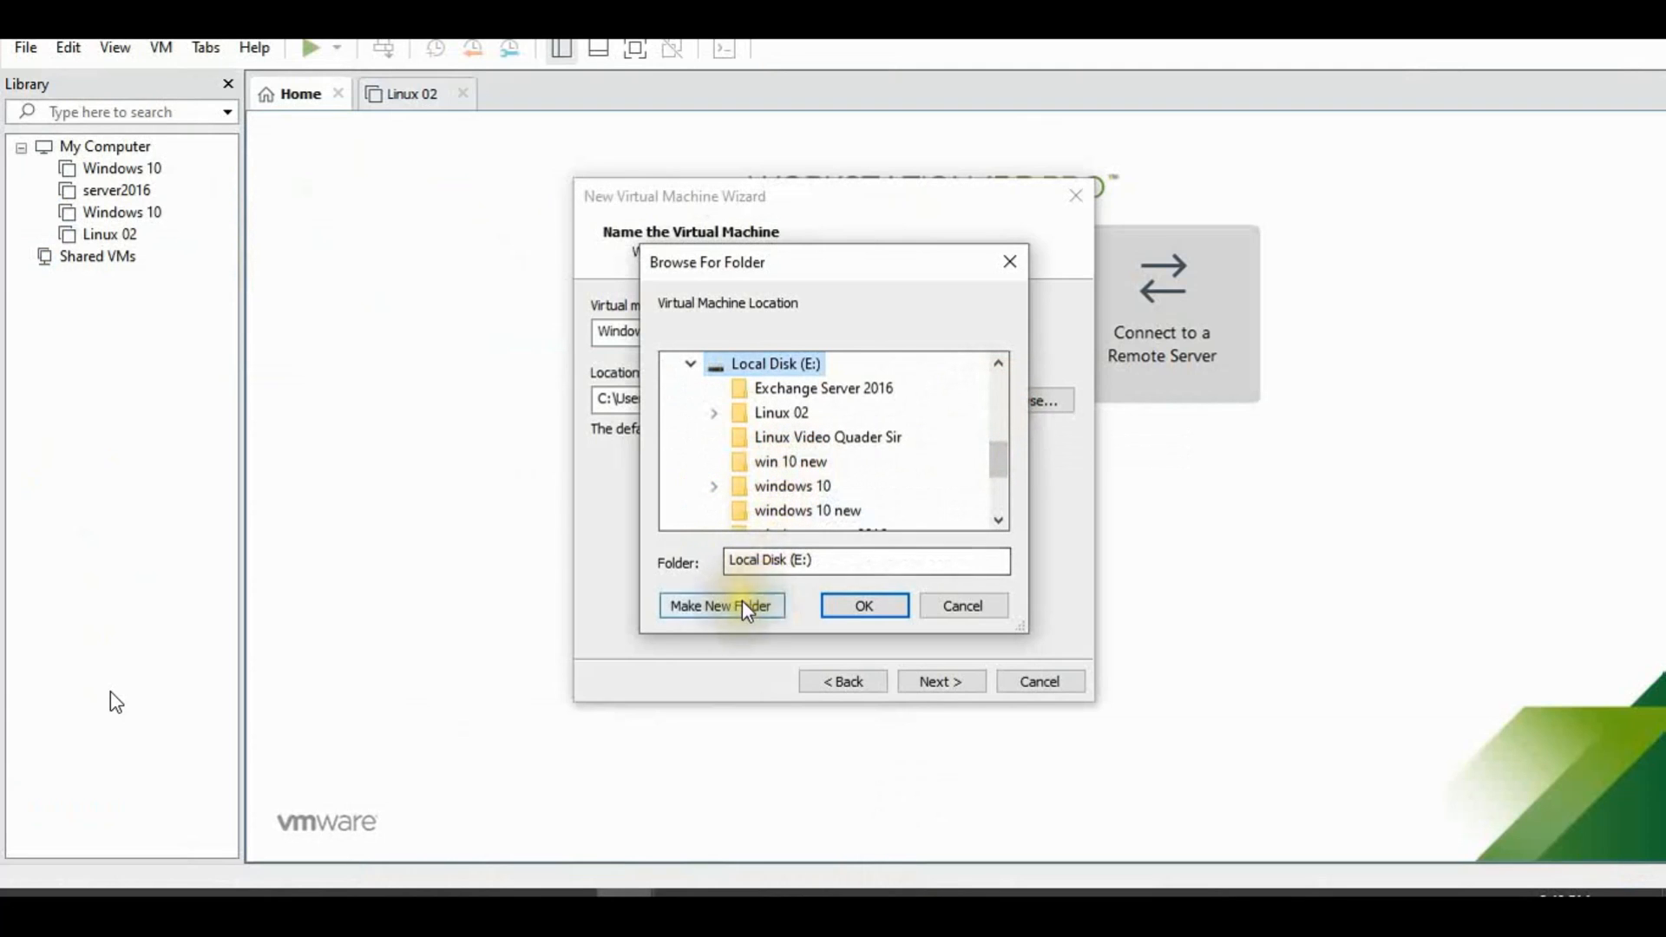
{"action": "left_click", "coordinate": [720, 606]}
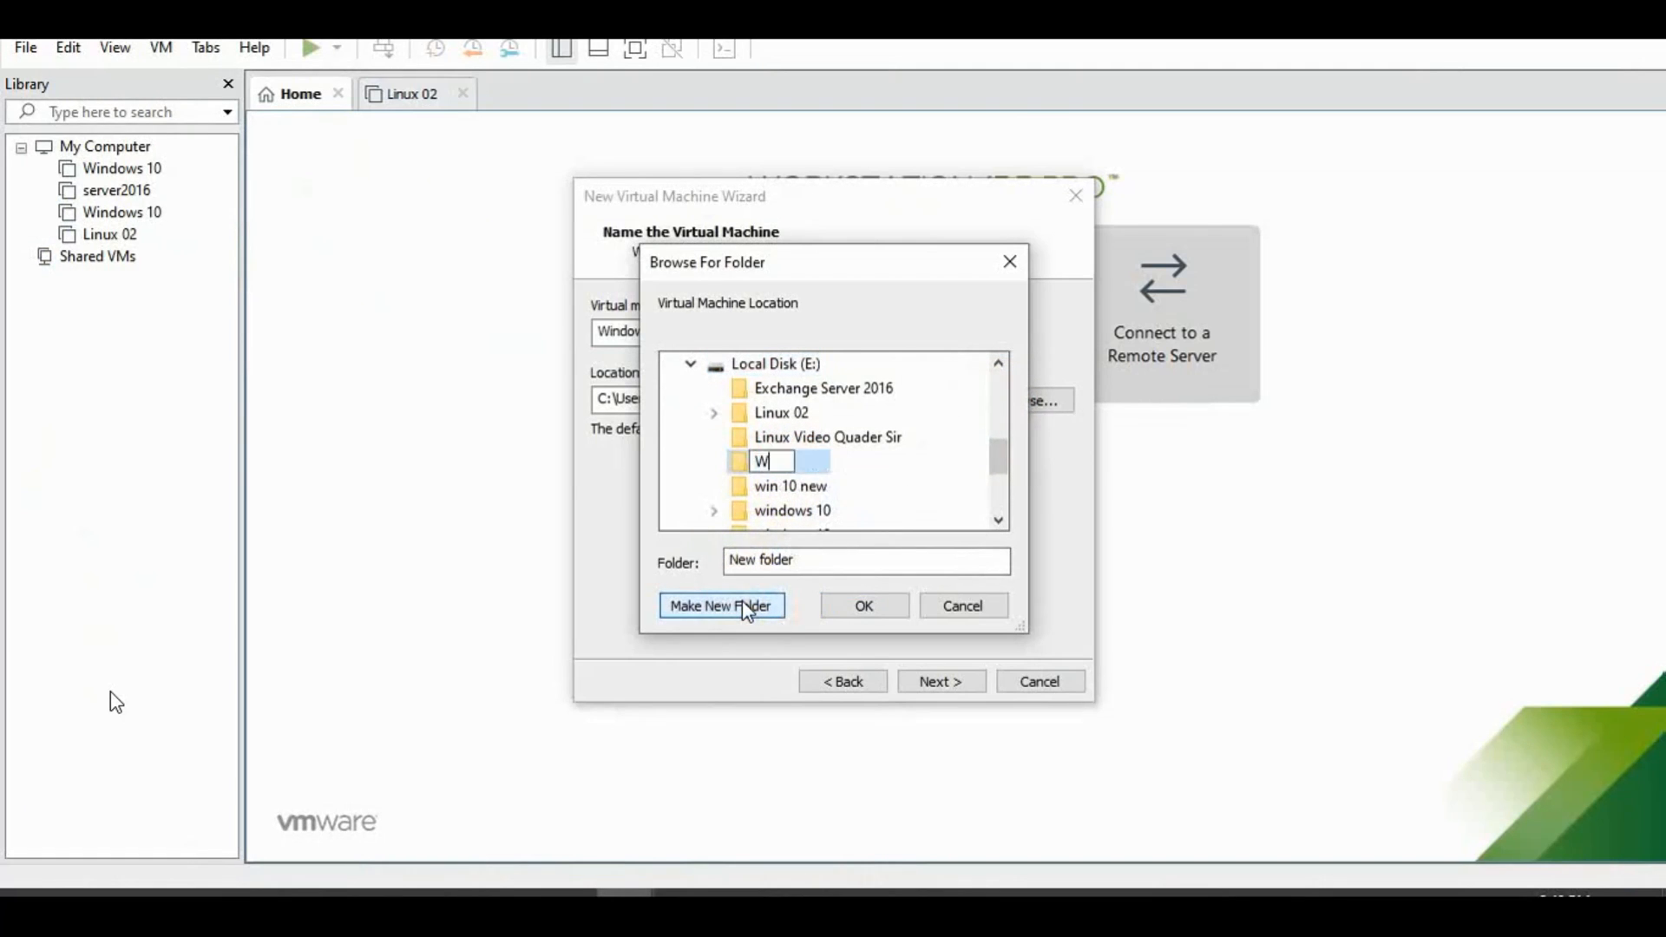
{"action": "type", "text": "indows Ser"}
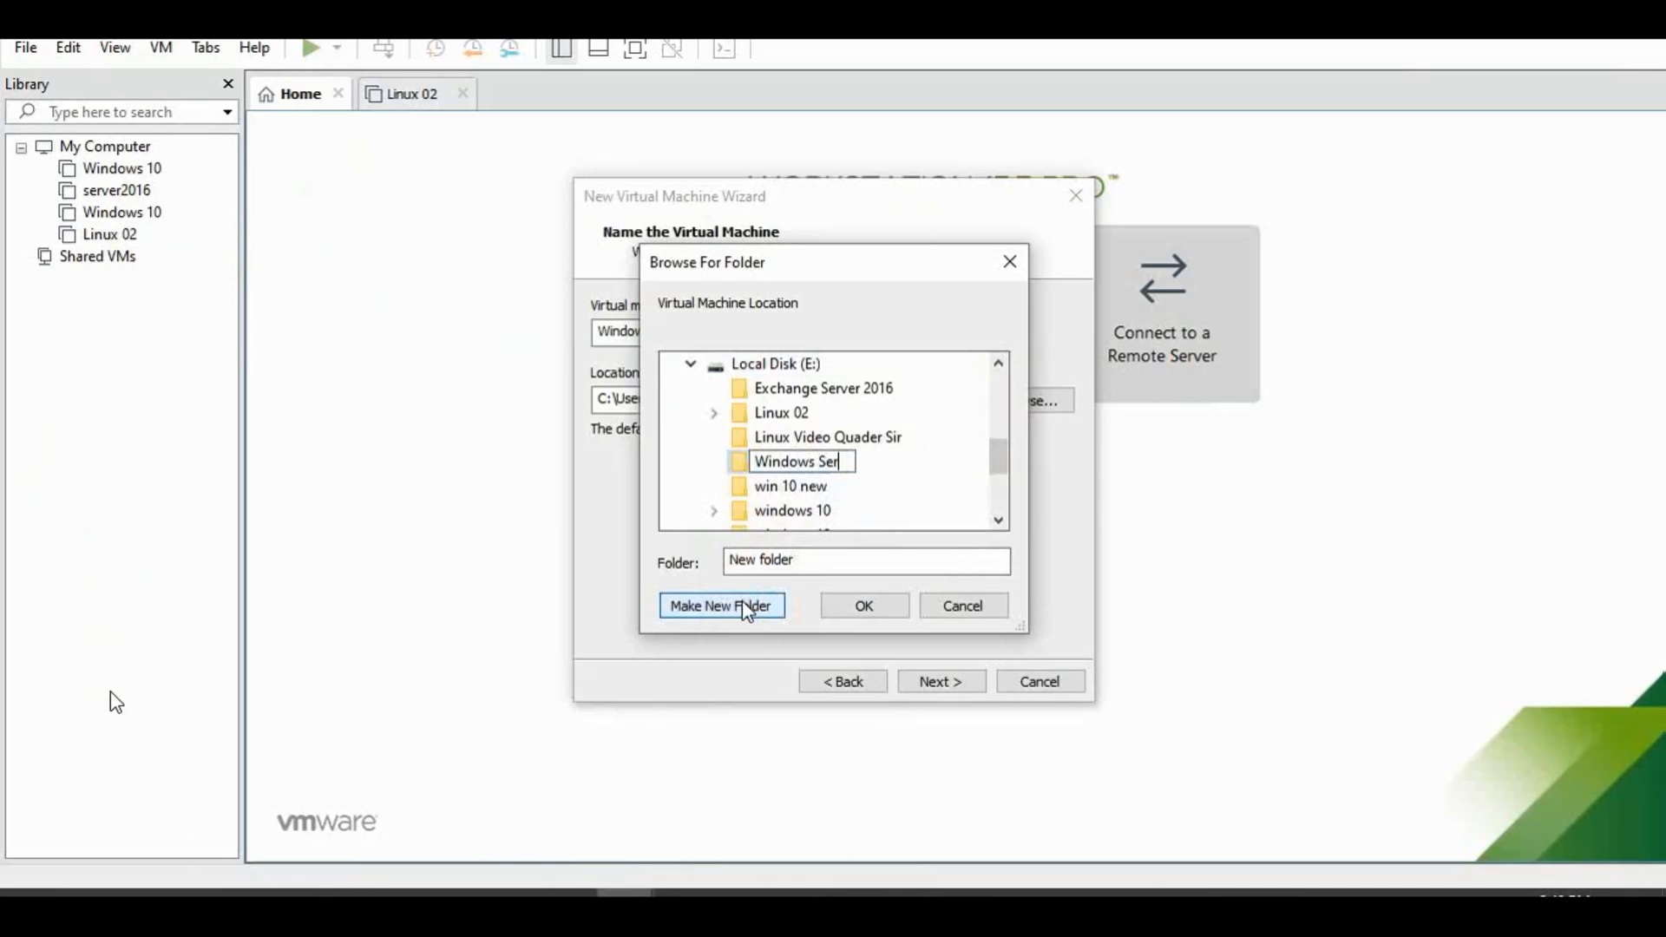
{"action": "type", "text": "ver 2022"}
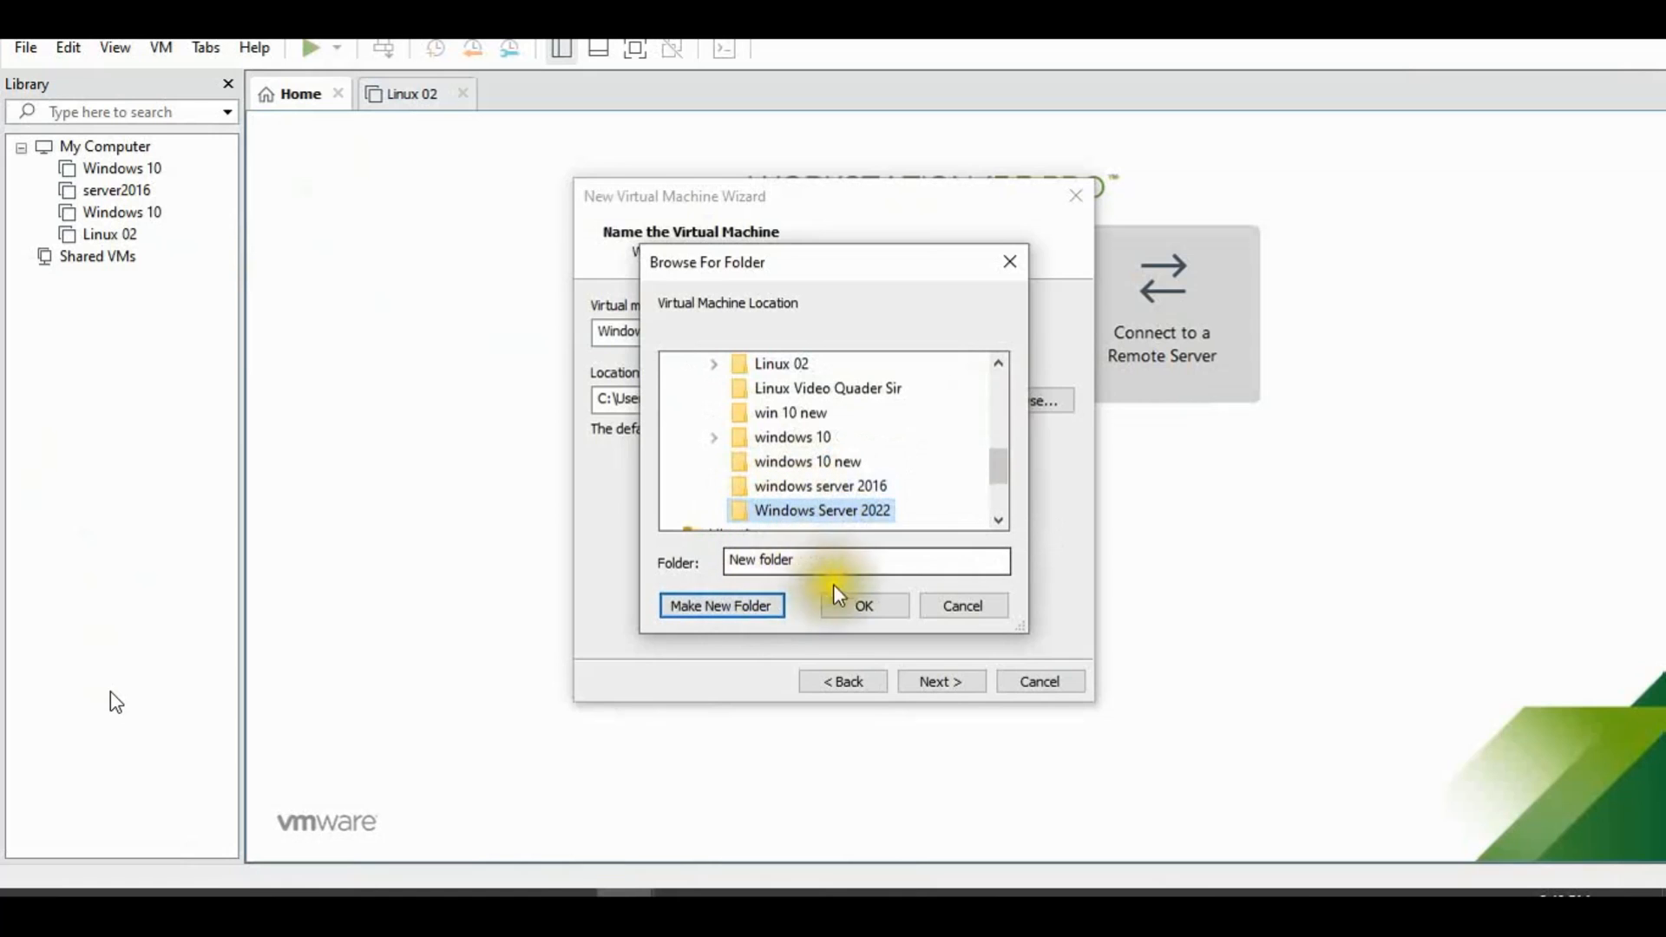
{"action": "left_click", "coordinate": [862, 604]}
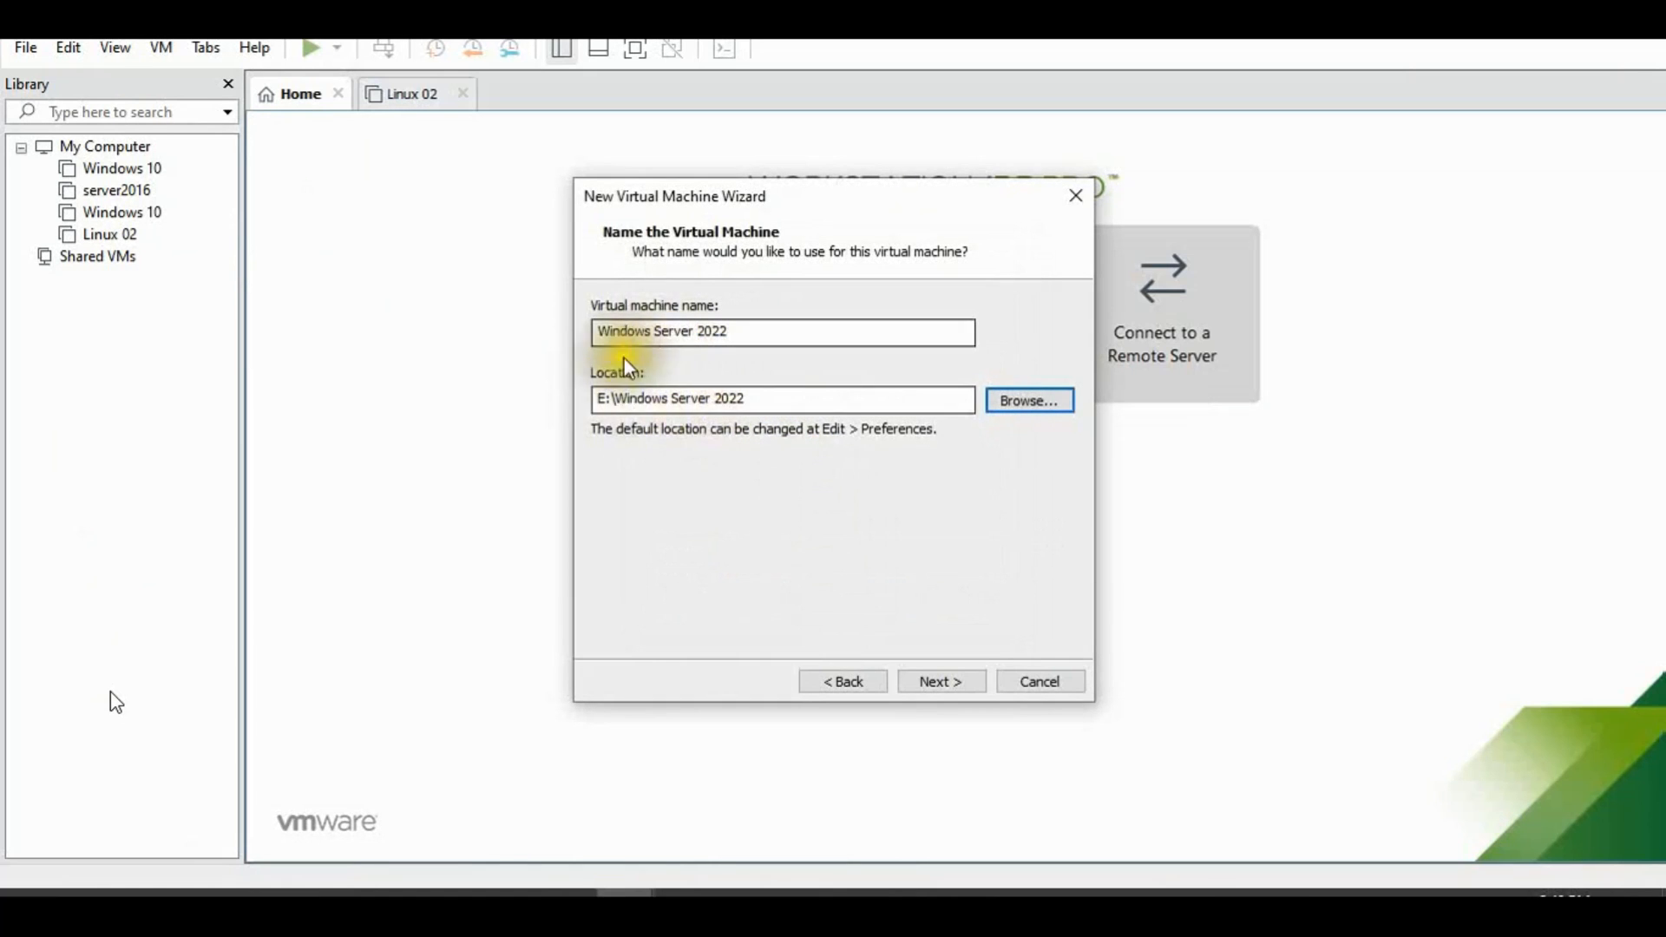
- Keep the 60 GB disk split into multiple files and finish creating the VM
{"action": "left_click", "coordinate": [939, 680]}
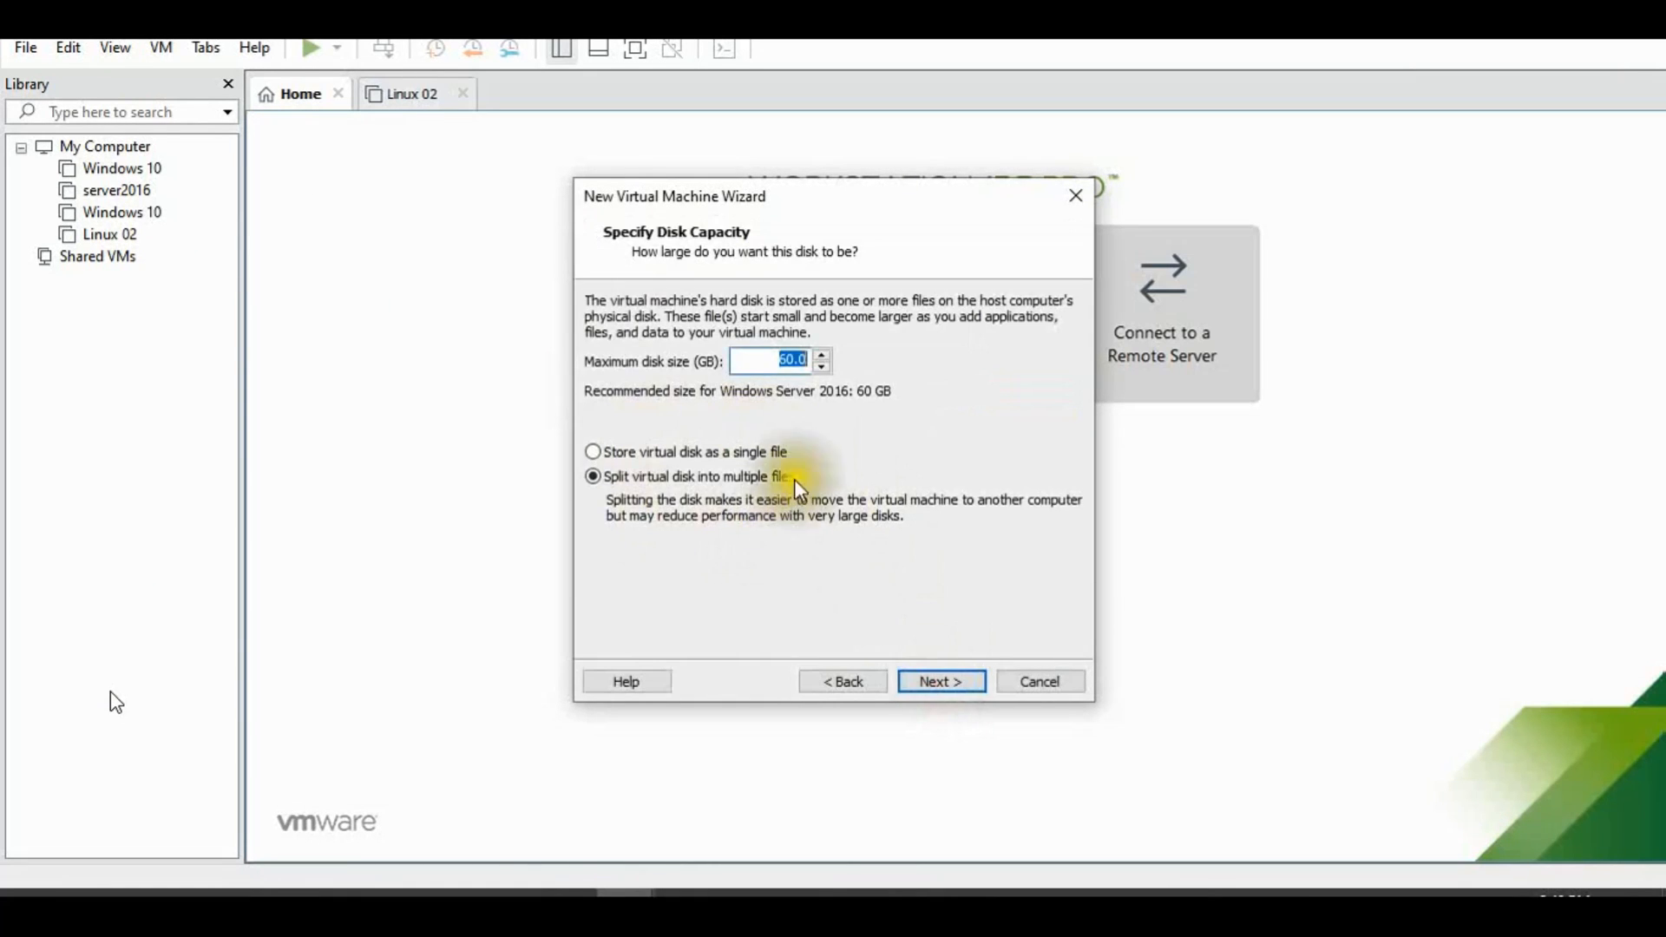
{"action": "mouse_move", "coordinate": [871, 562]}
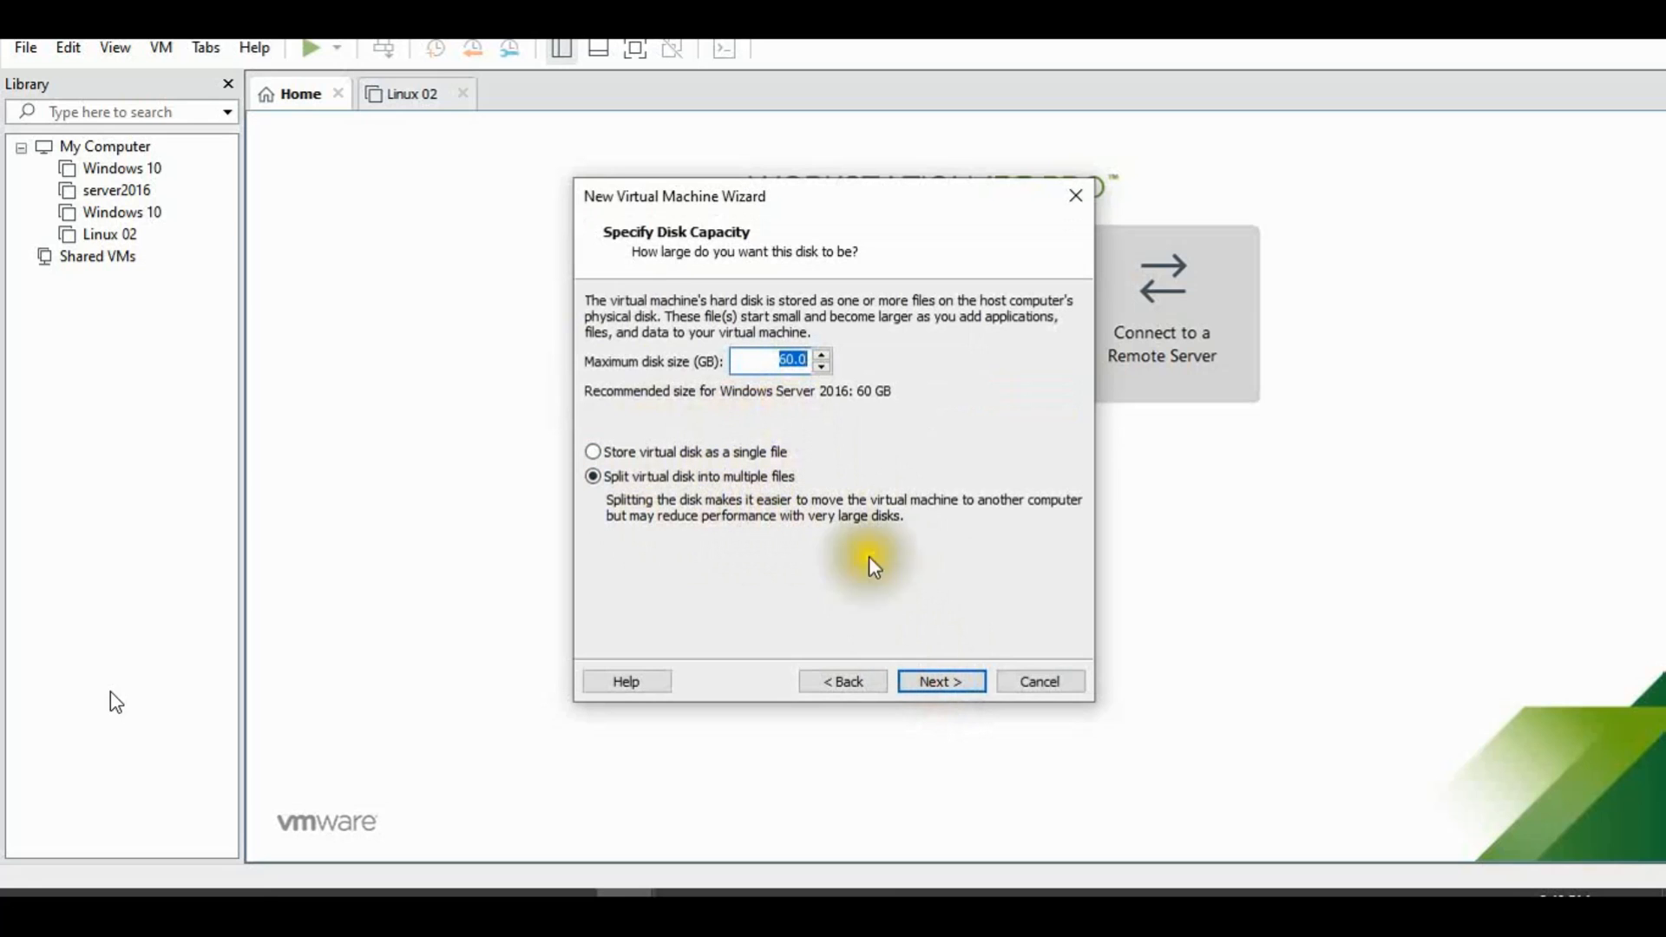
{"action": "left_click", "coordinate": [939, 680]}
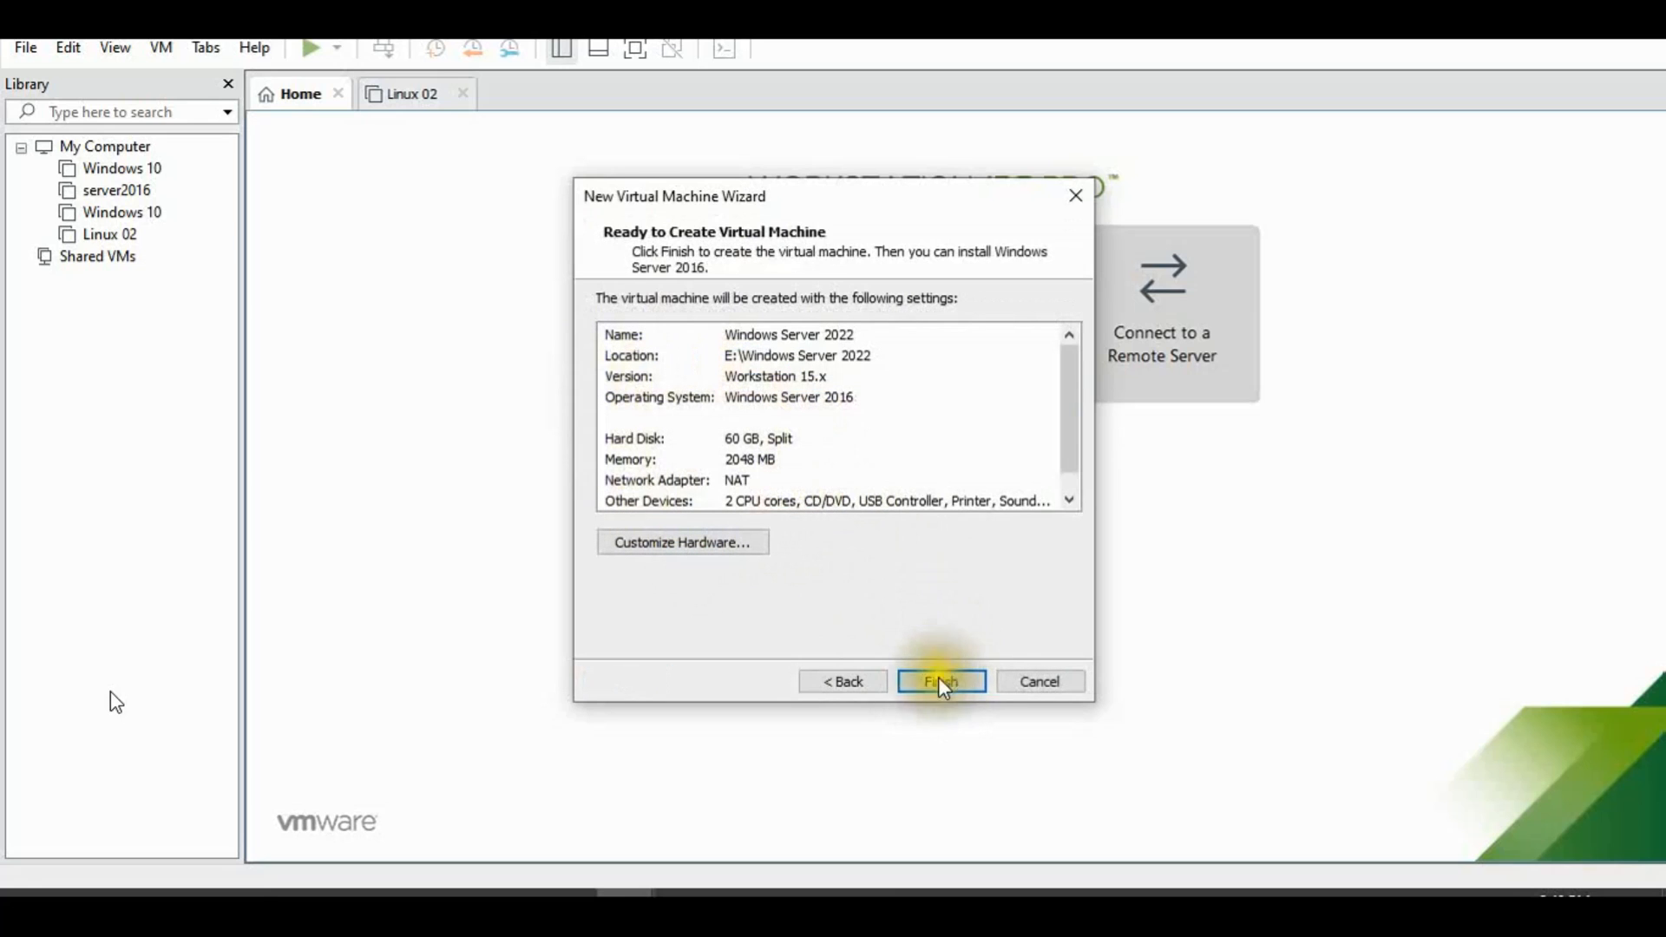
{"action": "left_click", "coordinate": [939, 681]}
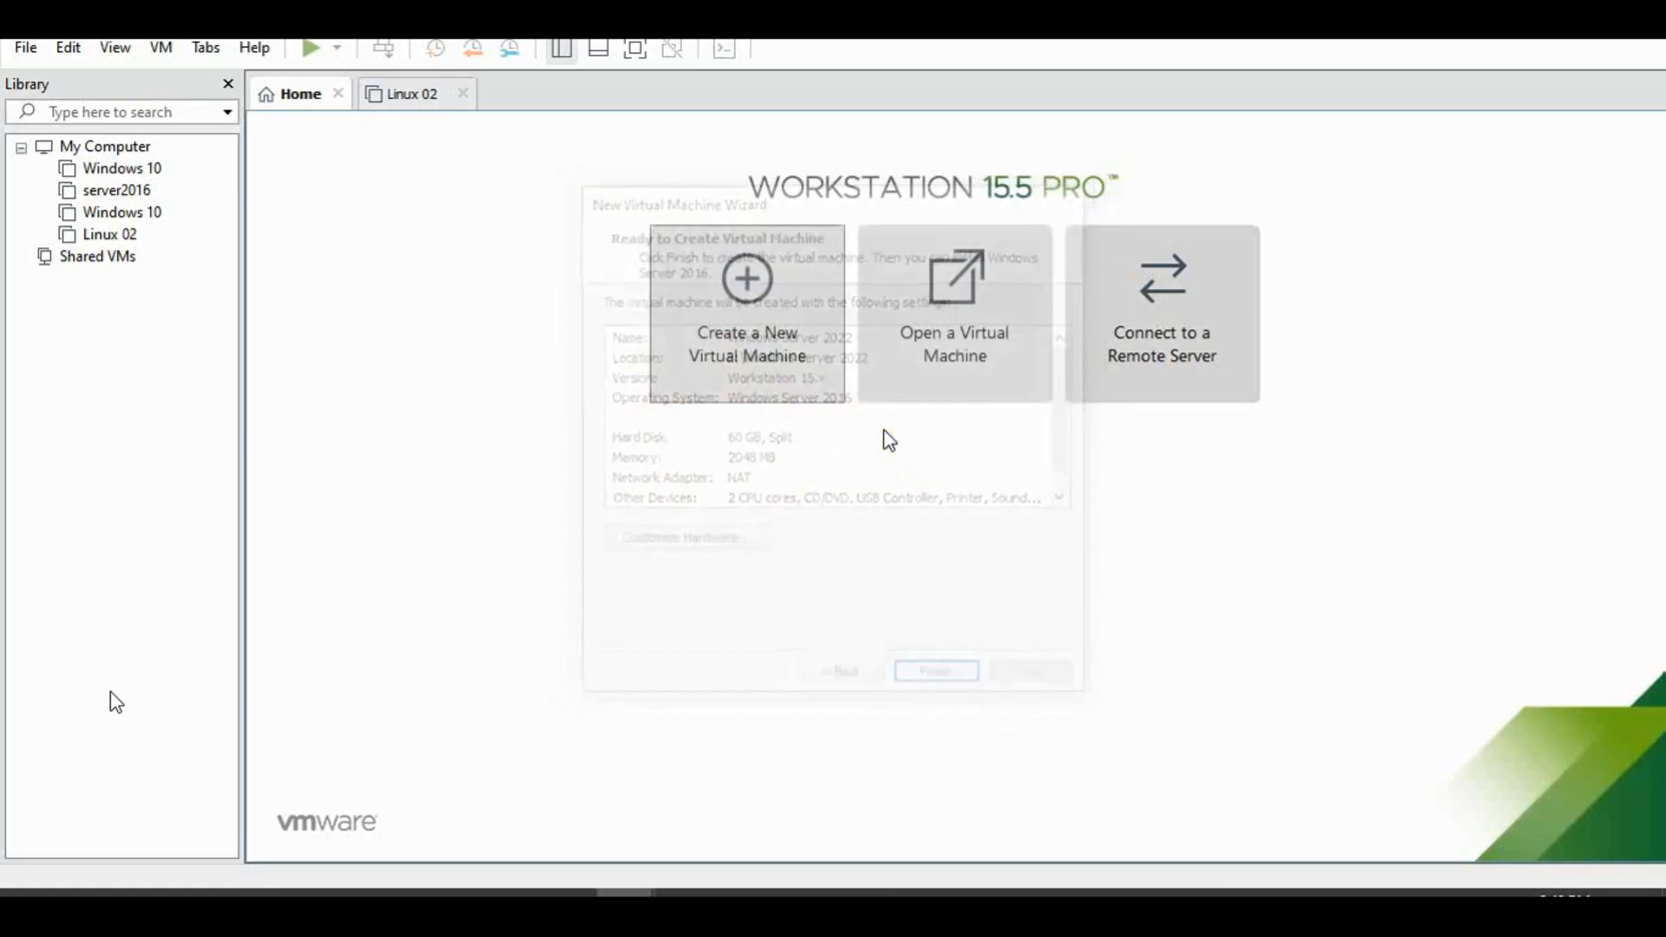
{"action": "left_click", "coordinate": [935, 670]}
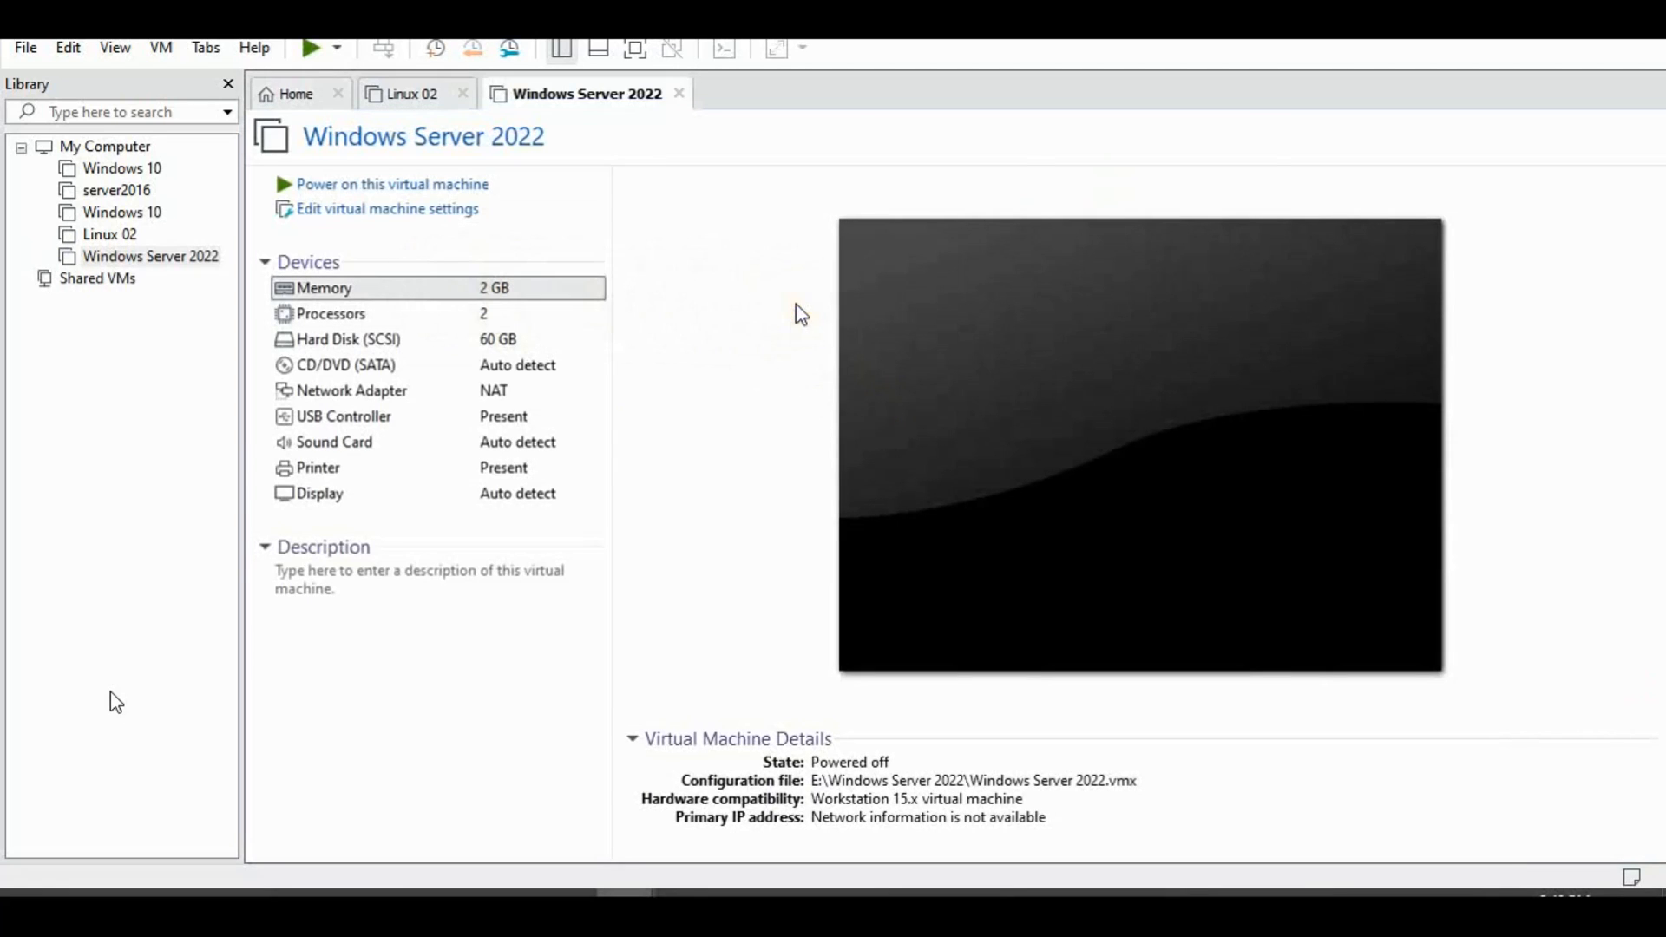
- Give the VM 4 GB of memory in its hardware settings
{"action": "left_click", "coordinate": [385, 208]}
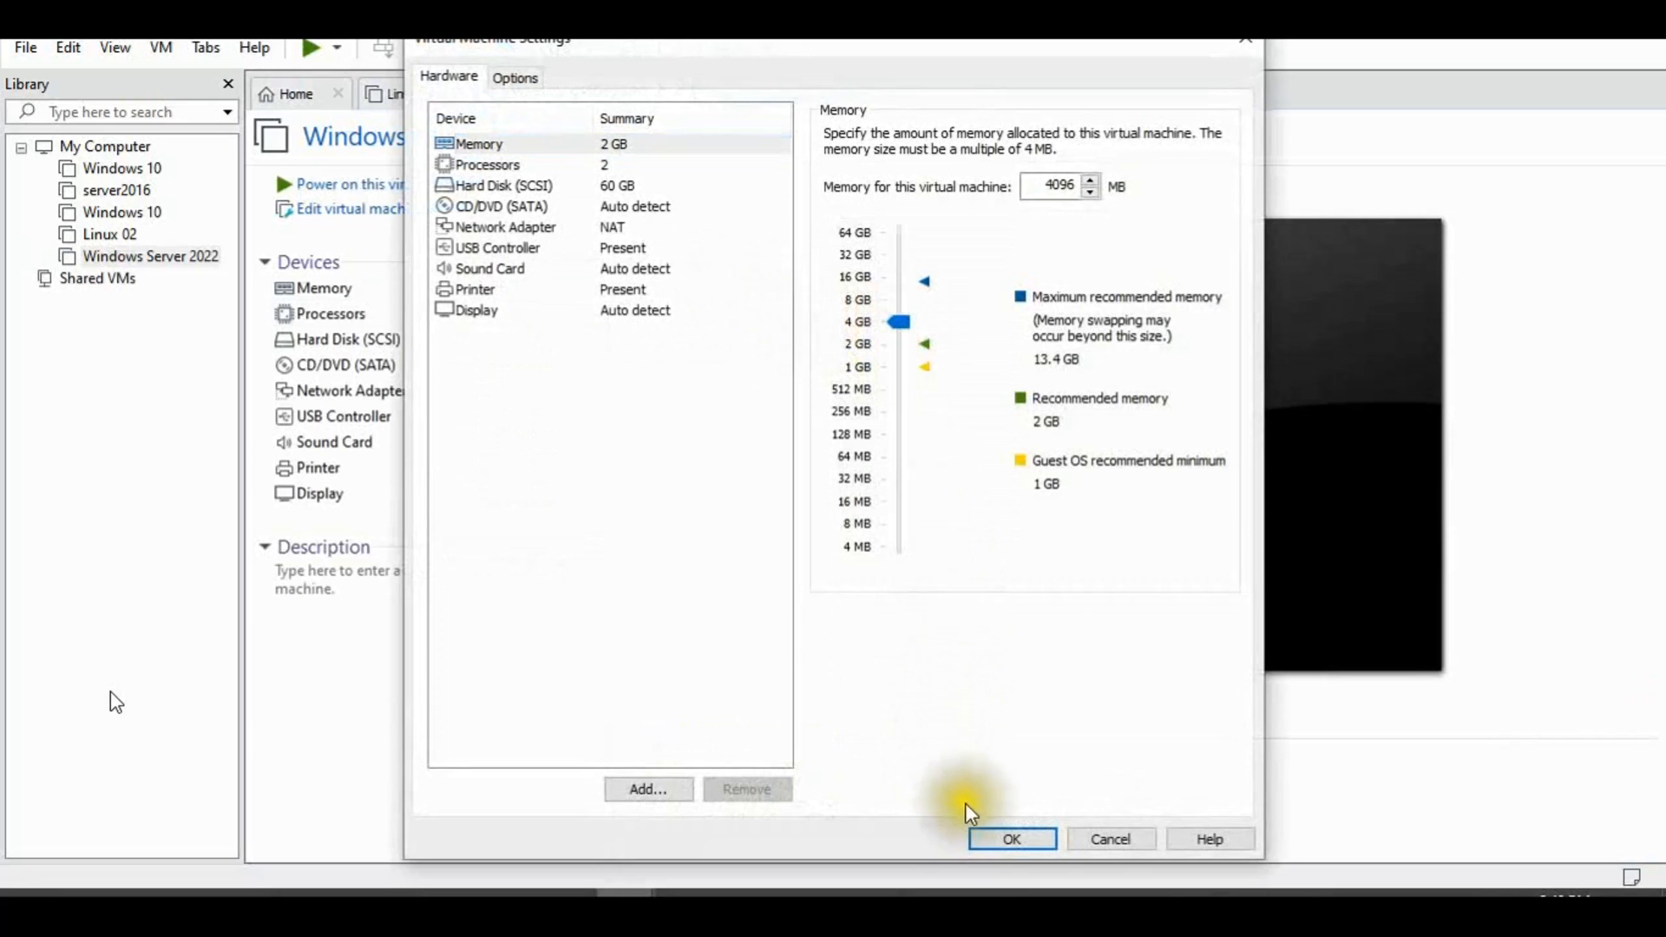
{"action": "left_click", "coordinate": [1010, 838]}
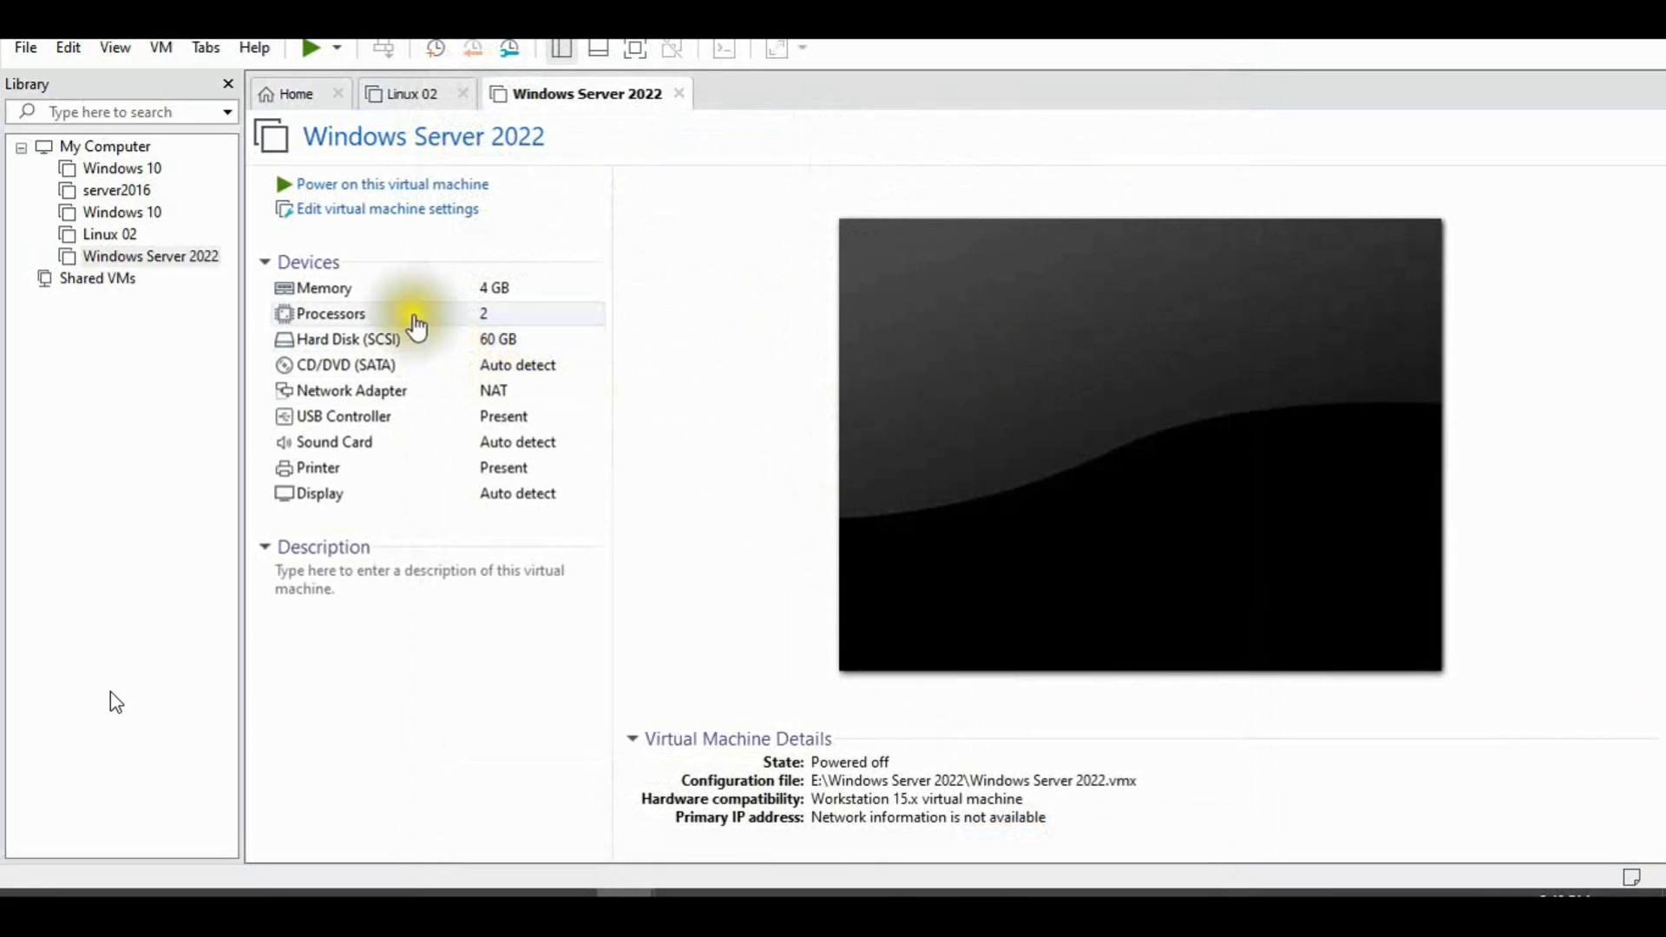
{"action": "left_click", "coordinate": [351, 390]}
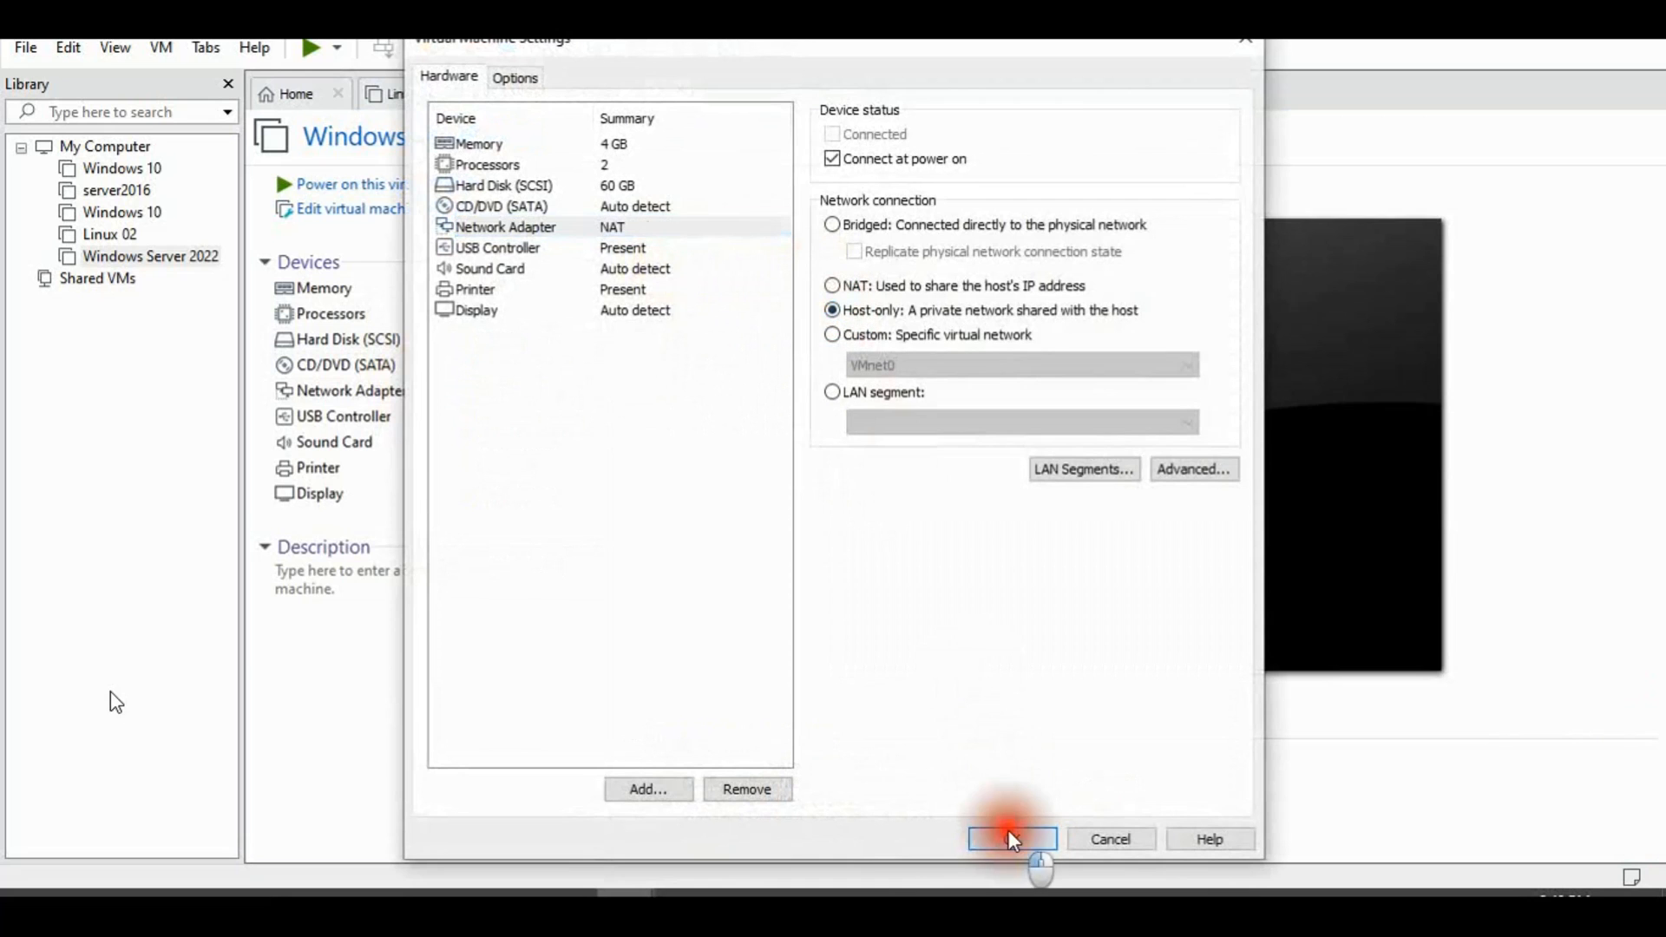
{"action": "left_click", "coordinate": [1010, 838]}
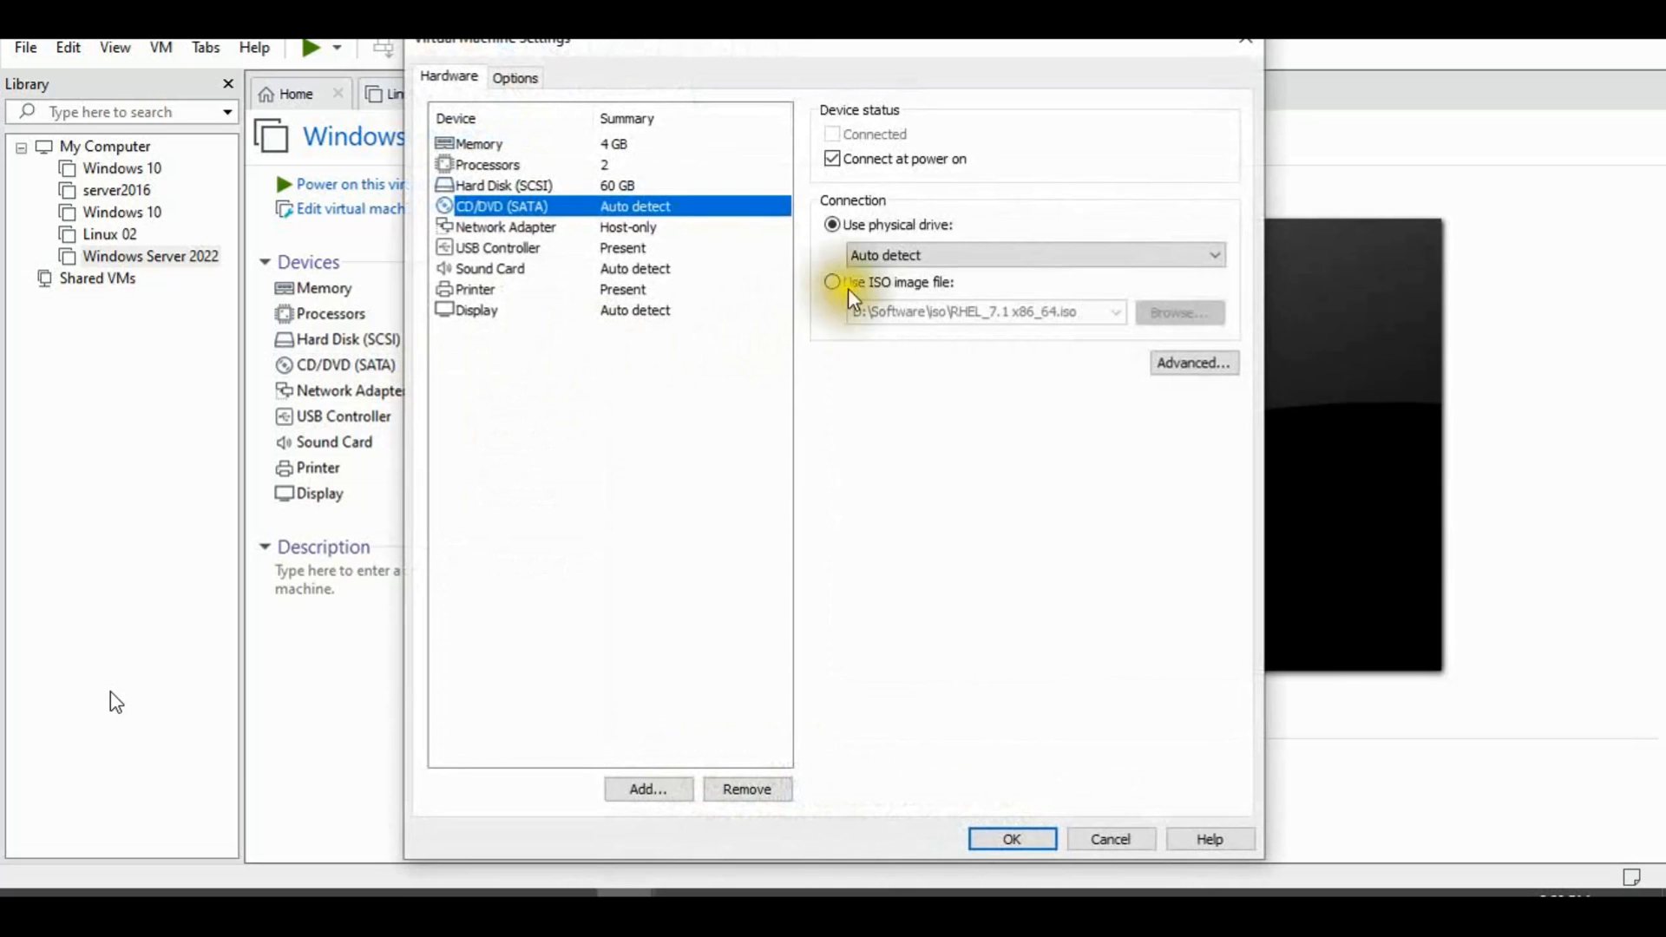
- Set the CD/DVD drive to use the Windows Insider Preview Server ISO from drive E
{"action": "left_click", "coordinate": [831, 281]}
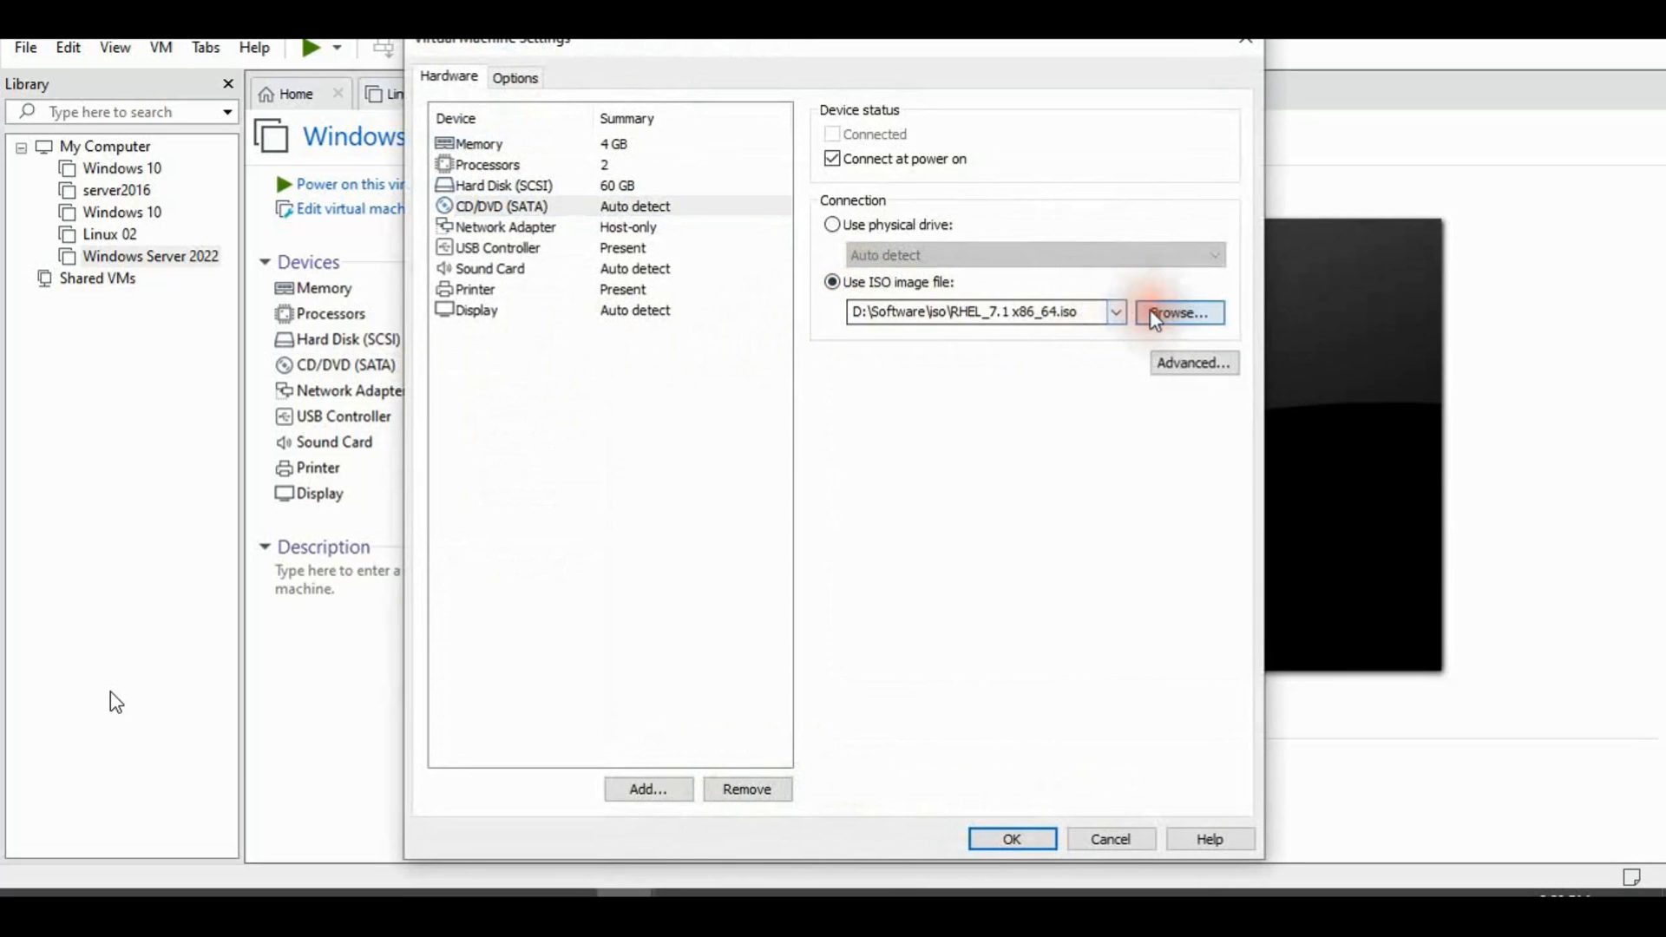
{"action": "left_click", "coordinate": [1177, 311]}
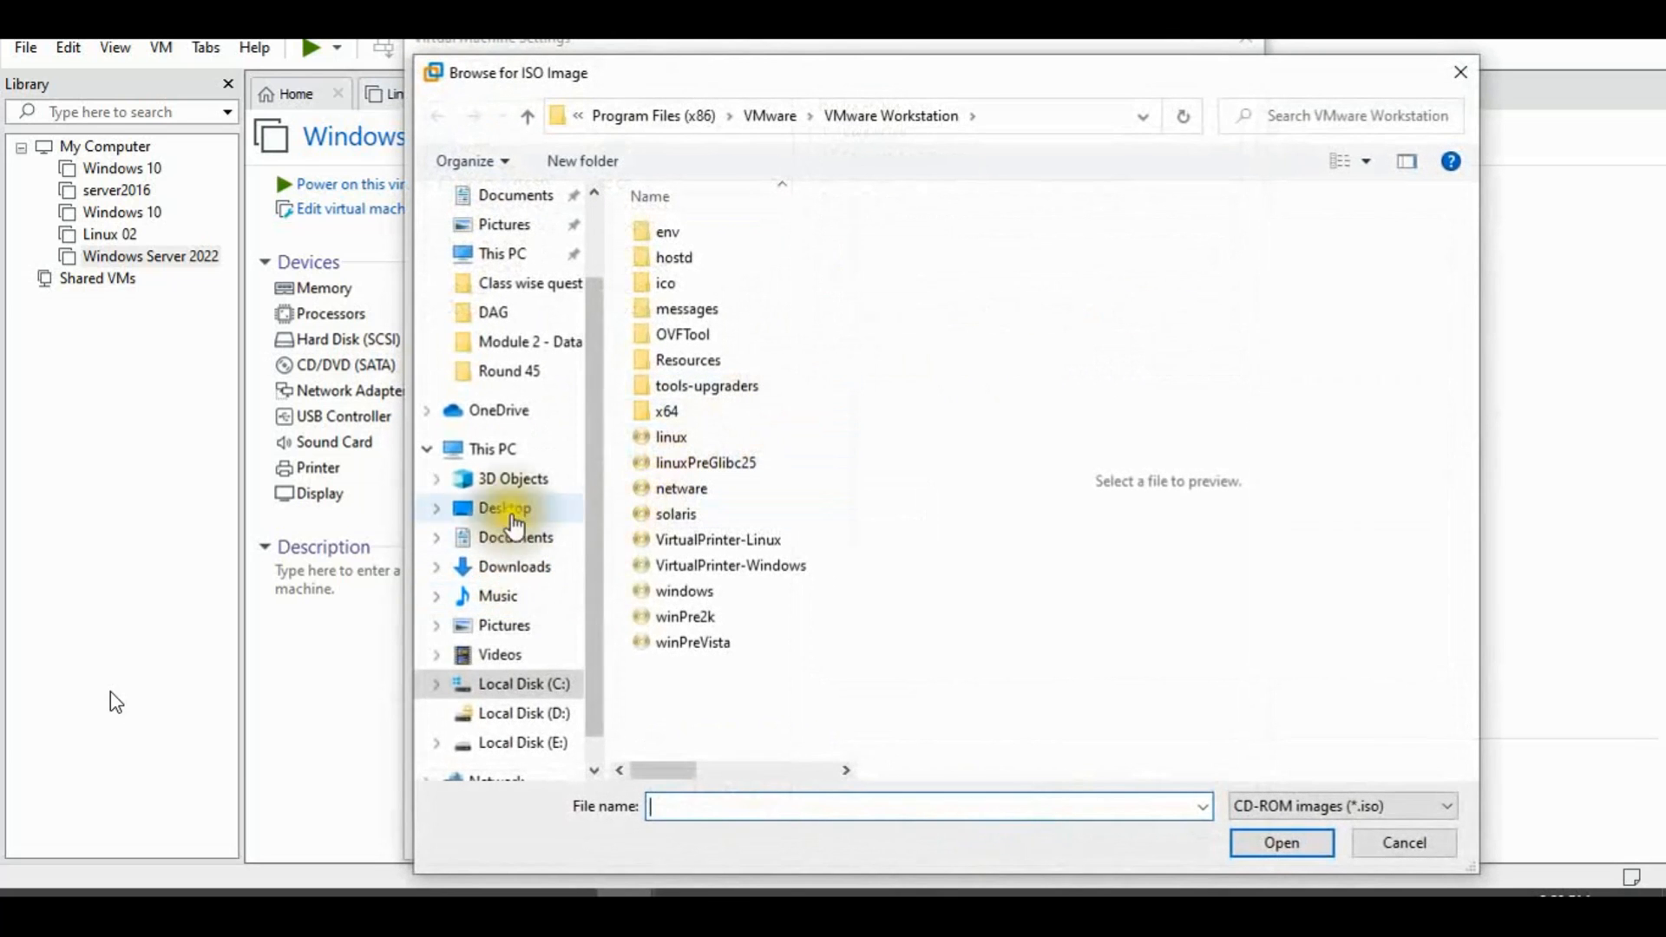
{"action": "left_click", "coordinate": [491, 447]}
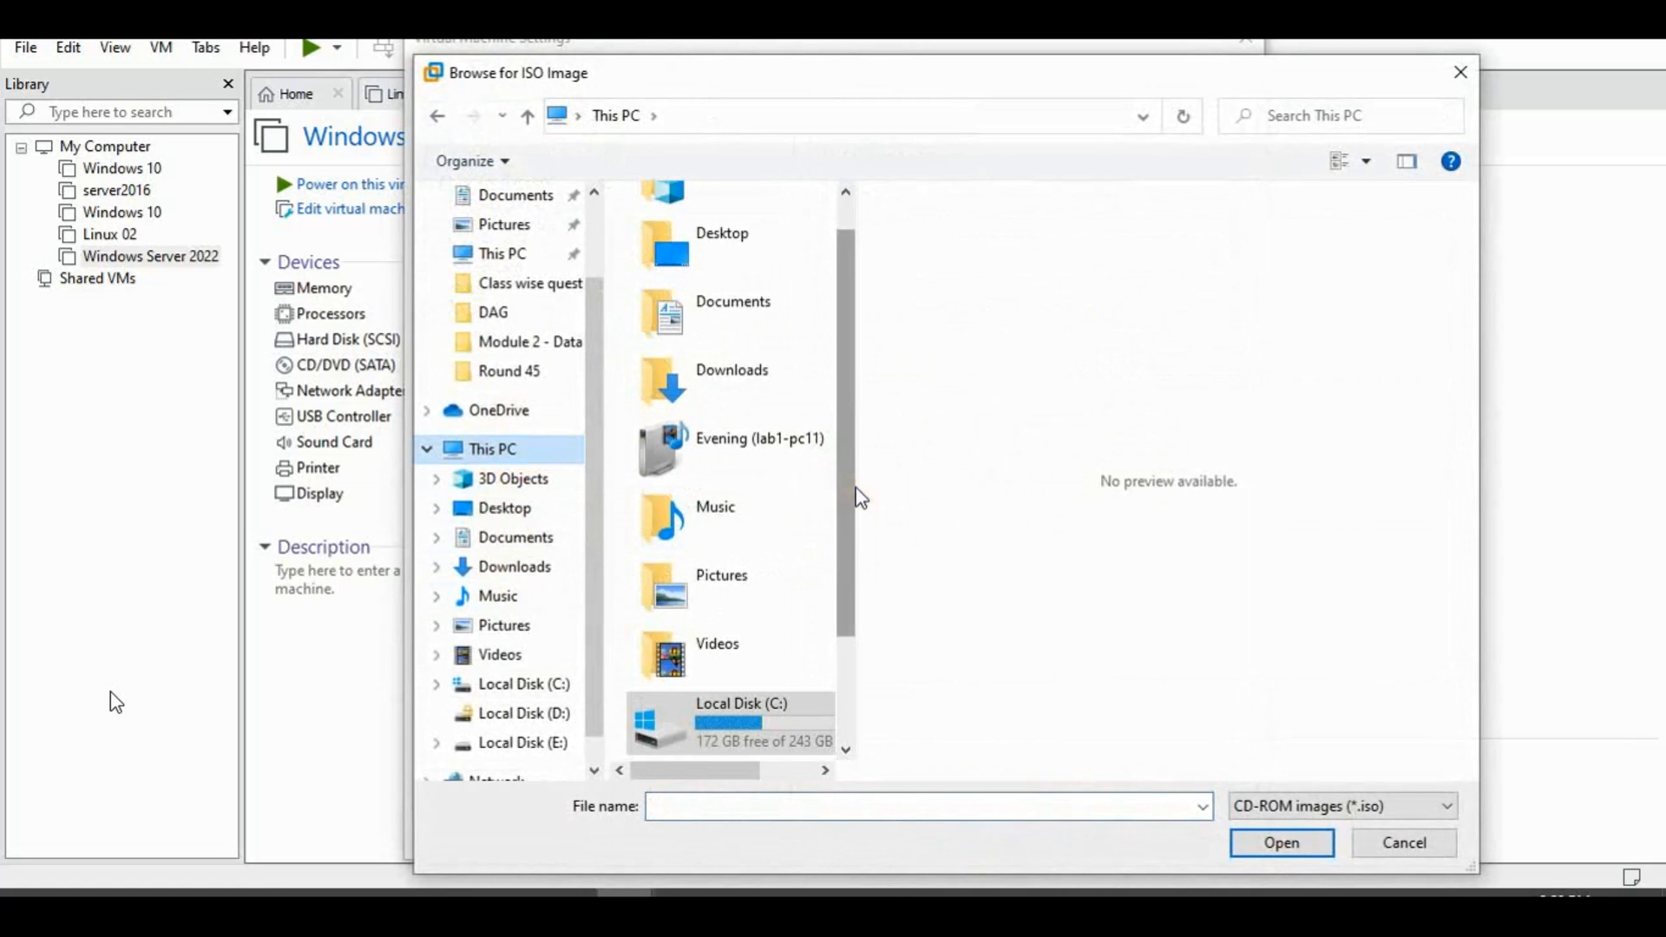
{"action": "double_click", "coordinate": [524, 741]}
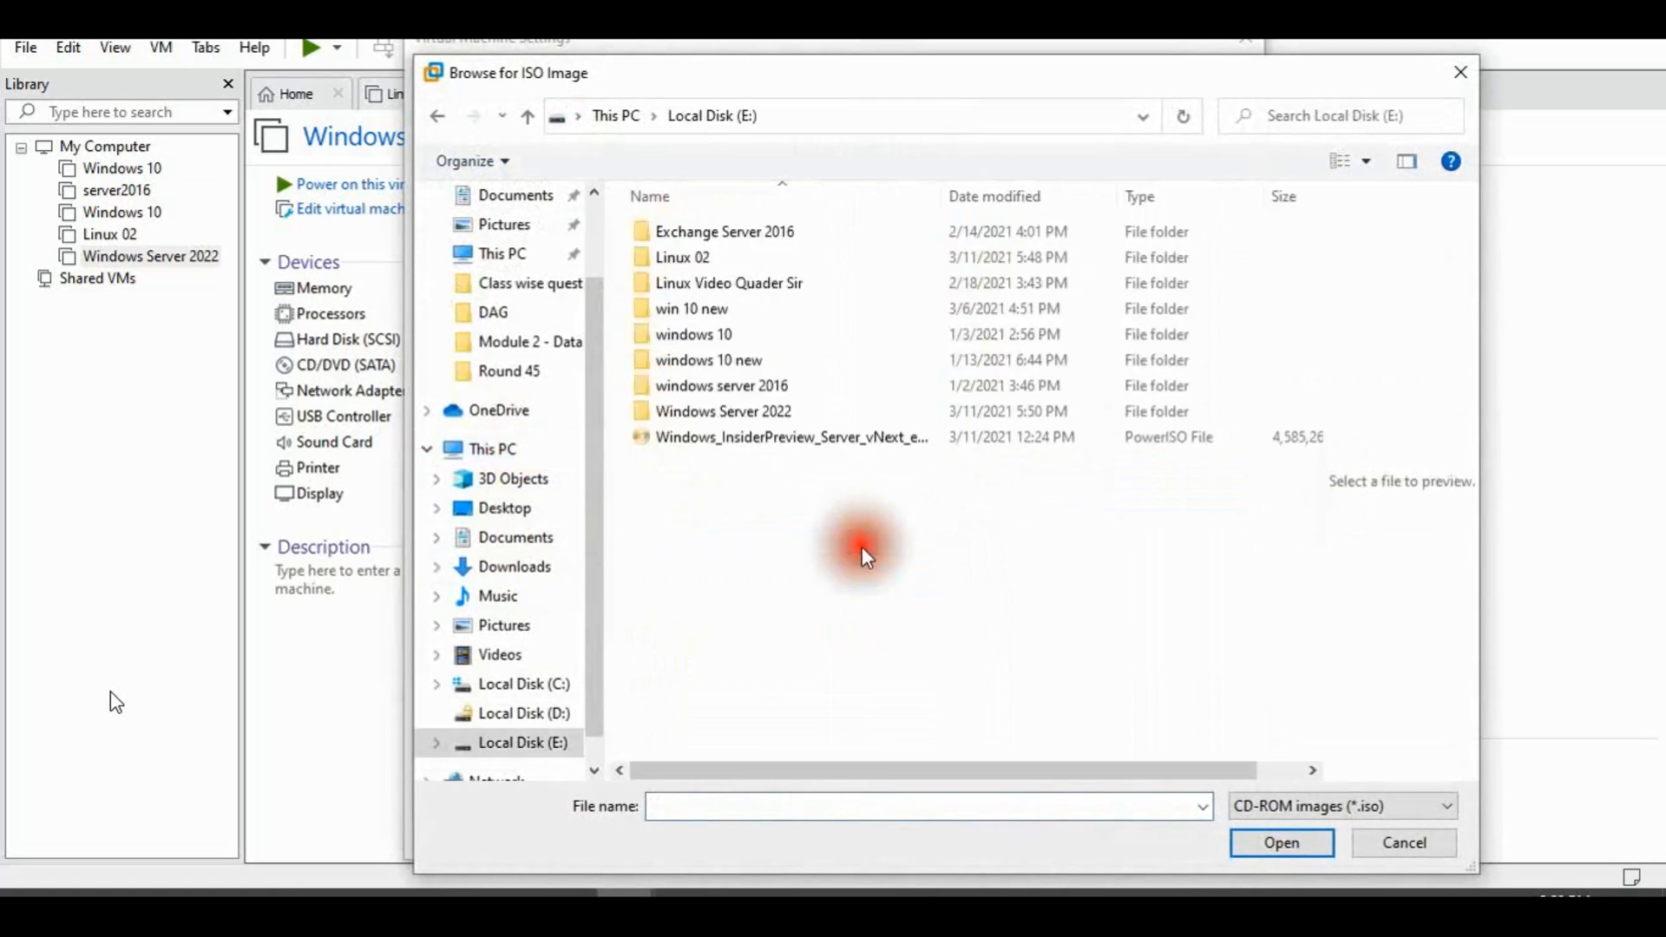
{"action": "left_click", "coordinate": [791, 437]}
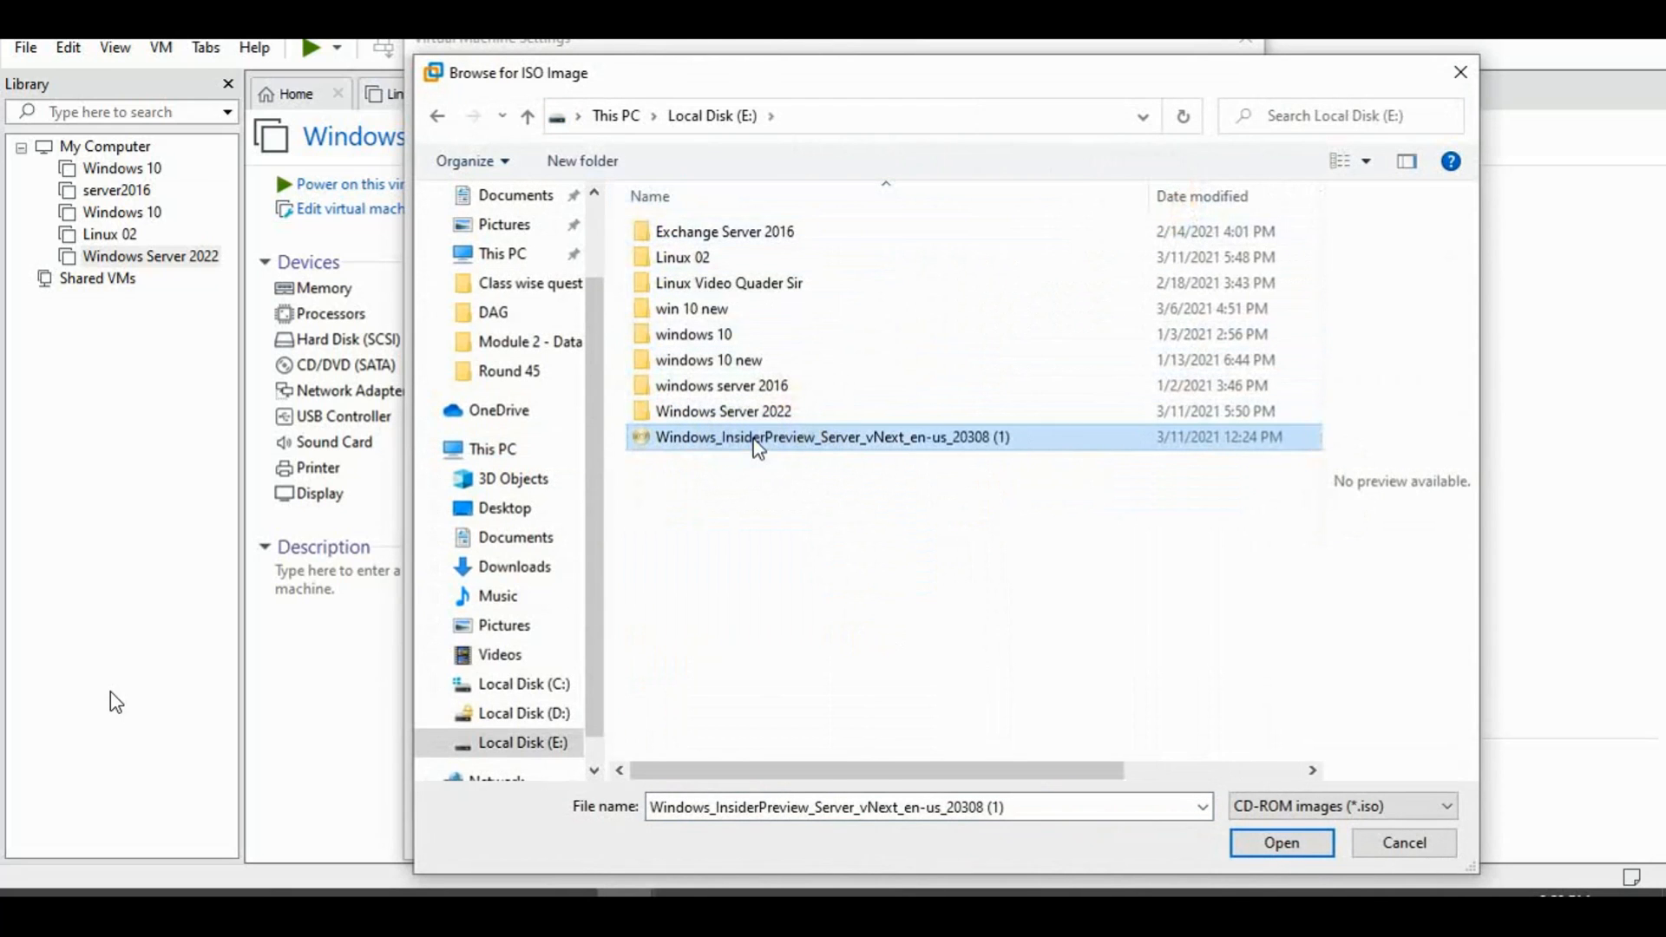
{"action": "left_click", "coordinate": [1281, 844]}
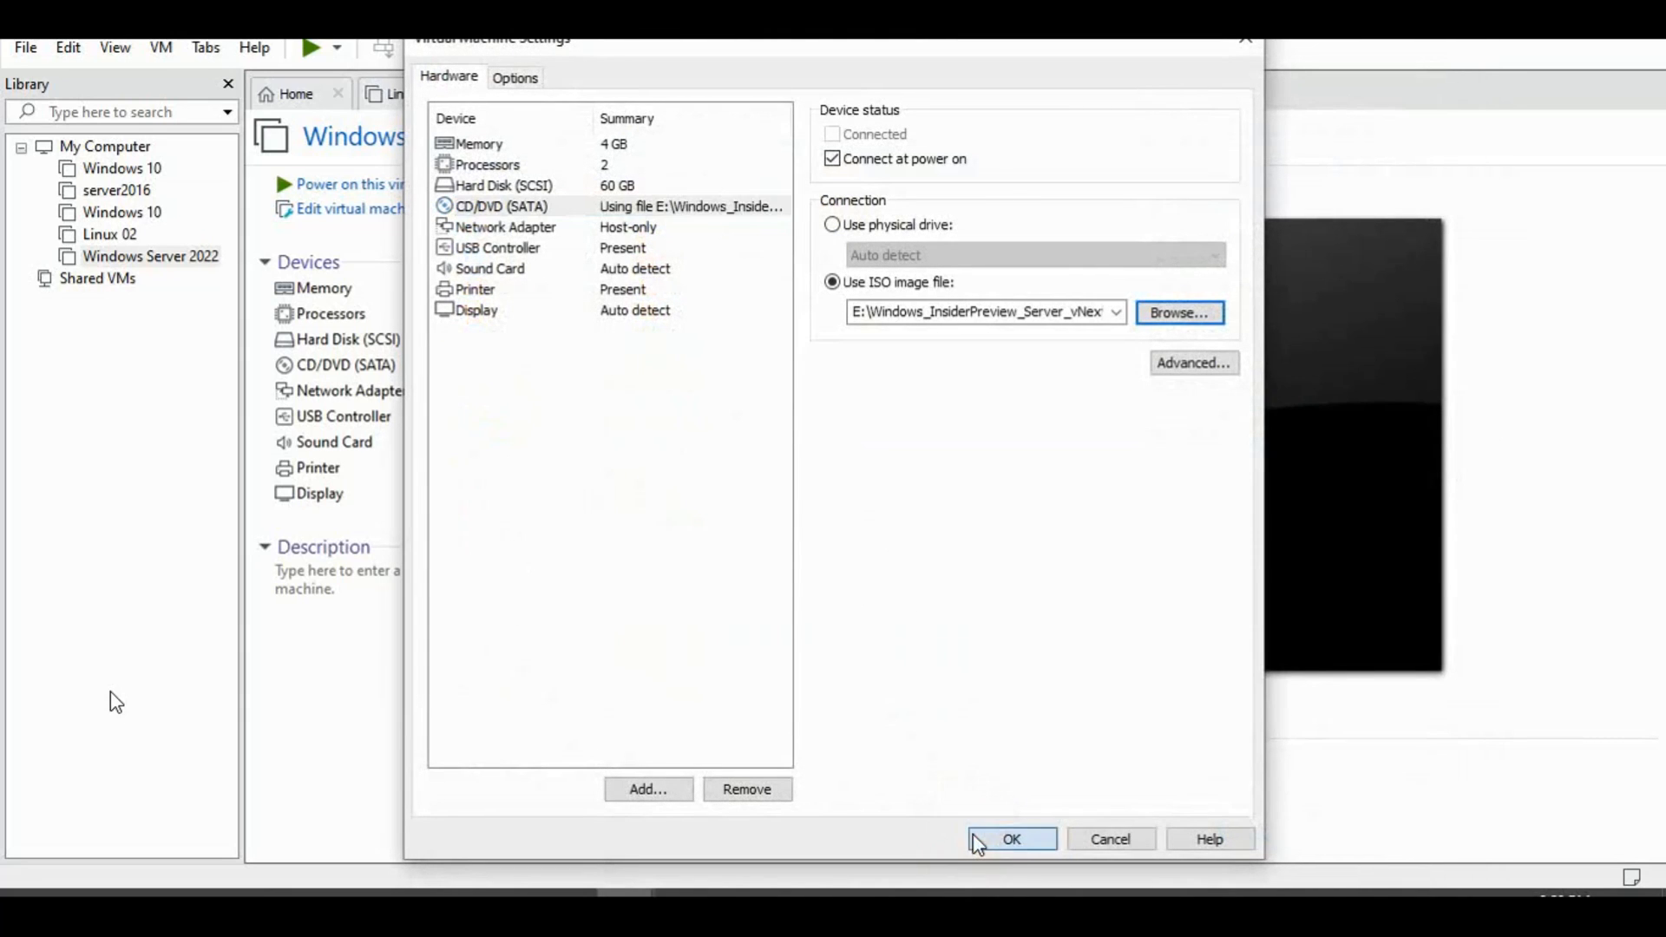
{"action": "left_click", "coordinate": [1010, 838]}
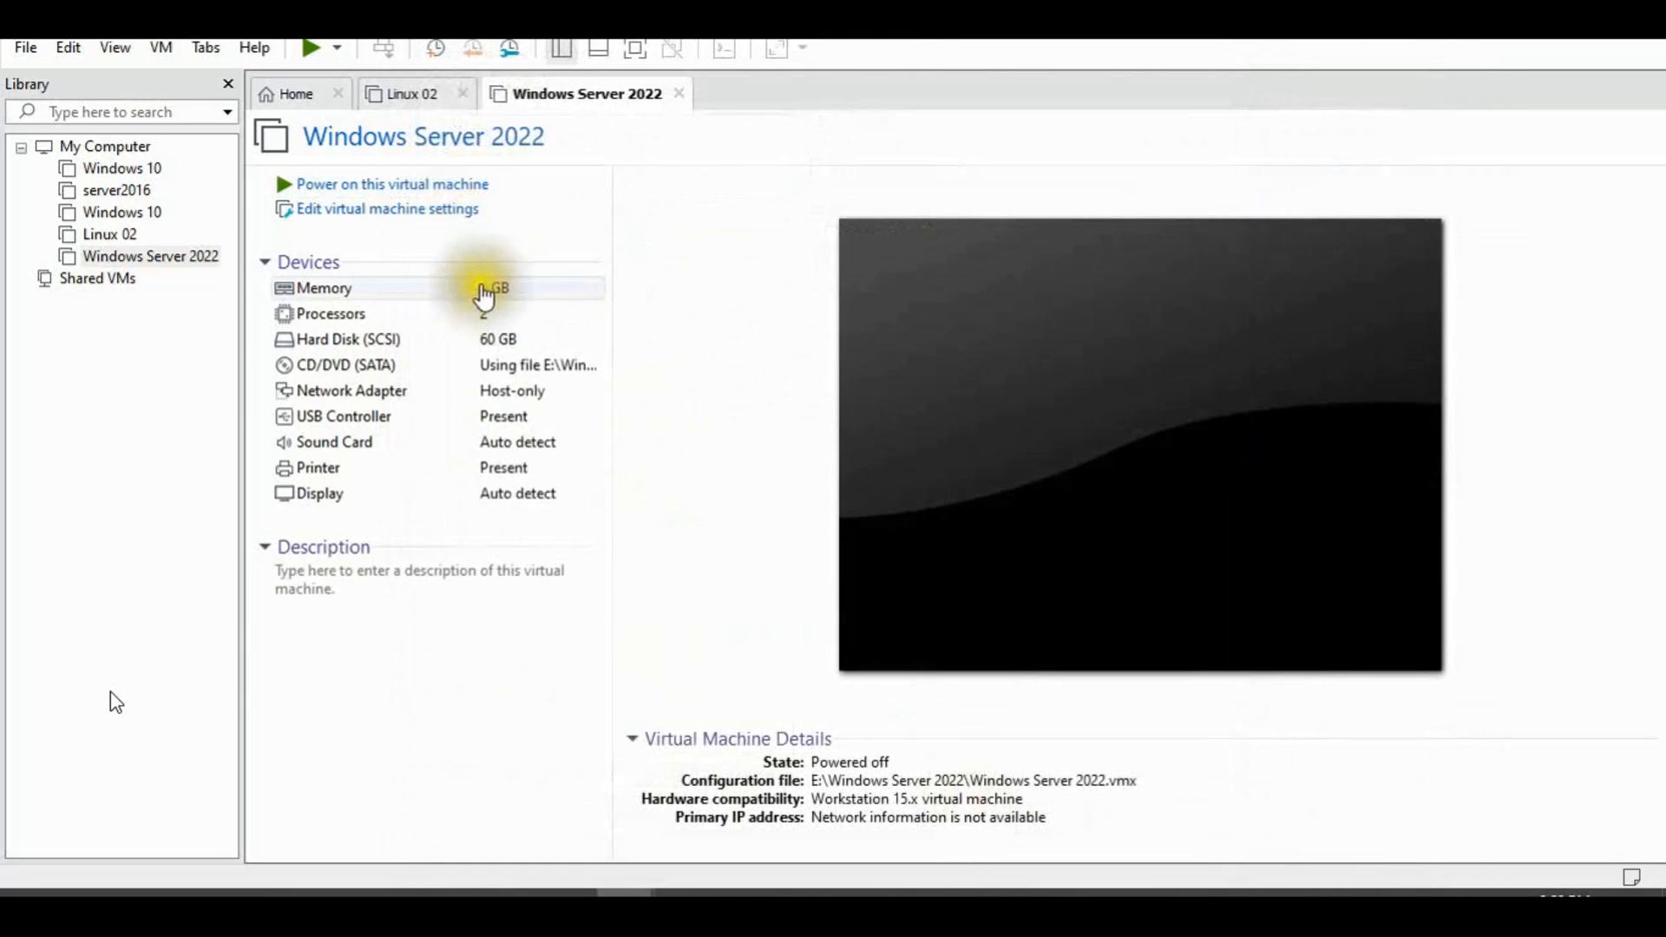
{"action": "mouse_move", "coordinate": [479, 372]}
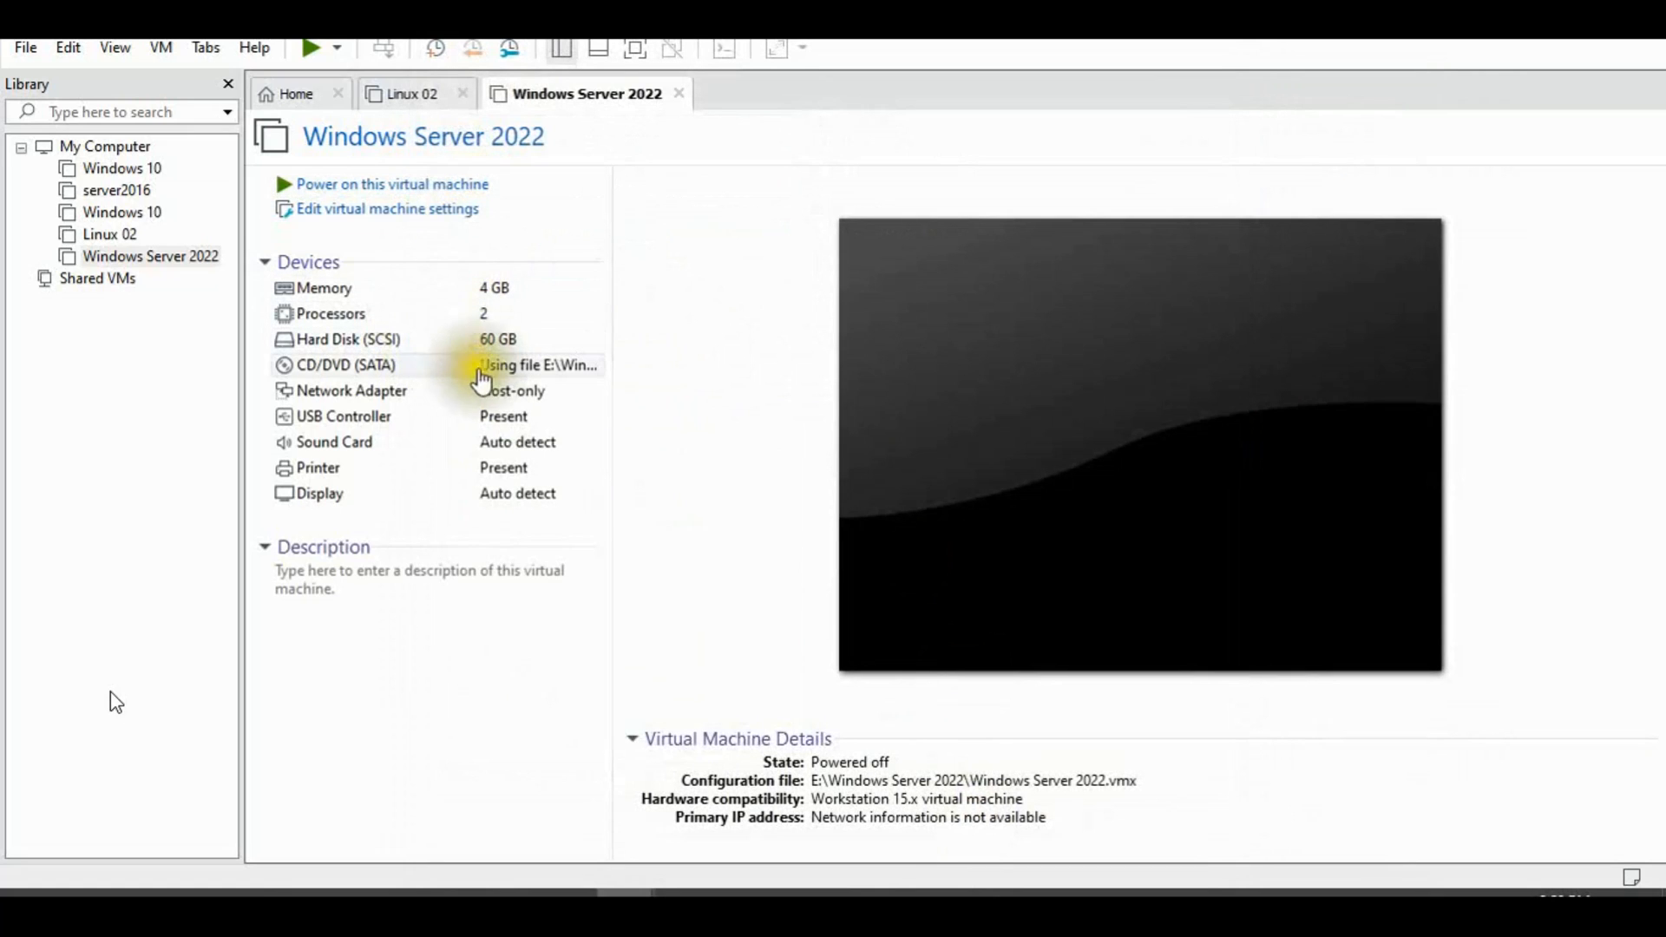
- Power on the Windows Server 2022 VM and boot it from the DVD ISO
{"action": "left_click", "coordinate": [390, 184]}
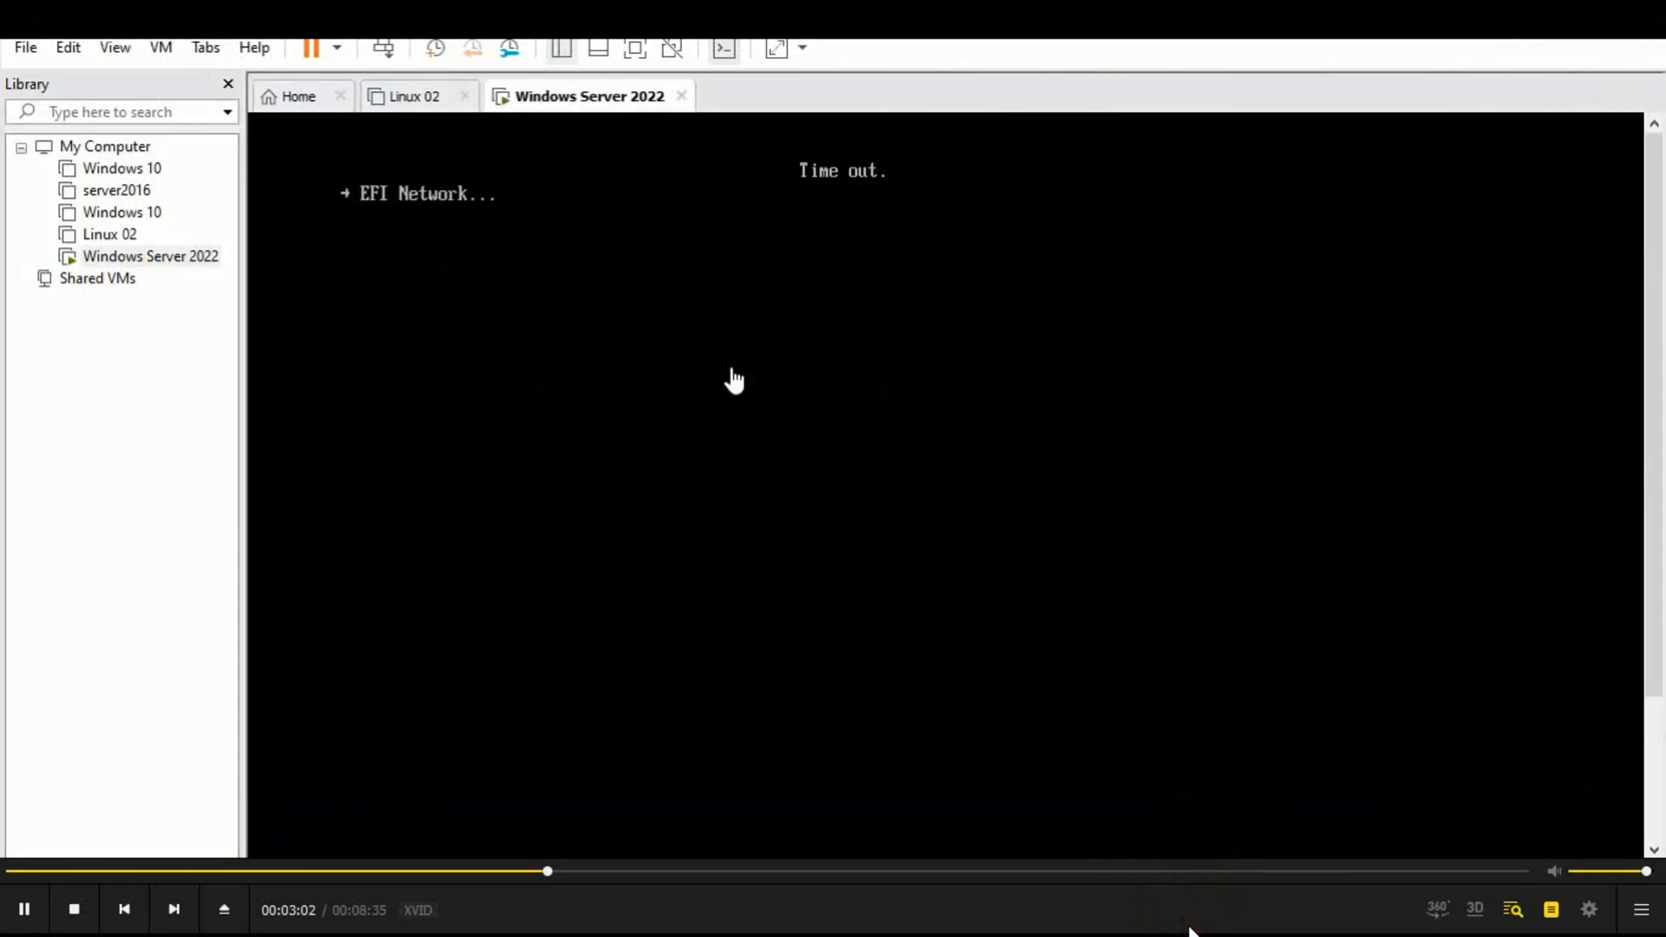
{"action": "left_click", "coordinate": [836, 262]}
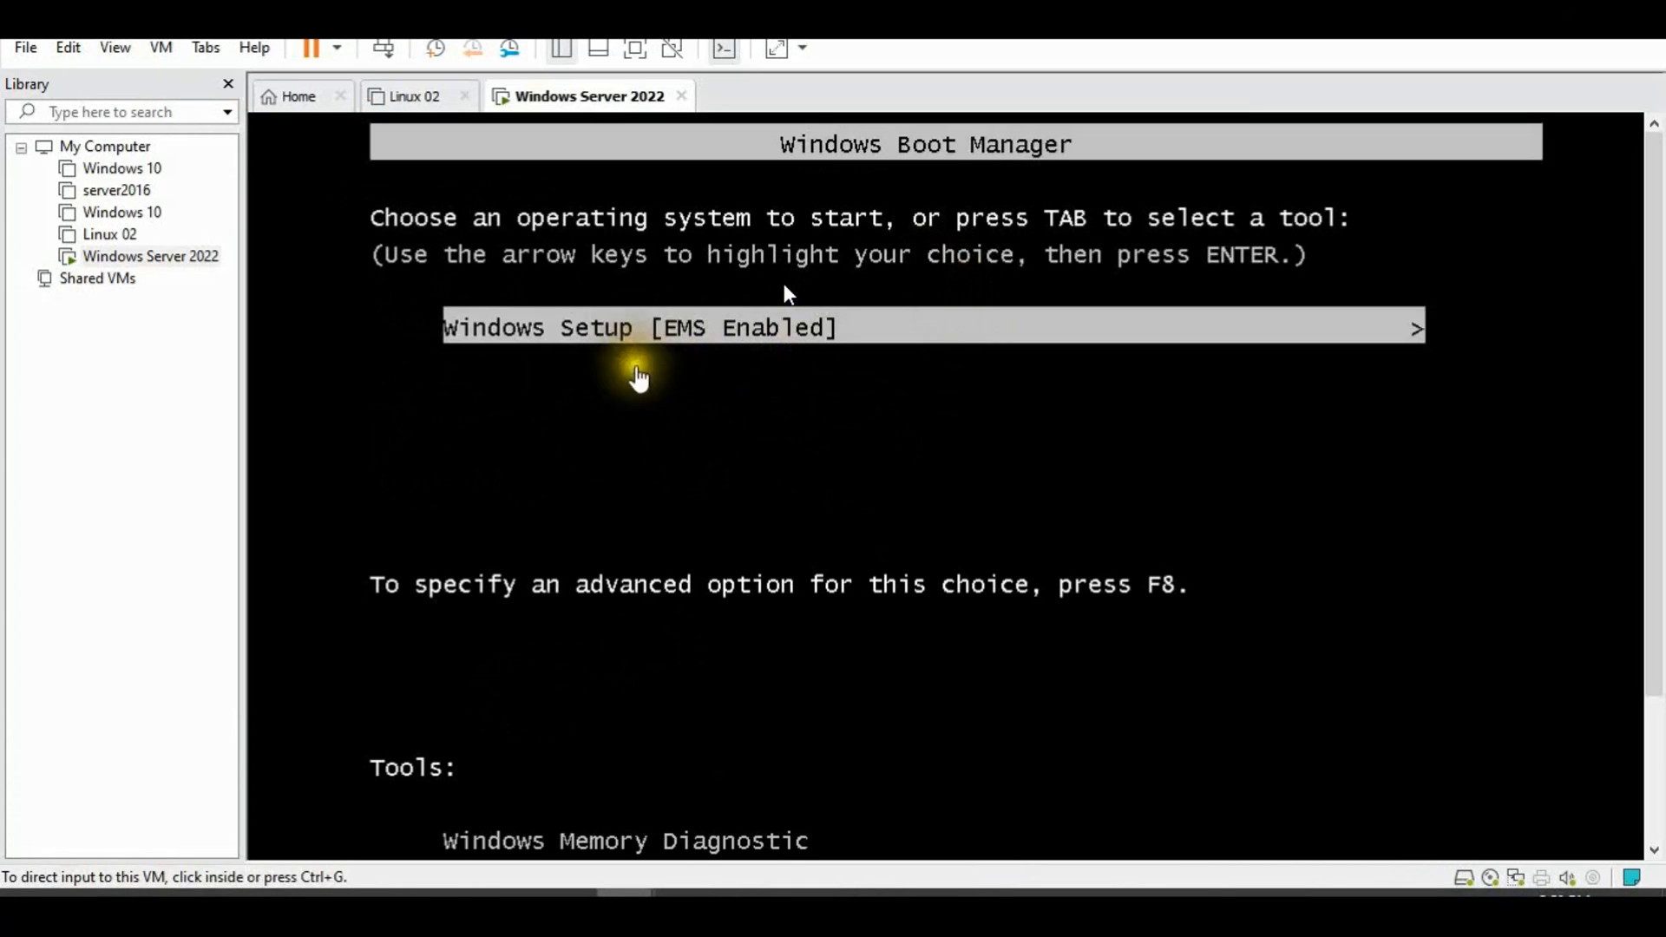
{"action": "mouse_move", "coordinate": [726, 470]}
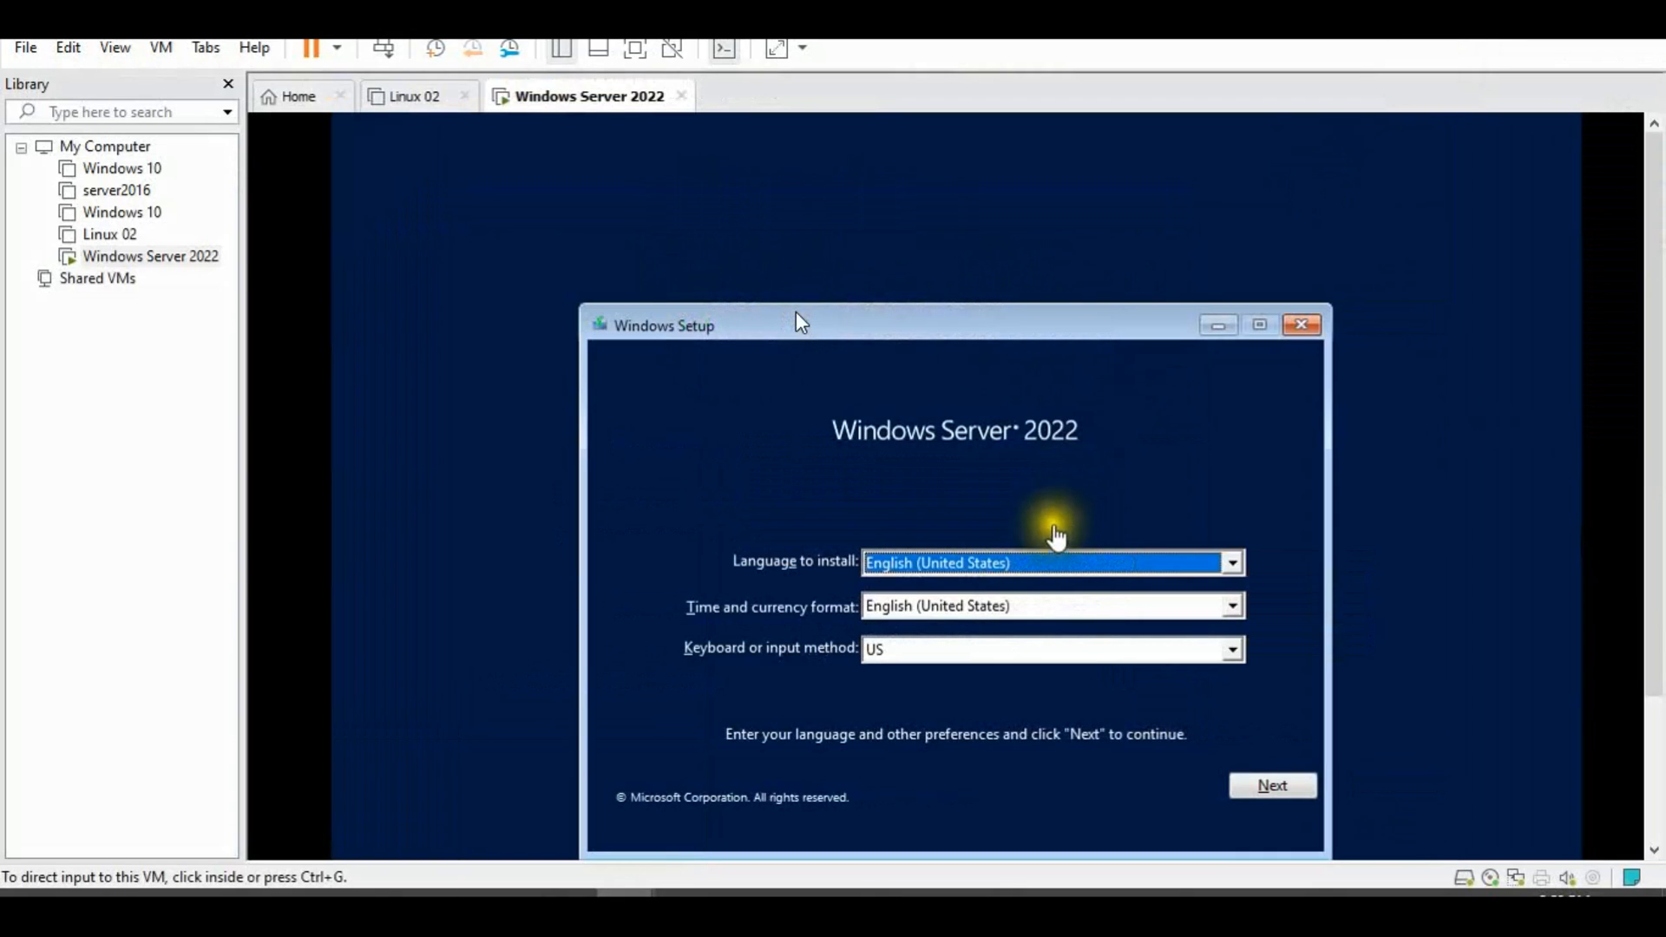
{"action": "mouse_move", "coordinate": [910, 342]}
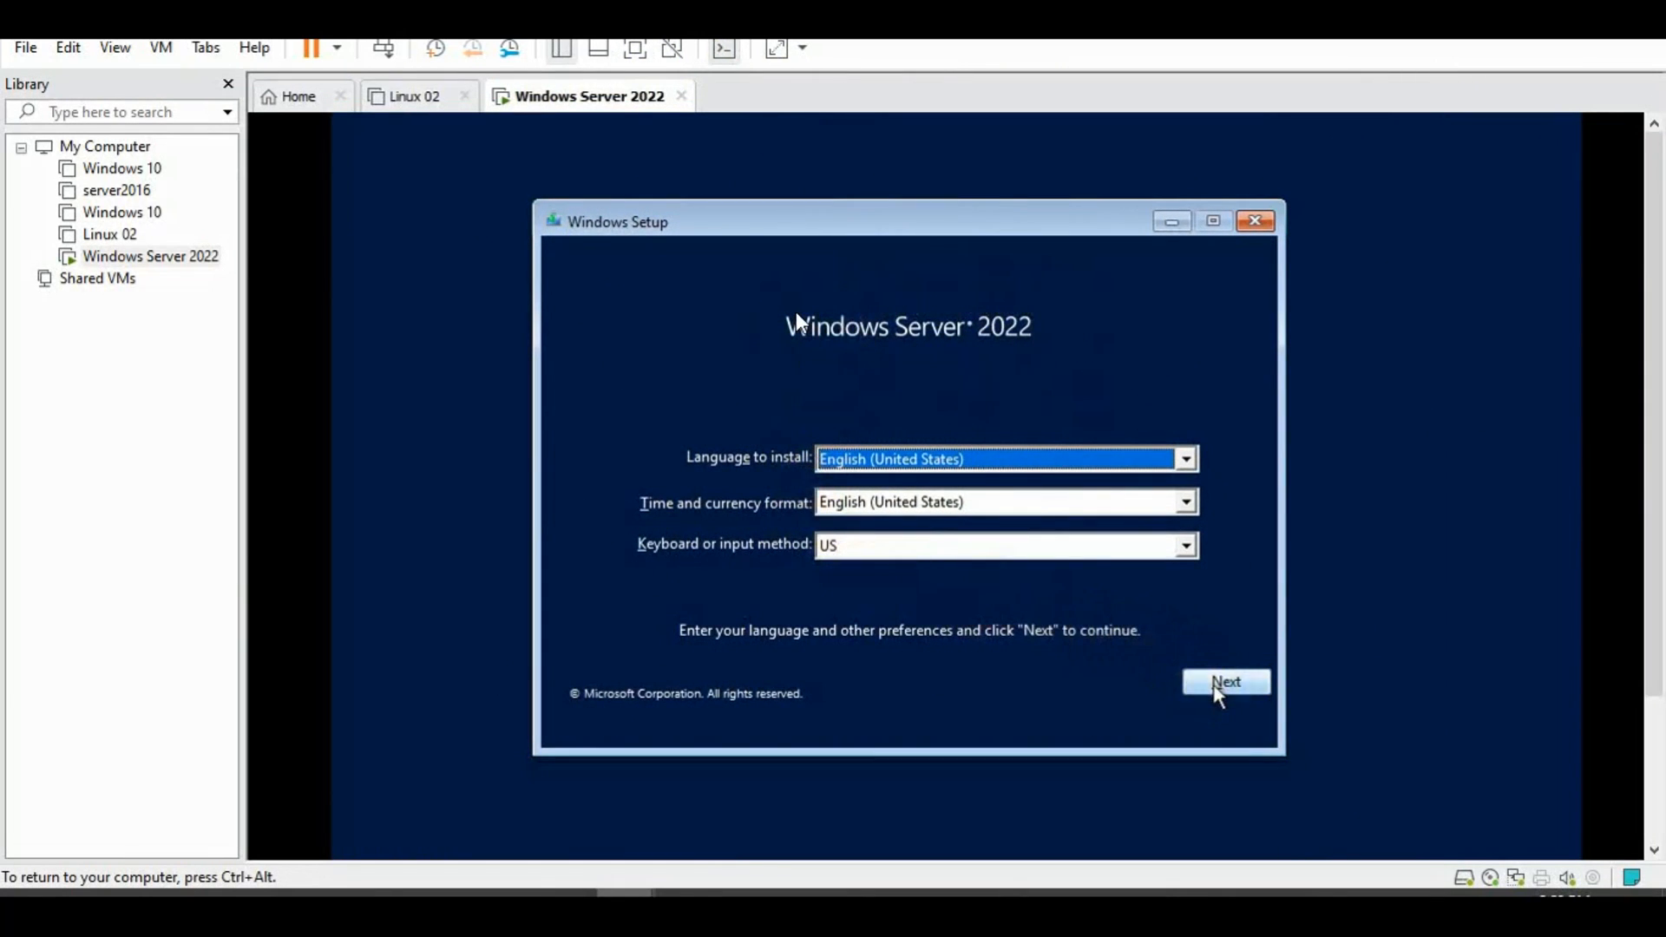
- Accept default language settings, start Install now and skip the product key
{"action": "left_click", "coordinate": [1227, 680]}
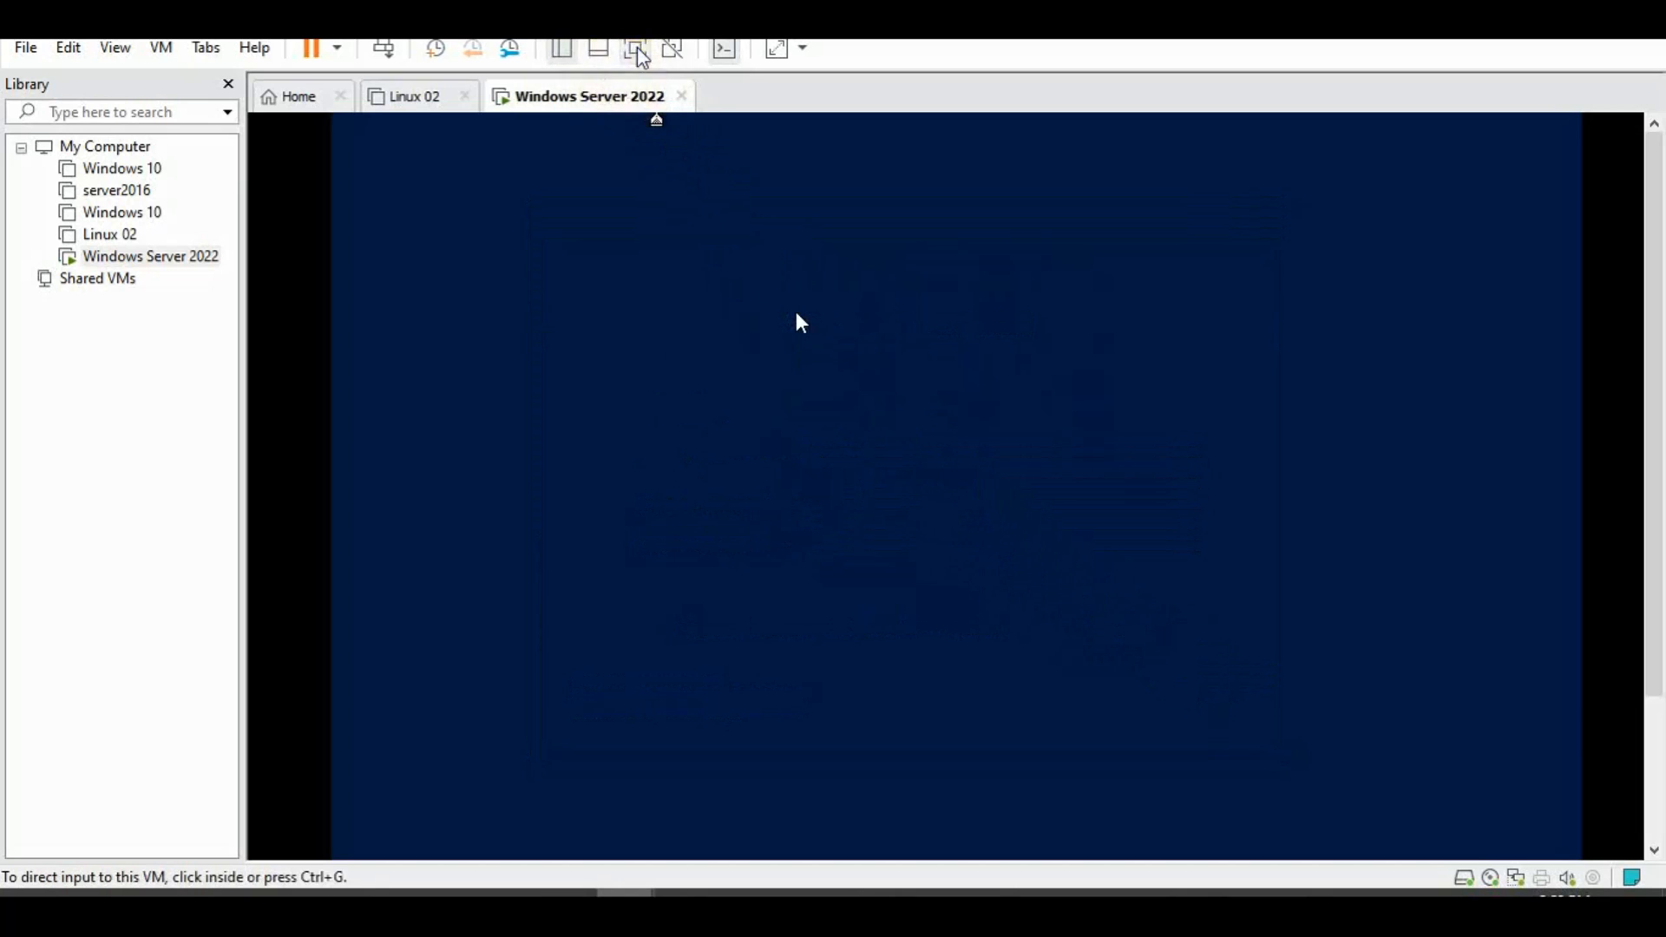
{"action": "left_click", "coordinate": [800, 323]}
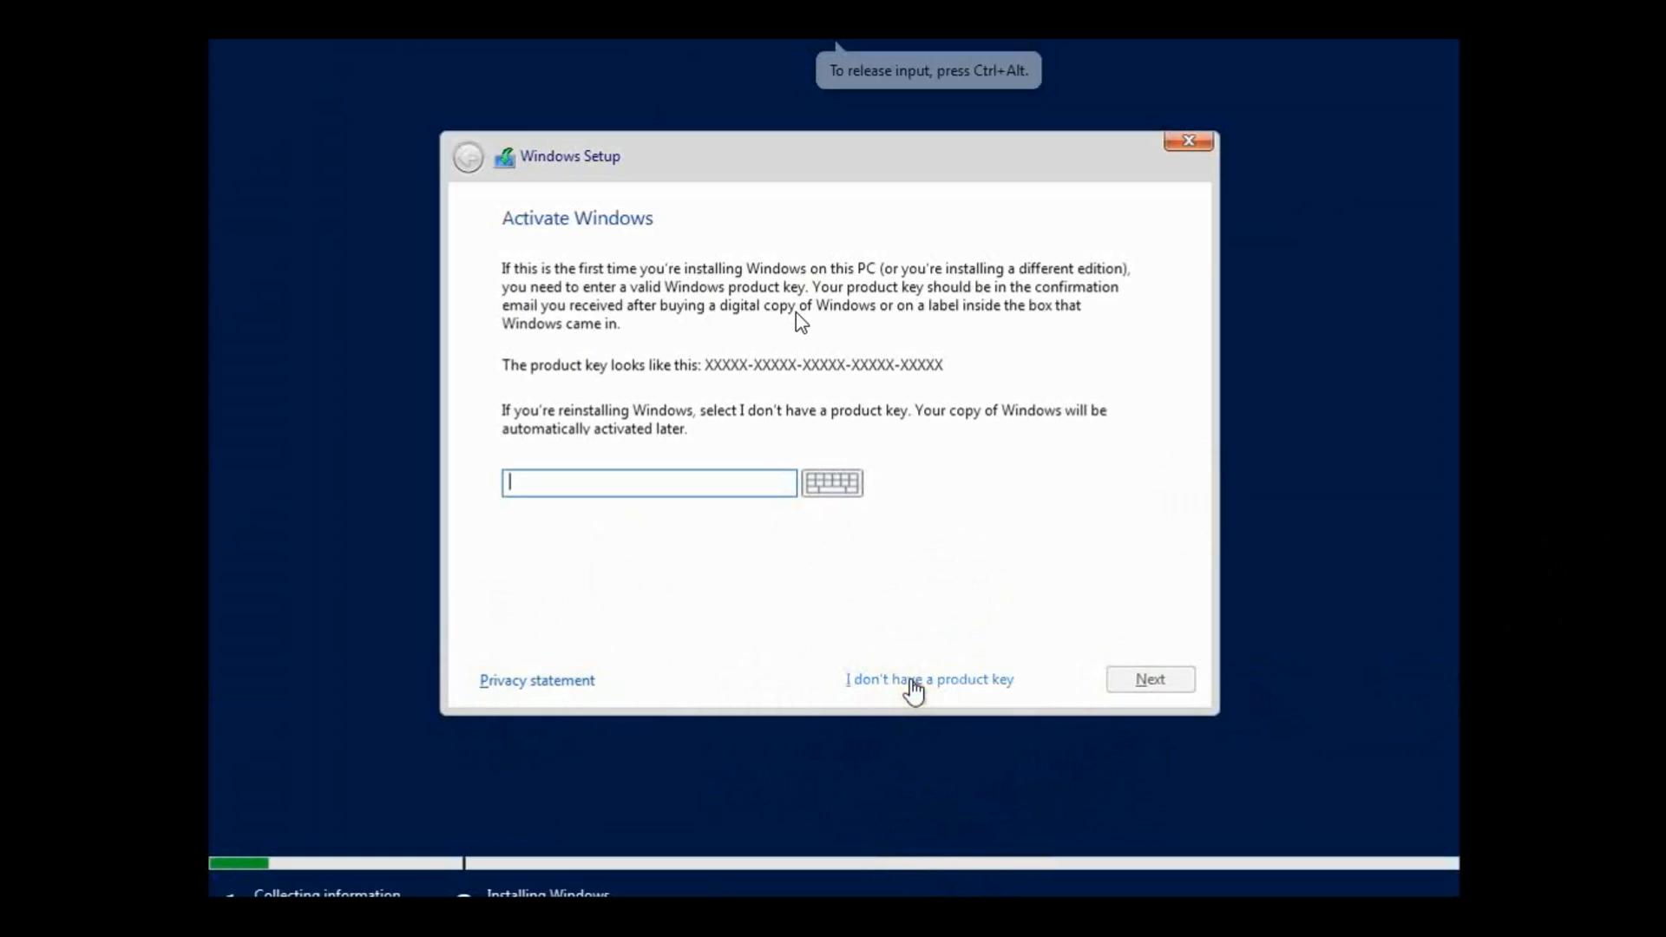
{"action": "left_click", "coordinate": [927, 678]}
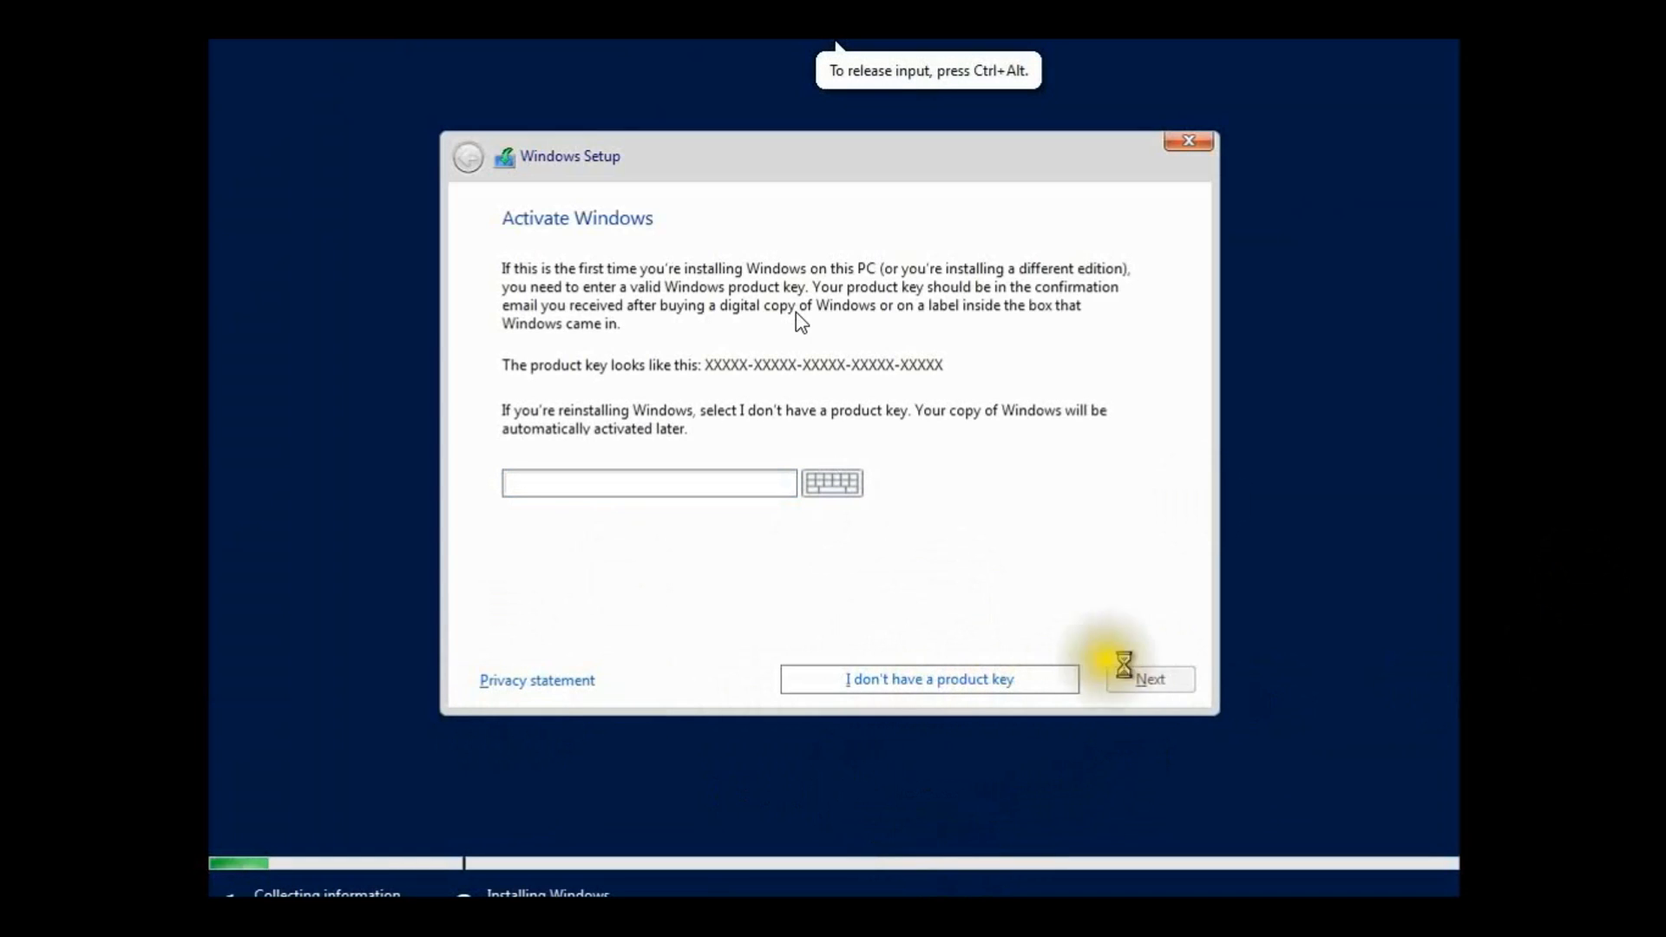
{"action": "left_click", "coordinate": [927, 678]}
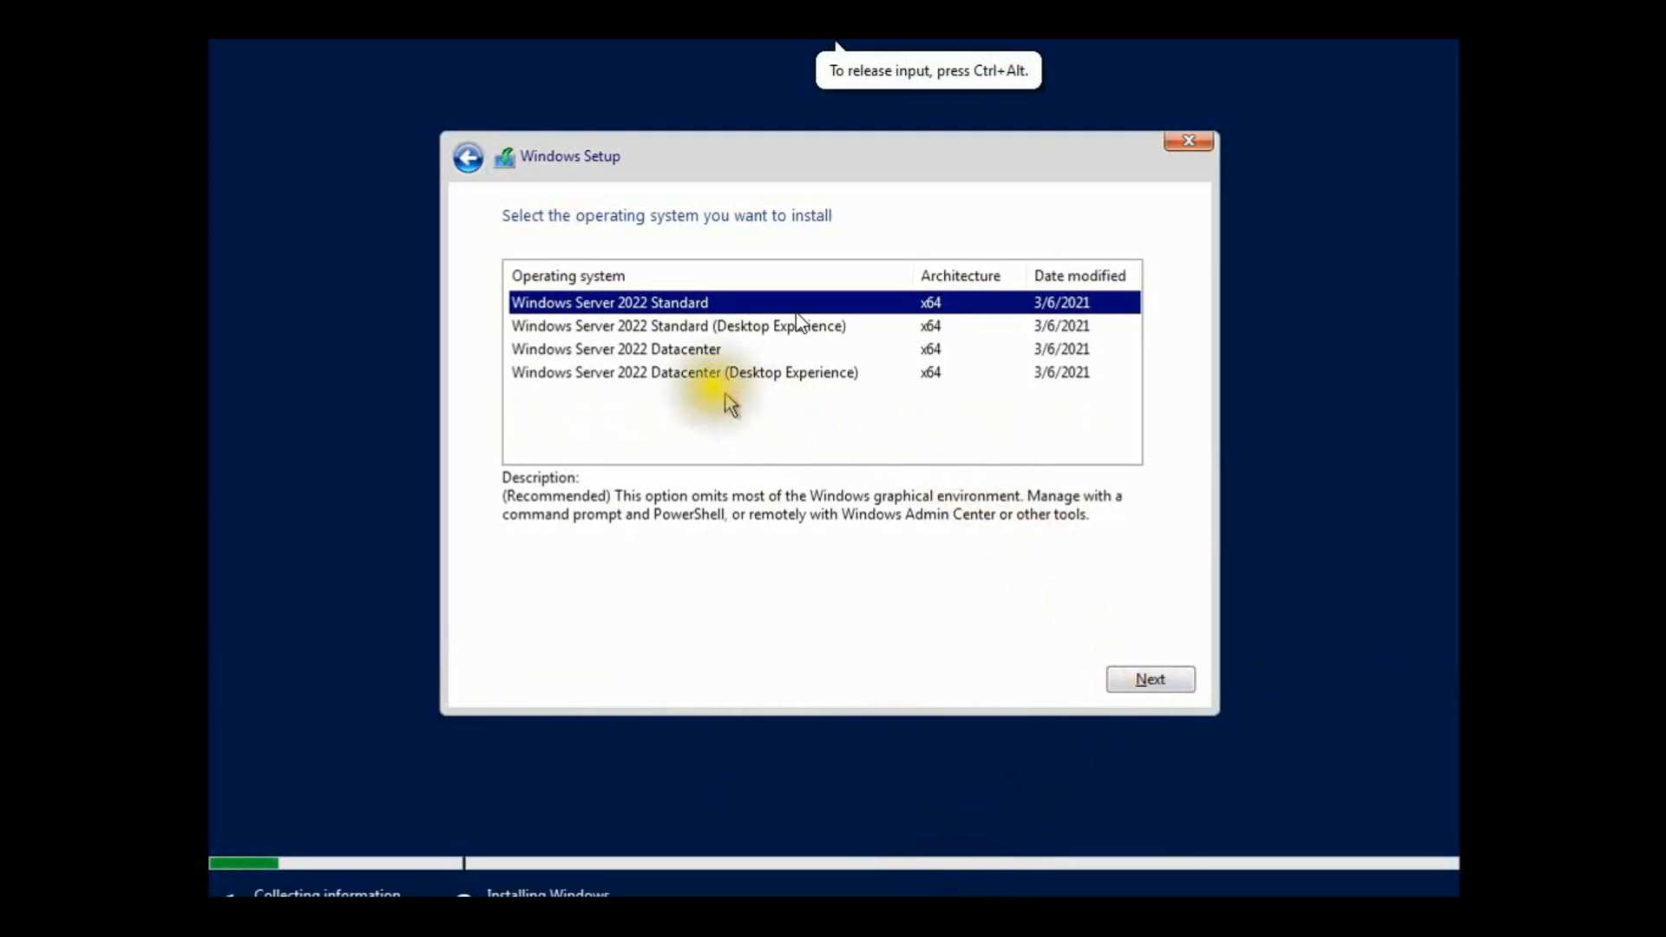
- Select Windows Server 2022 Datacenter (Desktop Experience) and continue to the license terms
{"action": "left_click", "coordinate": [684, 372]}
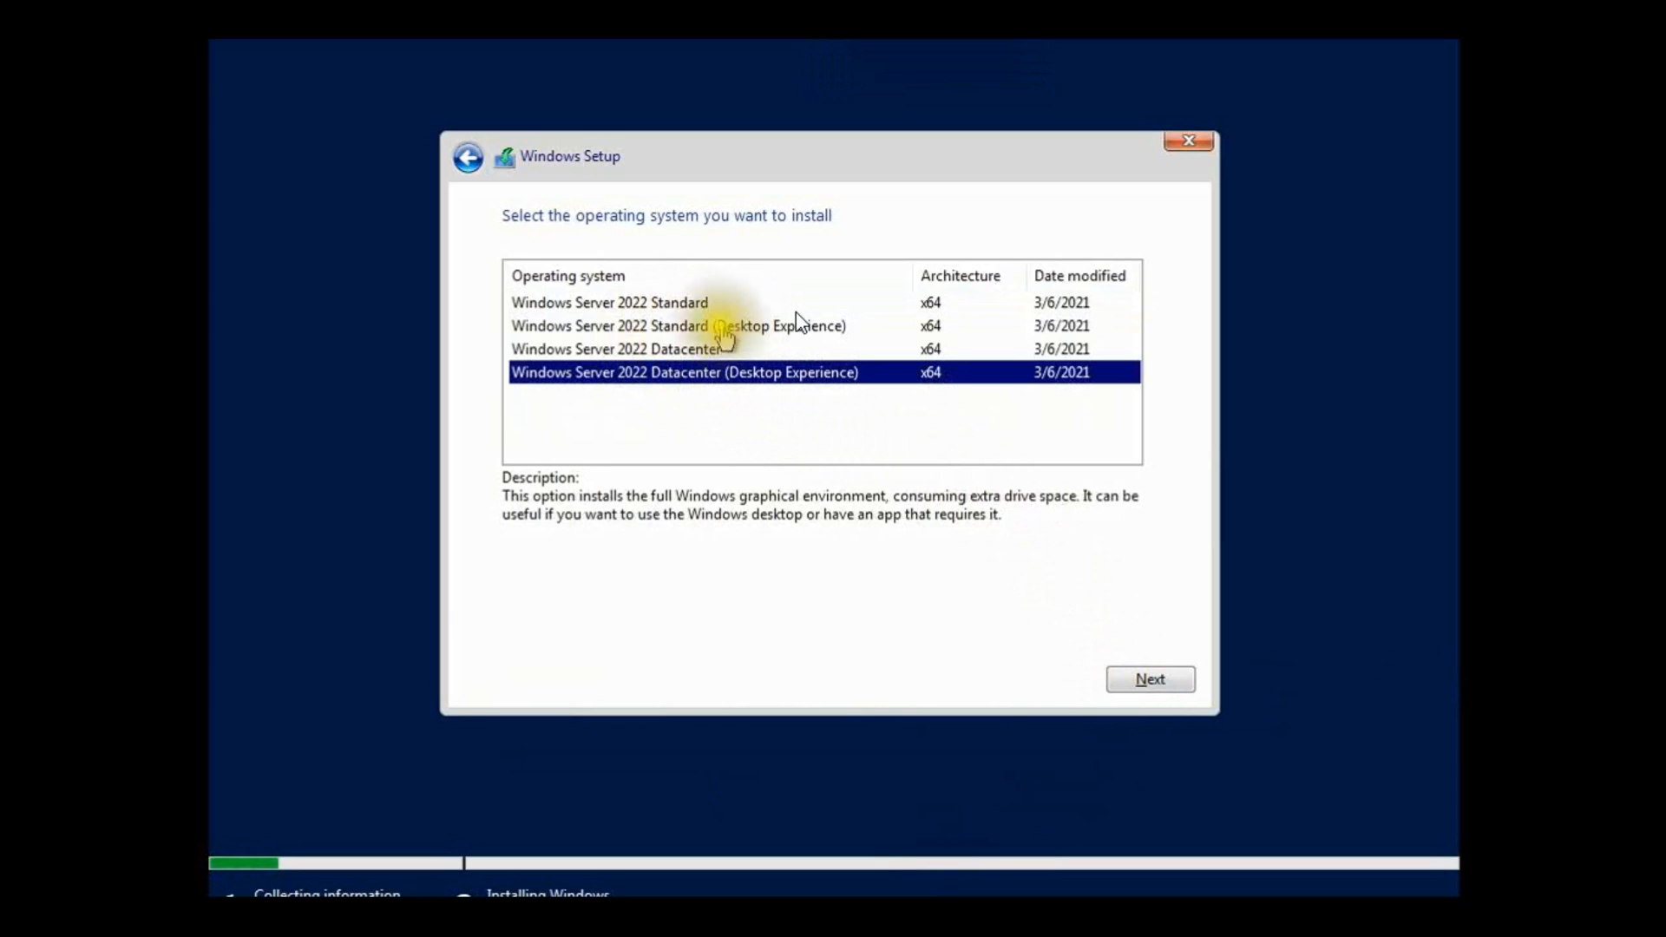
{"action": "mouse_move", "coordinate": [815, 406]}
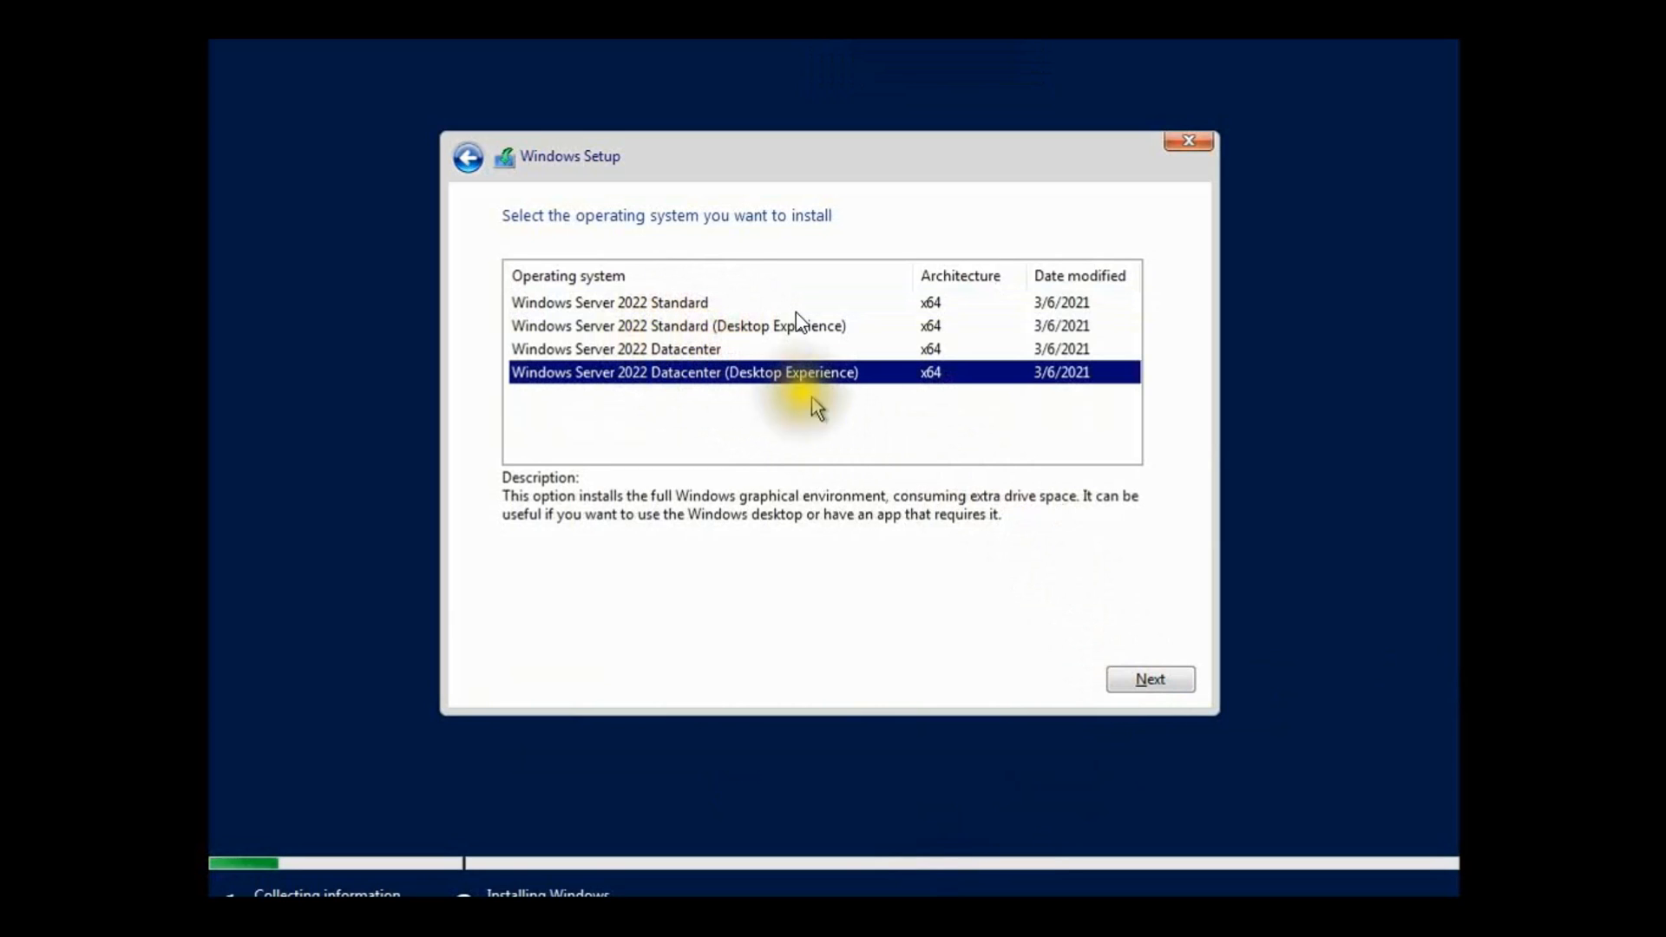
{"action": "left_click", "coordinate": [1149, 678]}
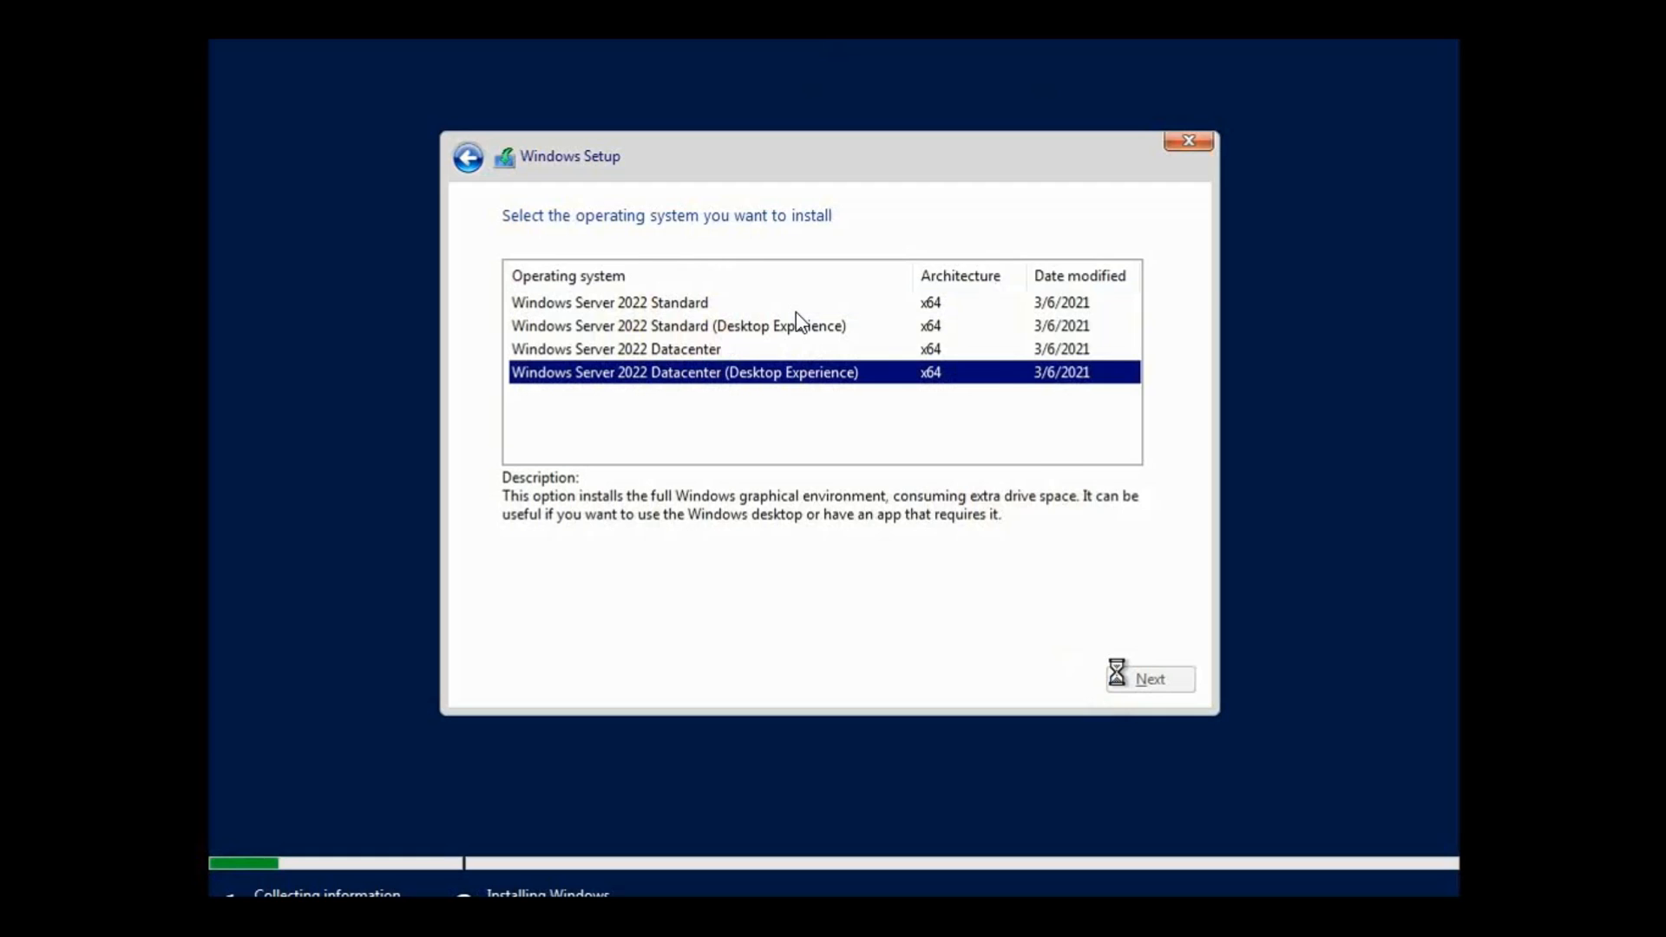
{"action": "left_click", "coordinate": [1149, 679]}
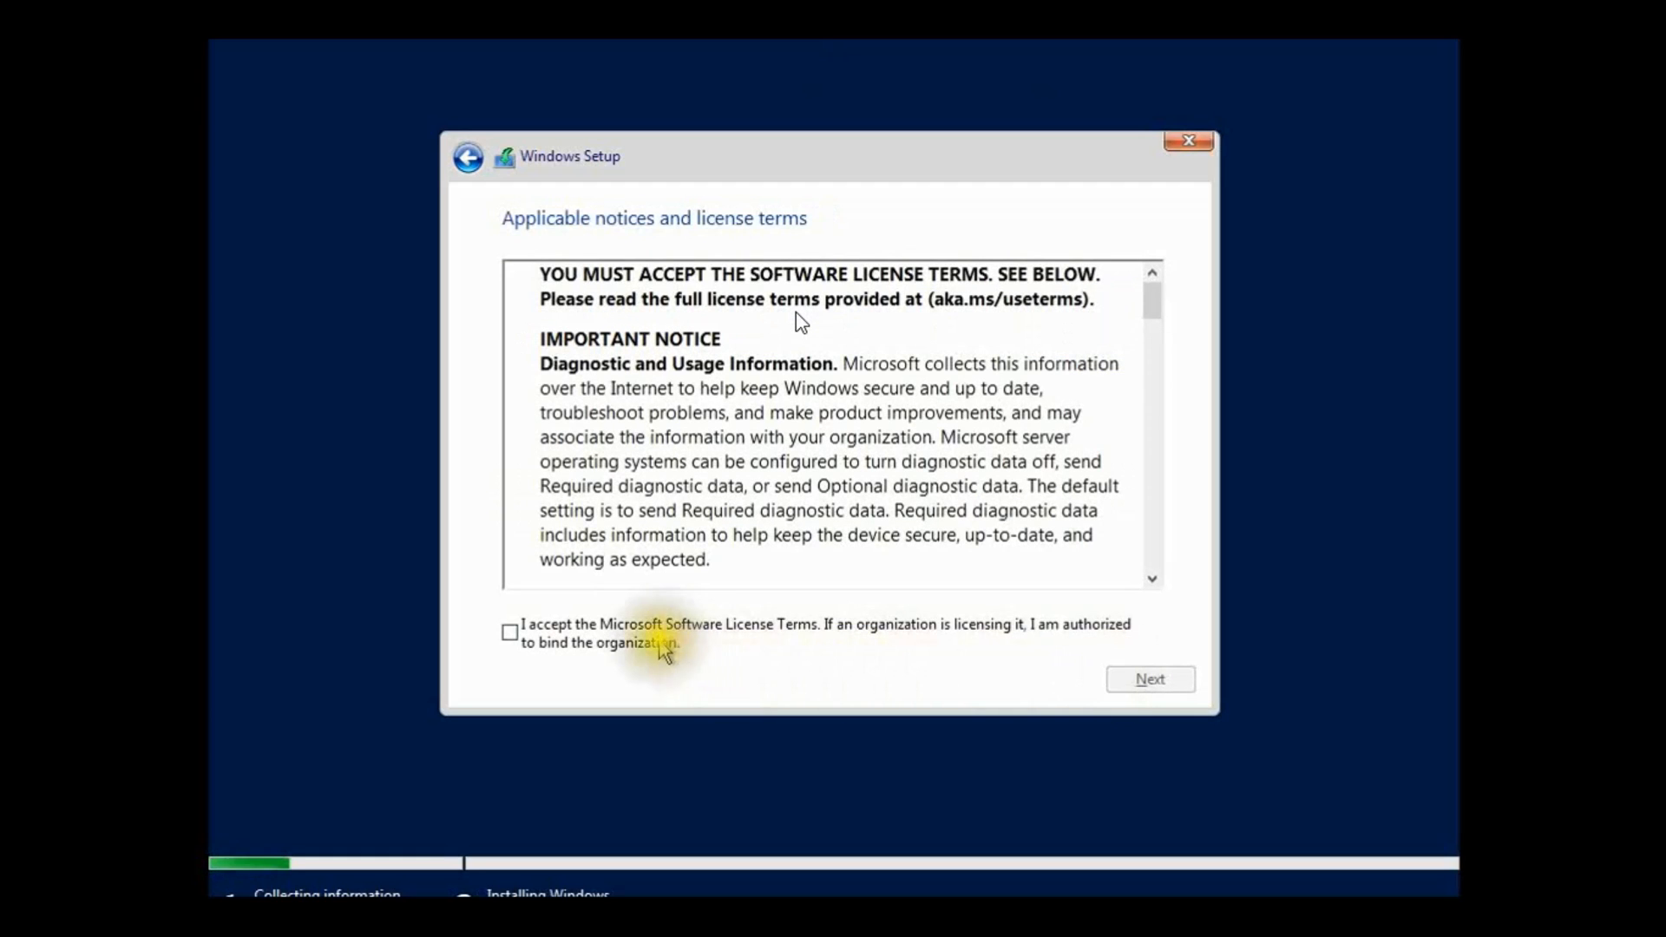
- Accept the license, choose Custom: Install Windows only, and install onto Drive 0's 60 GB unallocated space
{"action": "left_click", "coordinate": [1149, 679]}
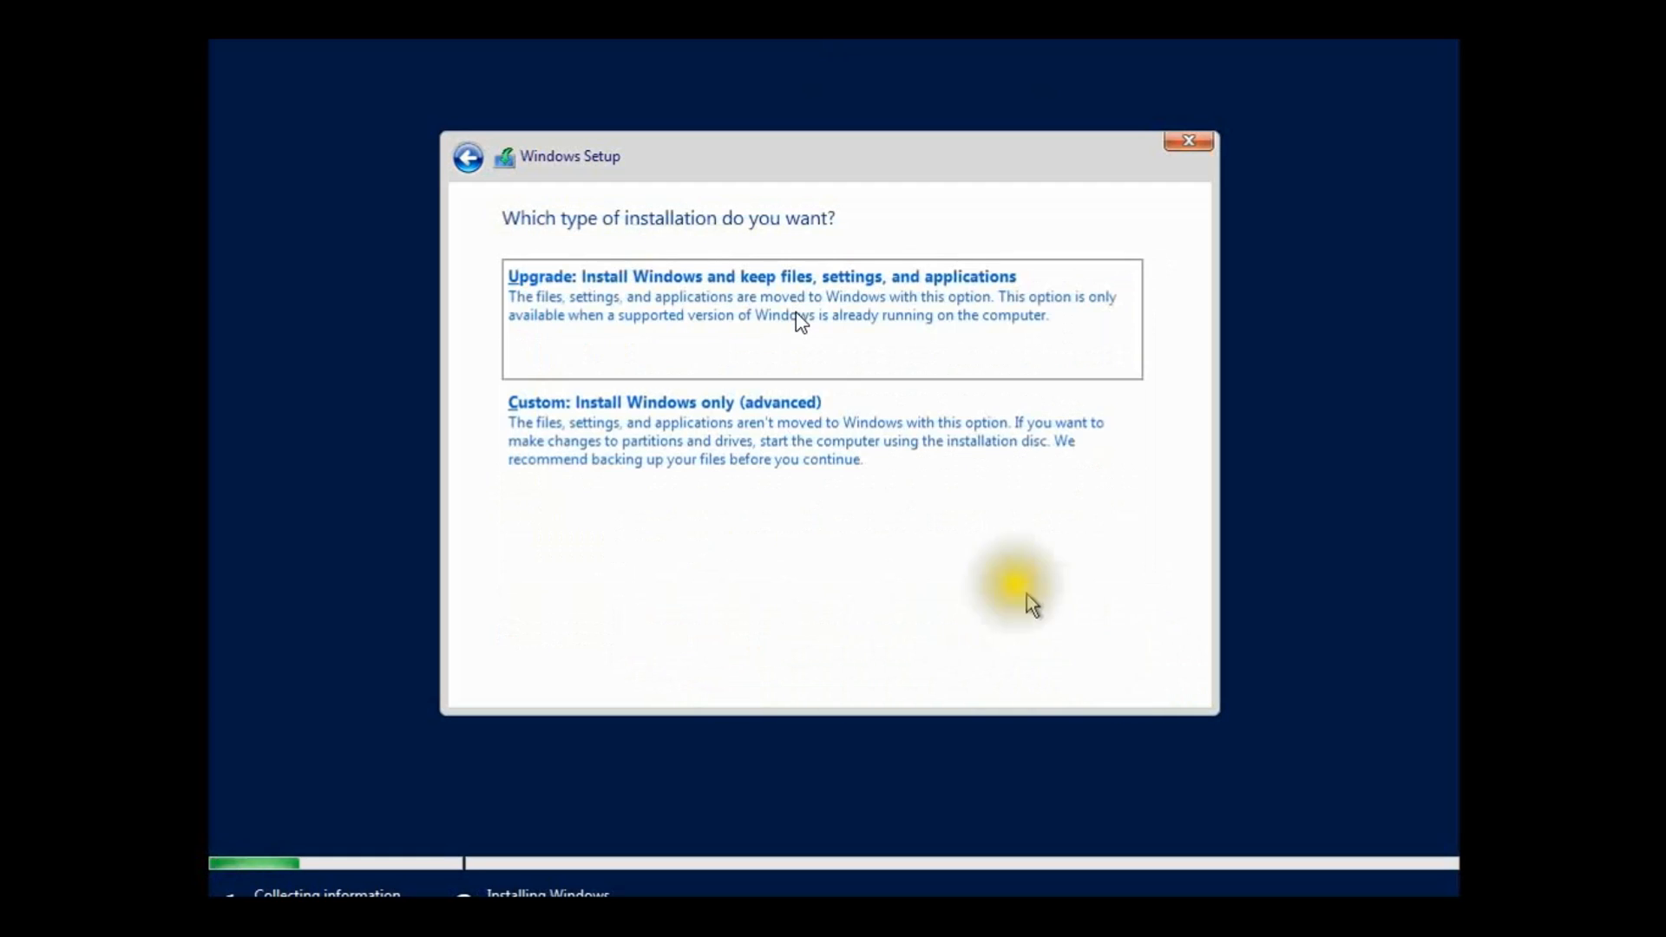
{"action": "left_click", "coordinate": [661, 401]}
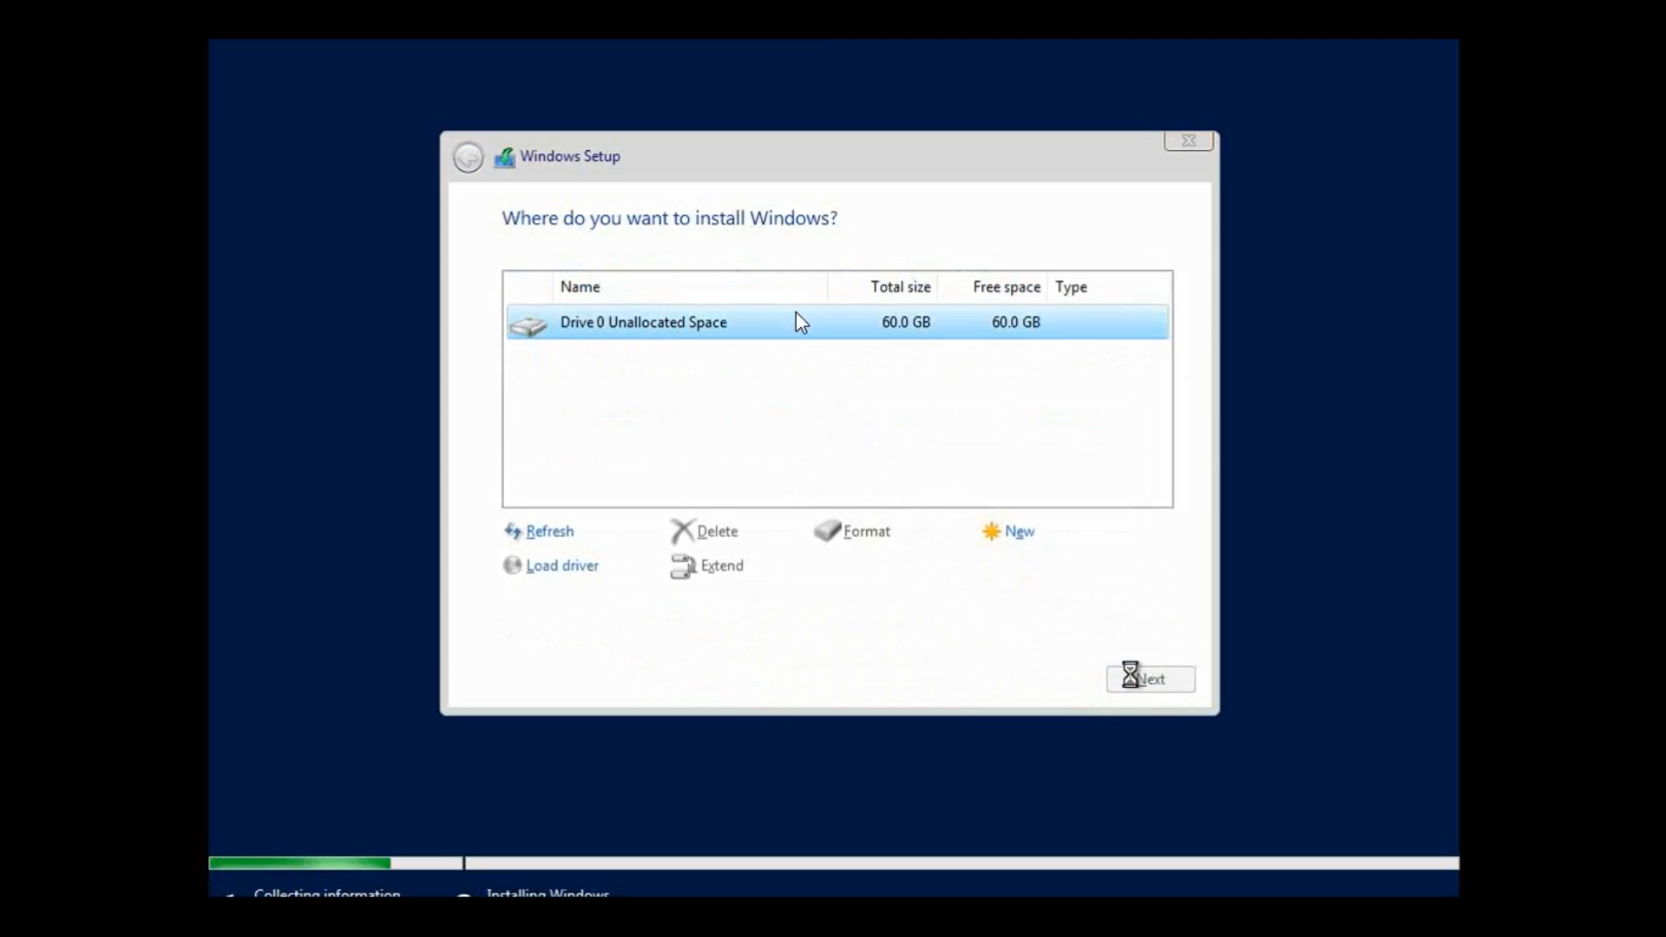
{"action": "left_click", "coordinate": [1149, 678]}
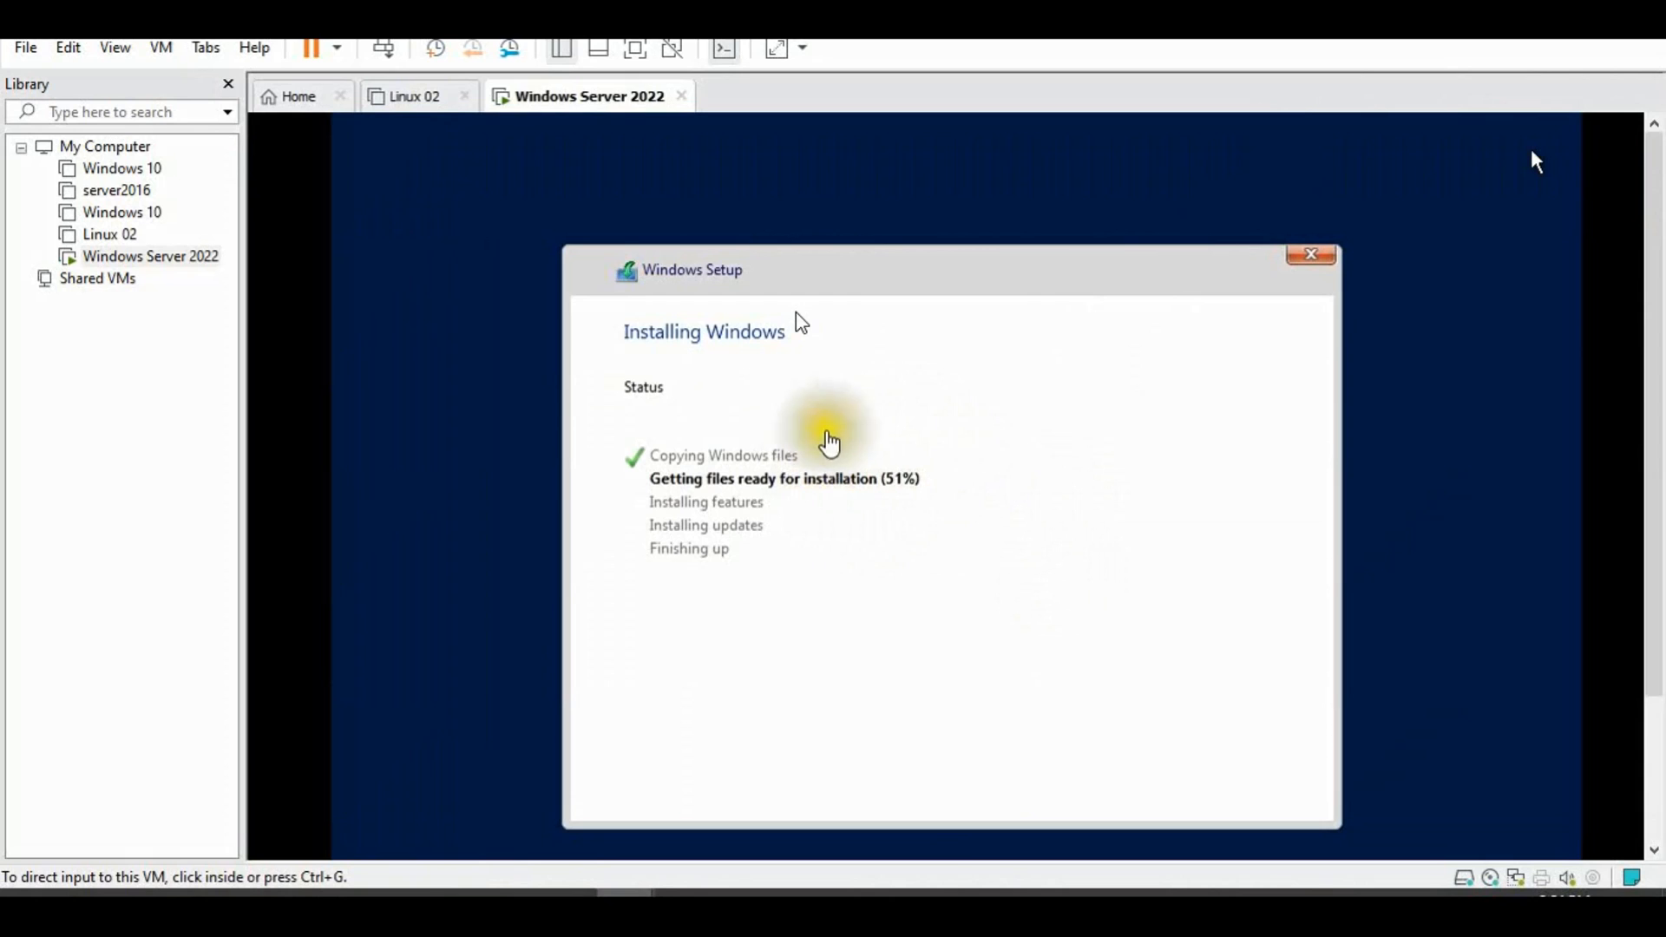
{"action": "mouse_move", "coordinate": [925, 517]}
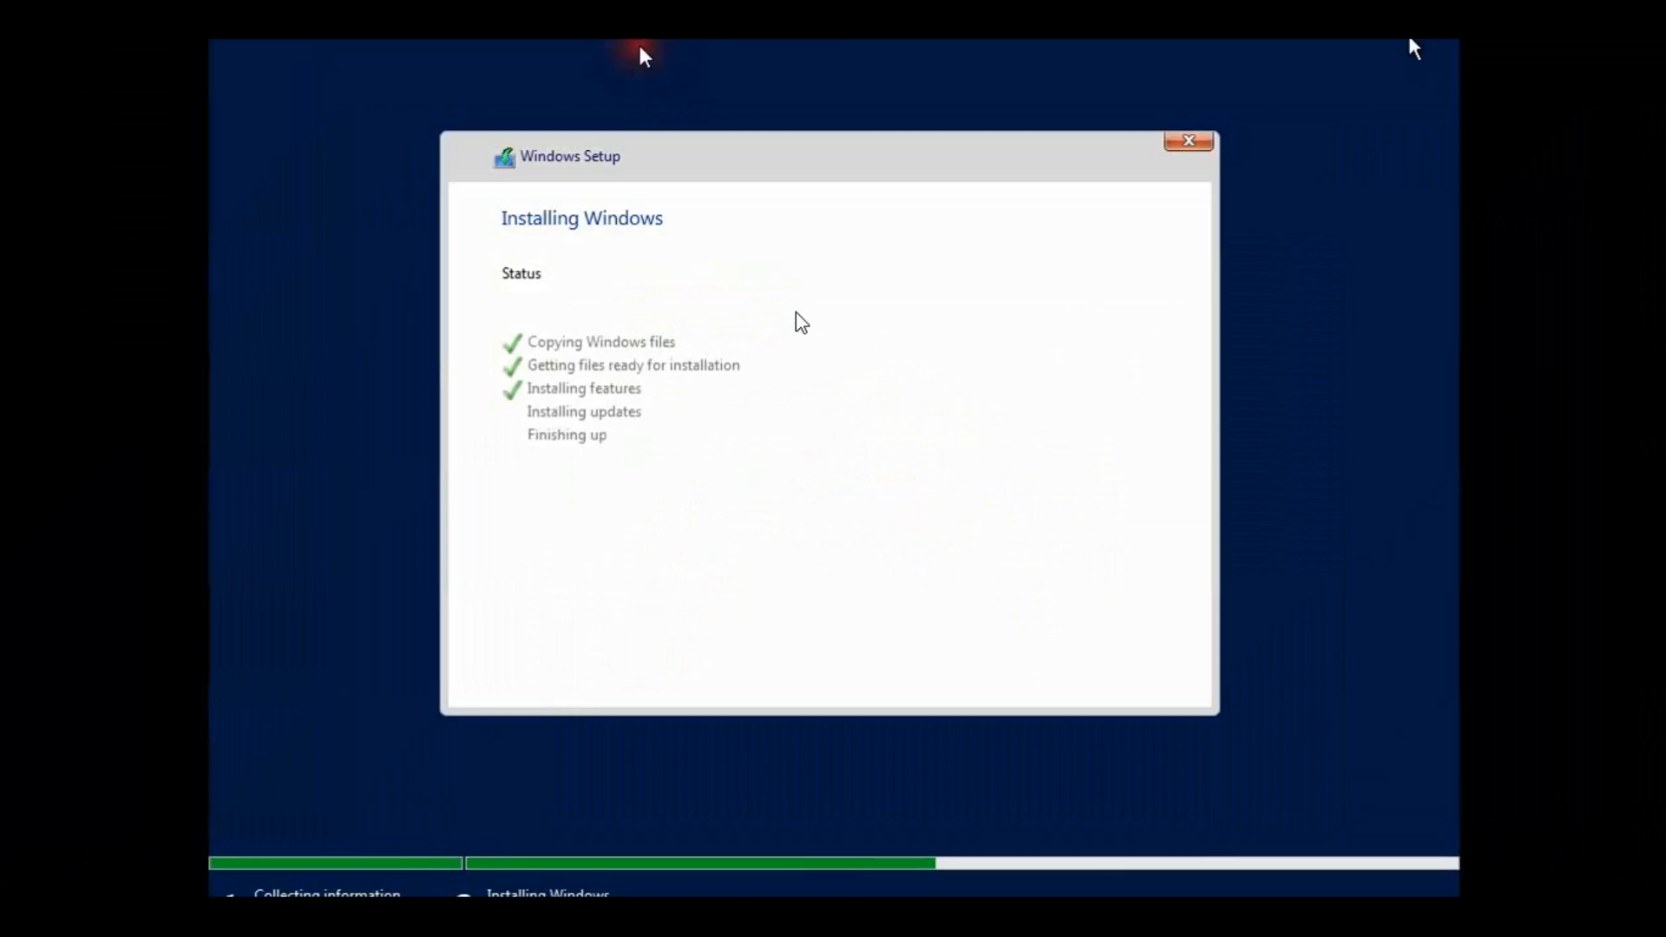
- Let Windows Setup run through copying files, getting files ready and installing features
{"action": "left_click", "coordinate": [640, 320]}
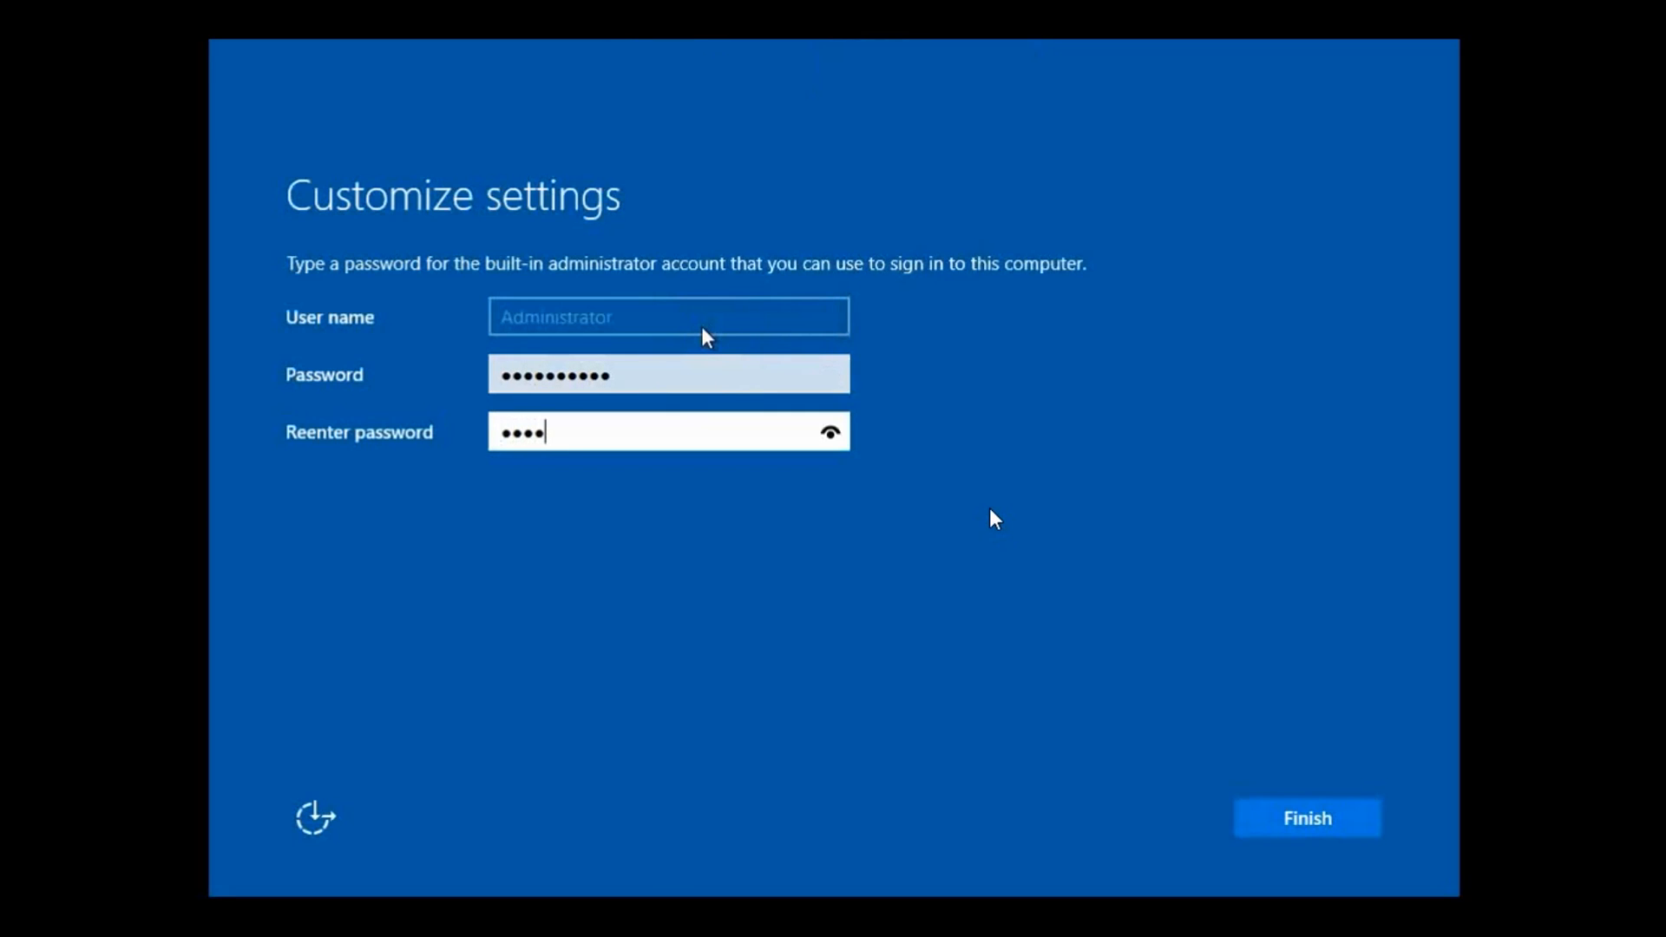
- Finish setup with the Administrator password and unlock the server at its lock screen
{"action": "left_click", "coordinate": [1305, 817]}
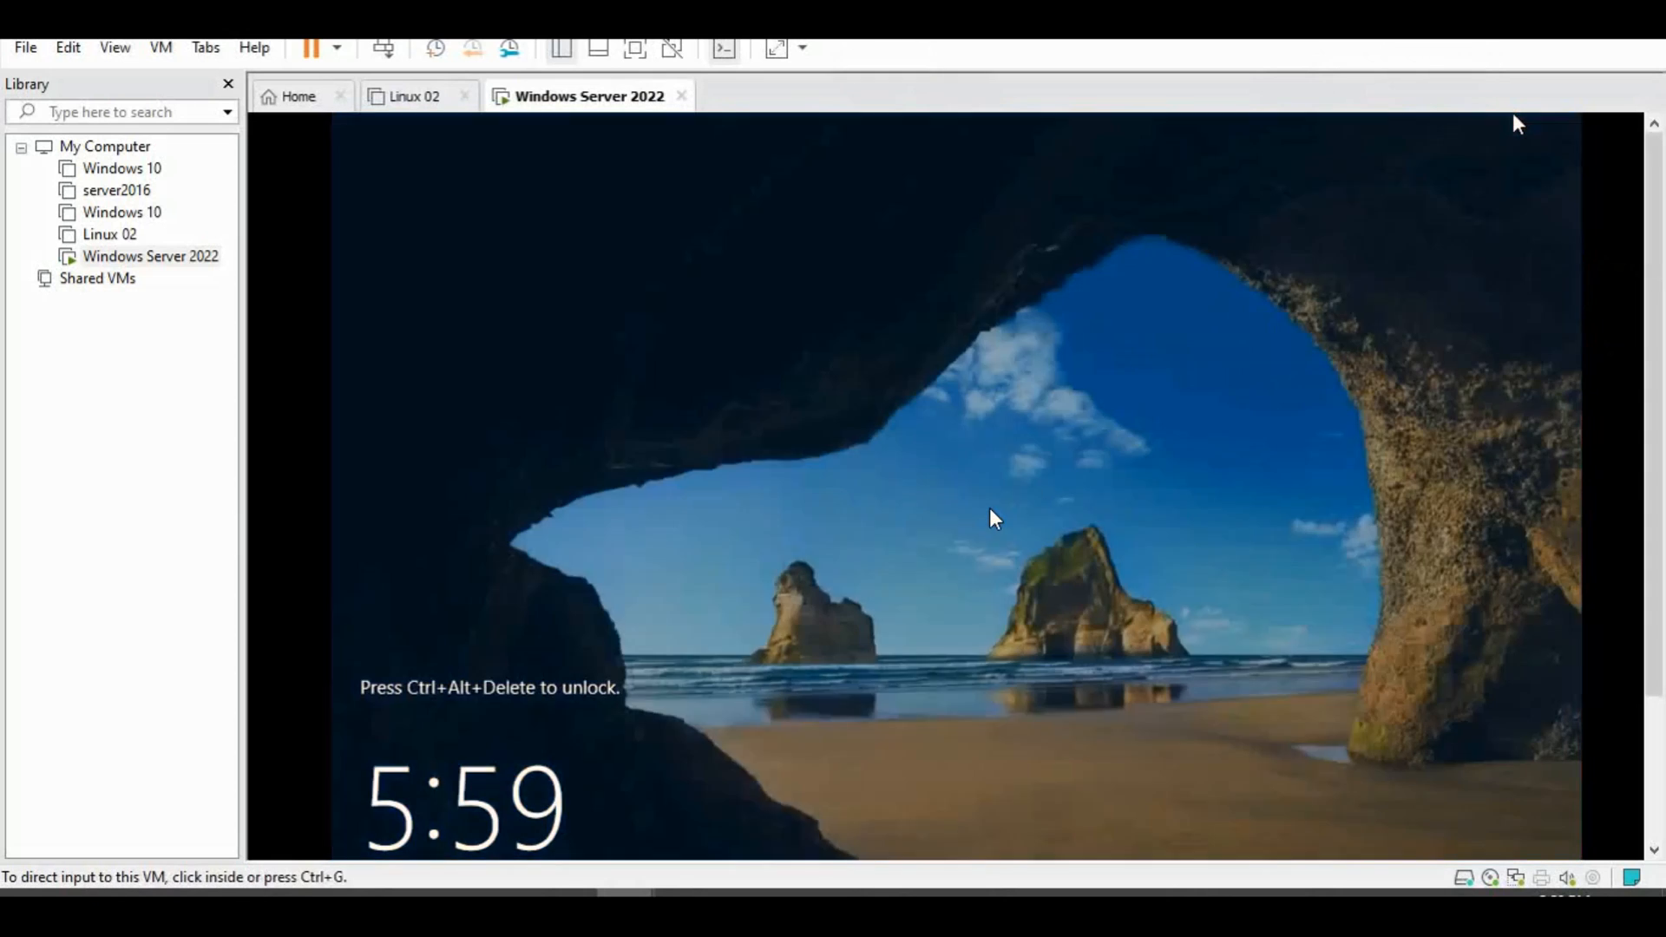
{"action": "left_click", "coordinate": [992, 518]}
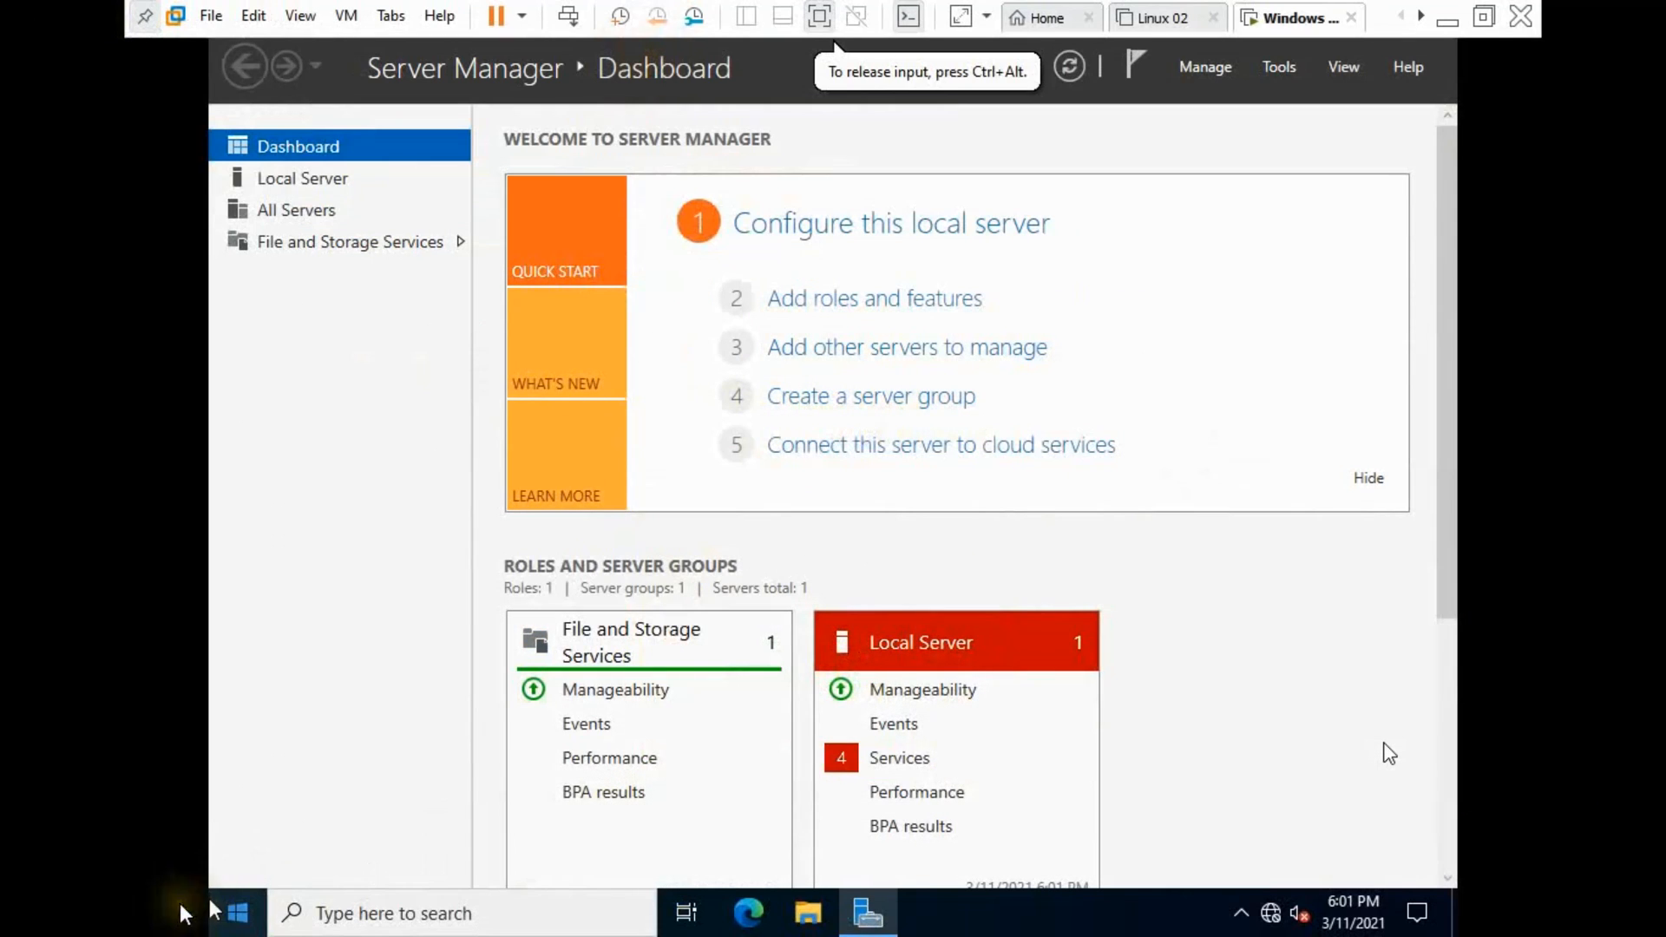
- Show the Start menu listing Server Manager, PowerShell and Control Panel
{"action": "left_click", "coordinate": [237, 912]}
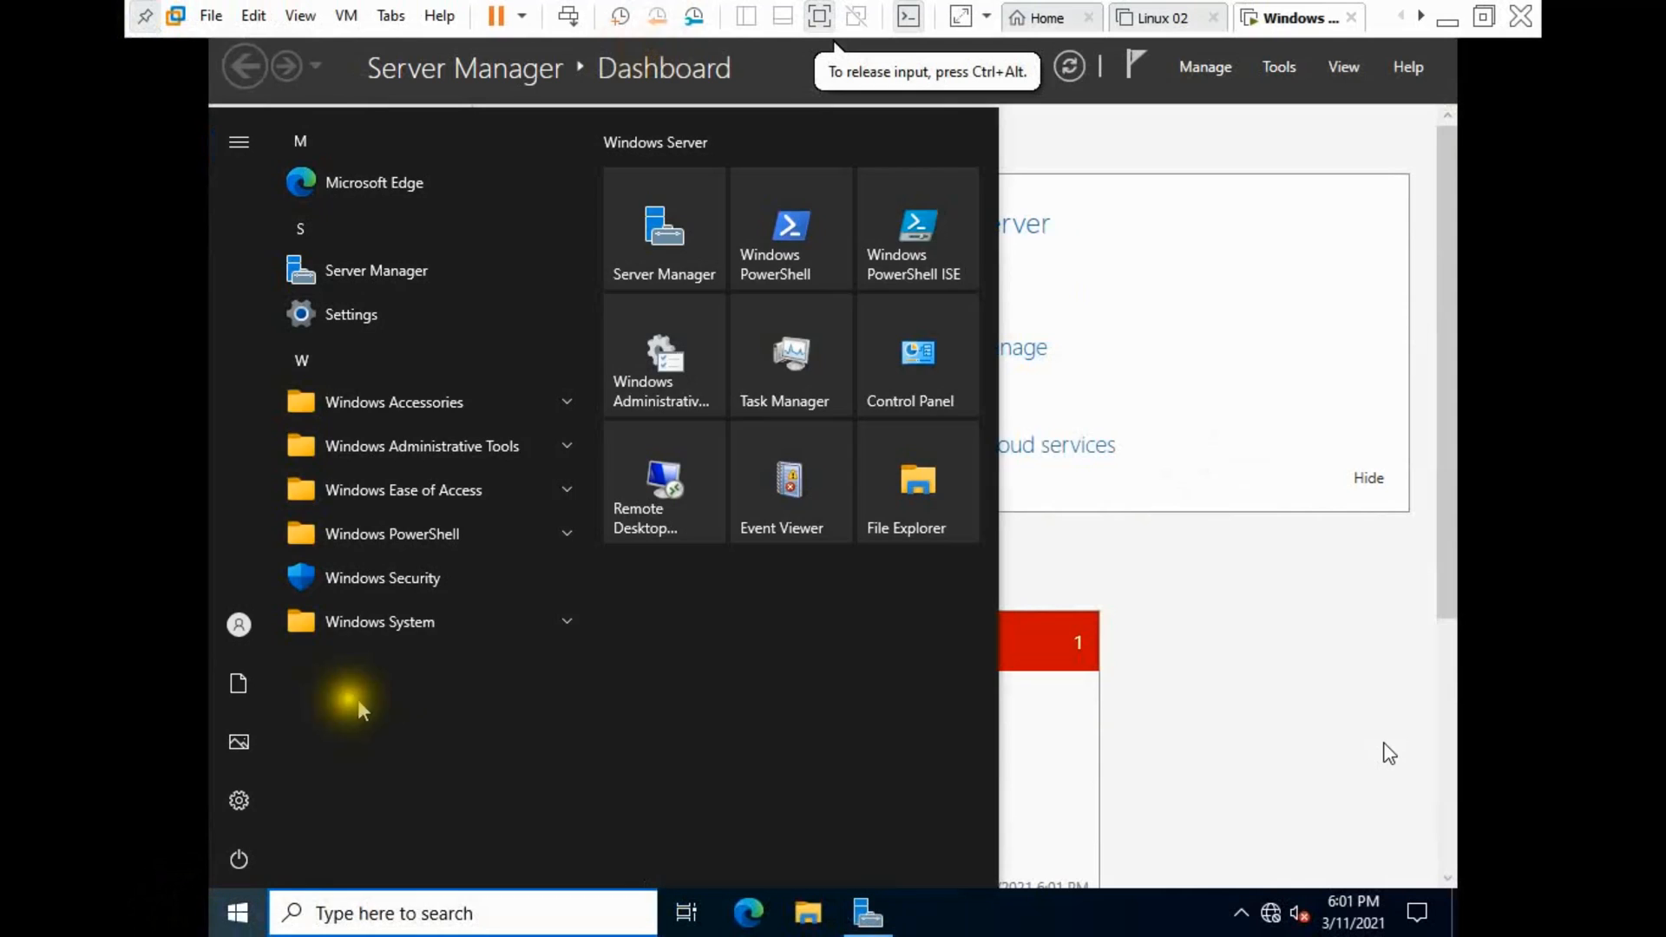
{"action": "mouse_move", "coordinate": [371, 519]}
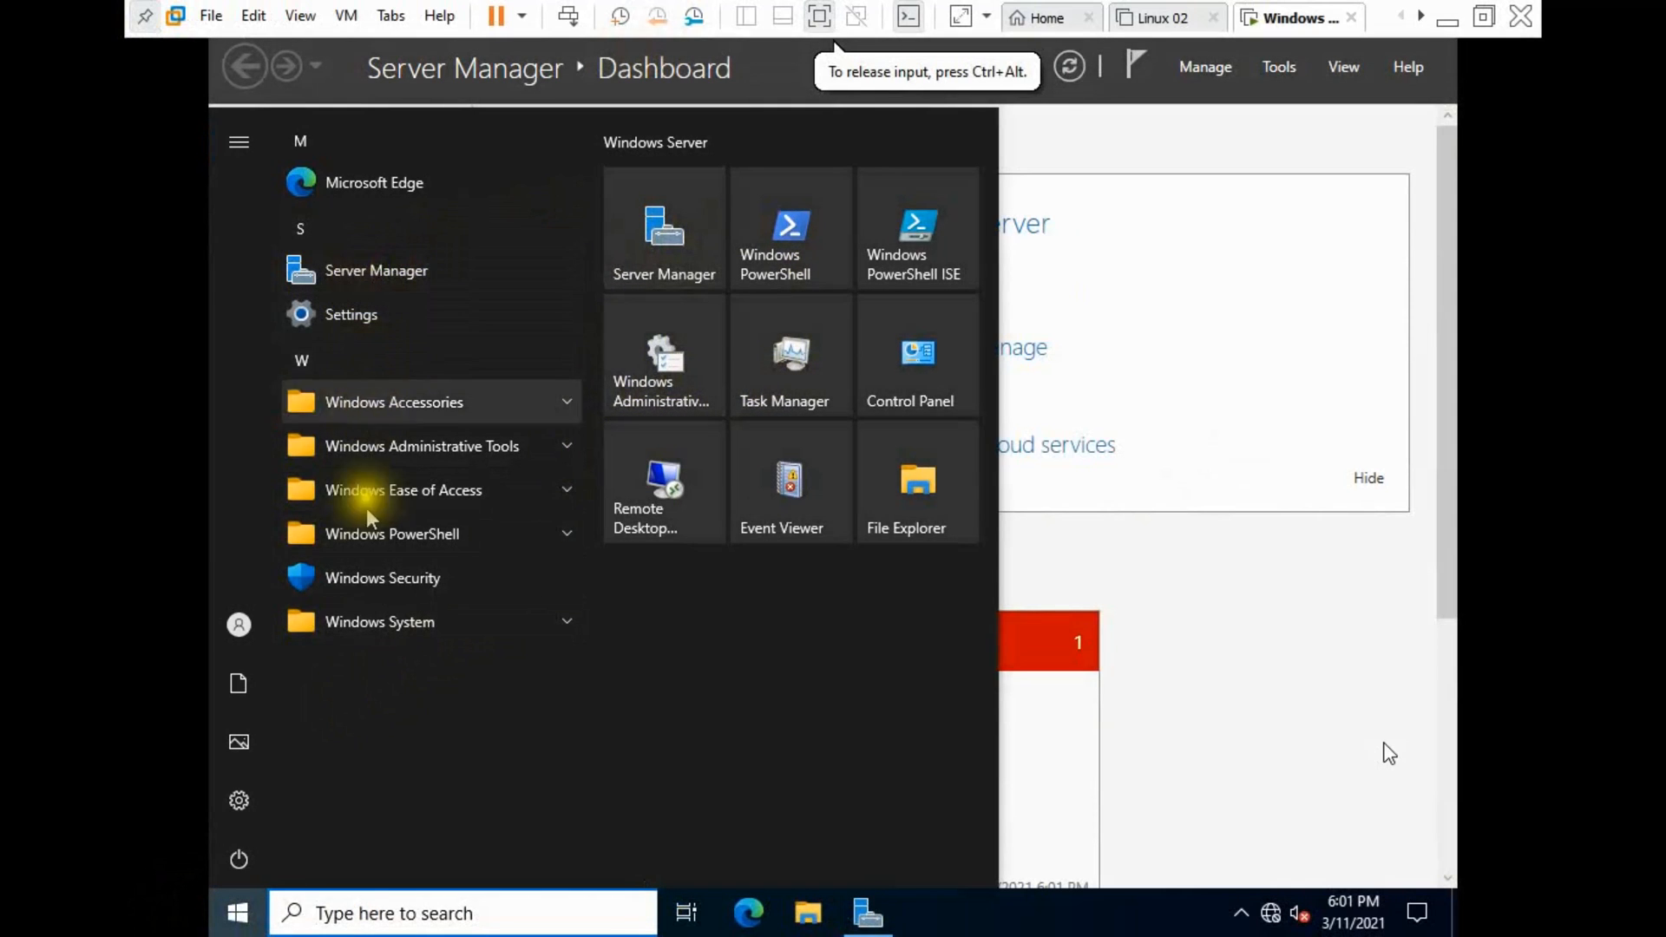